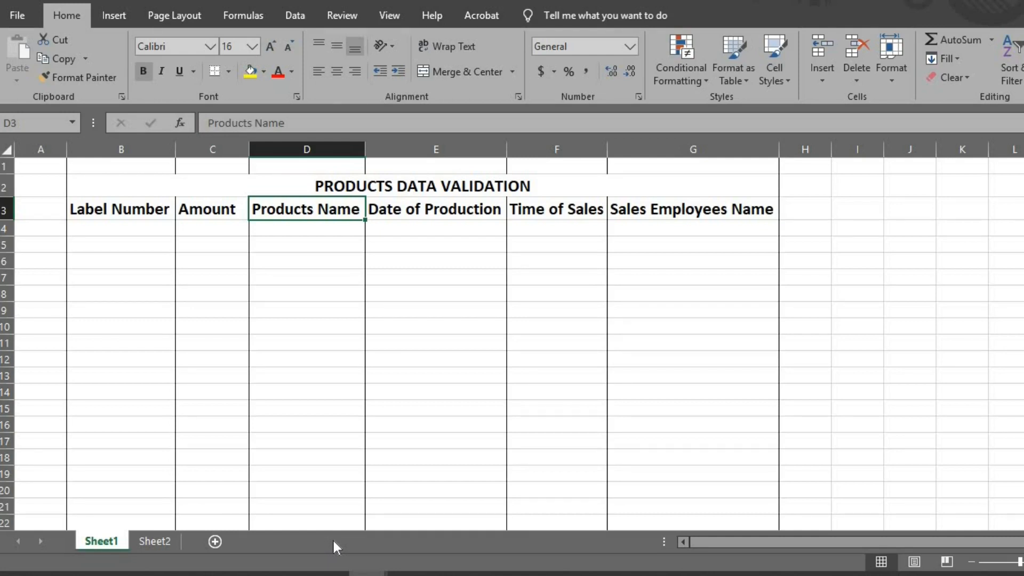
Step: Select the Label Number column (column B) and bring up the Data ribbon tools
left_click(121, 209)
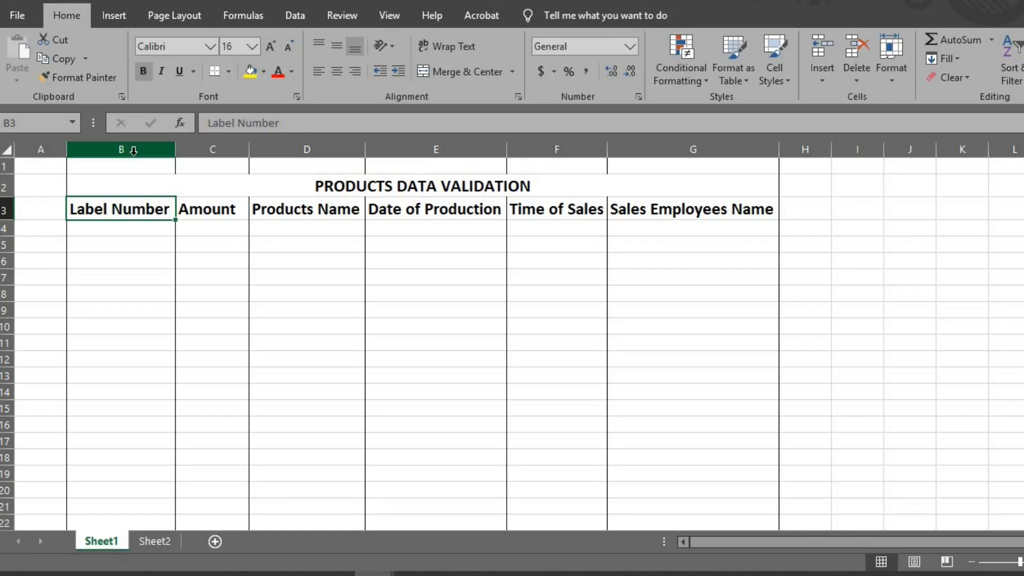
left_click(120, 150)
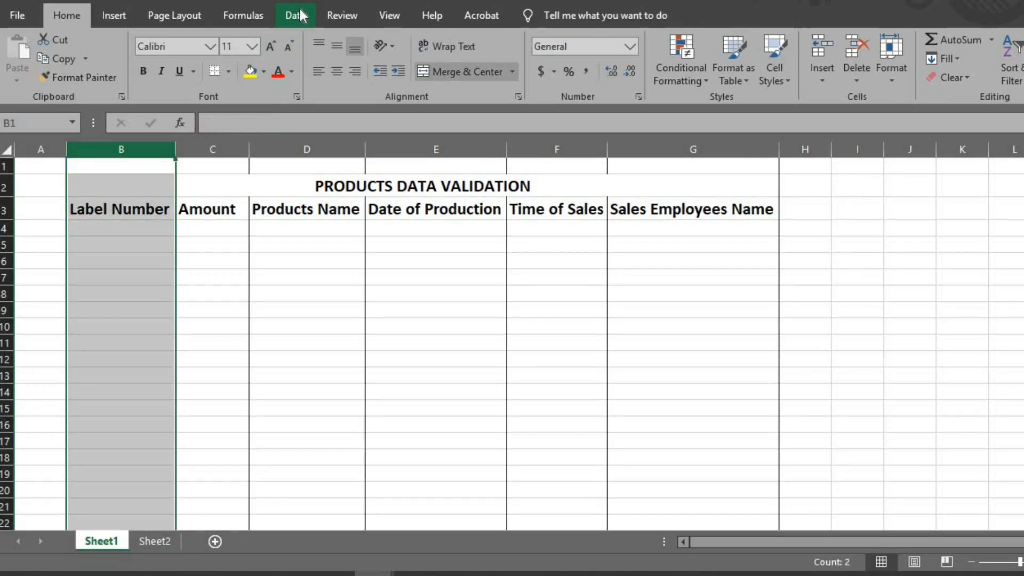
left_click(294, 15)
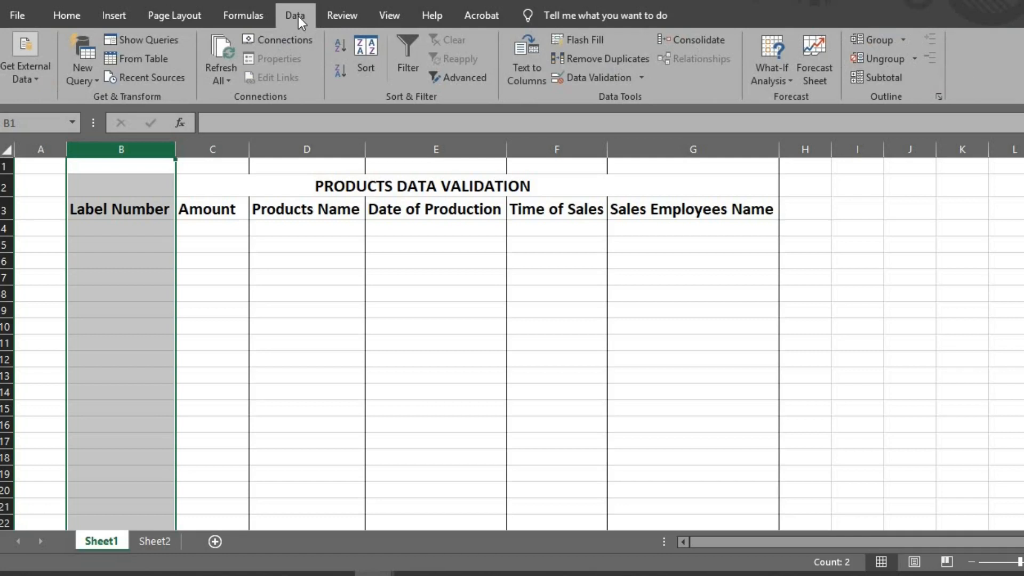
mouse_move(627, 105)
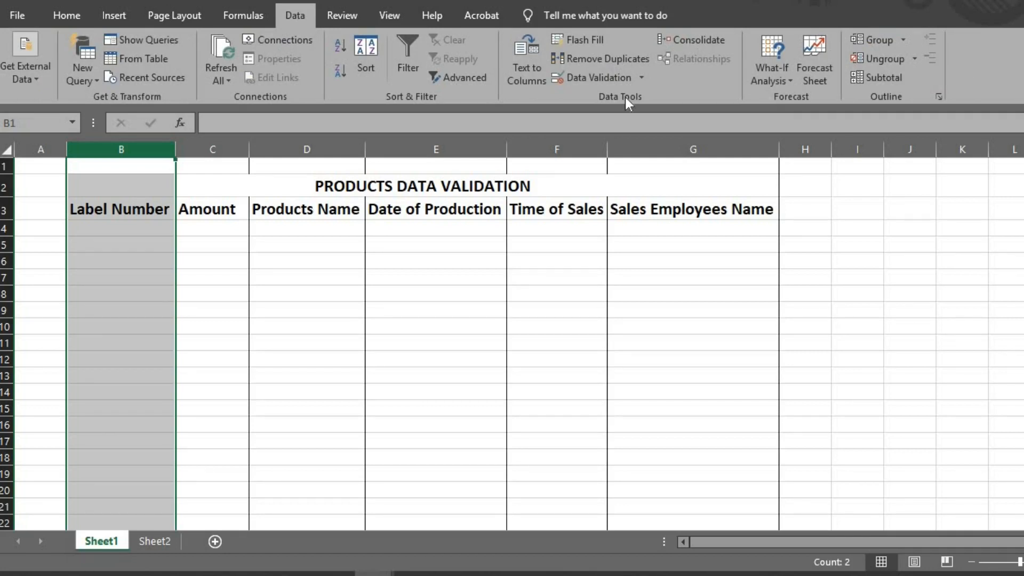
left_click(640, 77)
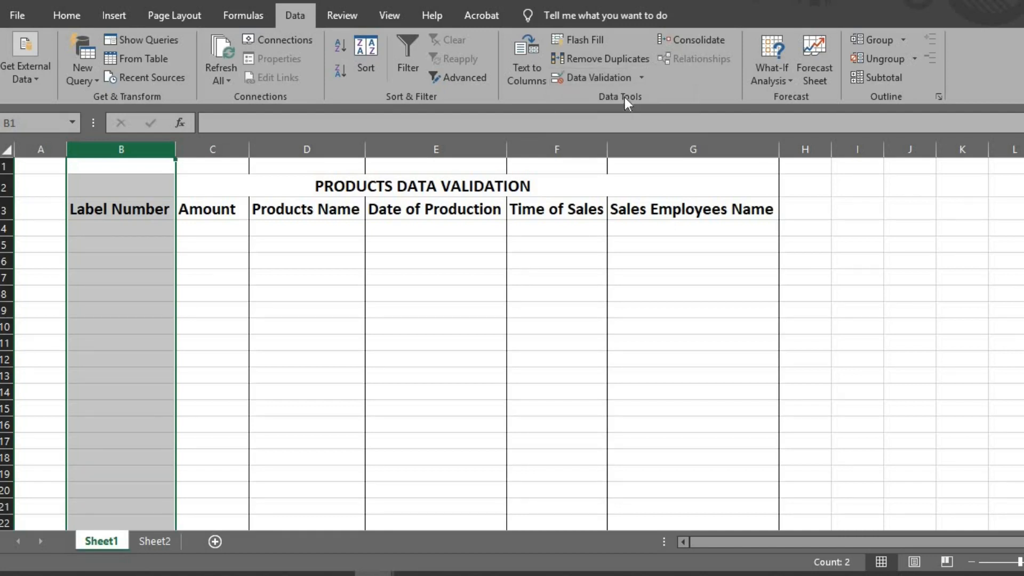
Step: Set Label Number validation to Whole number between minimum 1.000 and maximum 9,999
left_click(596, 77)
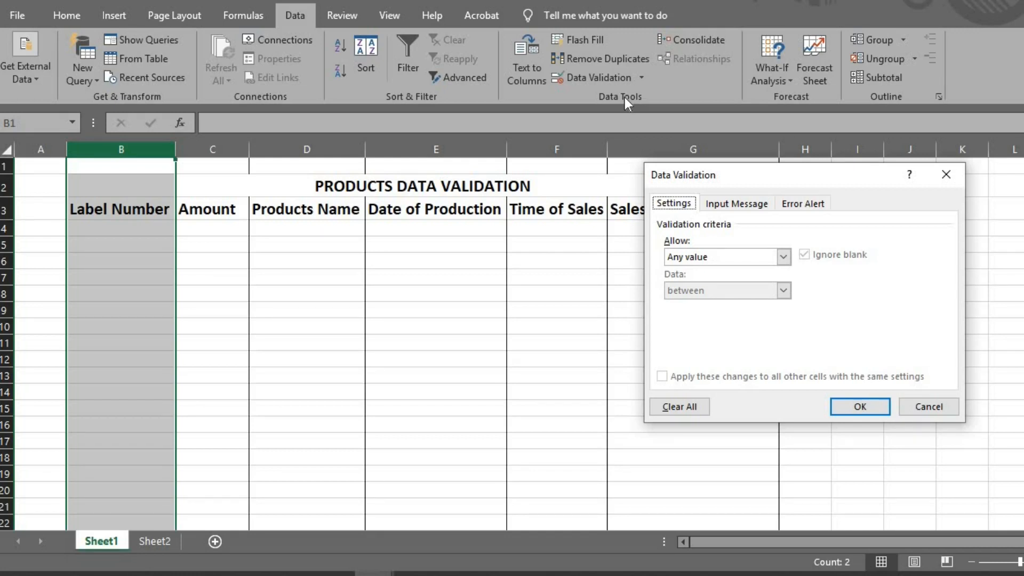
mouse_move(782, 239)
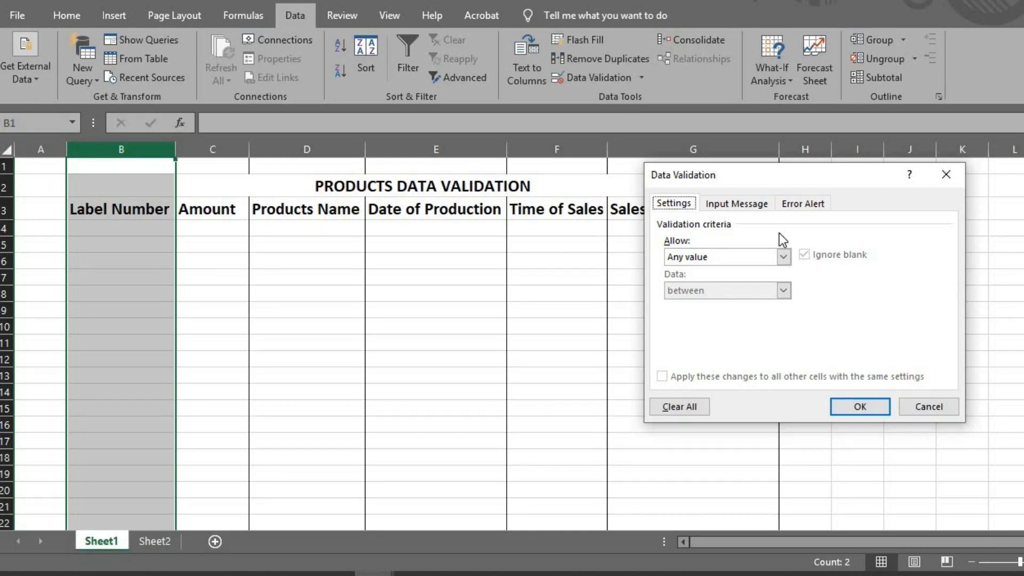
left_click(783, 257)
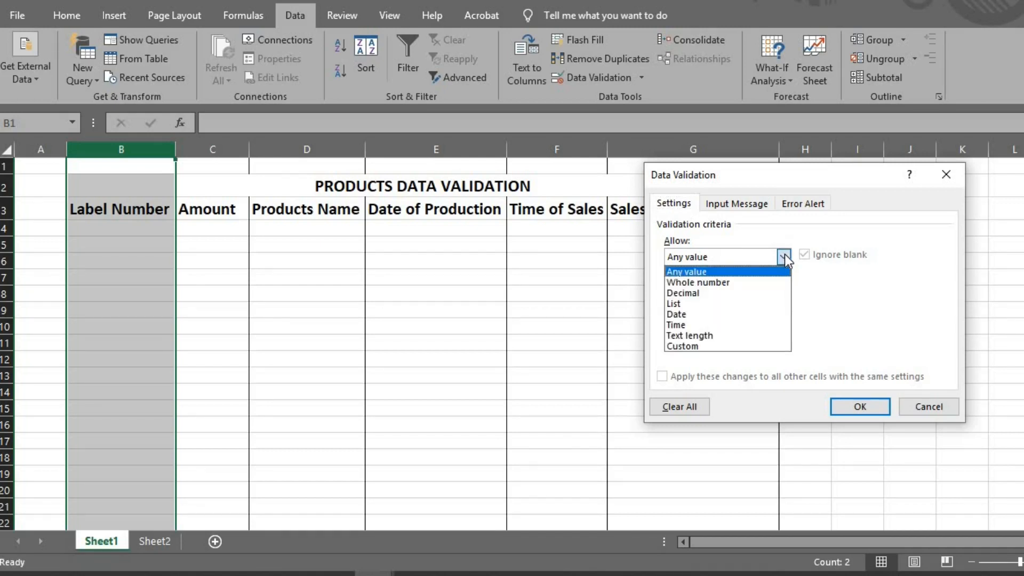
left_click(698, 282)
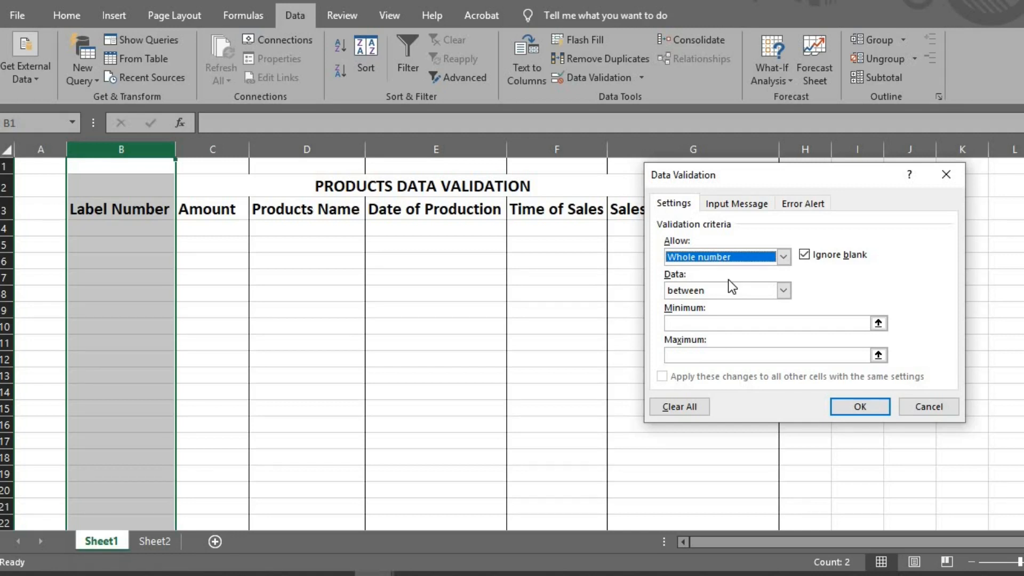
left_click(783, 291)
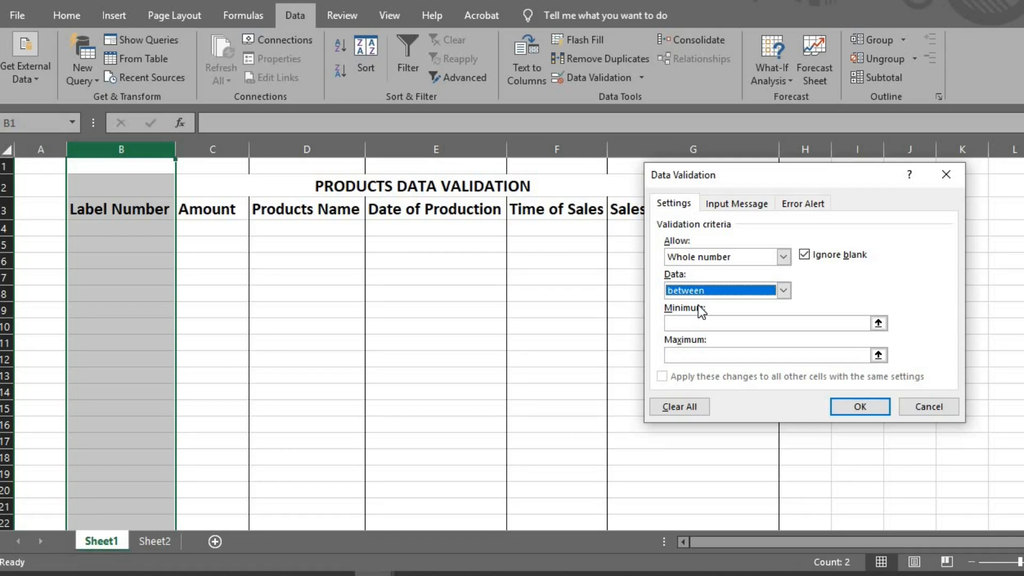
type("1")
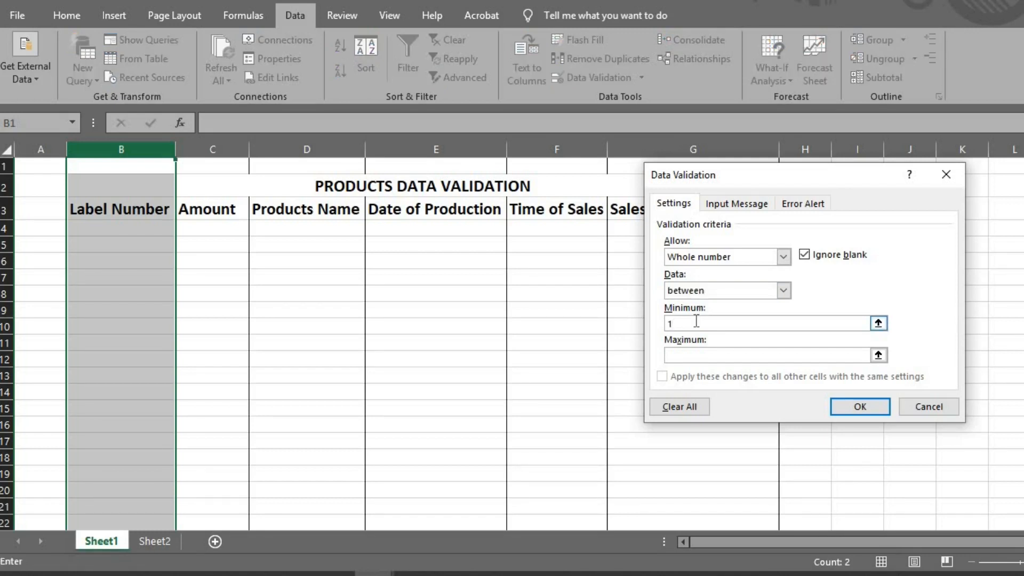
type(".00")
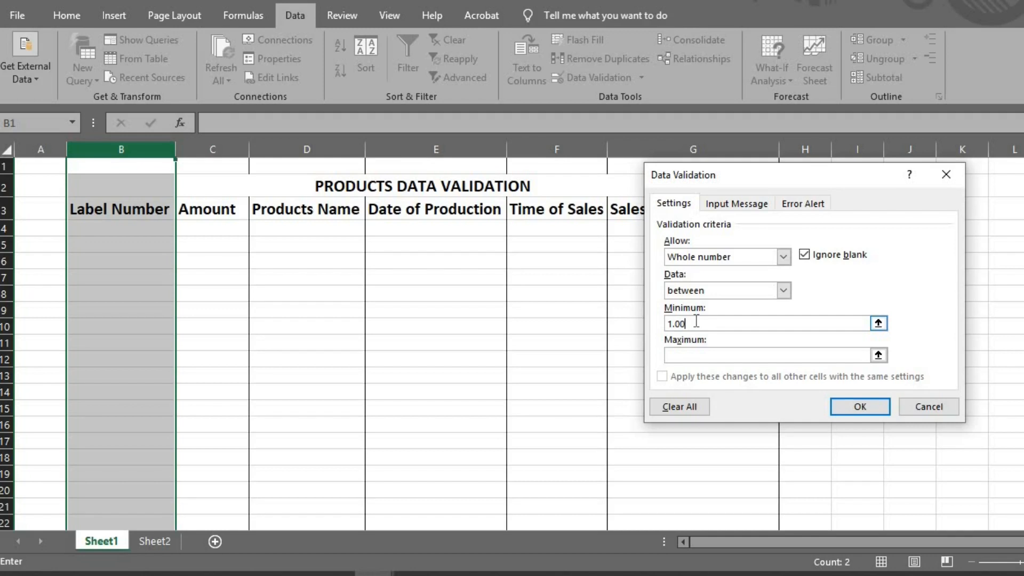
type("0")
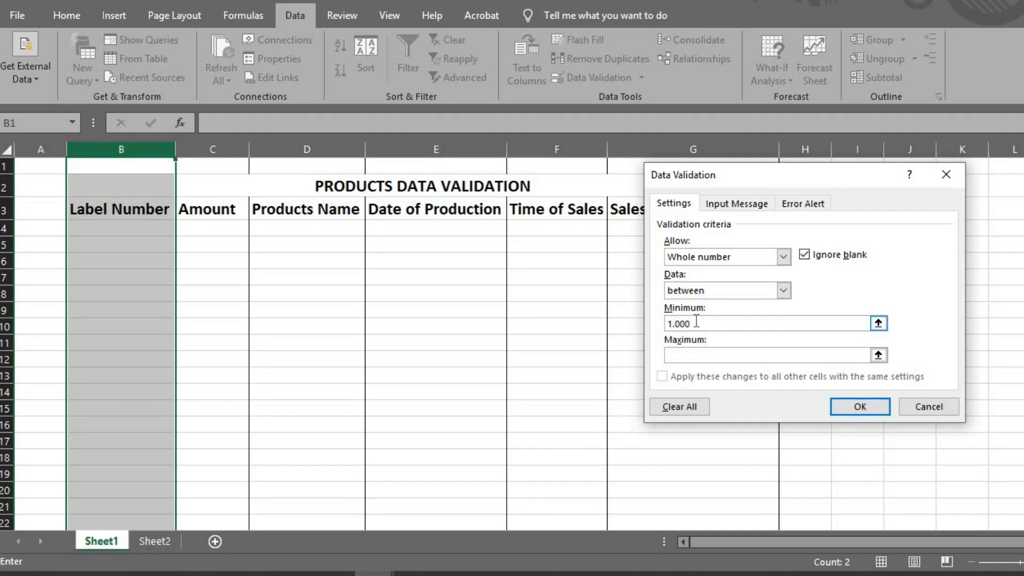
left_click(770, 355)
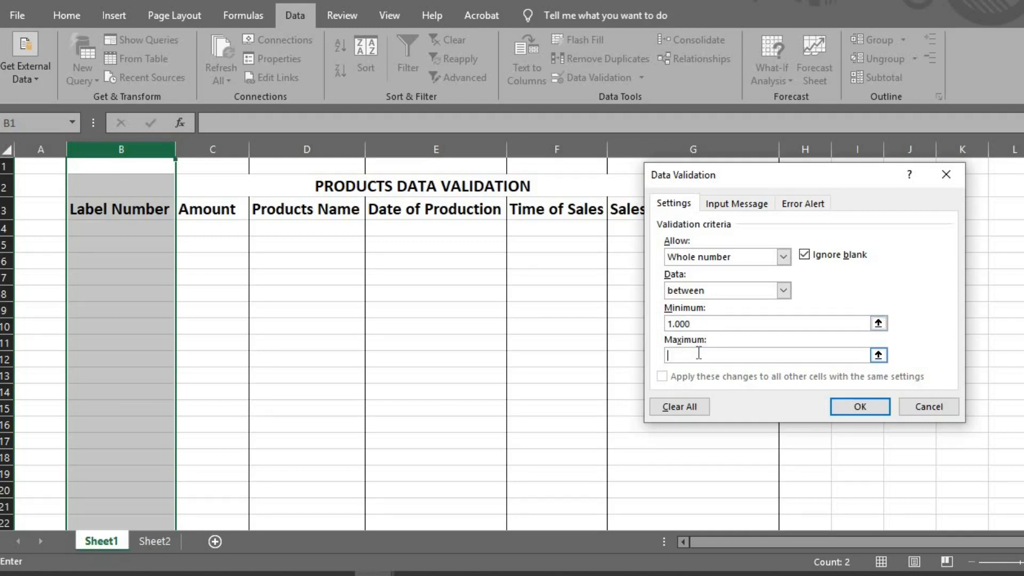
type("9,")
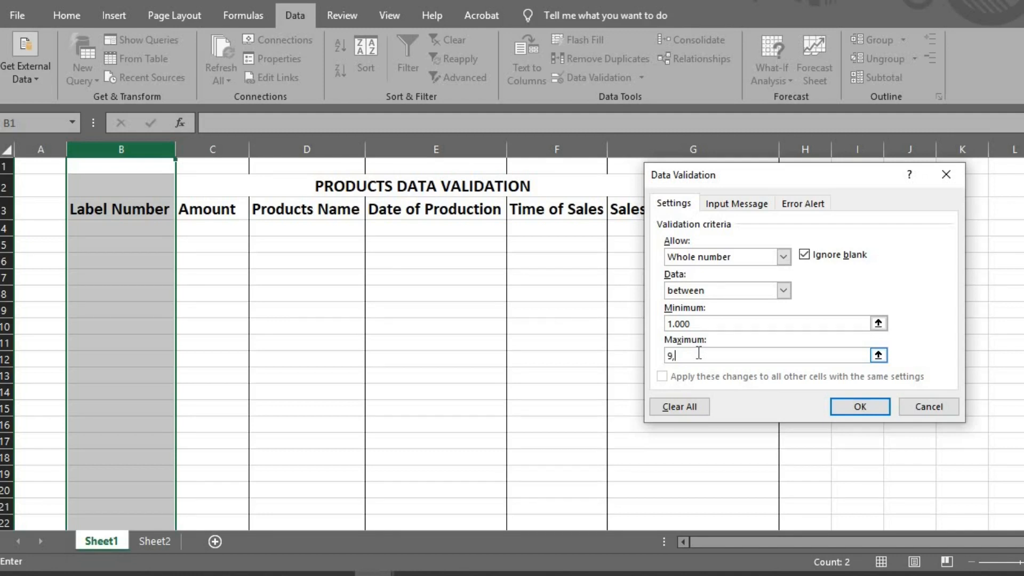
type("99")
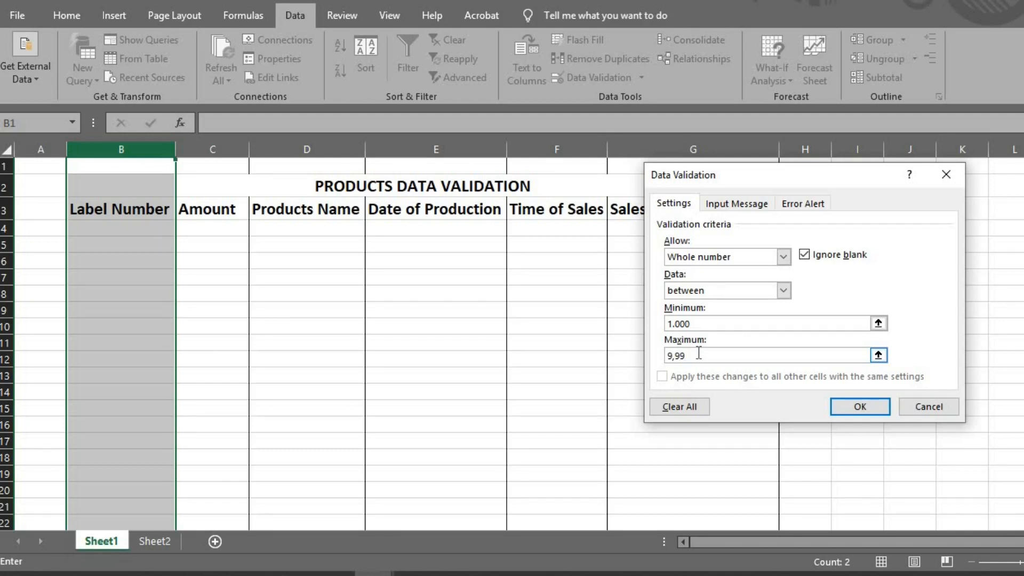
type("9")
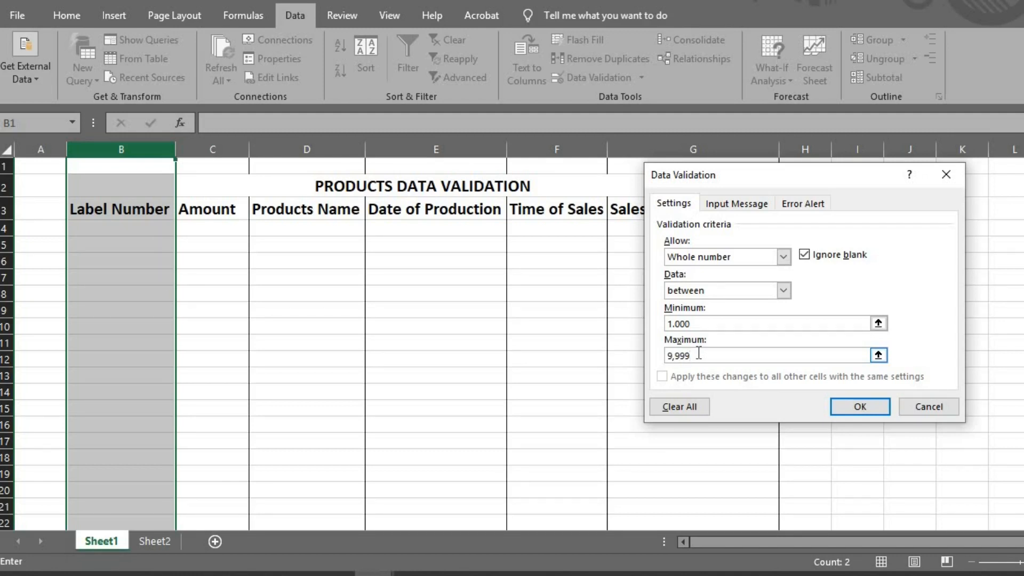
mouse_move(722, 207)
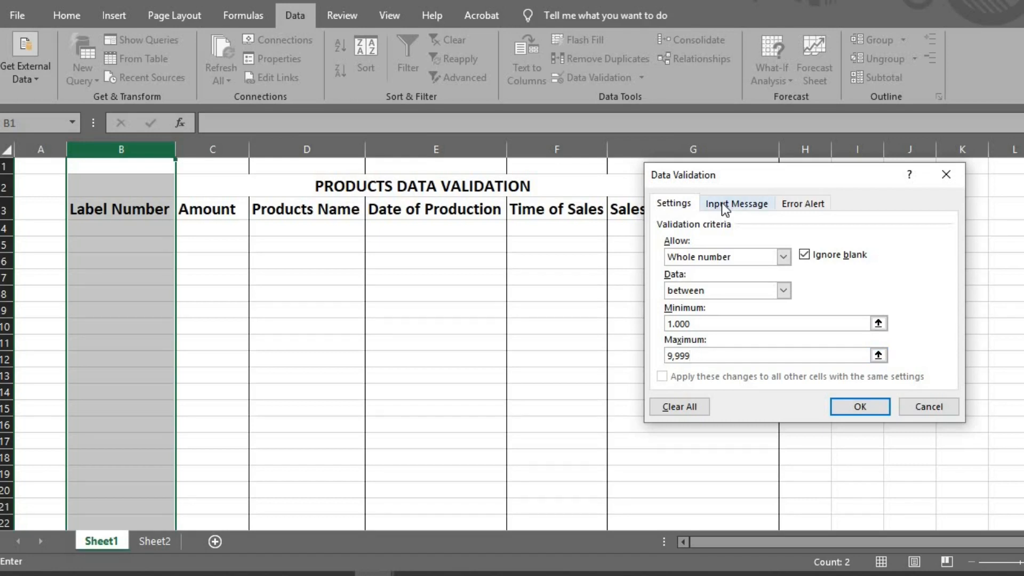
Step: Title the Label Number input message 'Valid Data needed'
left_click(736, 203)
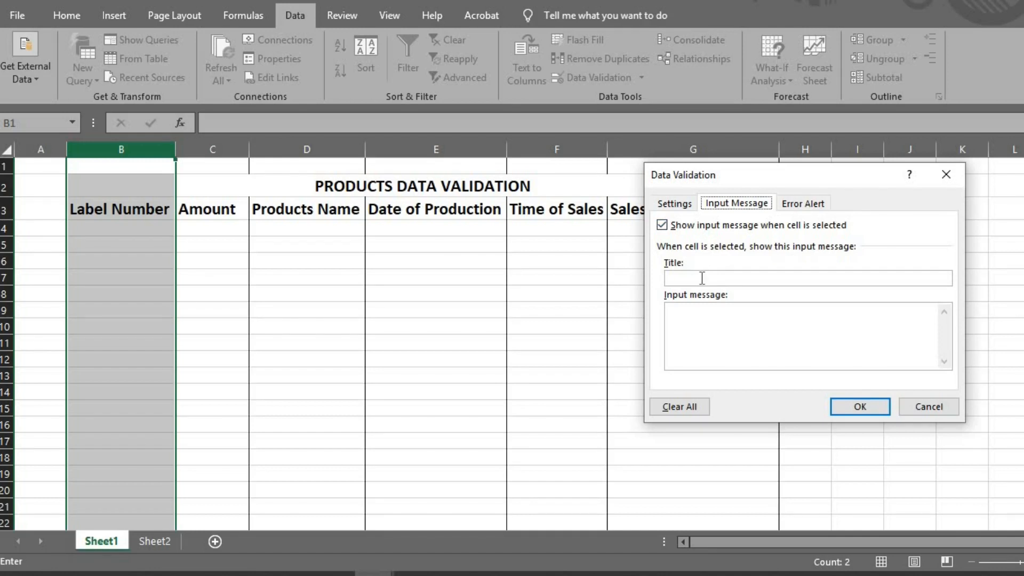
type("V")
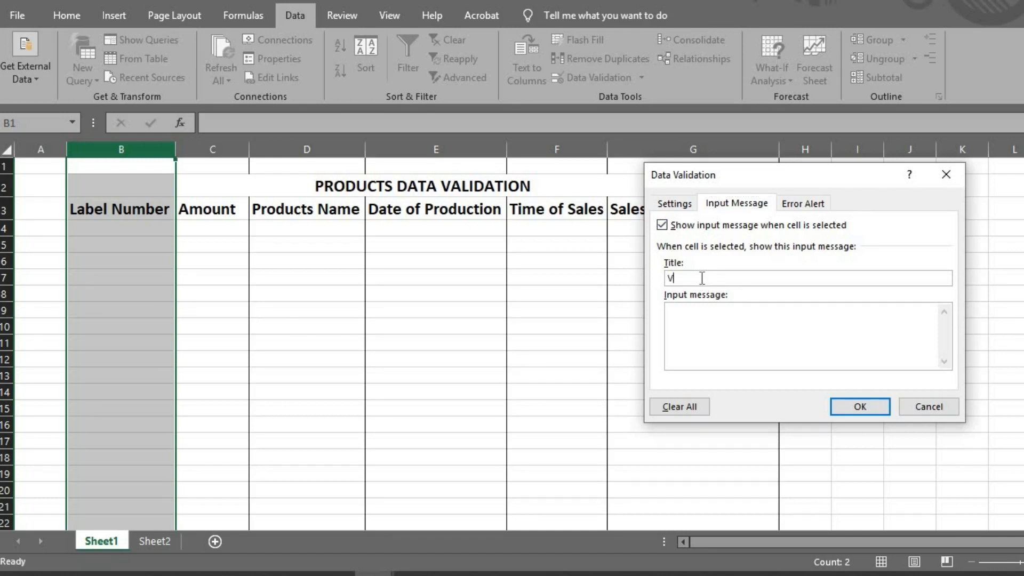
type("alid")
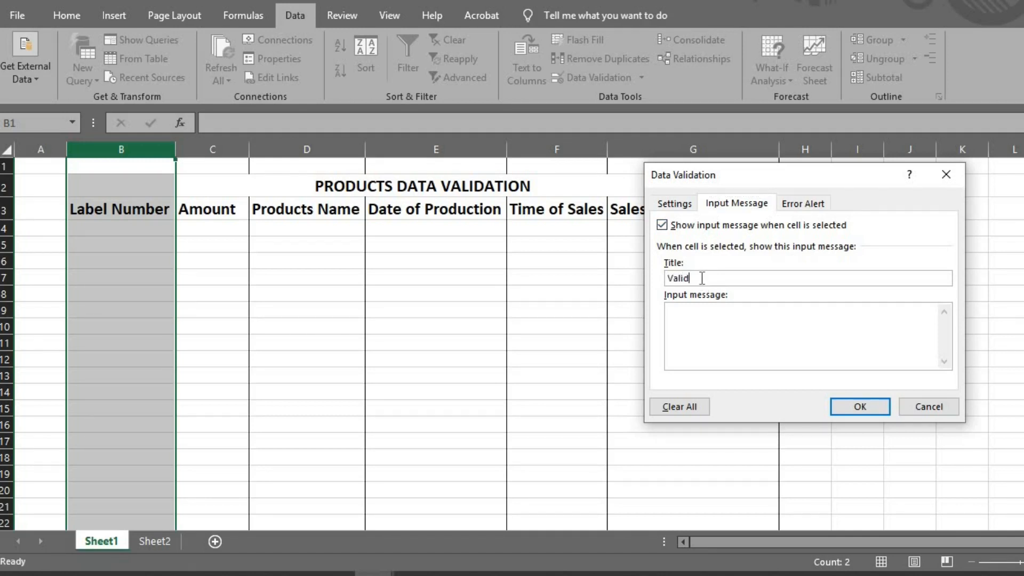
type("D")
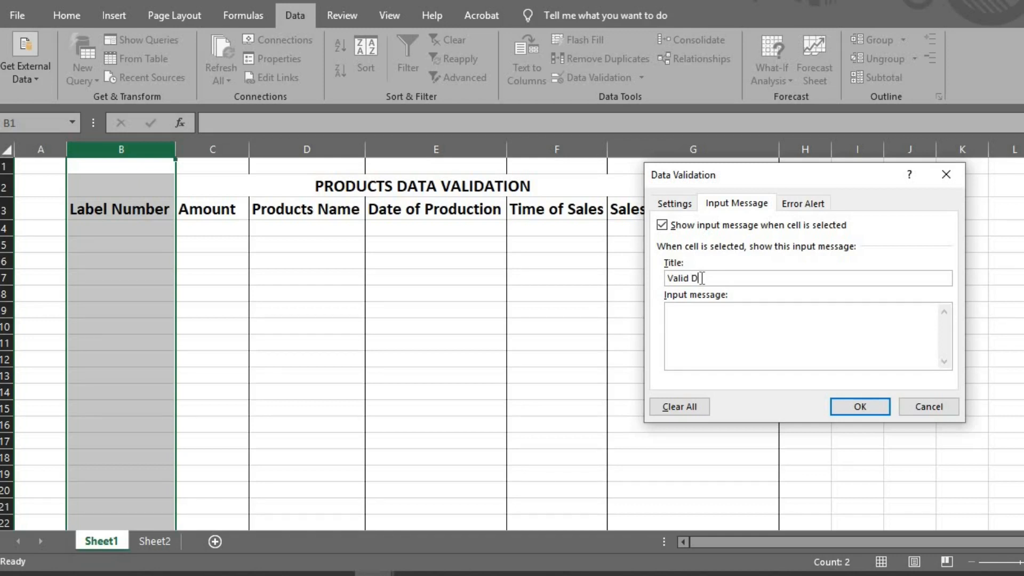
type("ata")
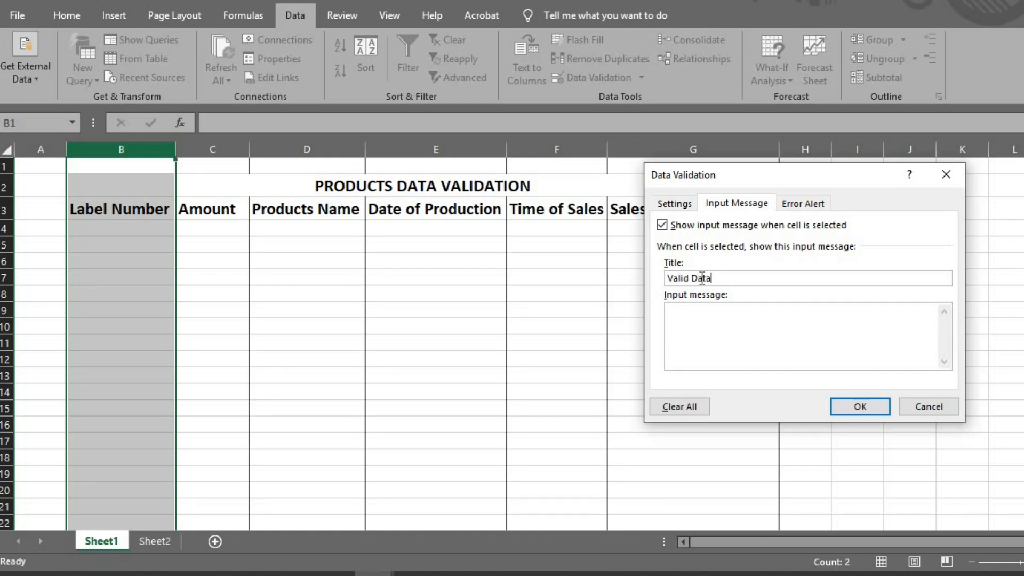
type("n")
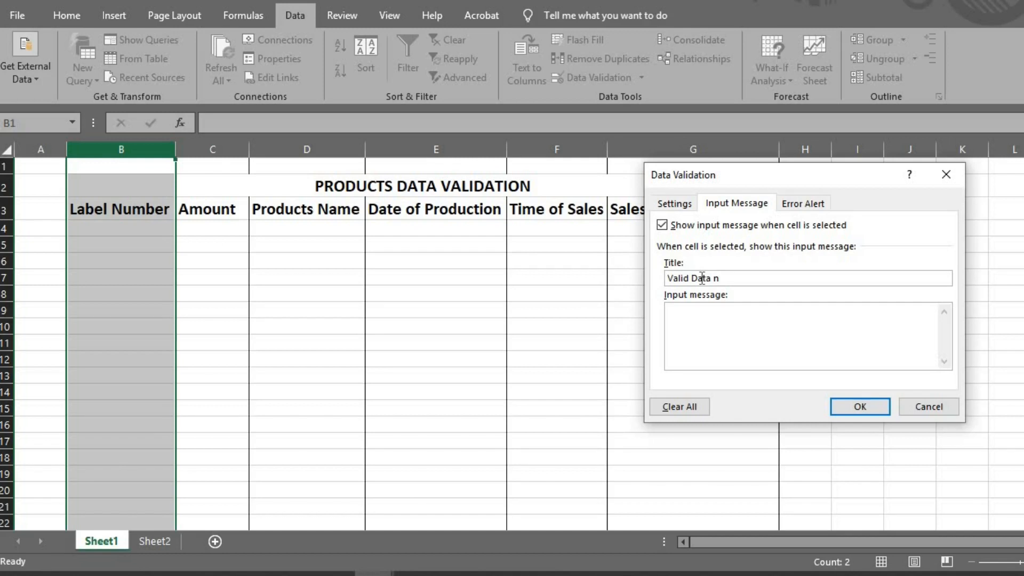
type("eede")
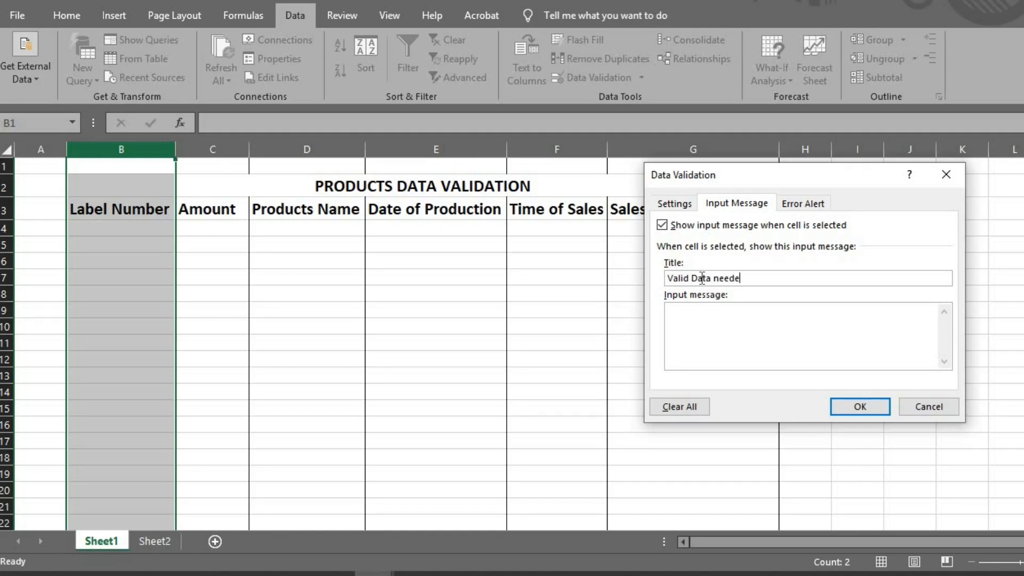
type("d")
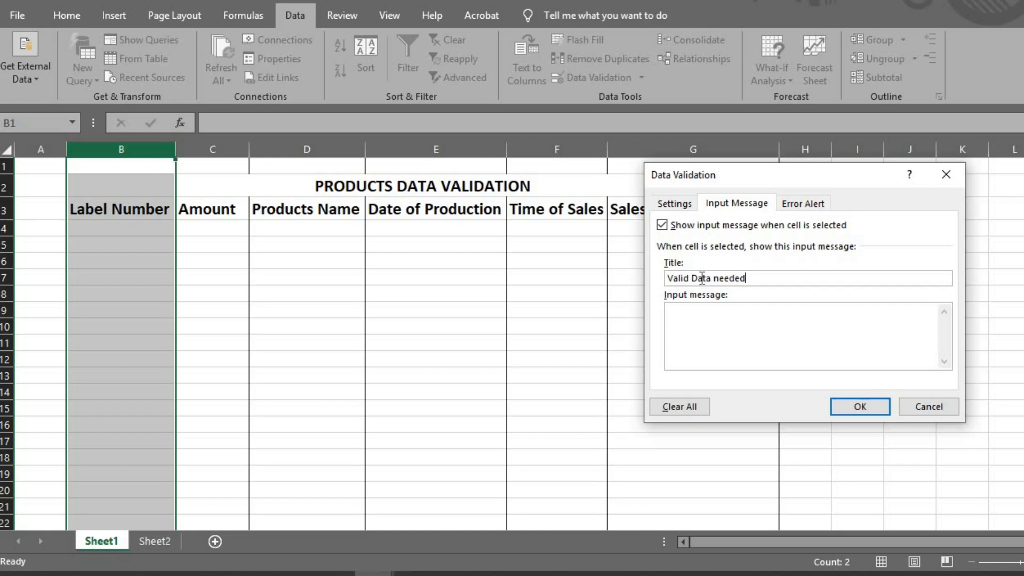
Step: Type the input message asking for numbers between 1,000 and 9,999, referring to the label
type("Plea")
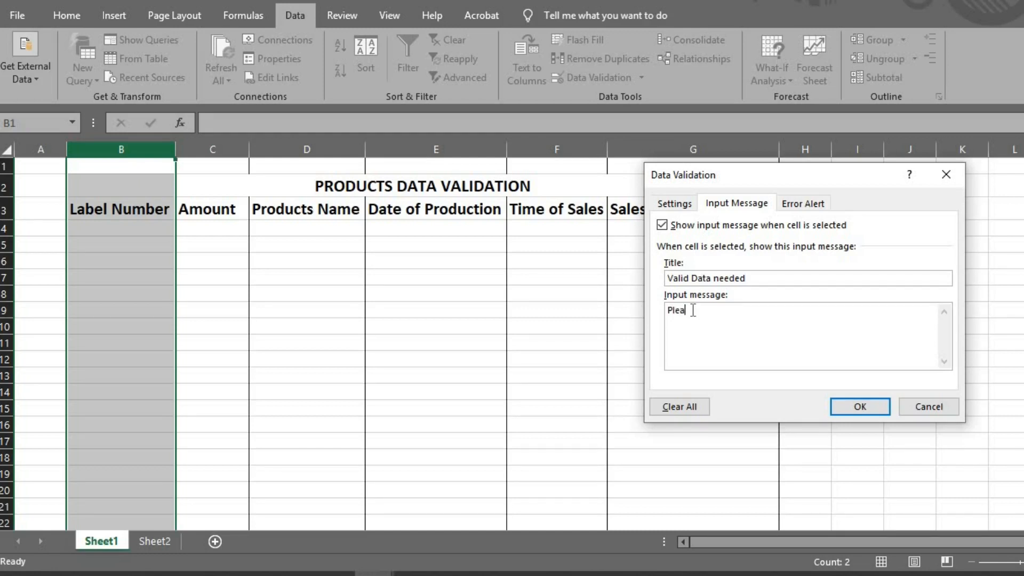
type("s")
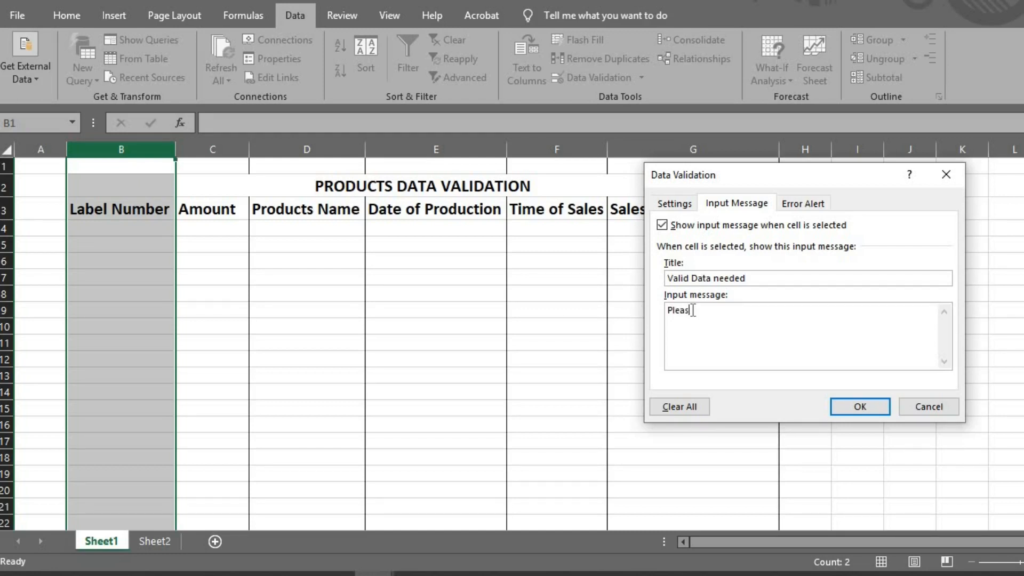
type("e")
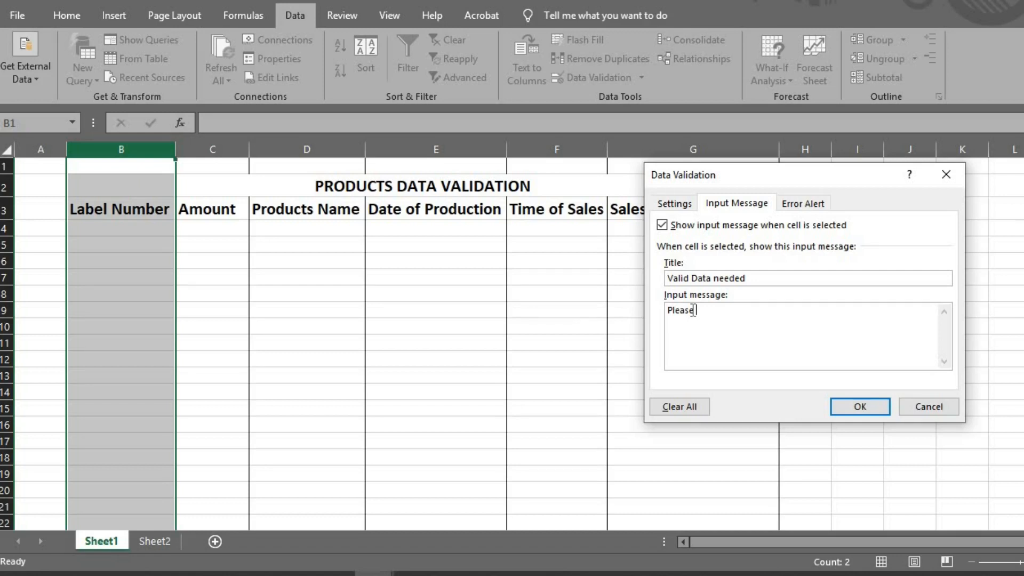
type("put")
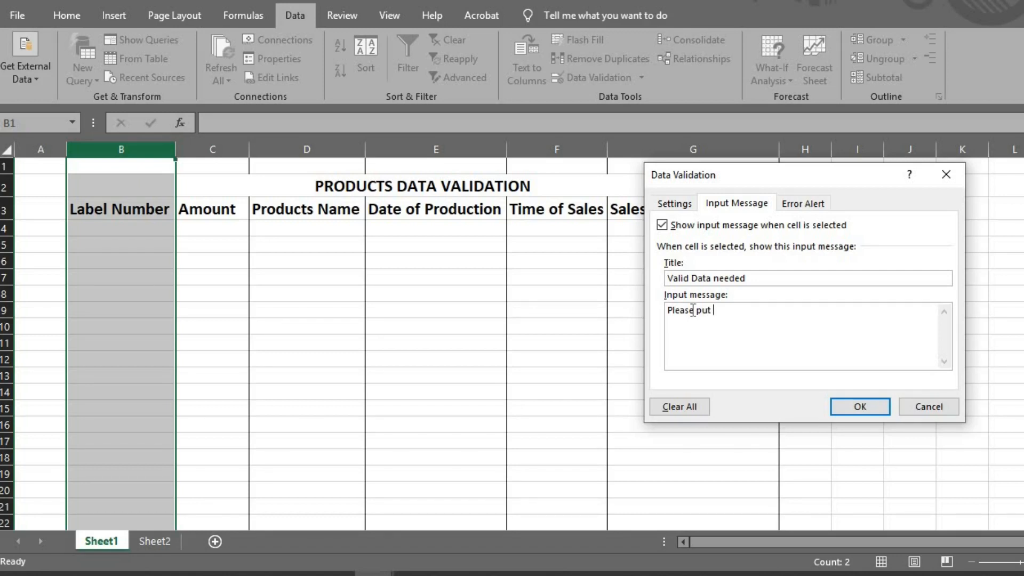
type("the")
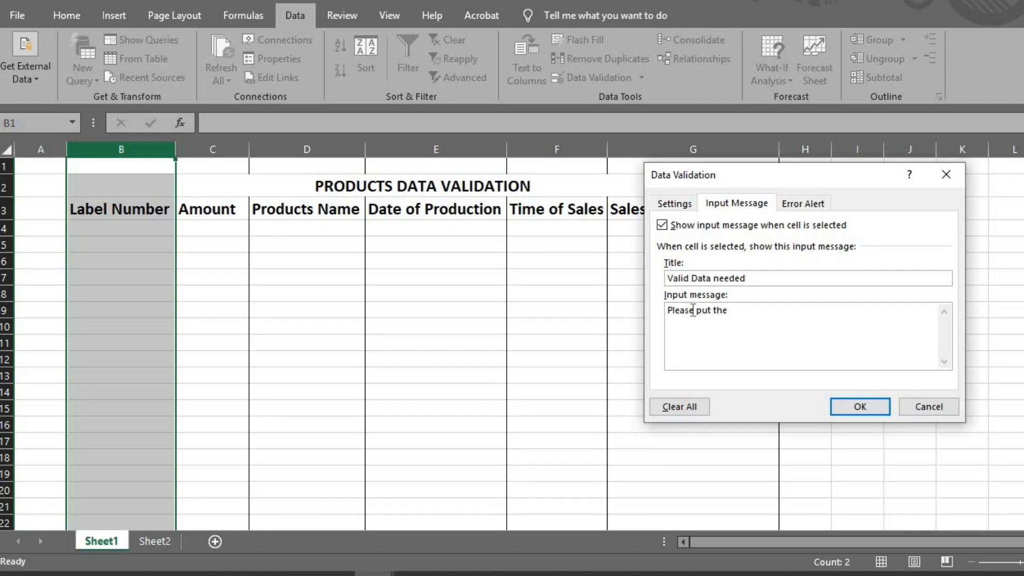
type("numb")
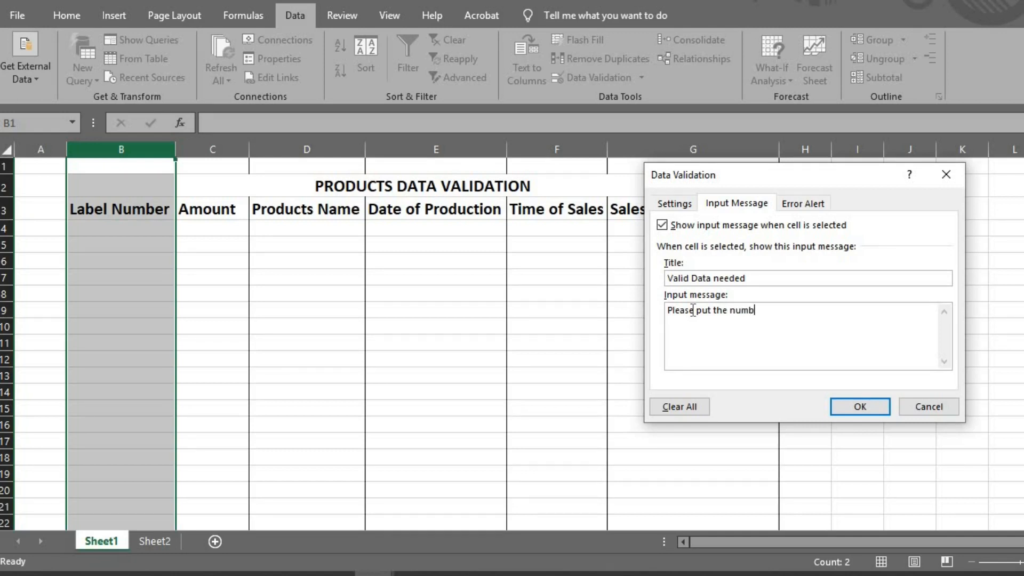
type("ers b")
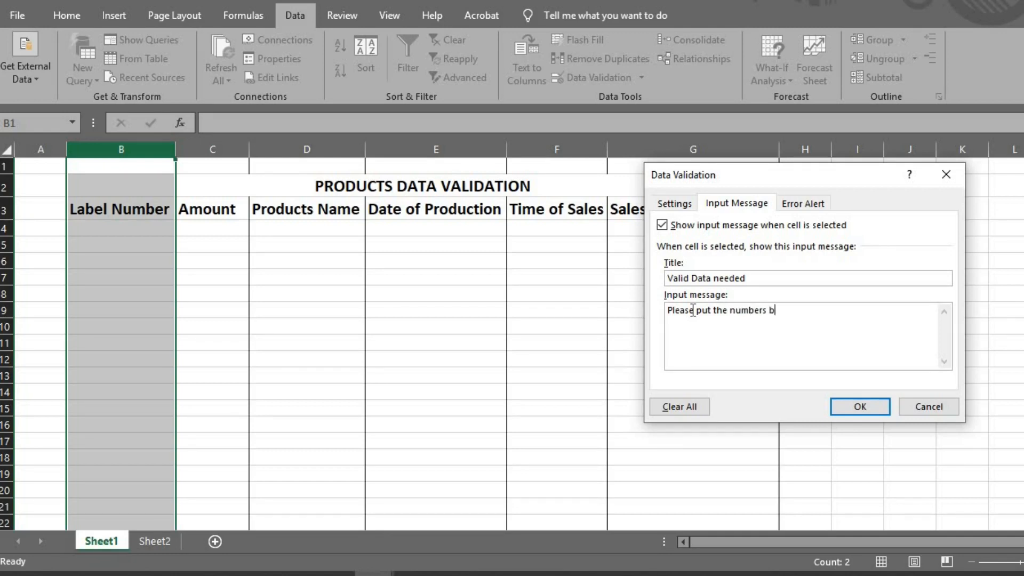
type("etween")
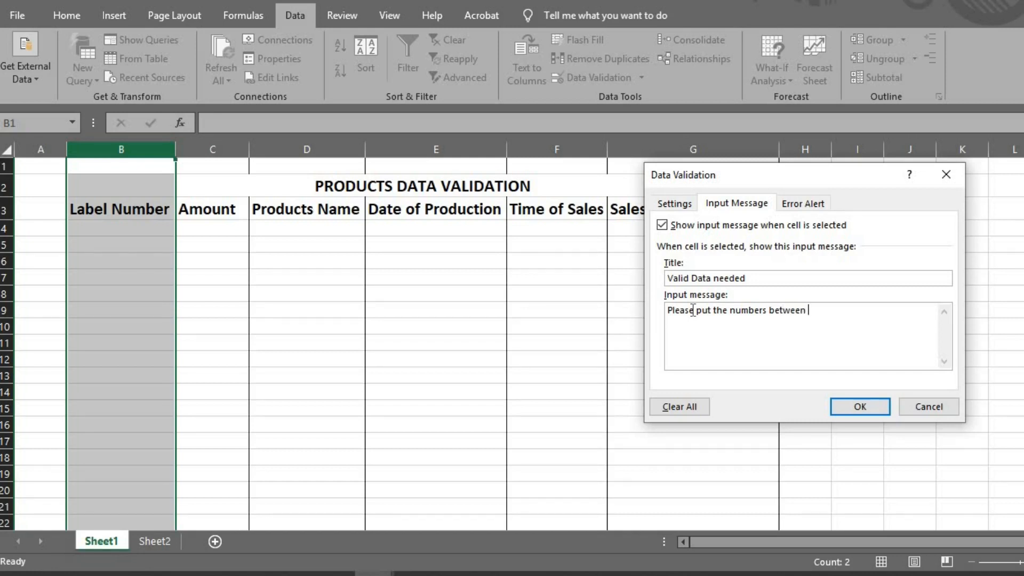
type("1,00")
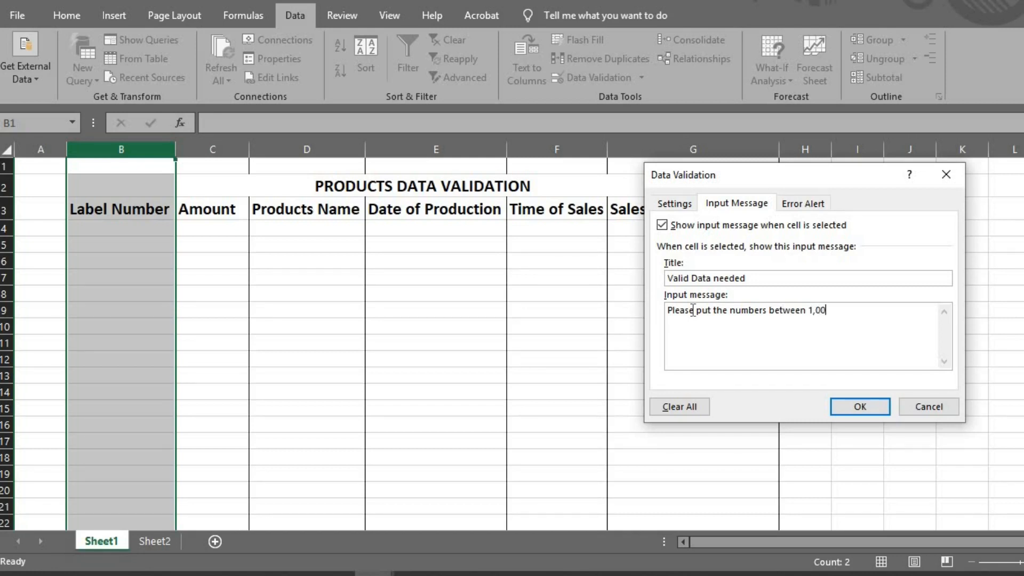
type("0")
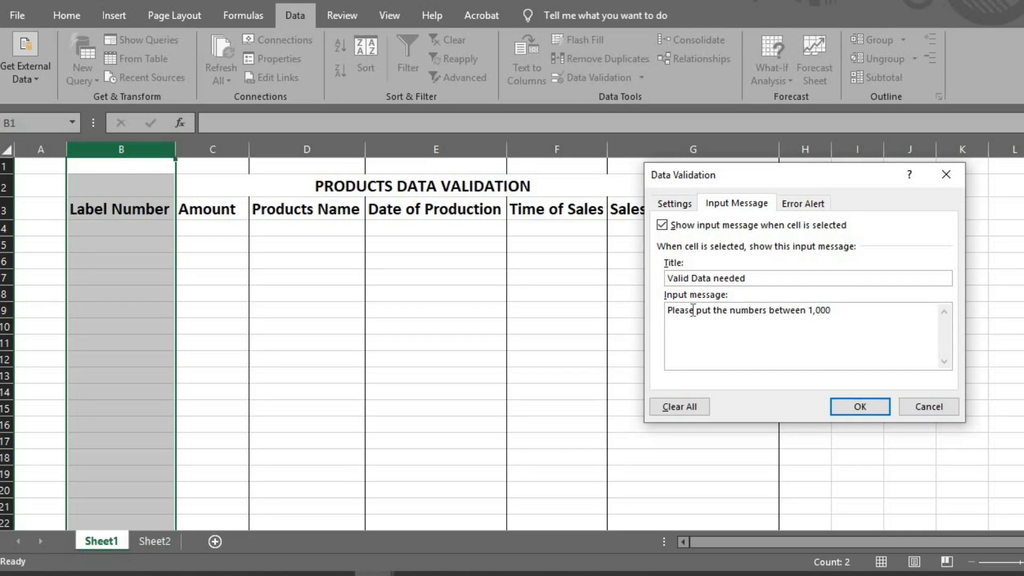
type("to")
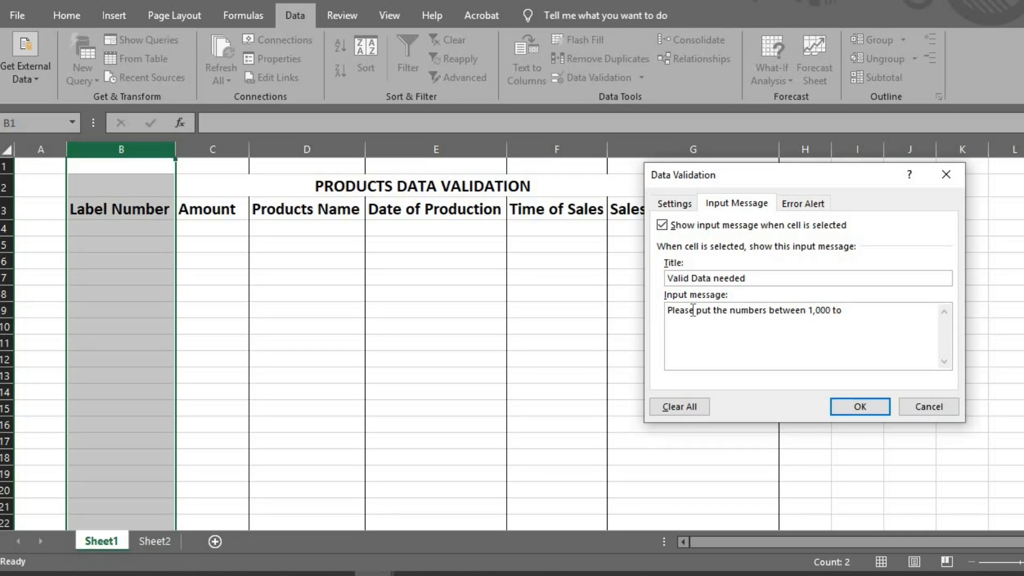
type("9,9")
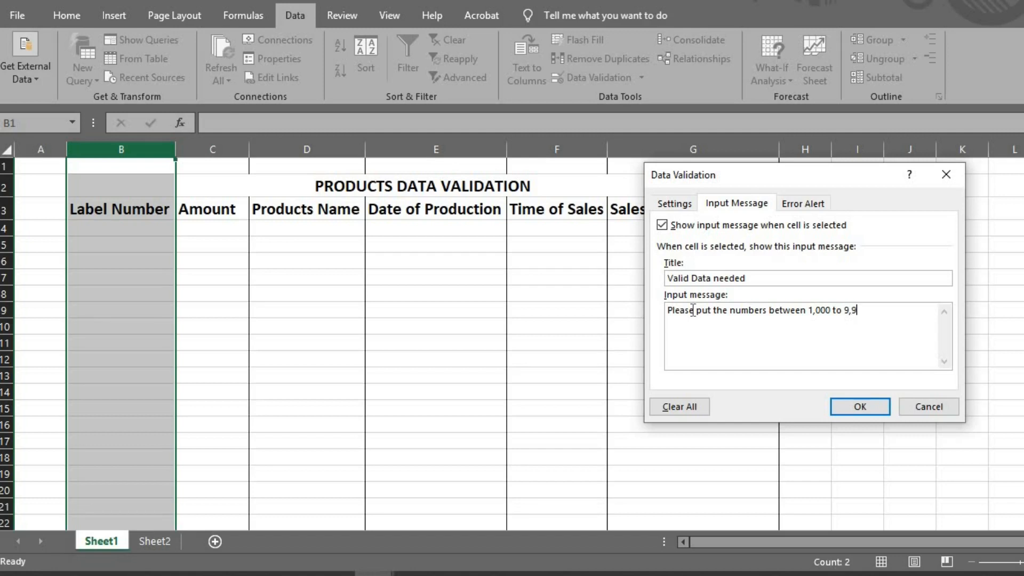
type("99. look")
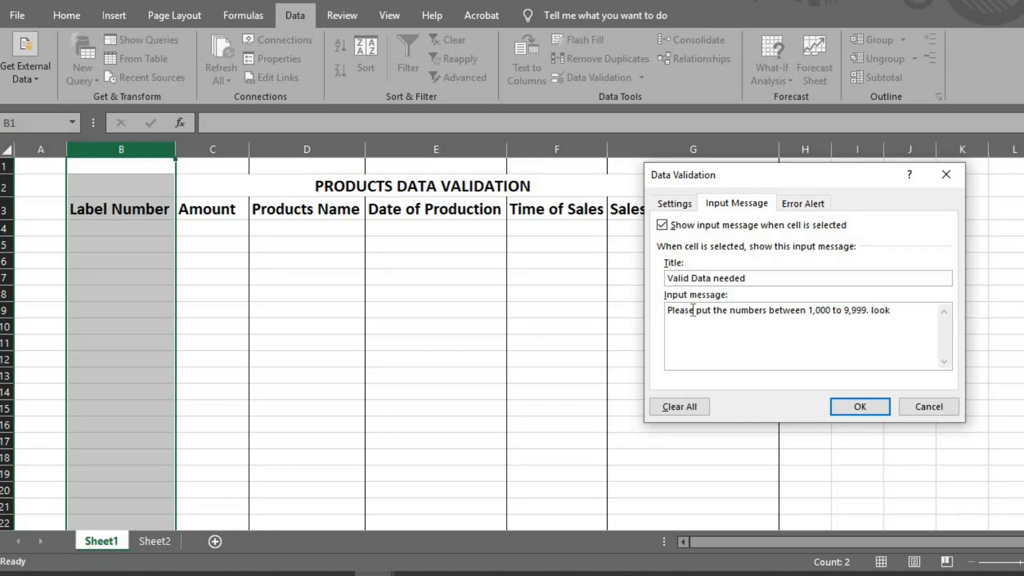
type("at the produc")
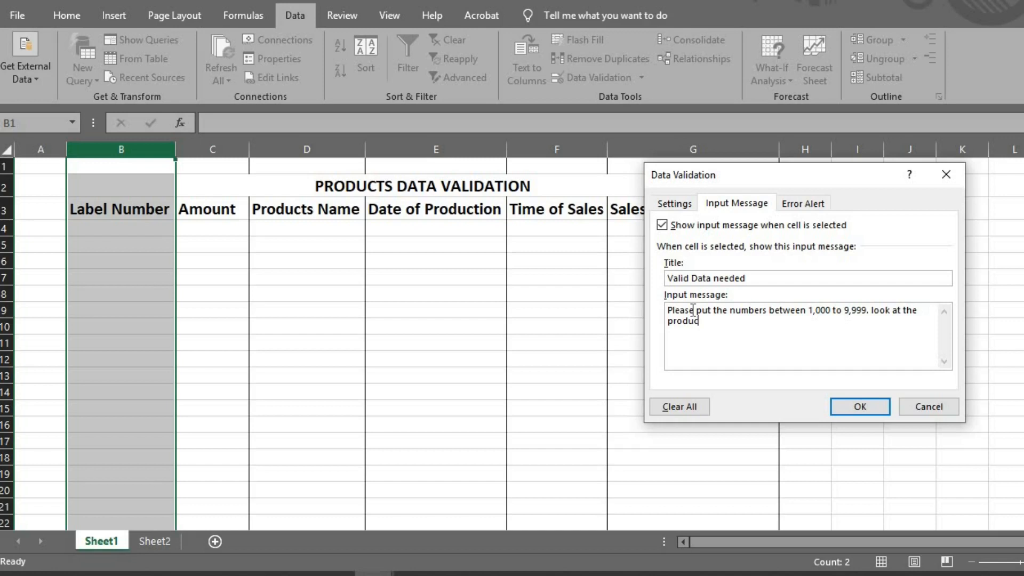
type("t")
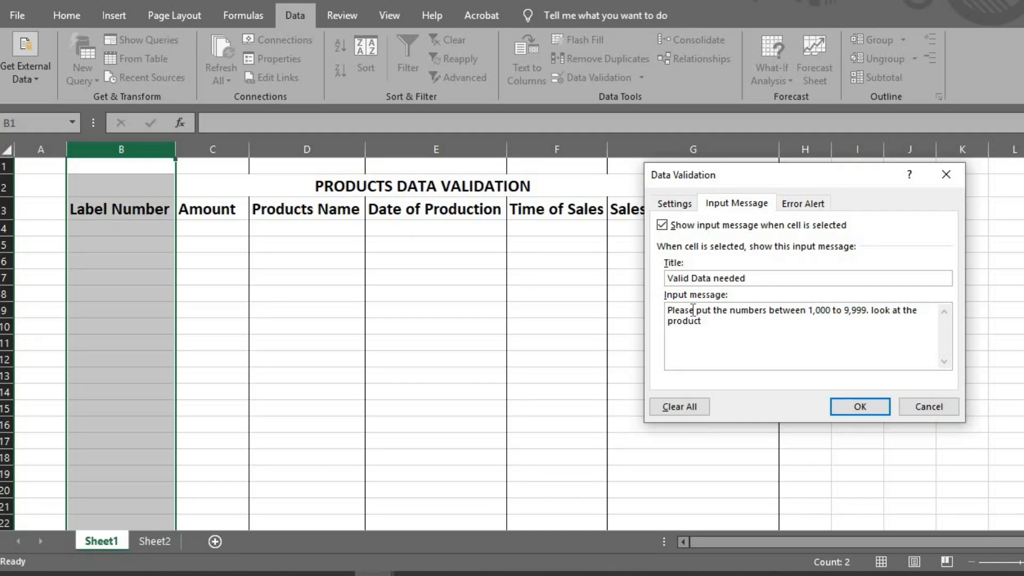
type("la")
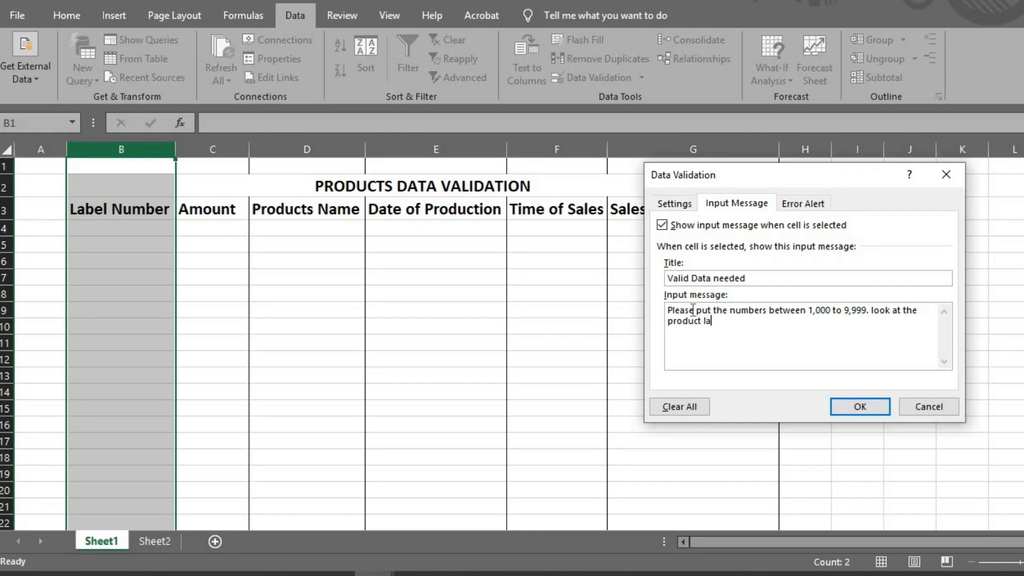
type("bel")
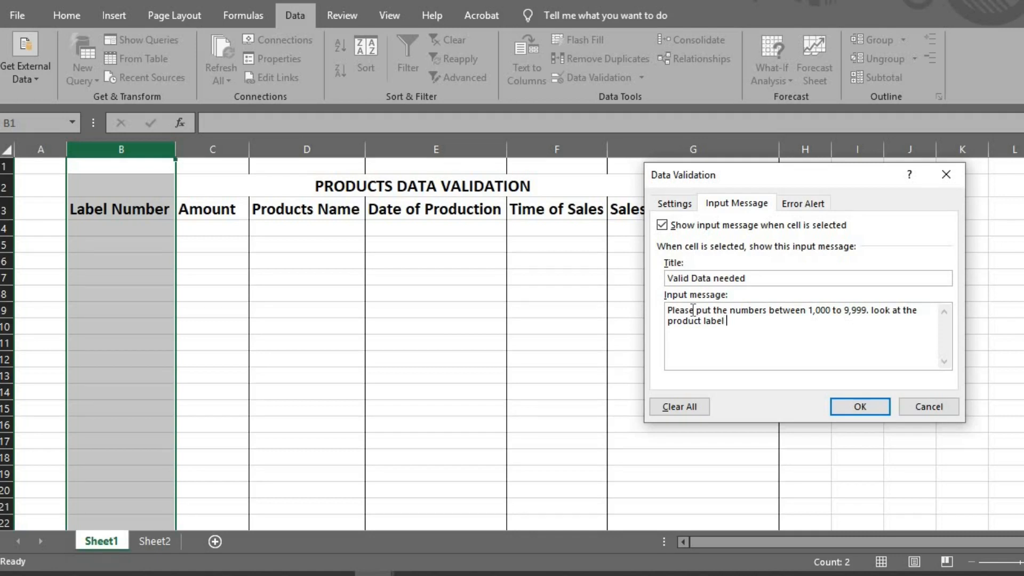
type("for")
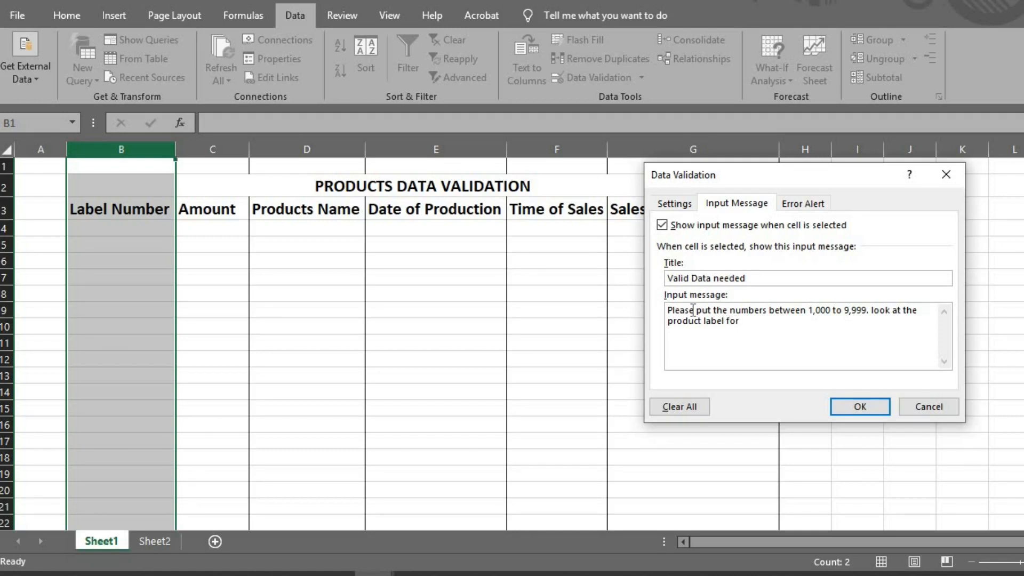
type("mo")
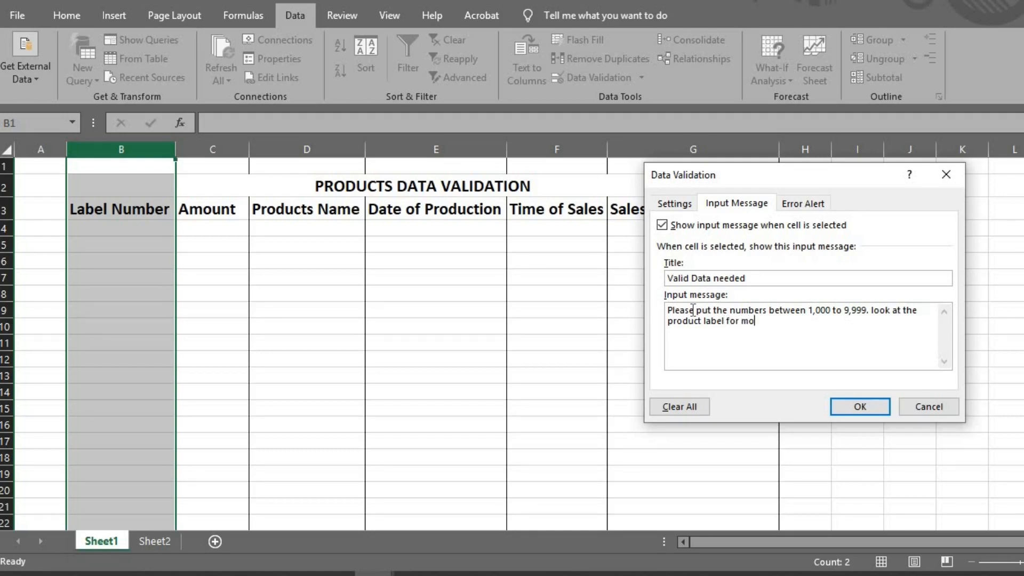
type("re informa")
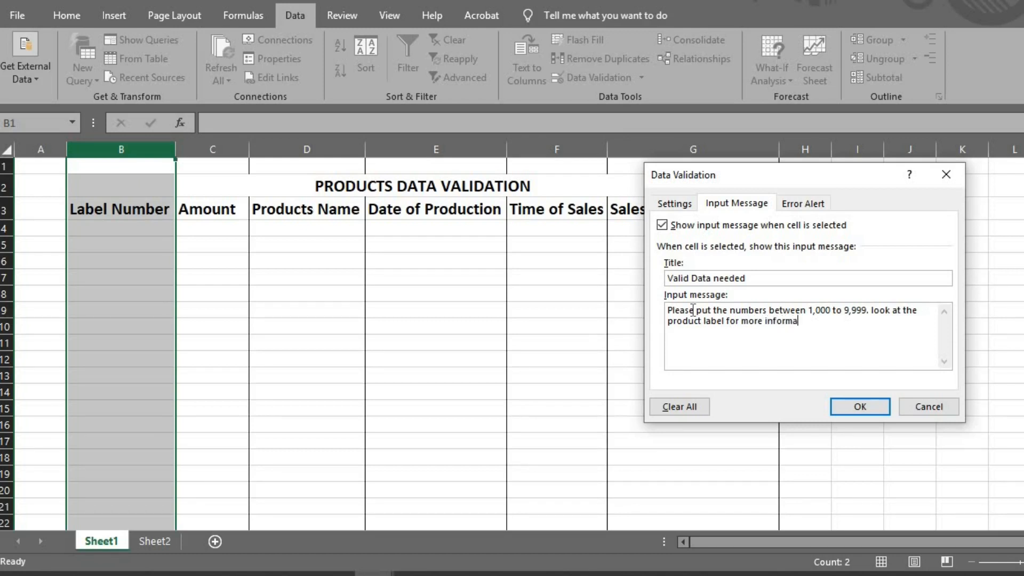
Step: Finish the input message text and keep the error alert style on Stop
type("tion.")
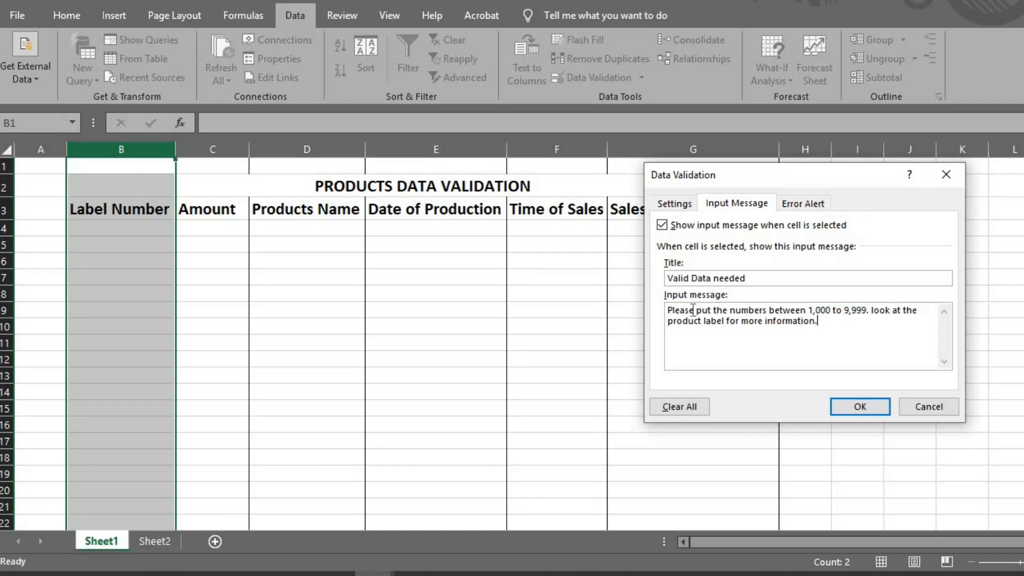
mouse_move(769, 291)
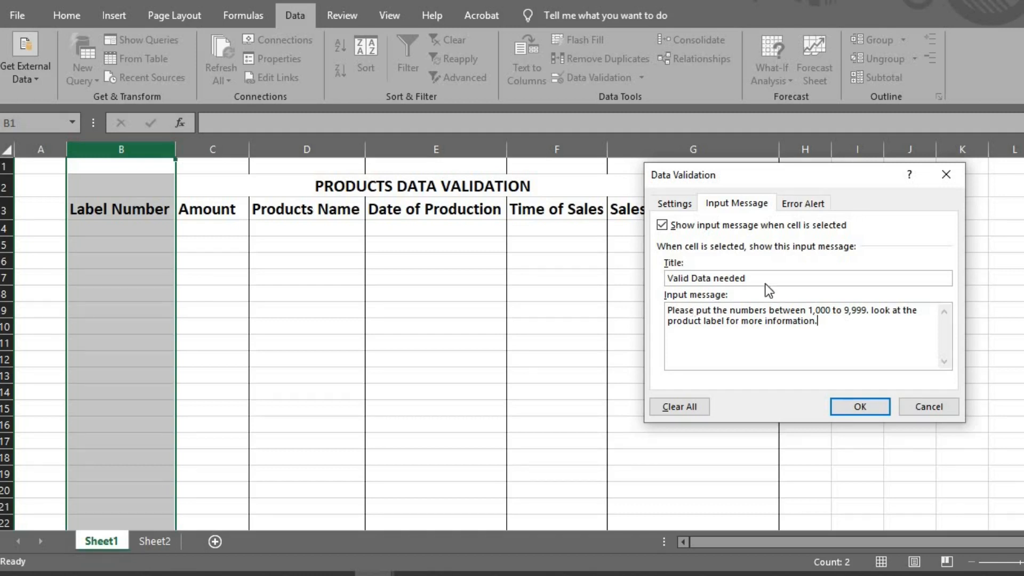
left_click(803, 203)
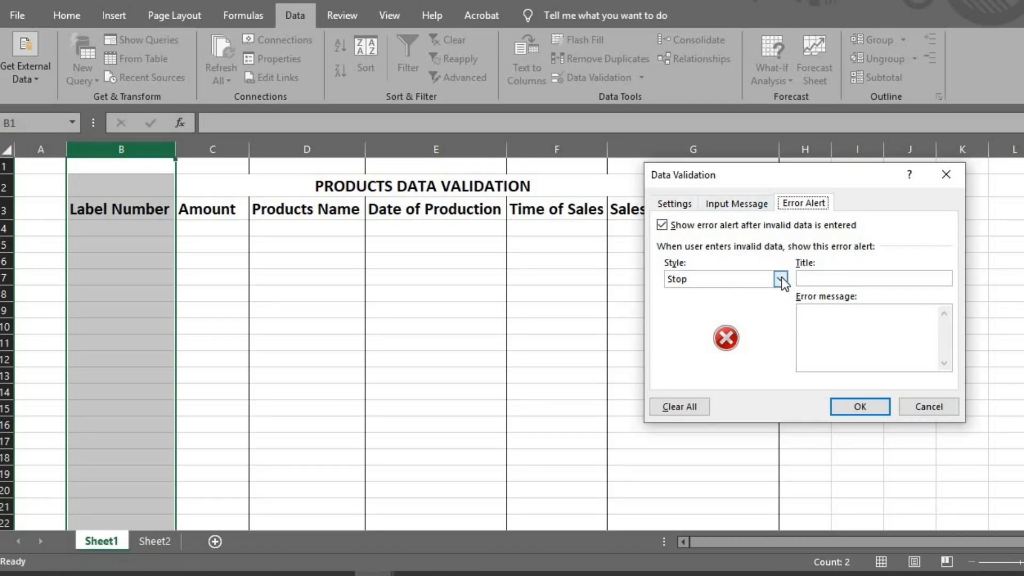
left_click(781, 279)
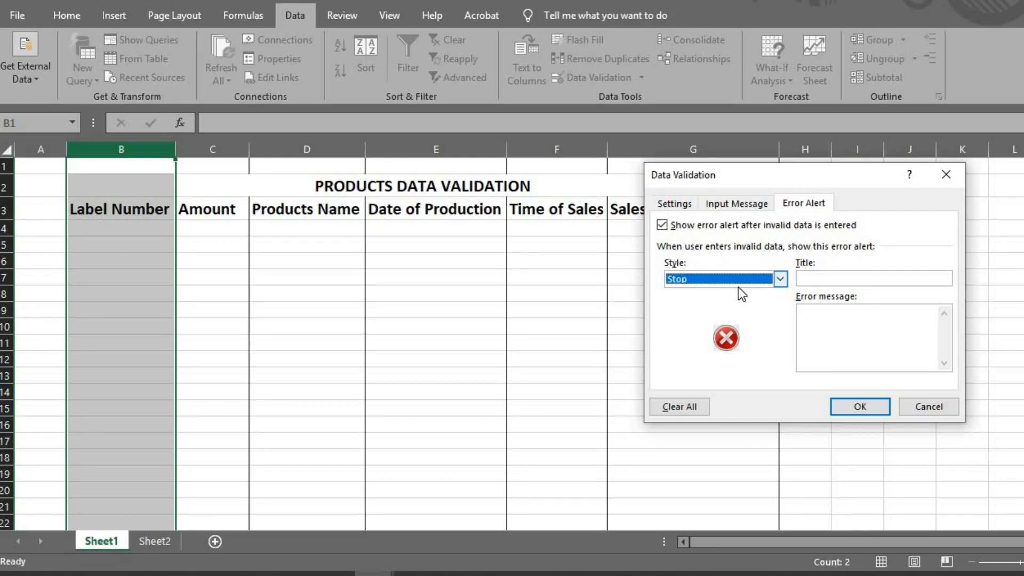
Step: Title the error alert 'Data Invalid' with the message 'Enter valid data please'
type("Data")
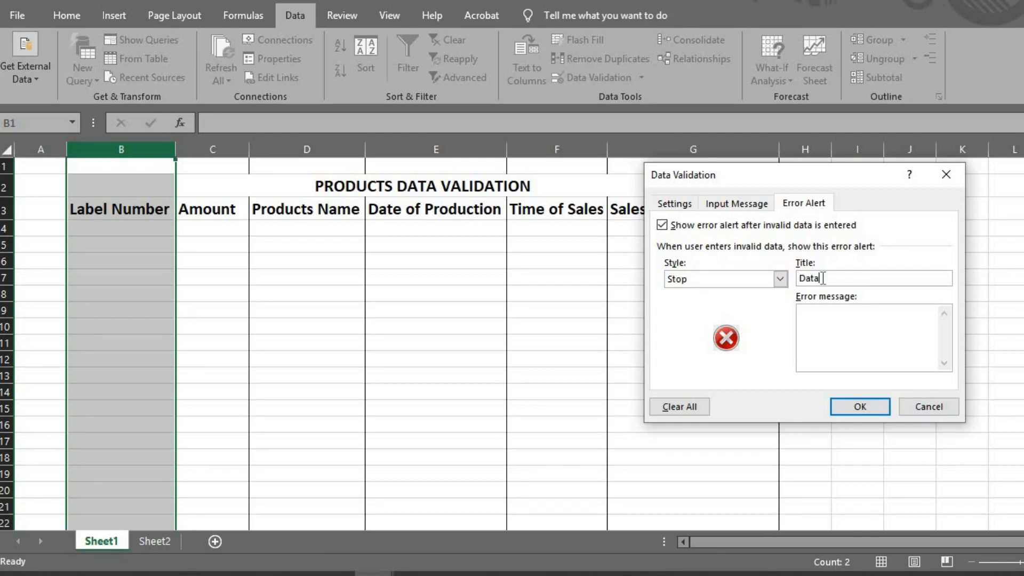
type("In")
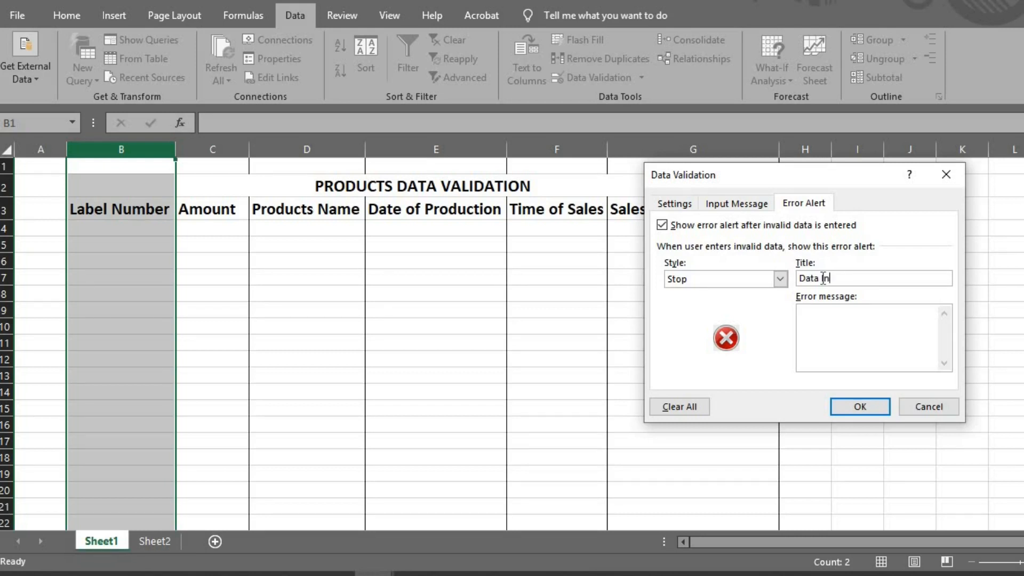
type("valid")
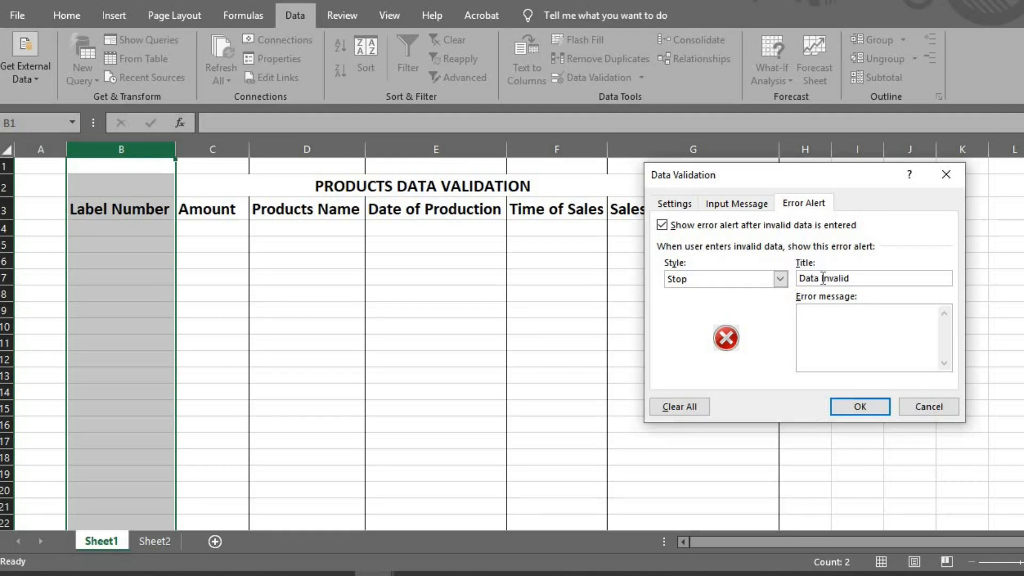
type("Enter v")
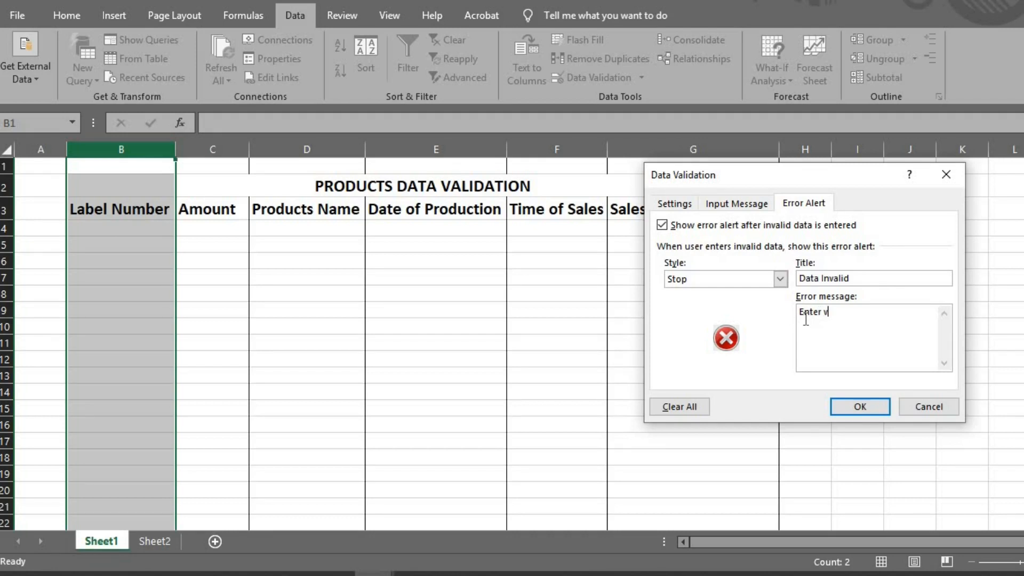
type("alid da")
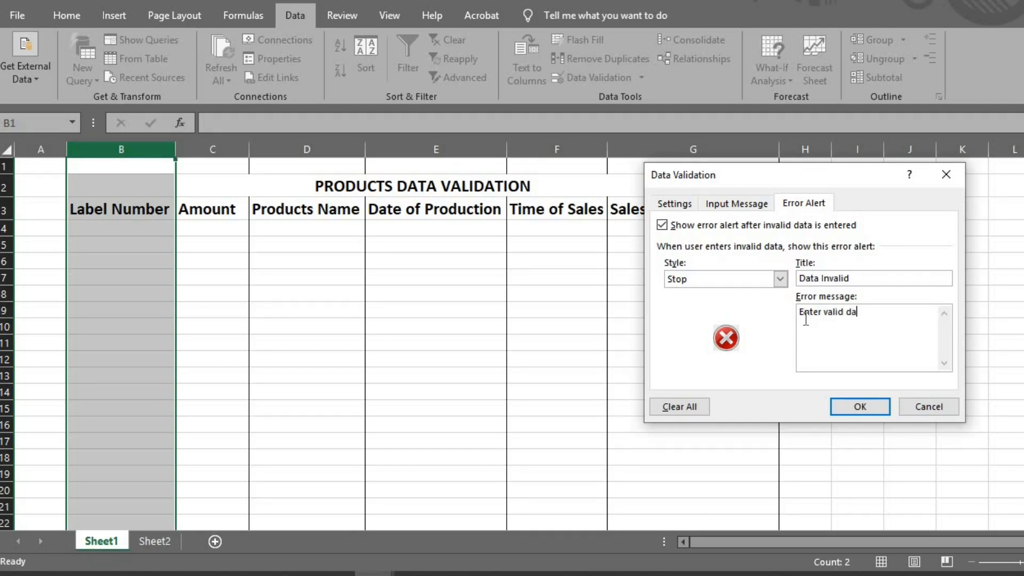
type("ta")
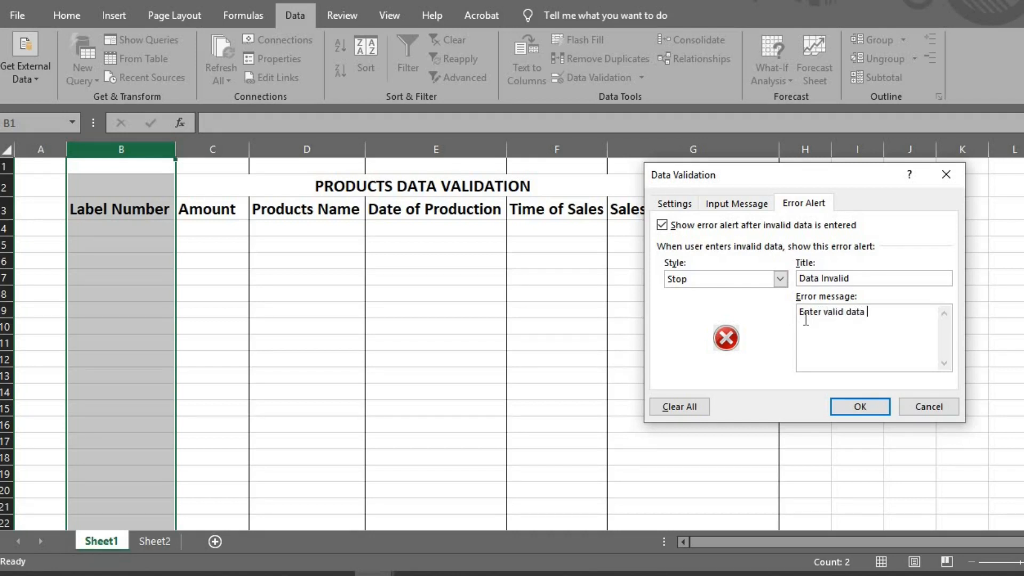
type("please")
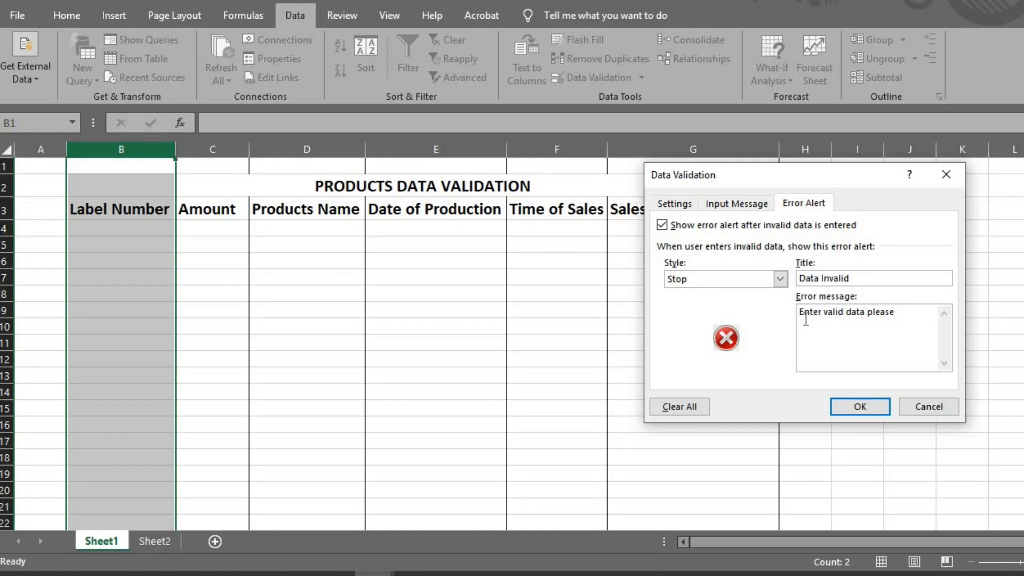
Step: Apply the Label Number rule, confirm 235 in B4 is rejected, then enter 1000
left_click(860, 407)
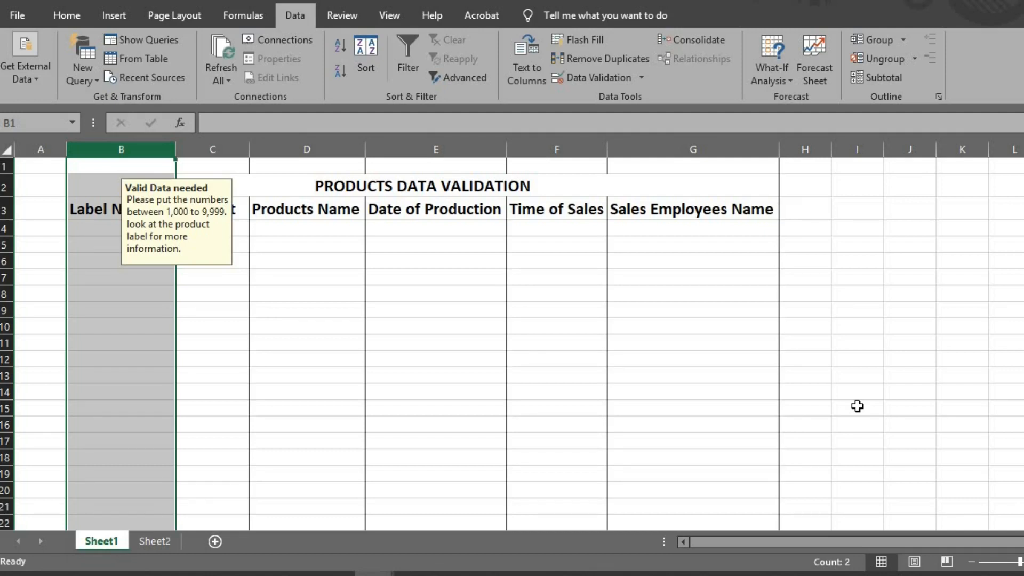
left_click(120, 228)
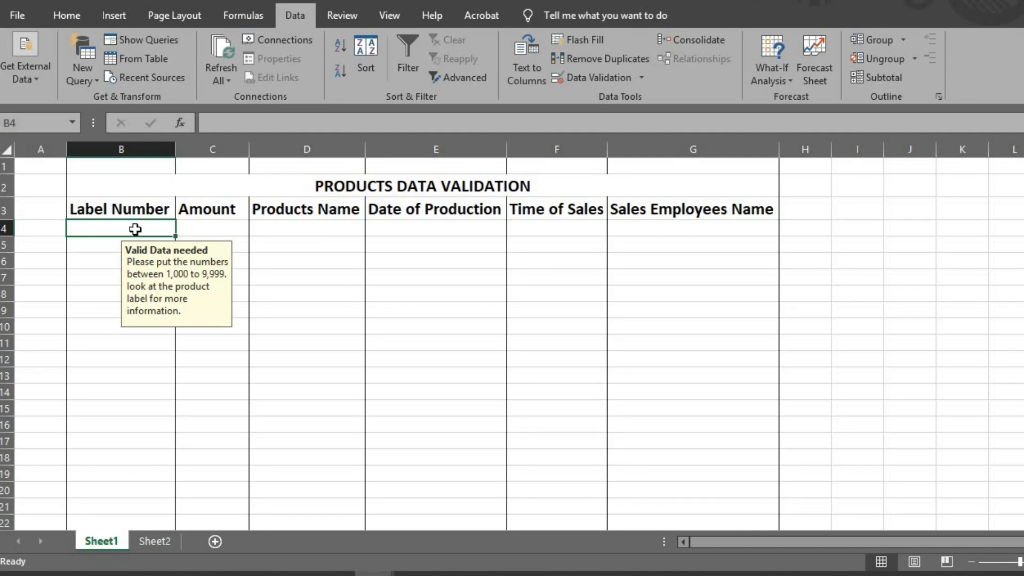
type("23")
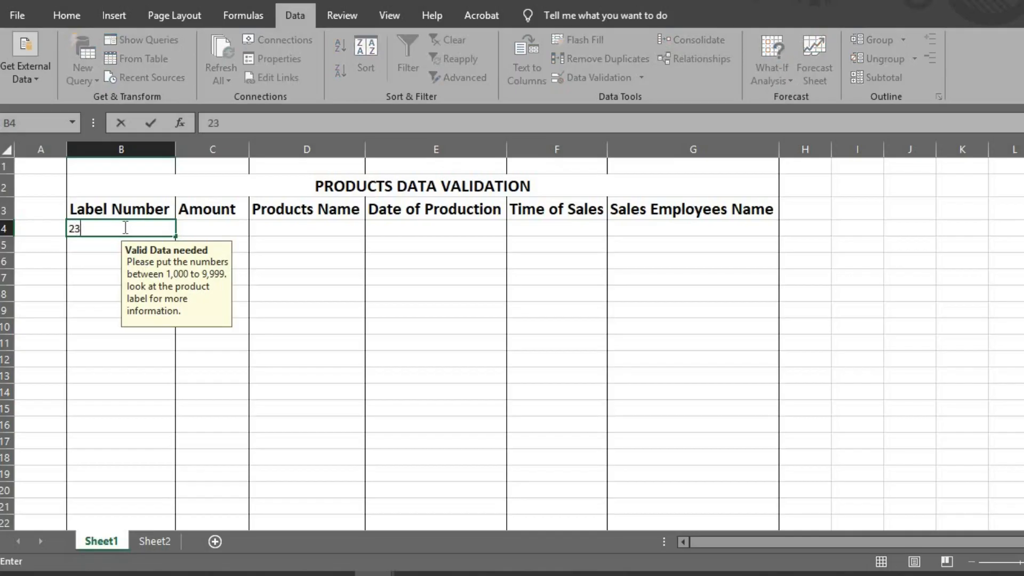
type("5")
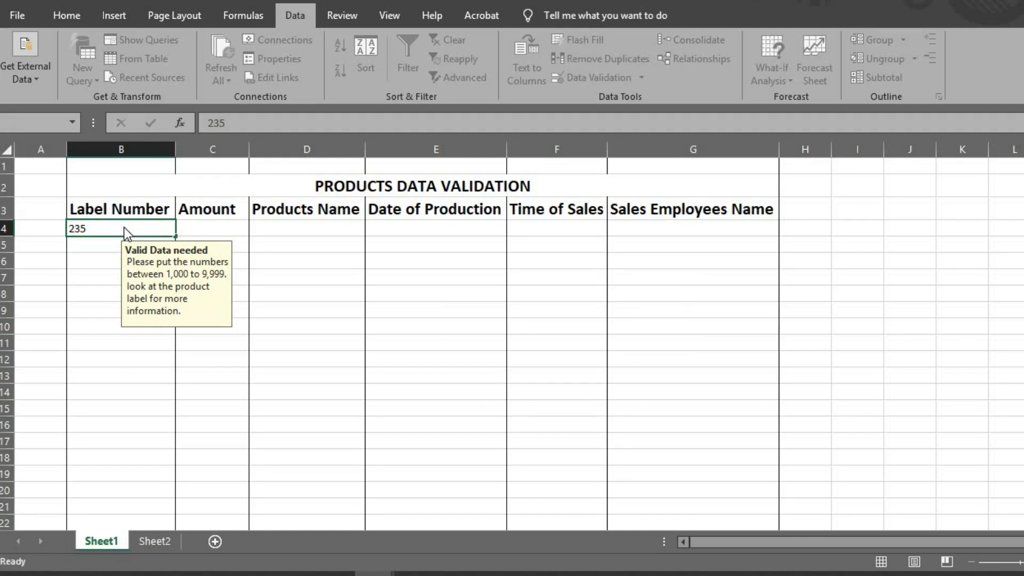
key("Return")
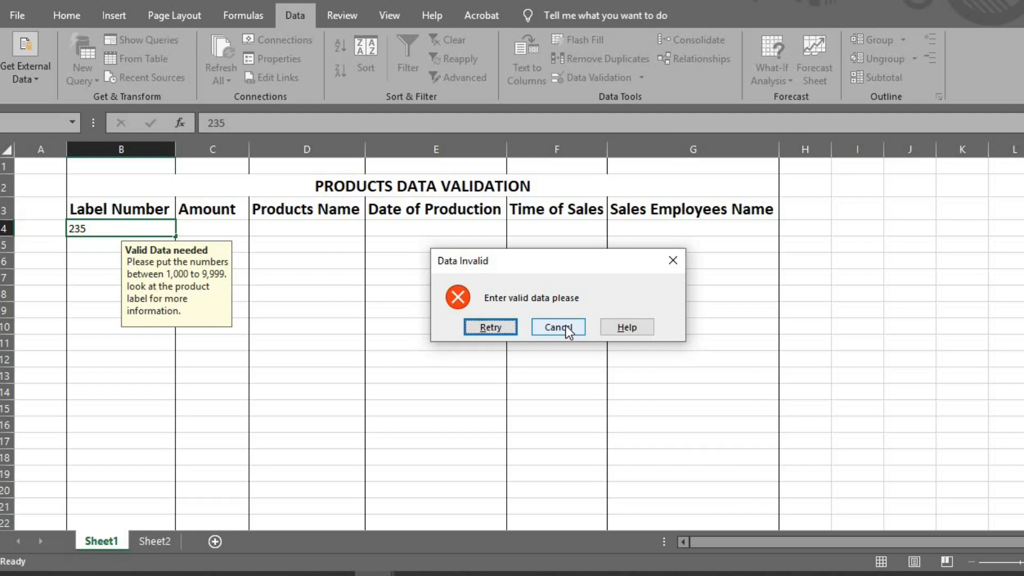
left_click(556, 326)
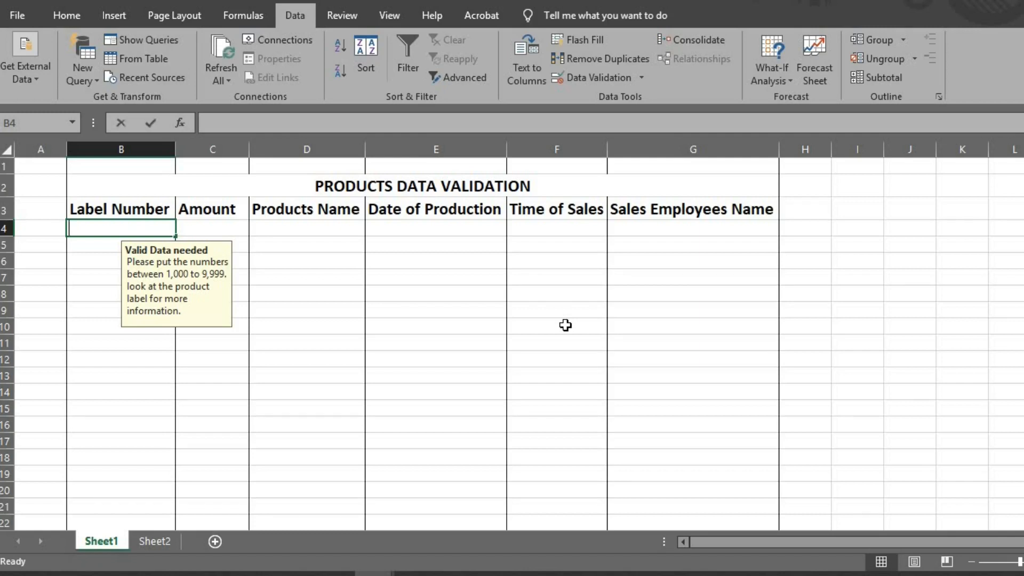
type("1000")
left_click(121, 245)
type("2000")
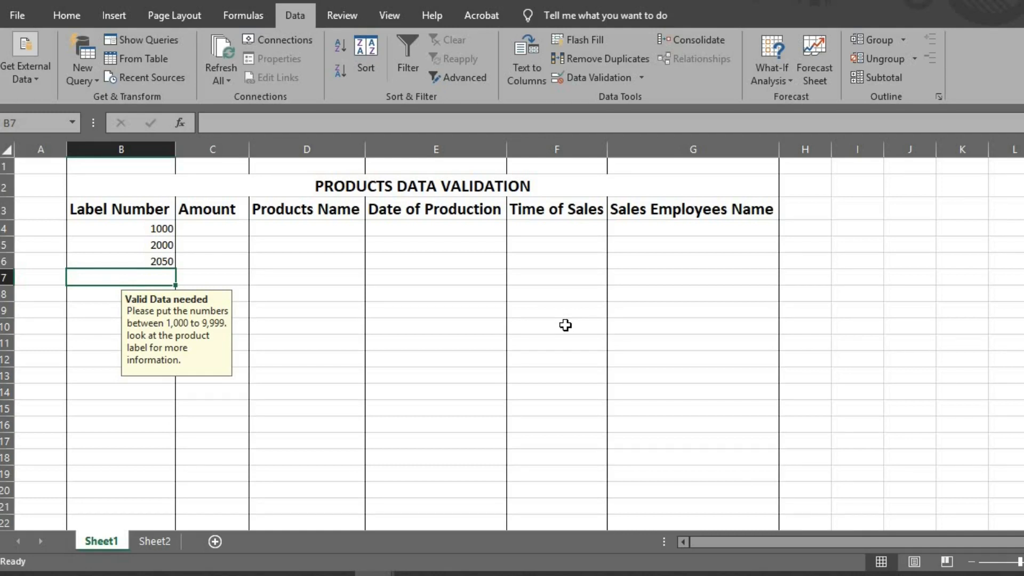
Step: Select the Amount column and set its validation to allow Decimal values
left_click(213, 209)
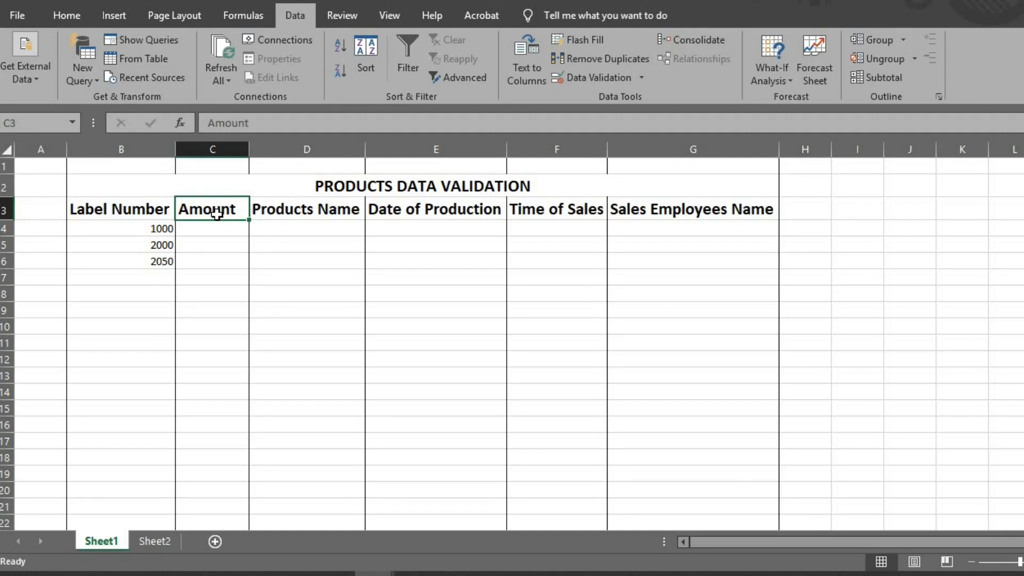
left_click(212, 149)
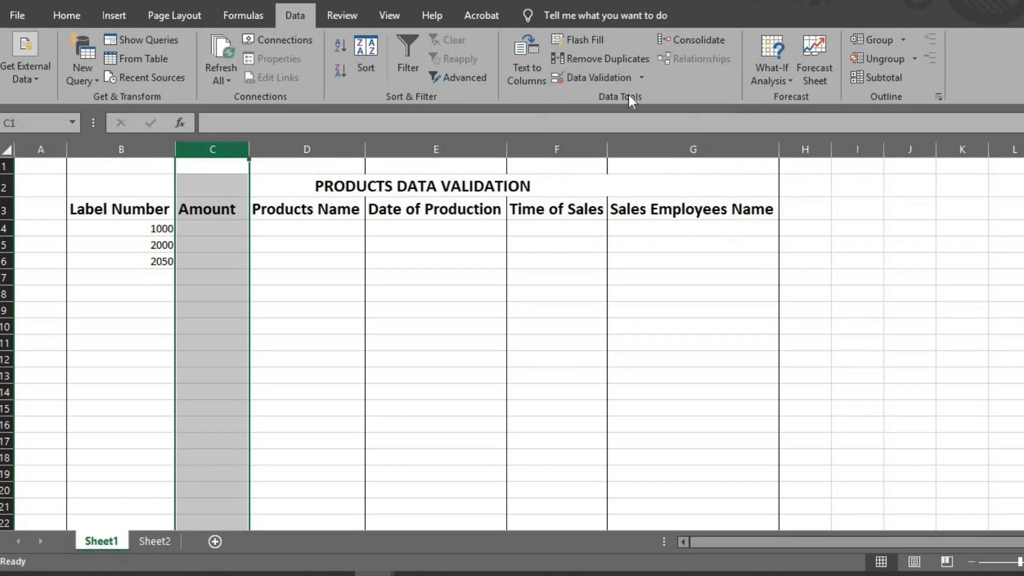
left_click(597, 77)
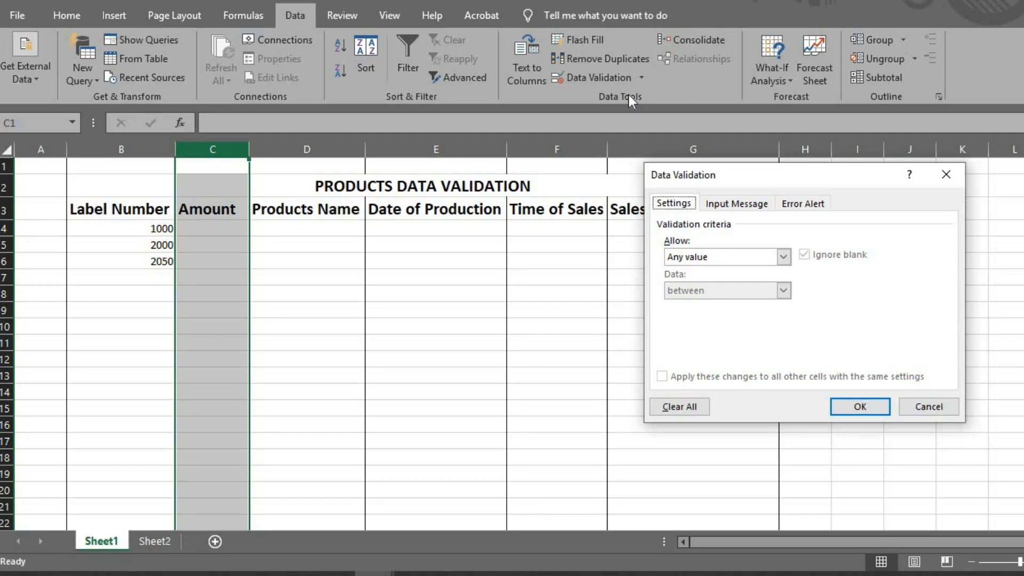
left_click(783, 257)
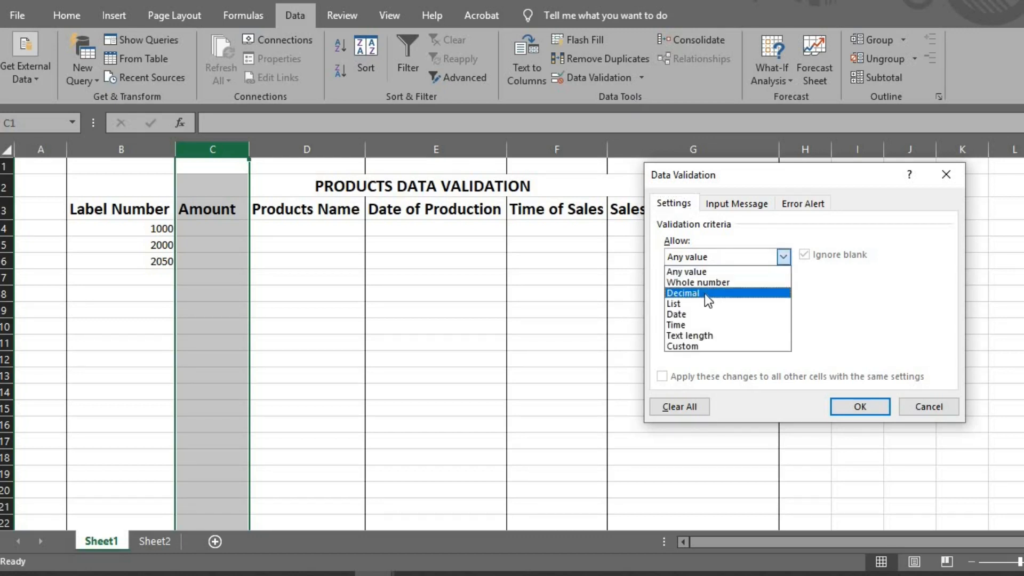
left_click(683, 293)
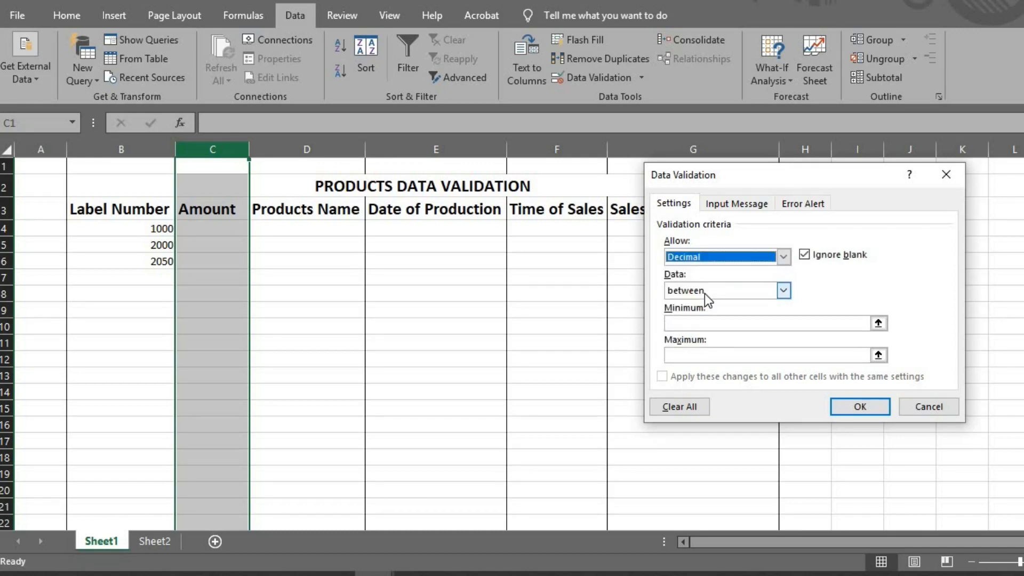
mouse_move(711, 296)
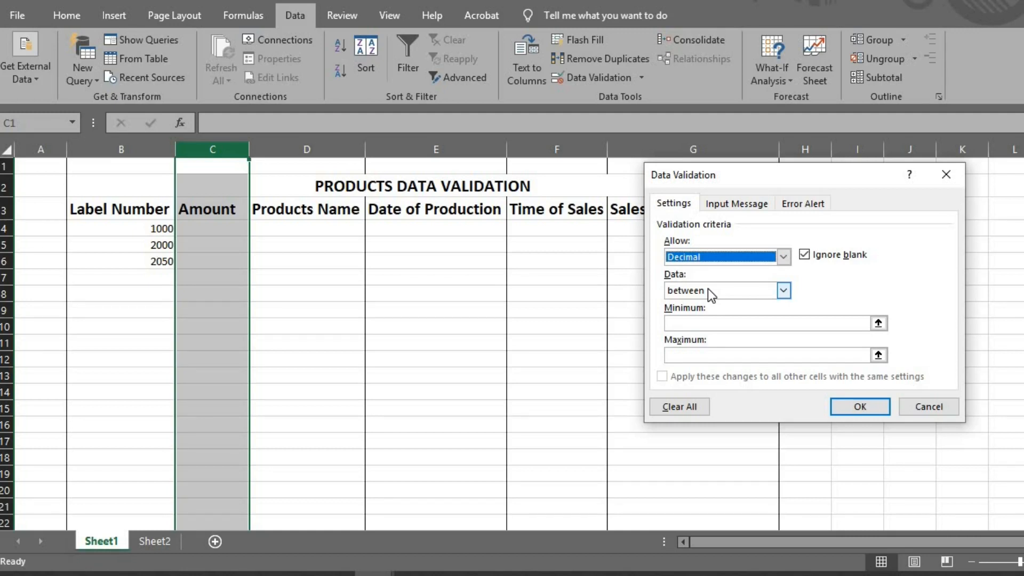
Step: Set the Amount decimal range to minimum 20.1 and maximum 999.99
left_click(774, 323)
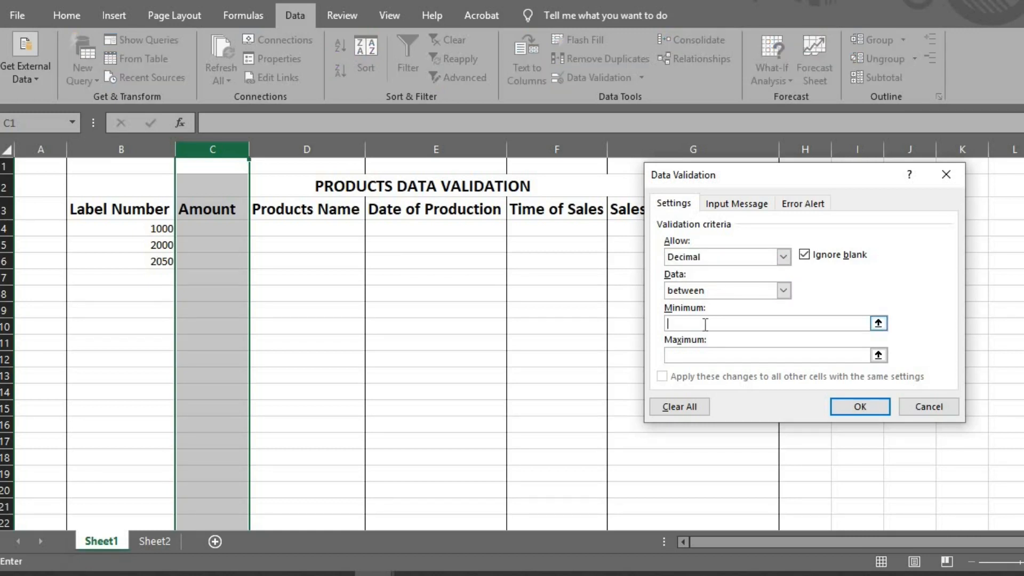
type("20")
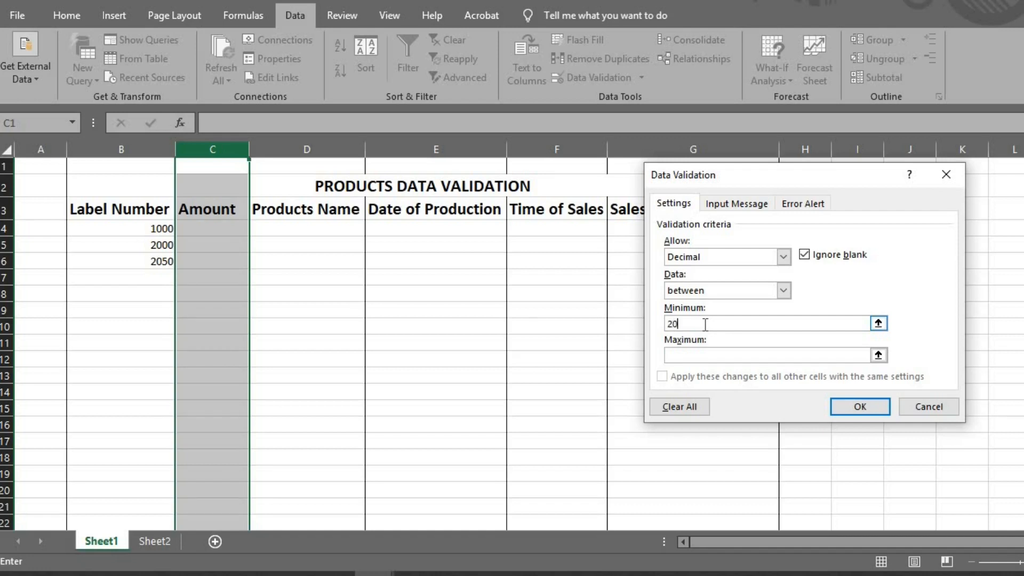
type(".2")
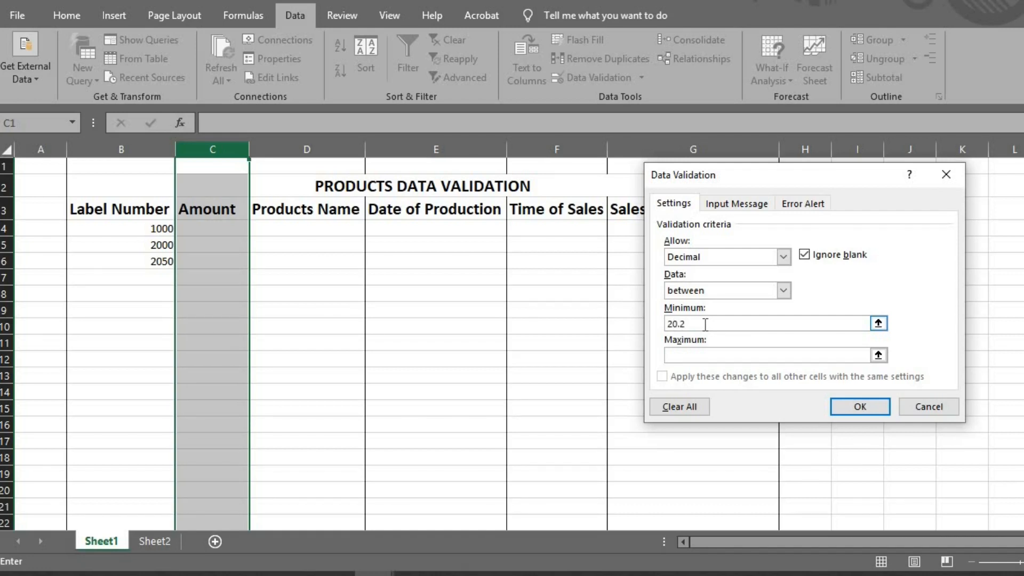
key("Backspace")
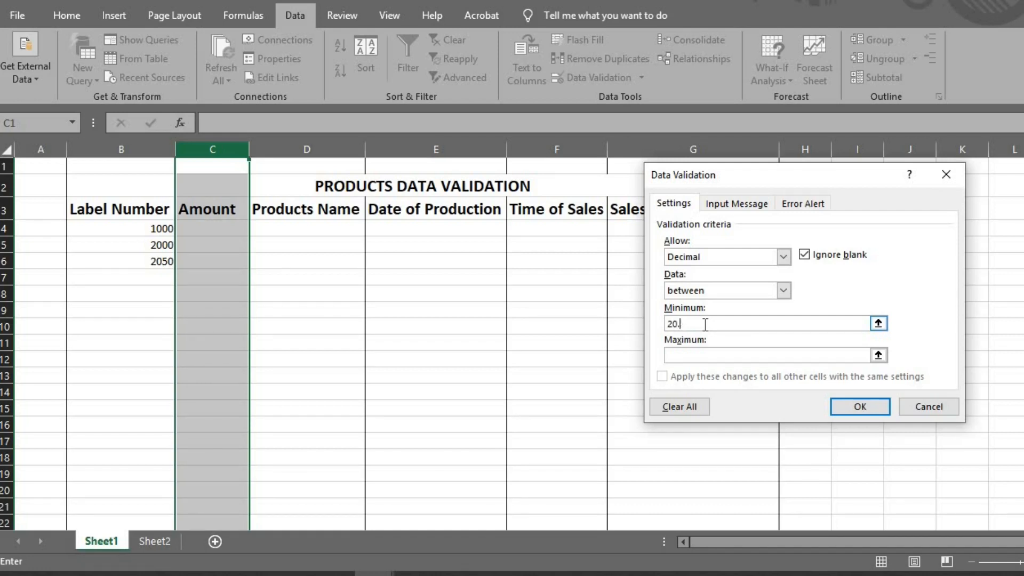
type("1")
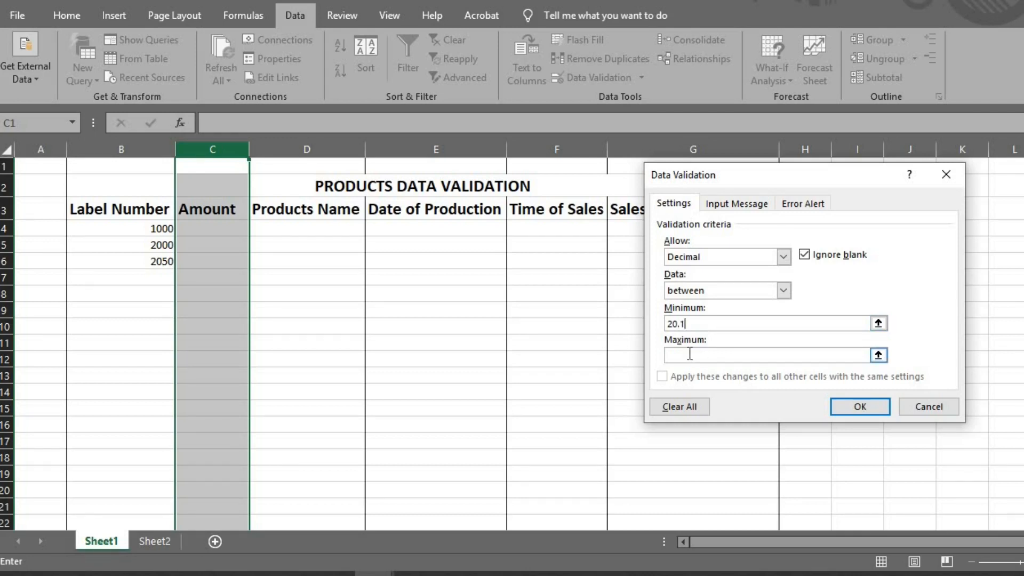
type("999.")
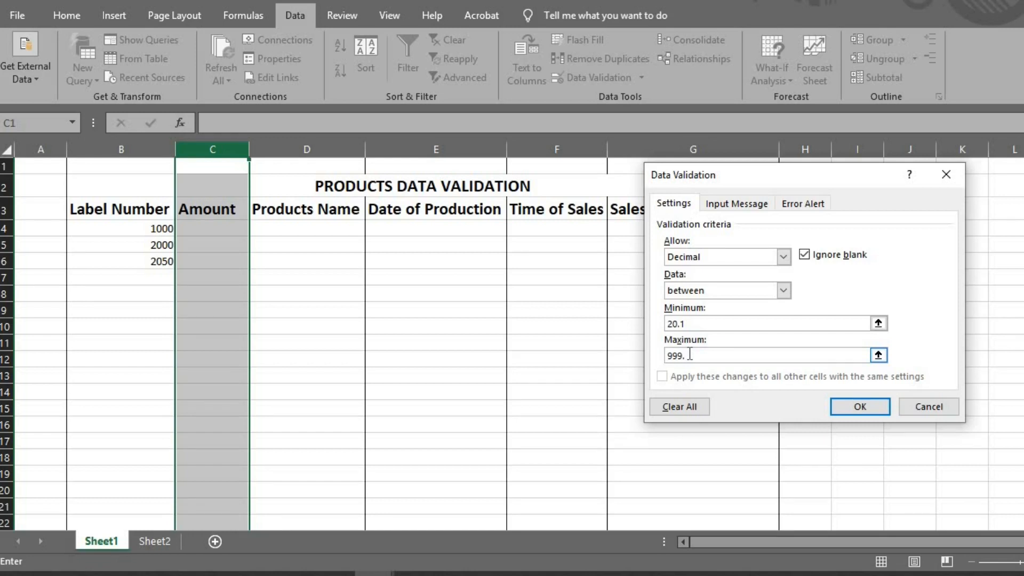
type("99")
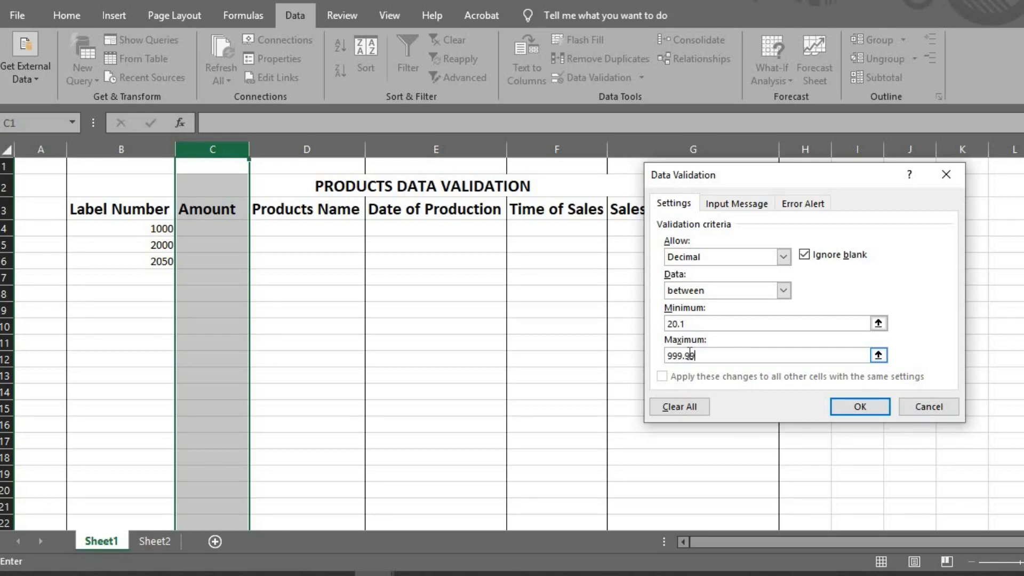
left_click(736, 203)
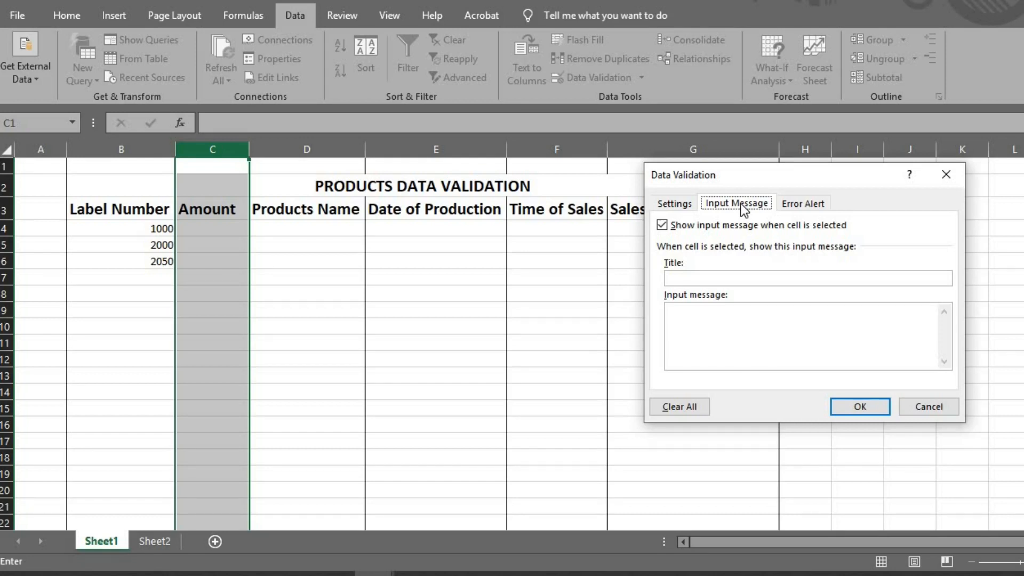
Step: Title the Amount input message 'Product Prices'
type("Pr")
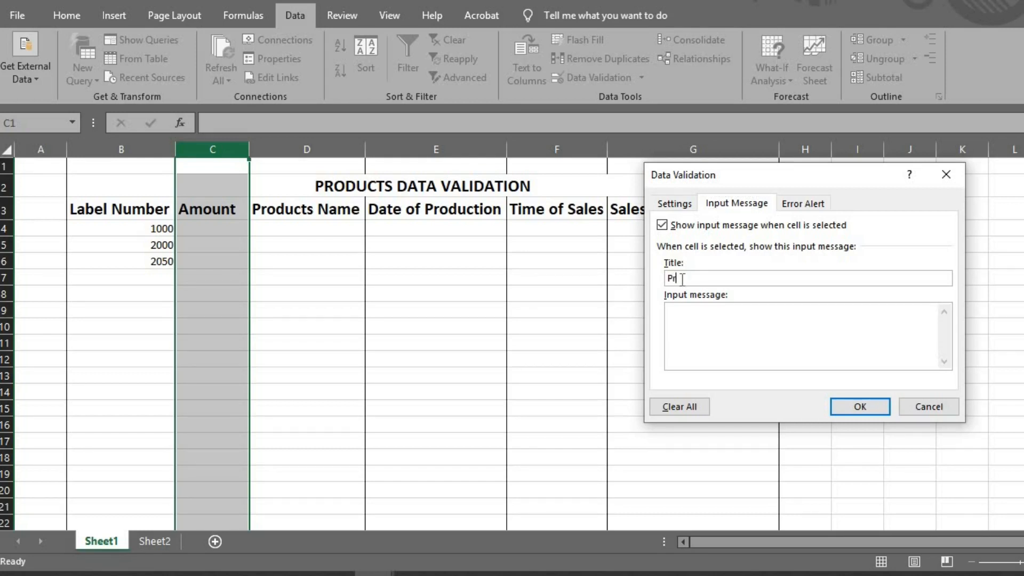
type("oduct")
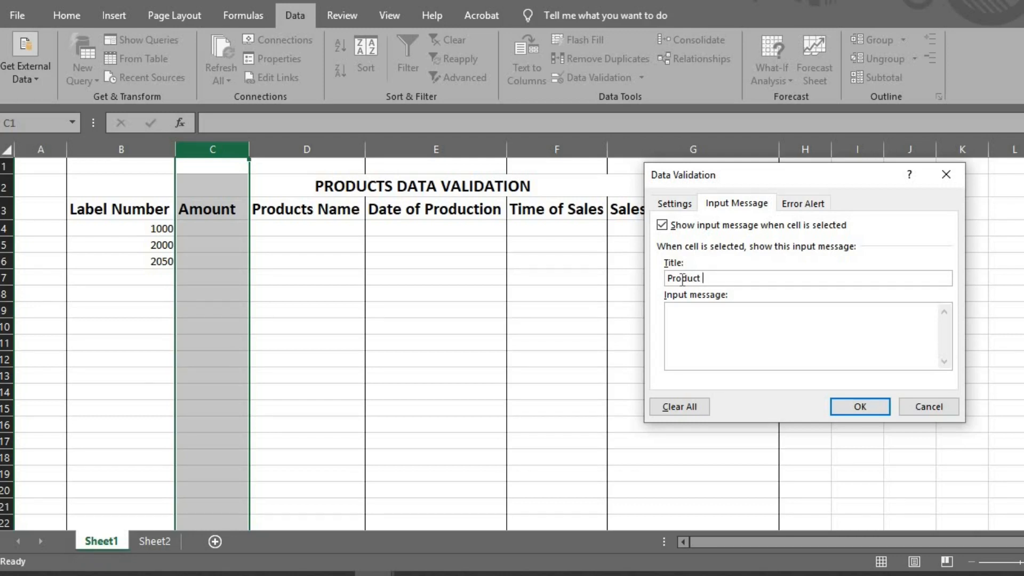
type("P")
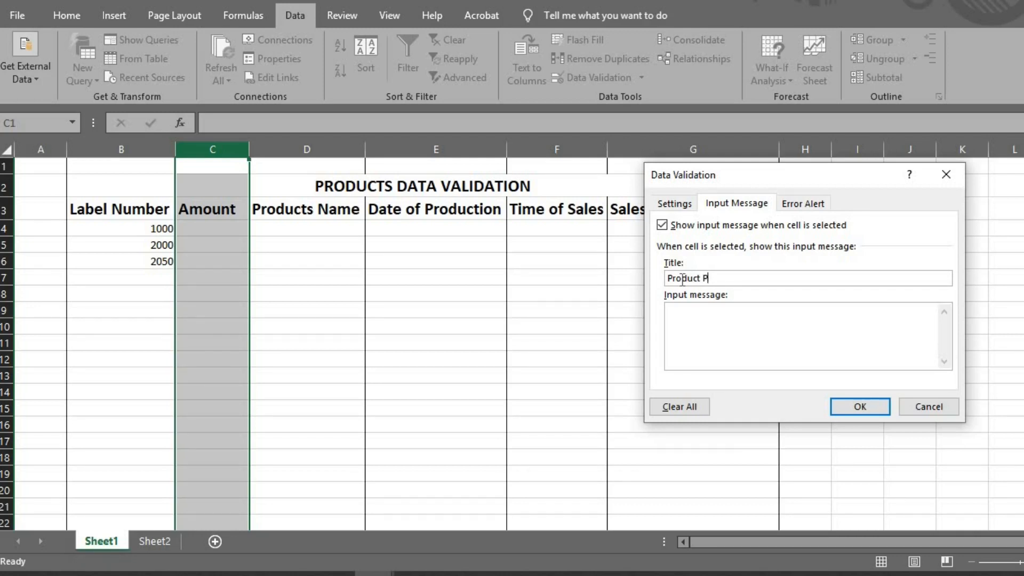
type("rice")
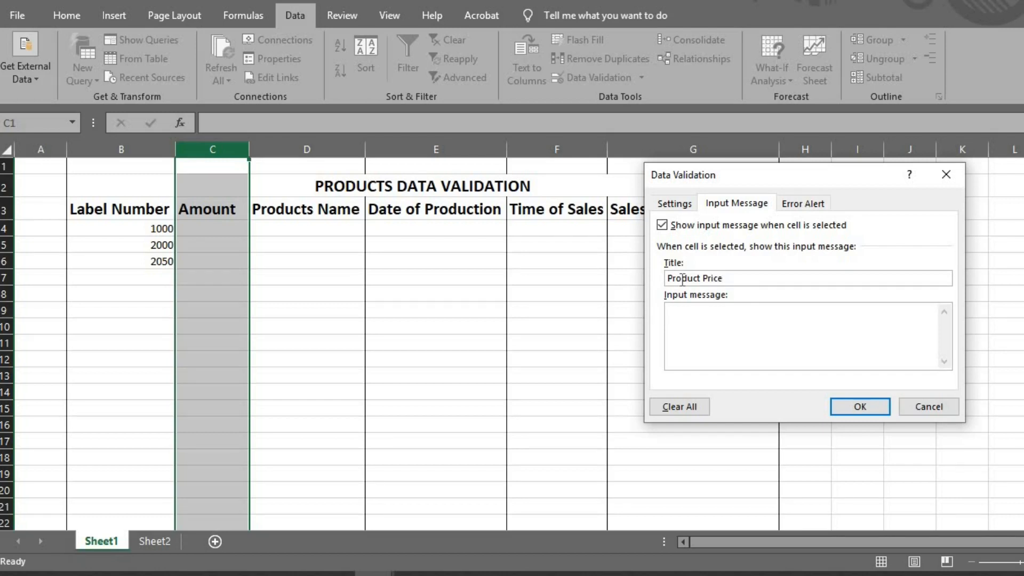
type("s")
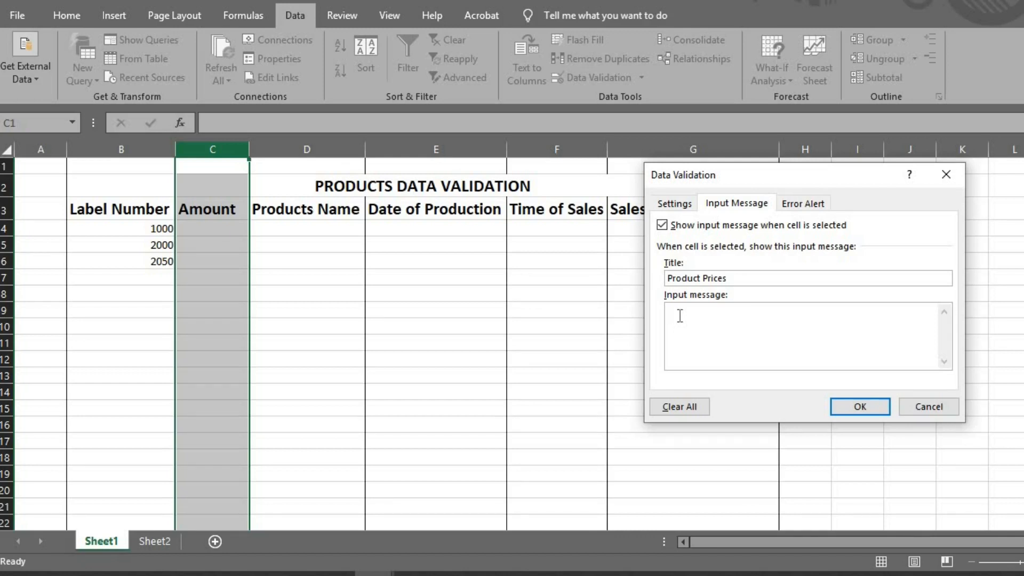
Step: Write the message 'Valid amount between 20.1 Dollars to 999.99 dollars'
type("V")
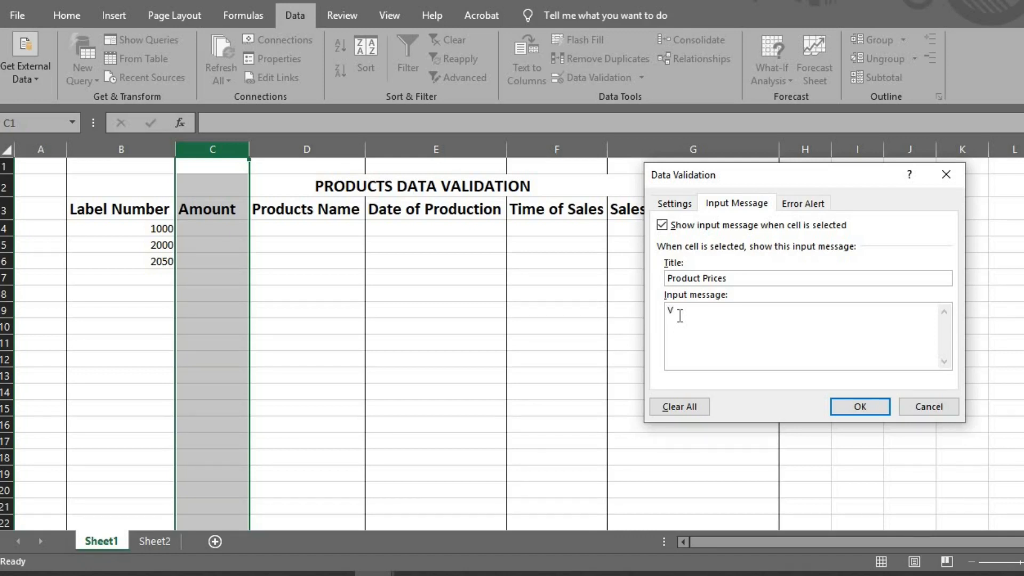
type("alid")
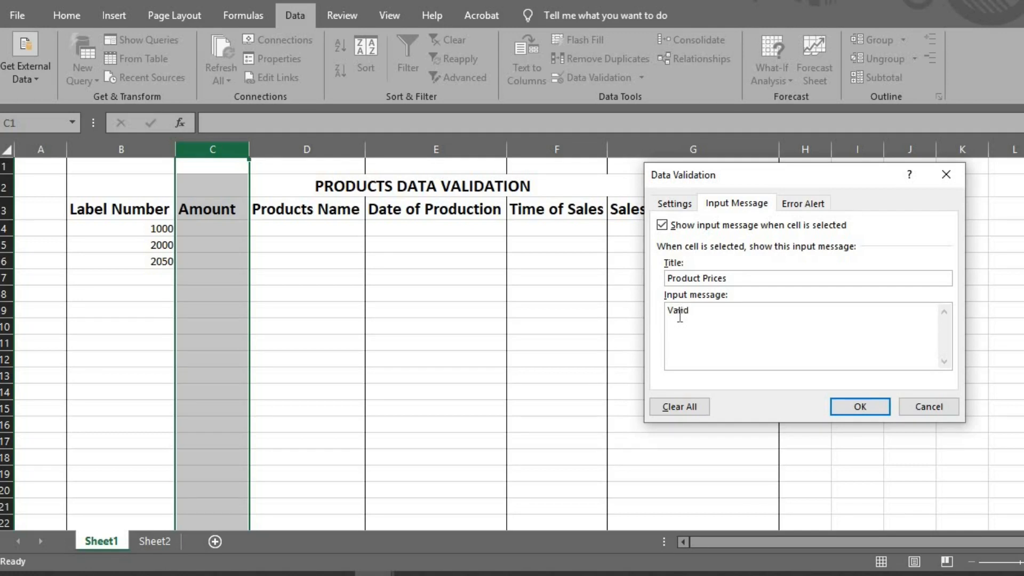
type("amount is")
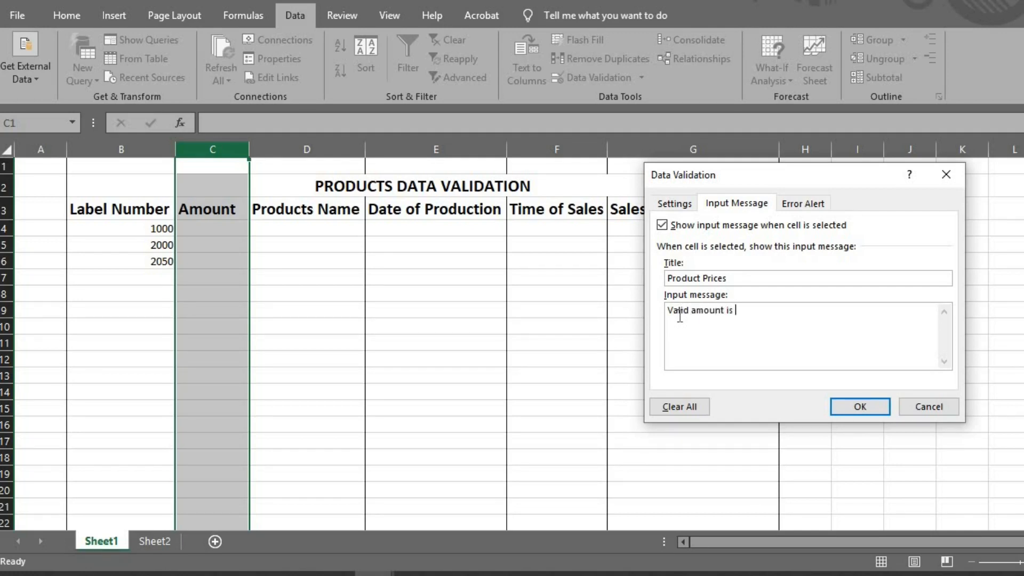
type("betwee")
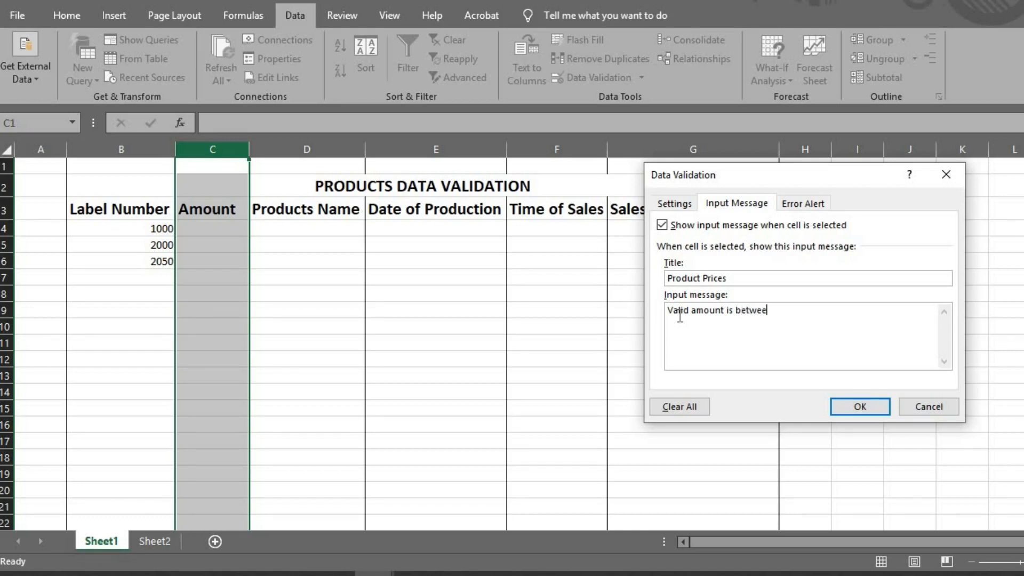
type("n")
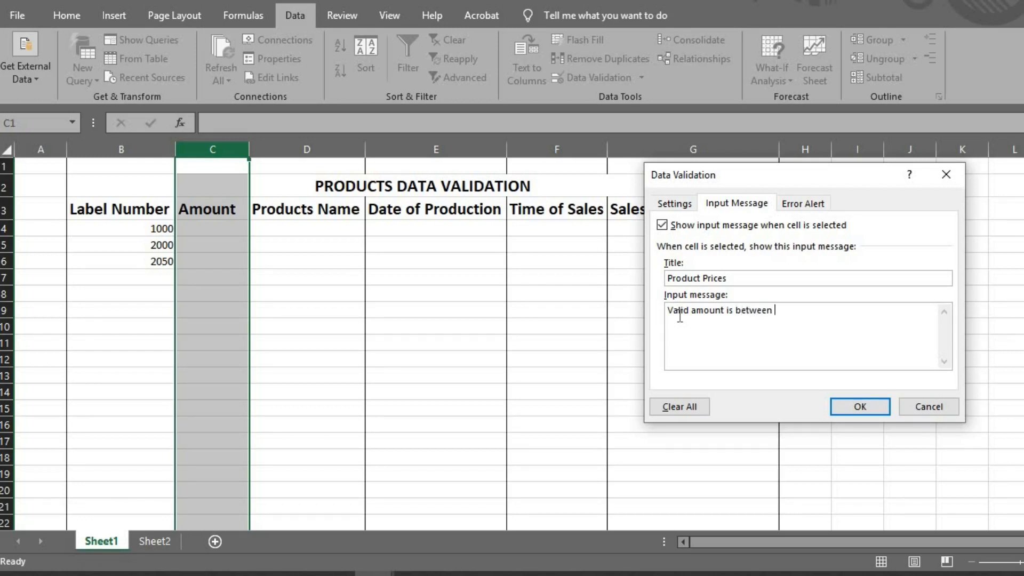
type("20.1")
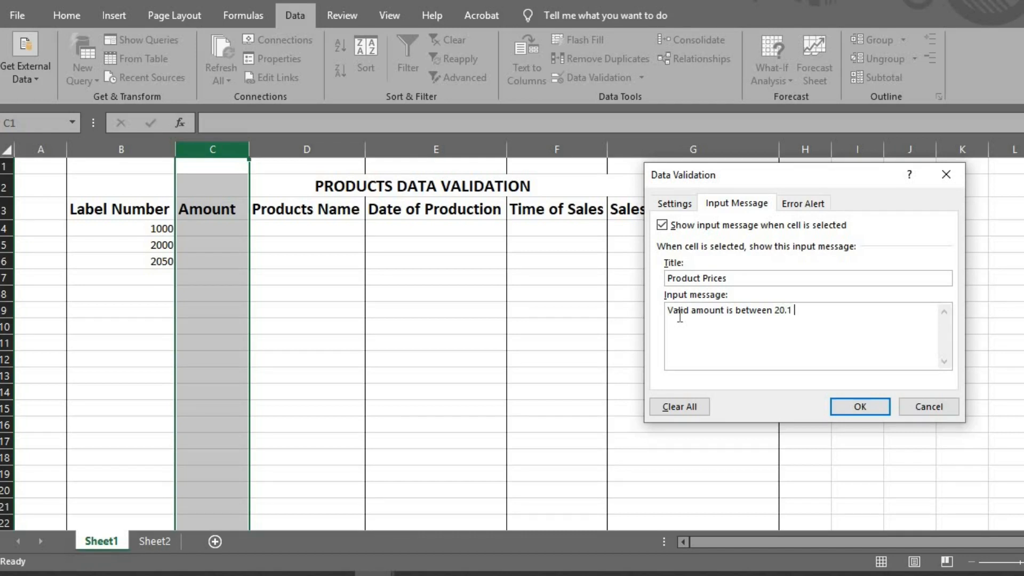
type("Doll")
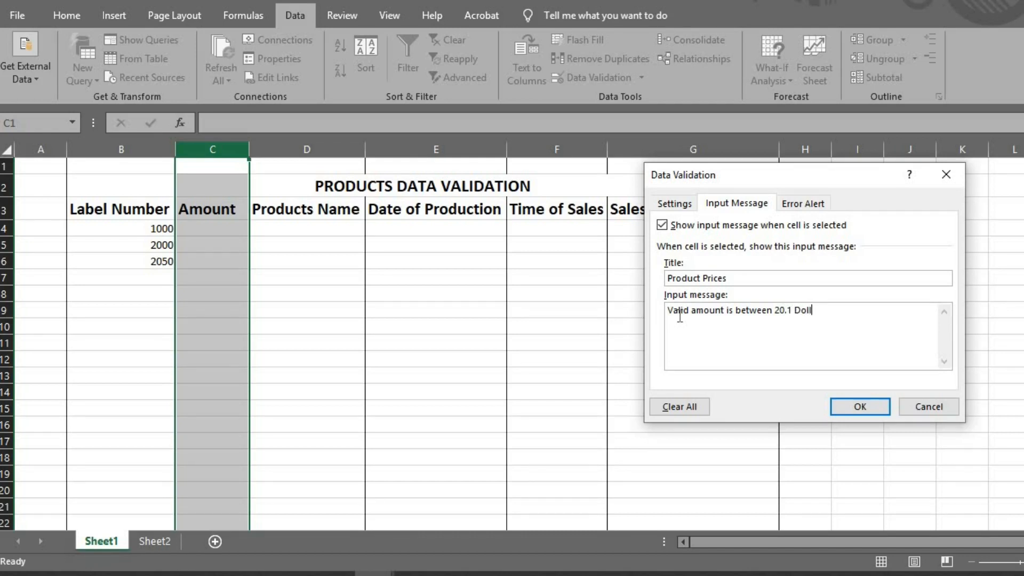
type("ar")
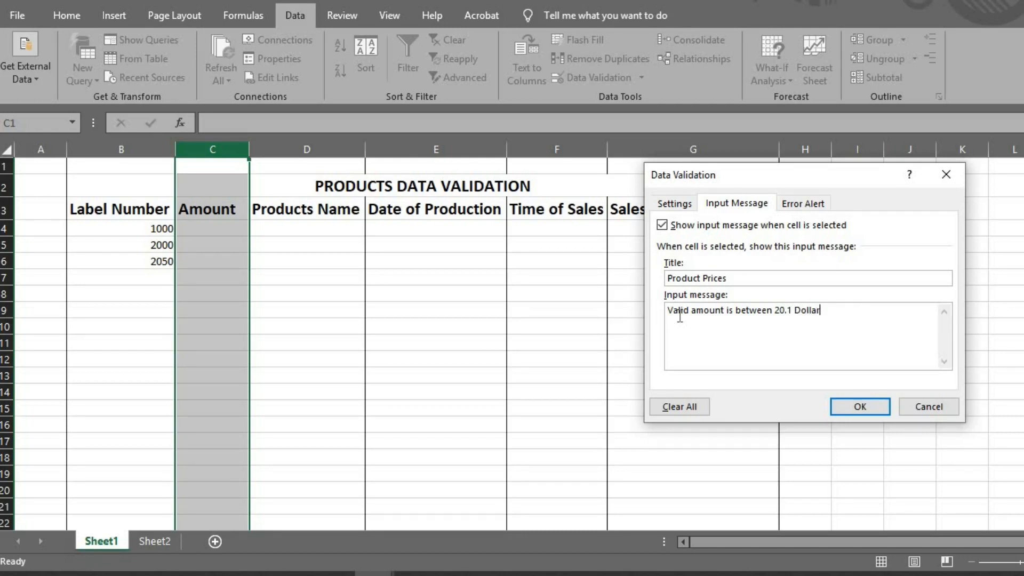
type("s to")
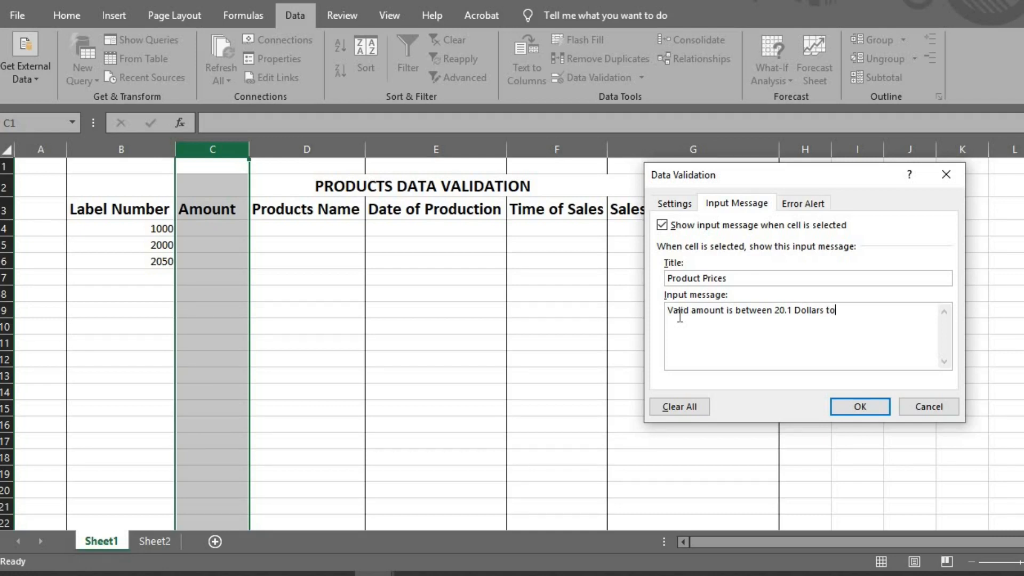
type("9")
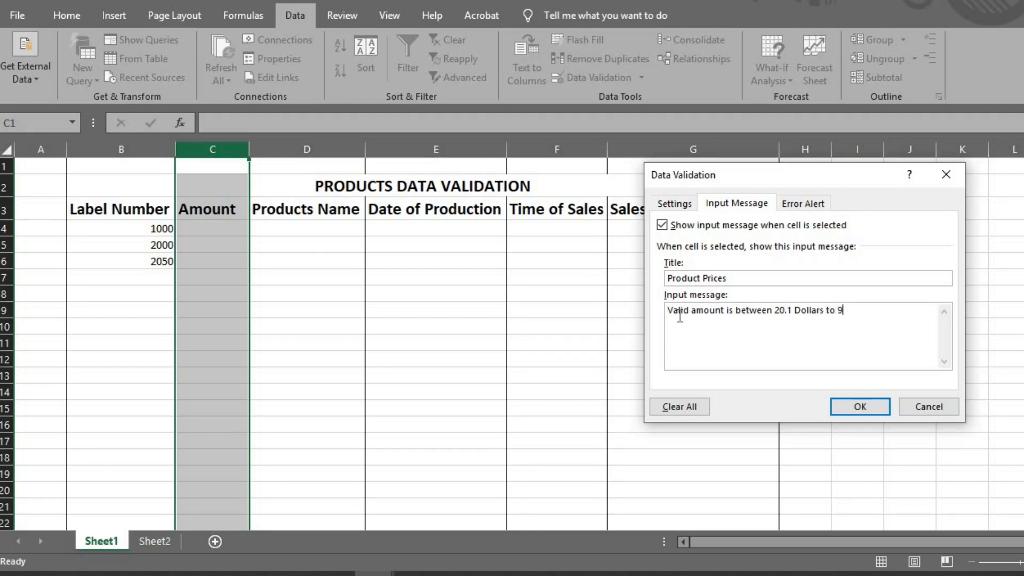
type("99")
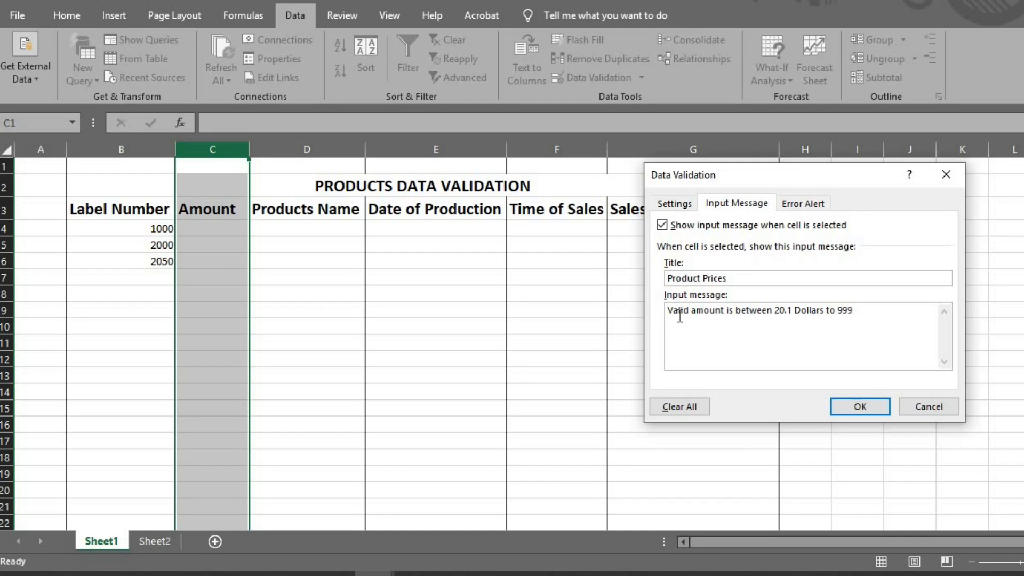
type(".99")
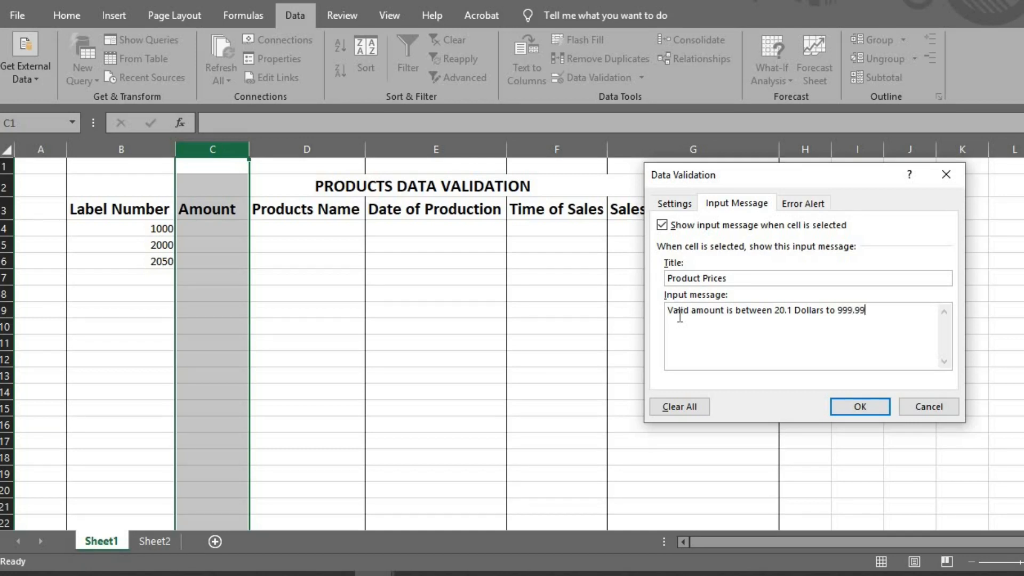
type("dollar")
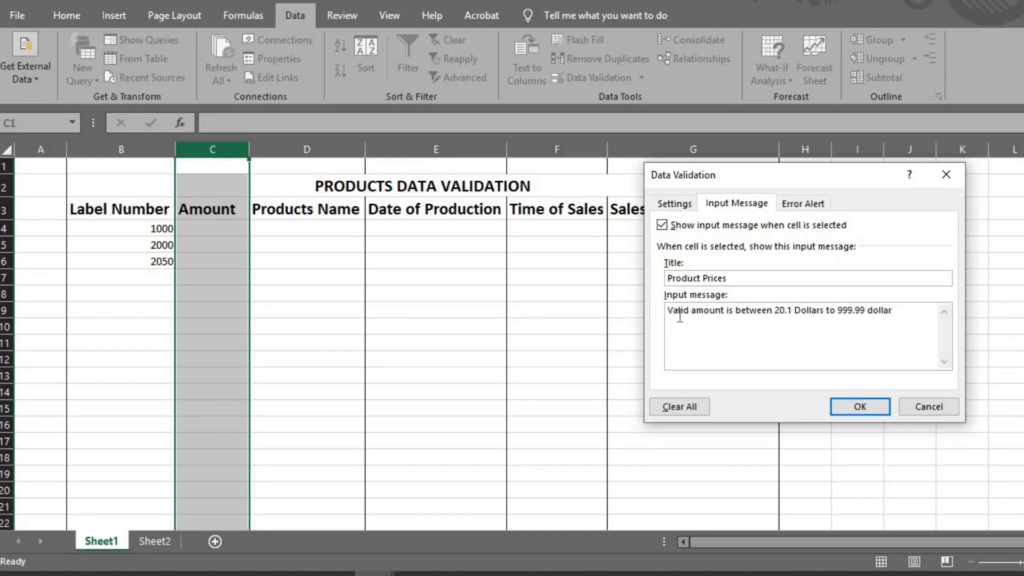
type("s")
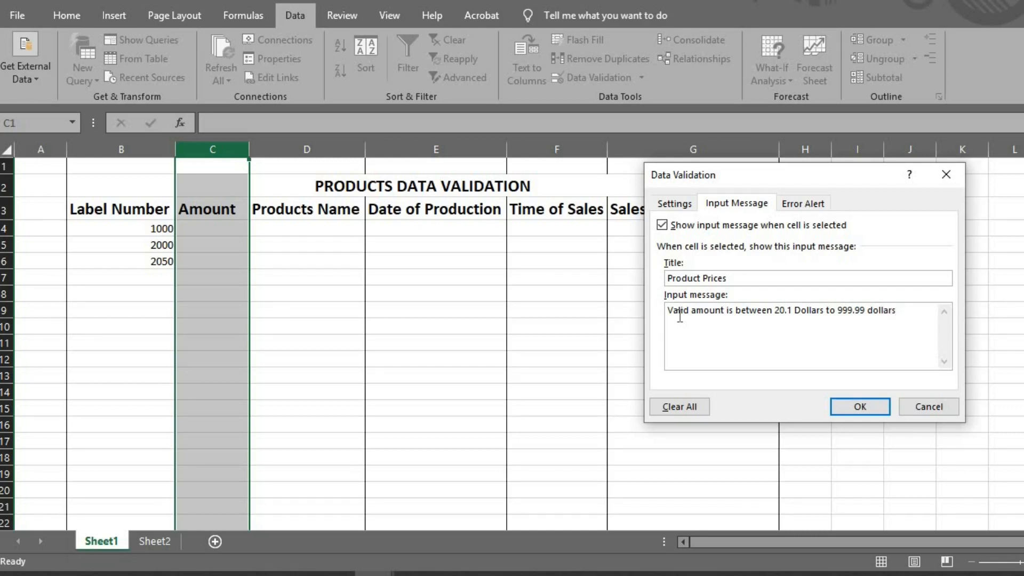
left_click(802, 203)
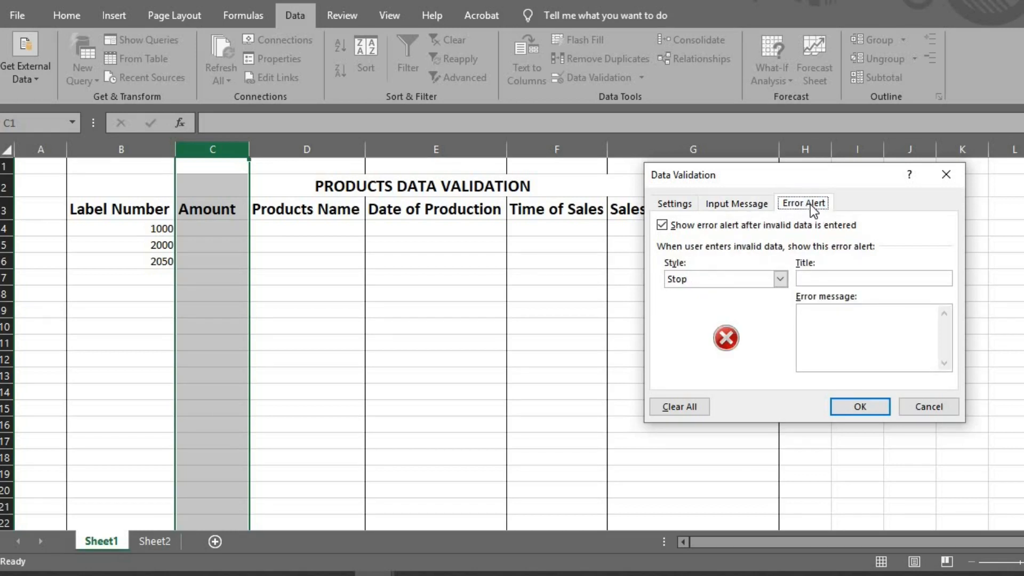
Step: Add an 'Invalid Data' Stop alert saying 'Valid product price please' and apply the Amount rule
type("Inv")
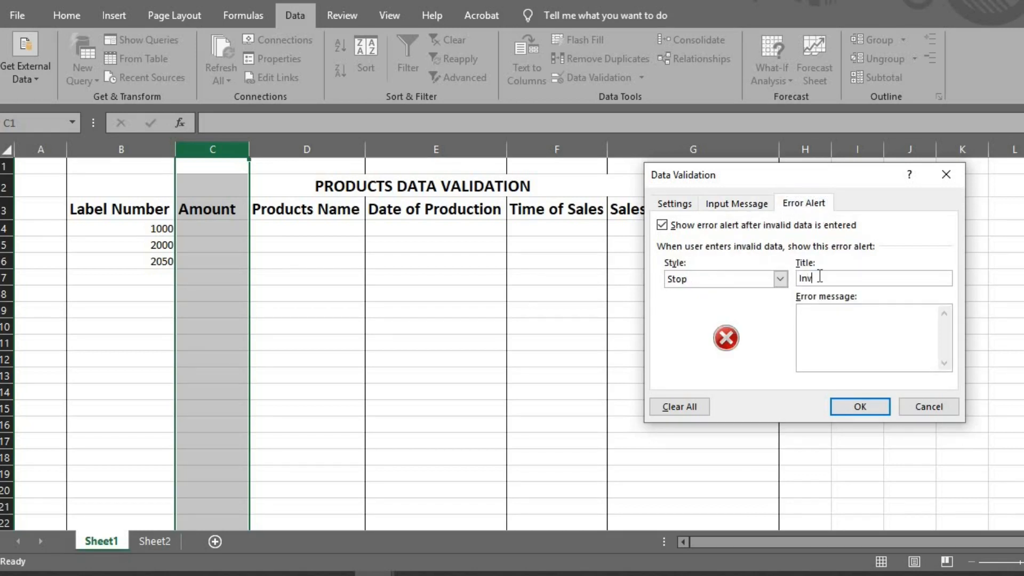
type("alid")
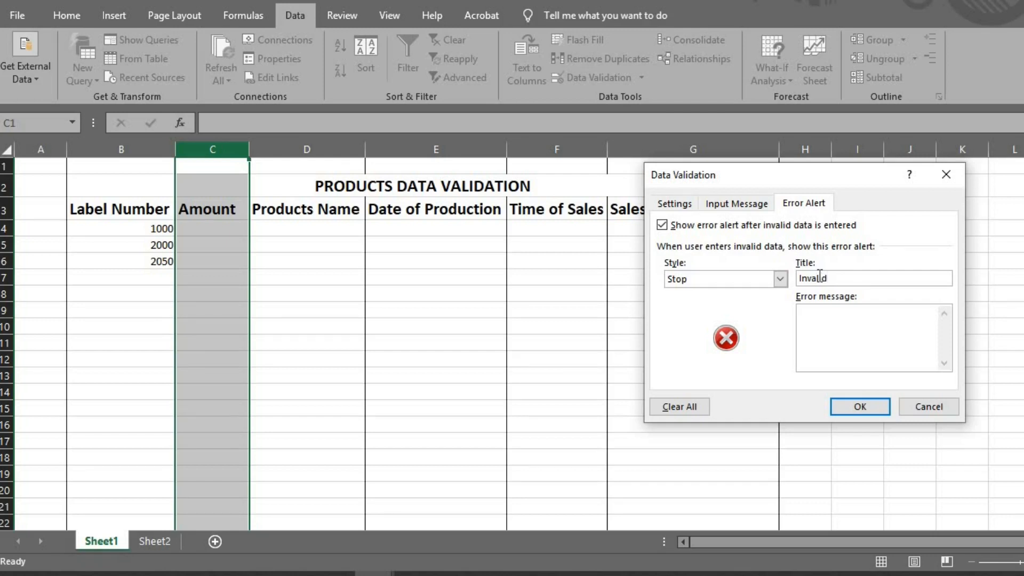
type("D")
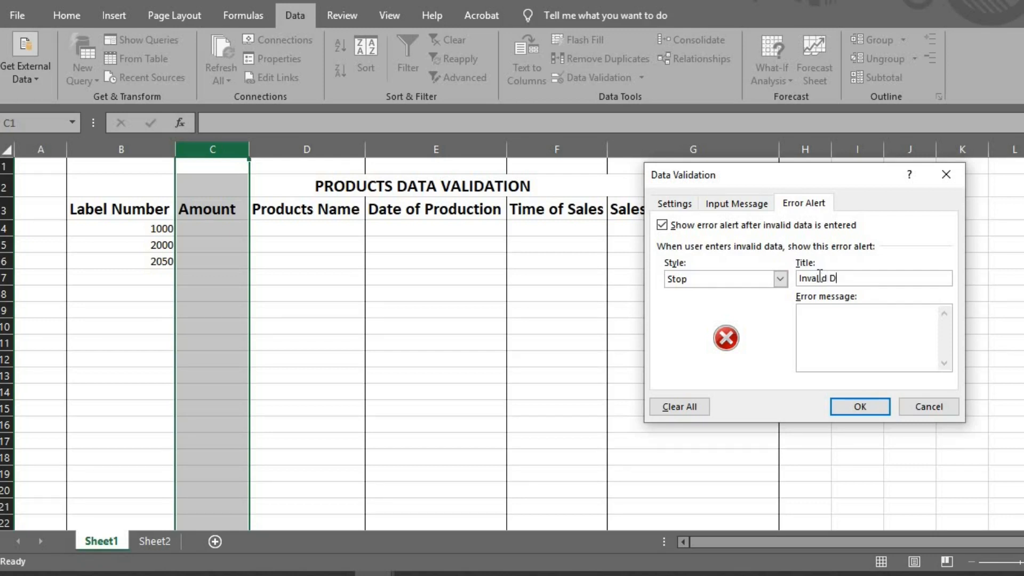
type("ata")
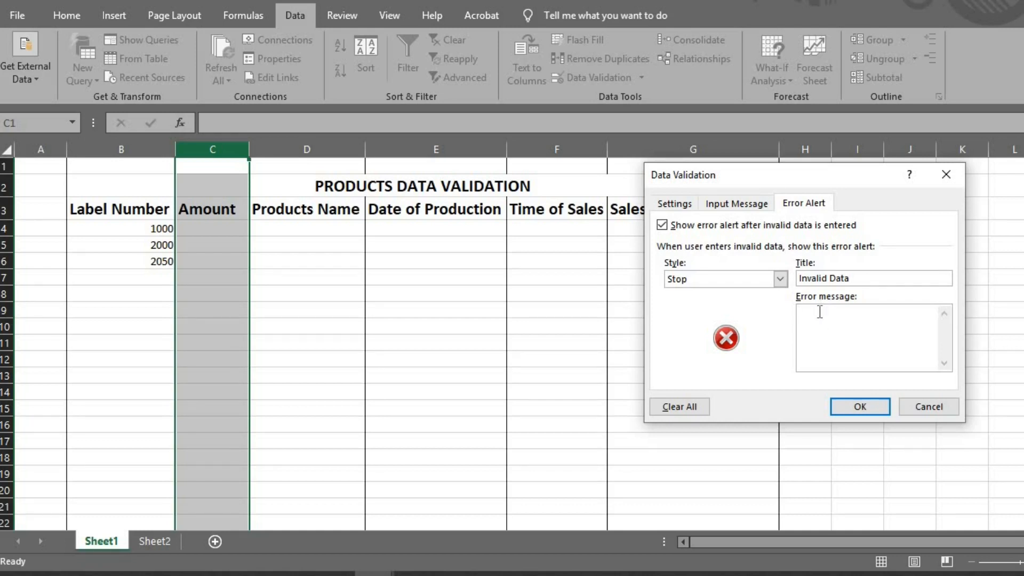
type("V")
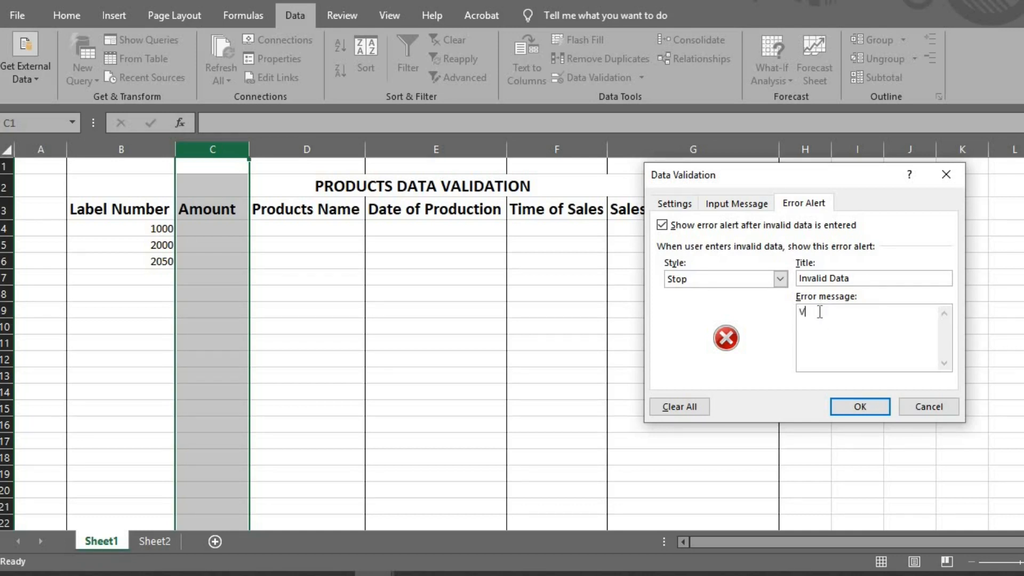
type("alid pro")
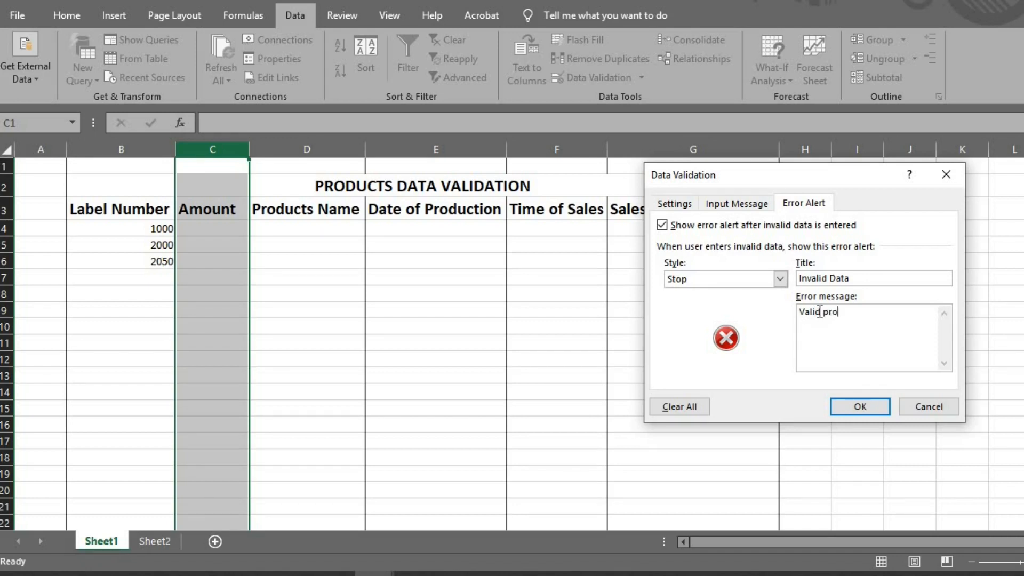
type("duct")
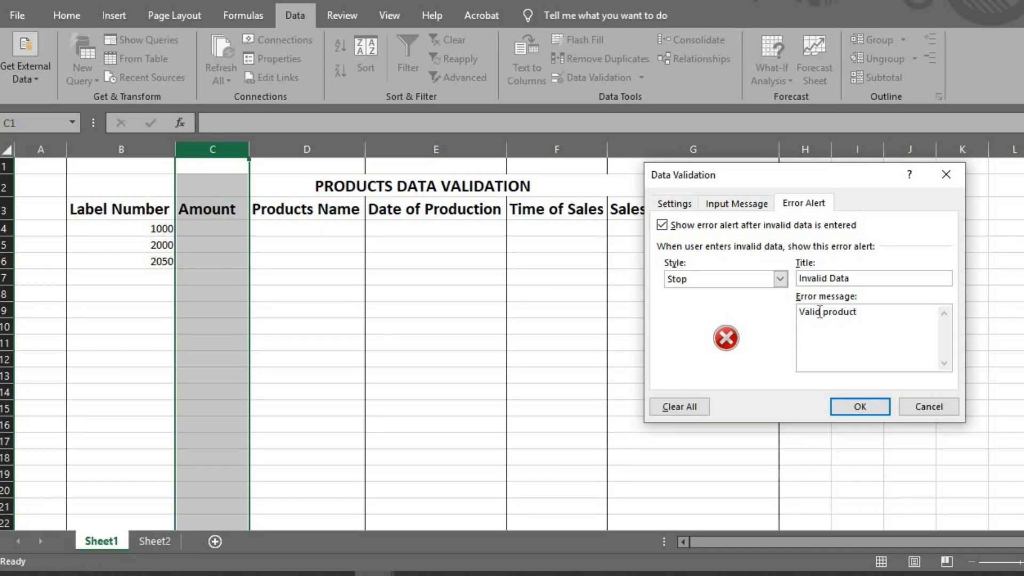
type("pr")
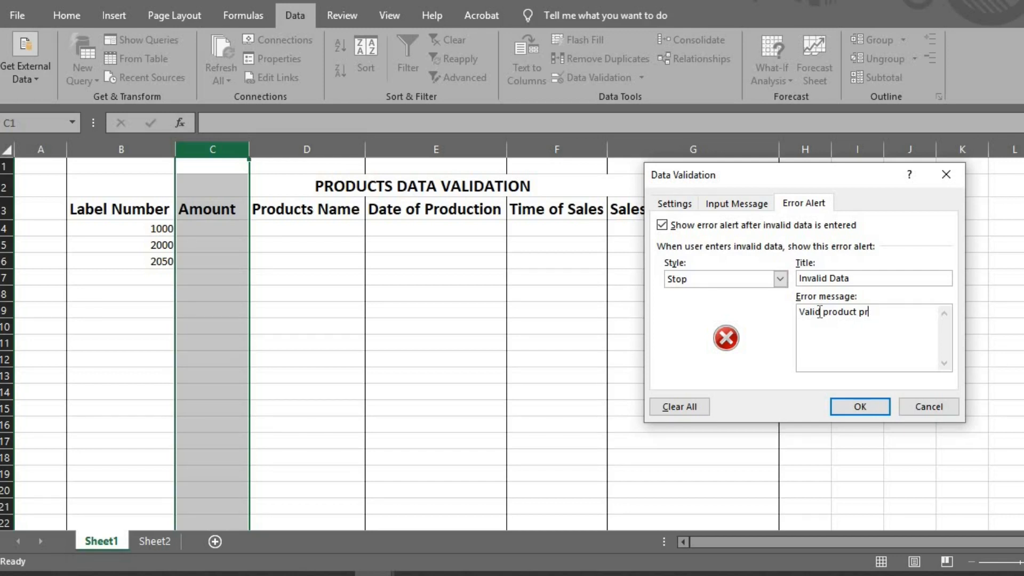
type("ice please")
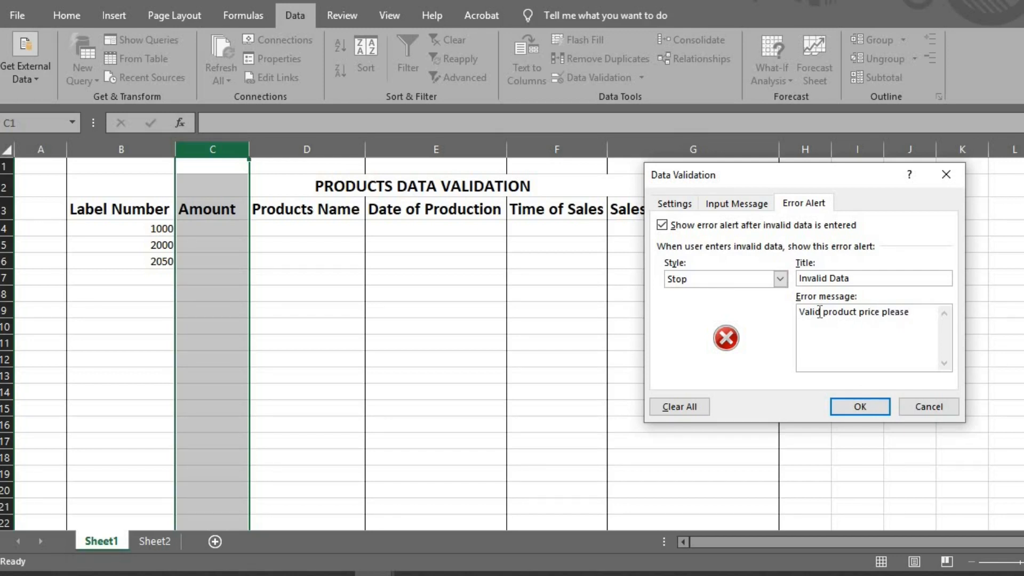
left_click(859, 406)
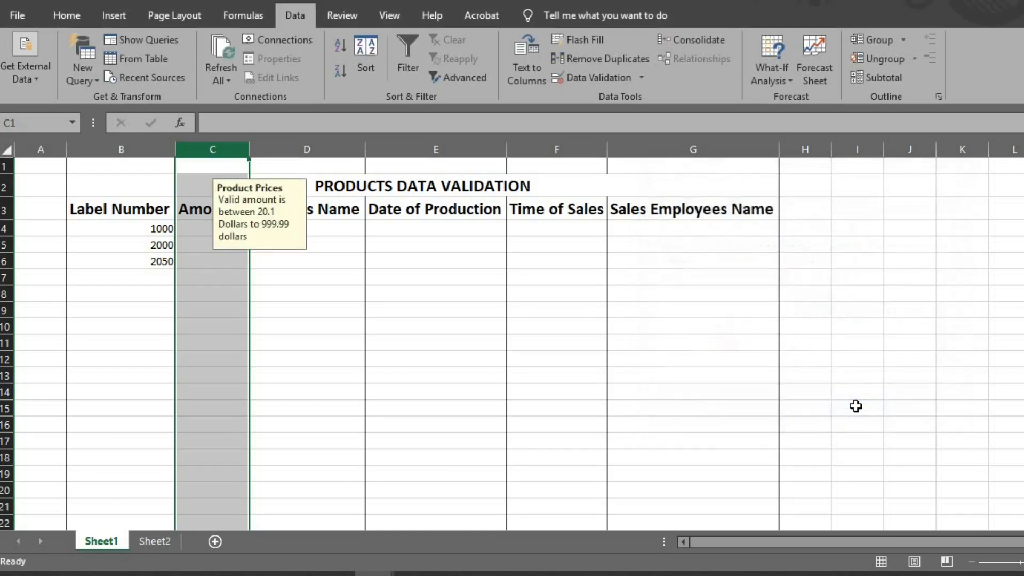
mouse_move(451, 350)
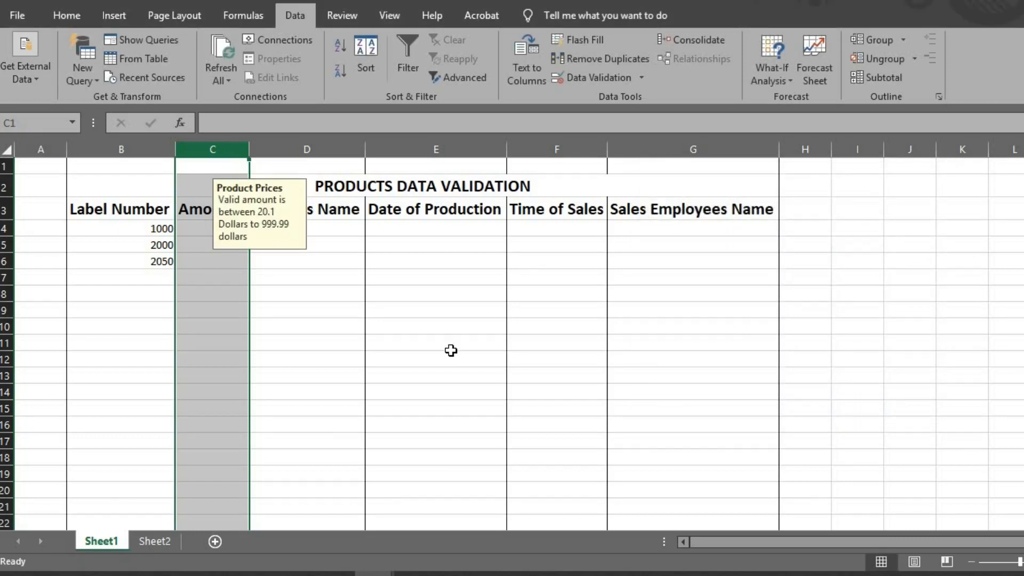
Step: Enter 20.5 in C4, cancel the rejected 20, then enter 20.10 and 50.50
left_click(436, 342)
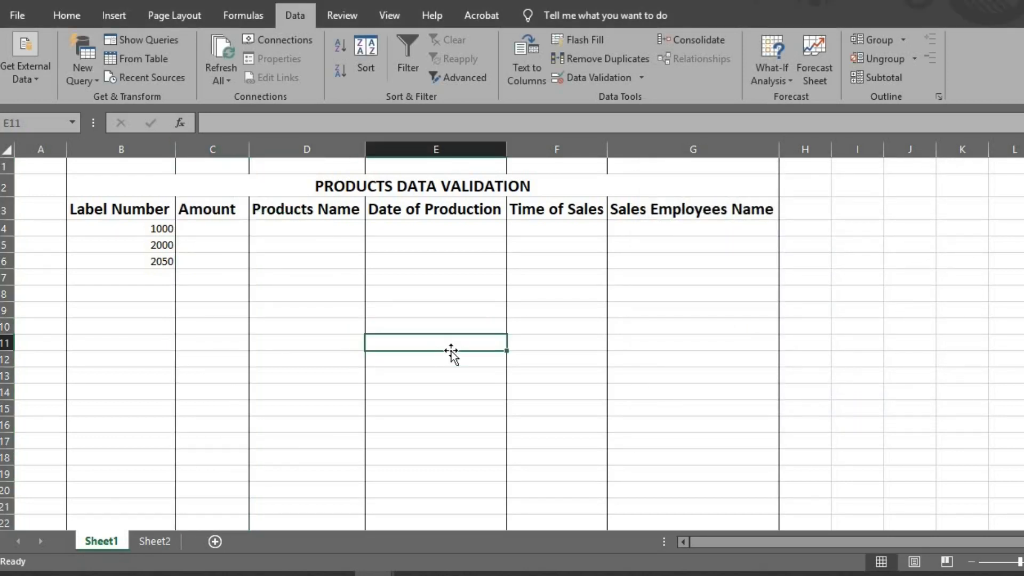
left_click(212, 228)
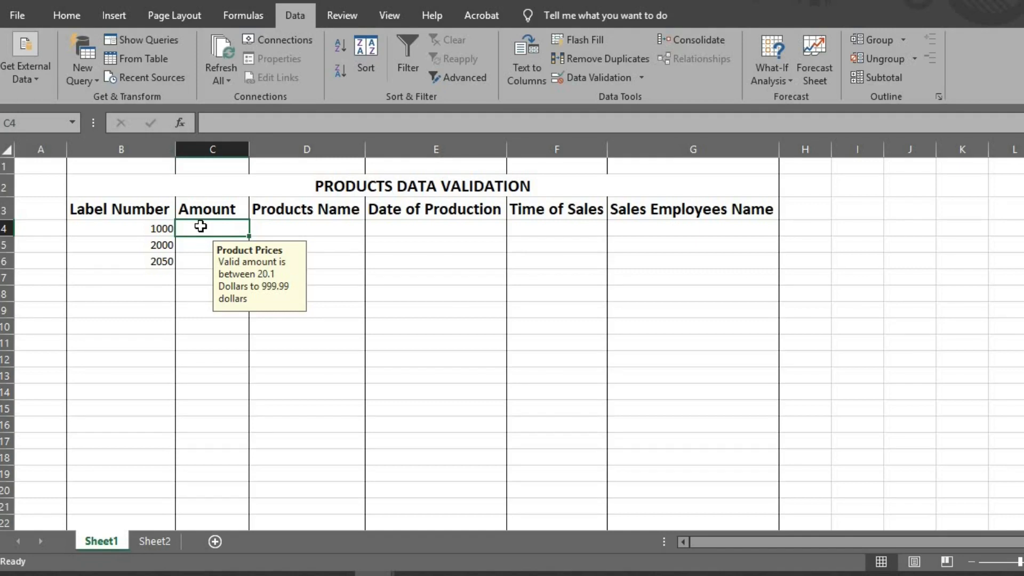
type("20.5")
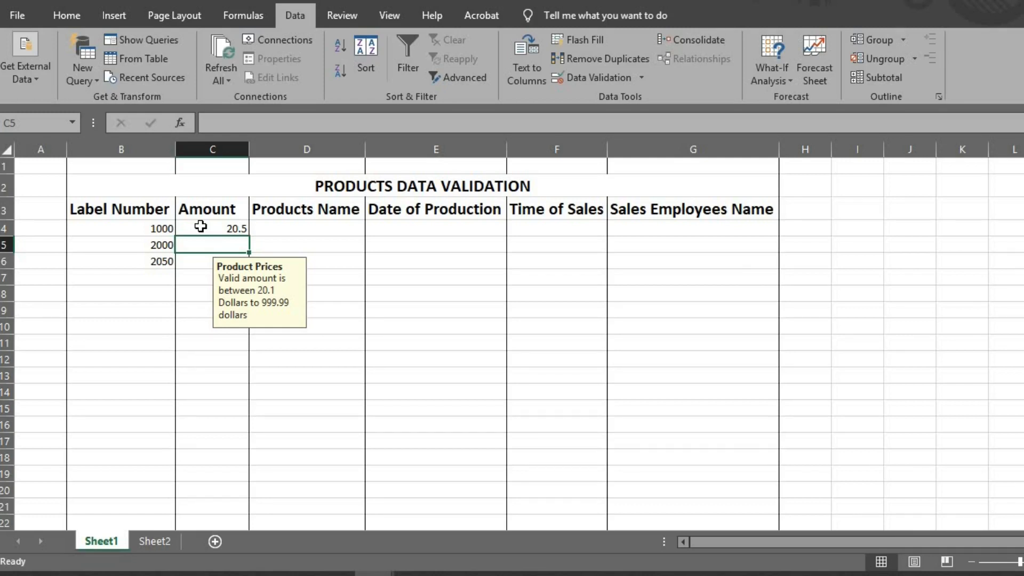
type("20")
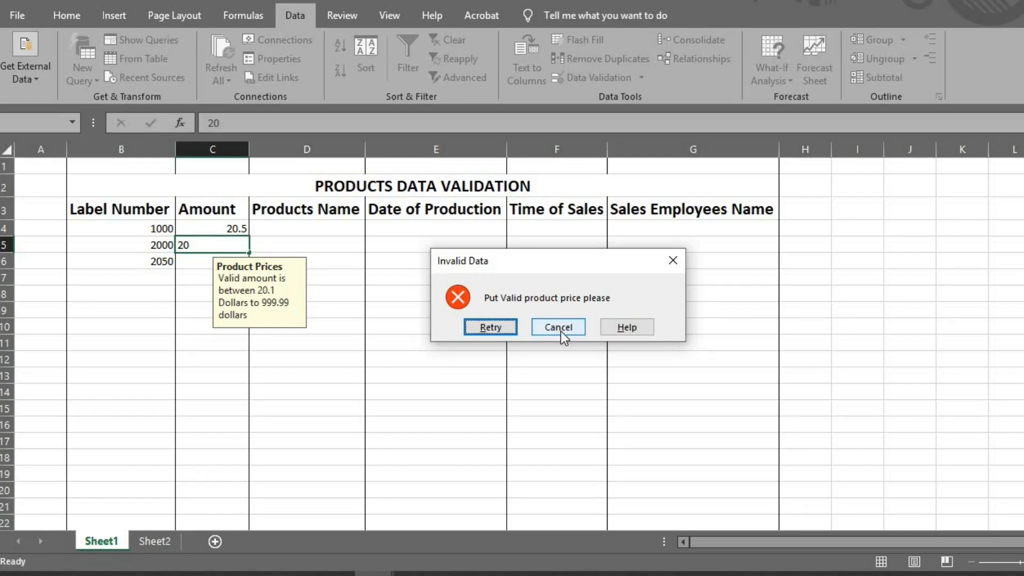
left_click(557, 326)
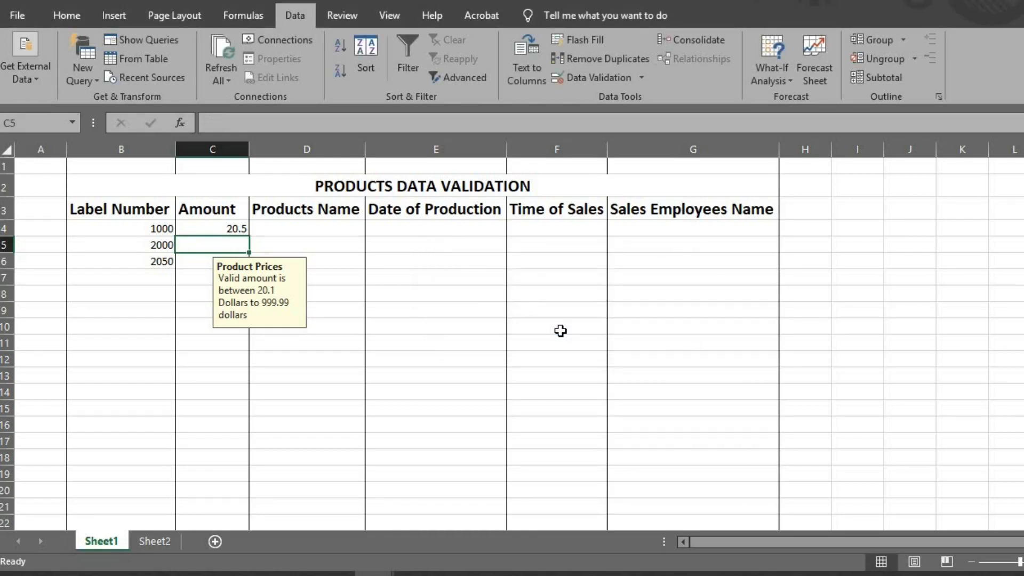
type("2")
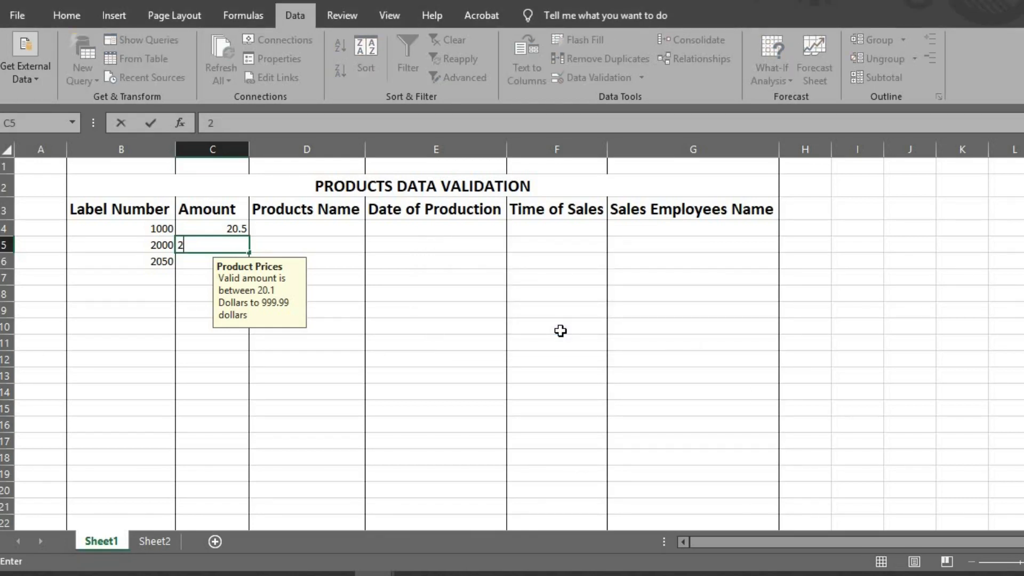
type("0.10")
left_click(212, 261)
type("5")
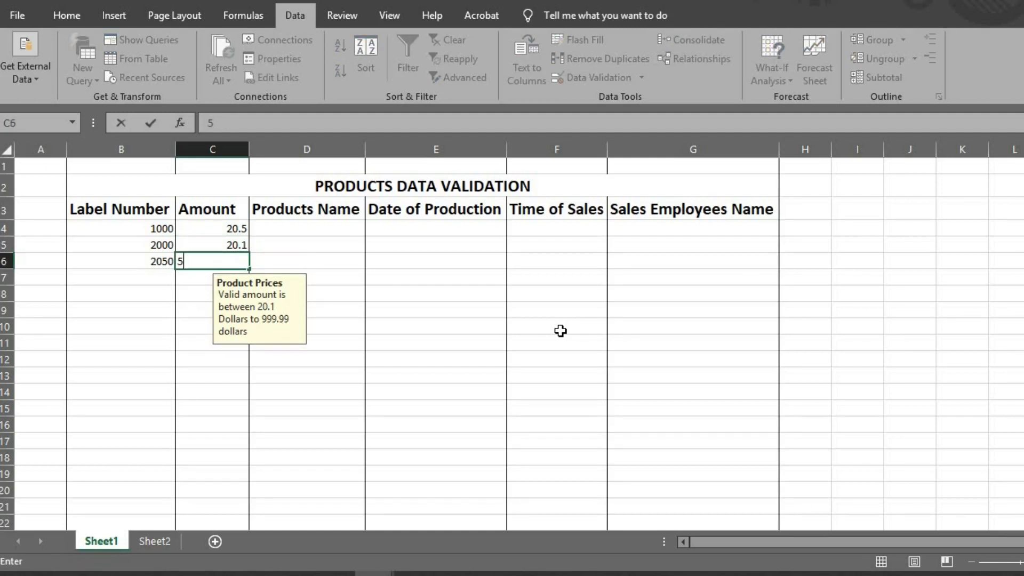
type("0.5")
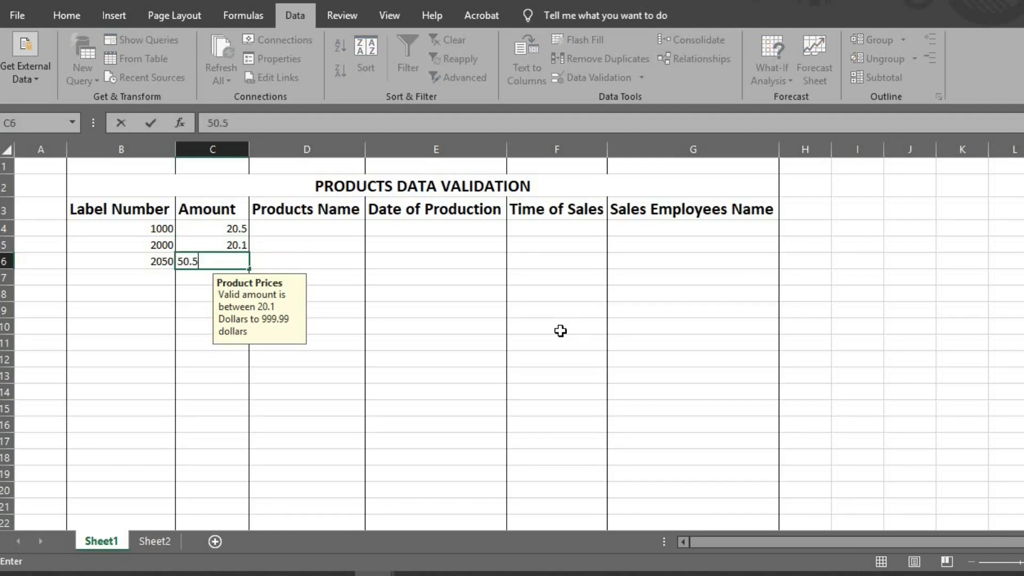
type("0")
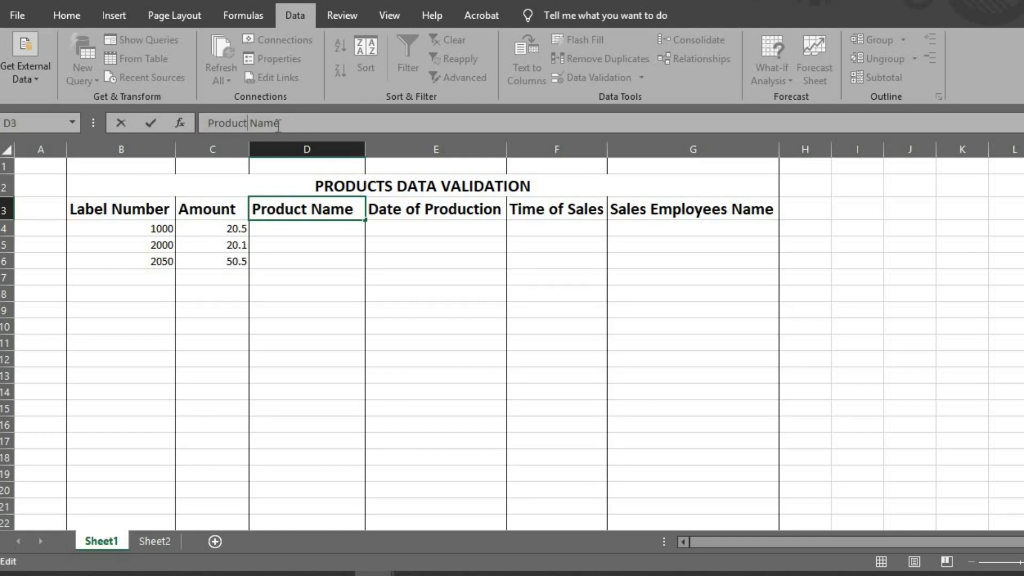
Step: Change the D3 header to 'Product Names' and bring up data validation options
type("s")
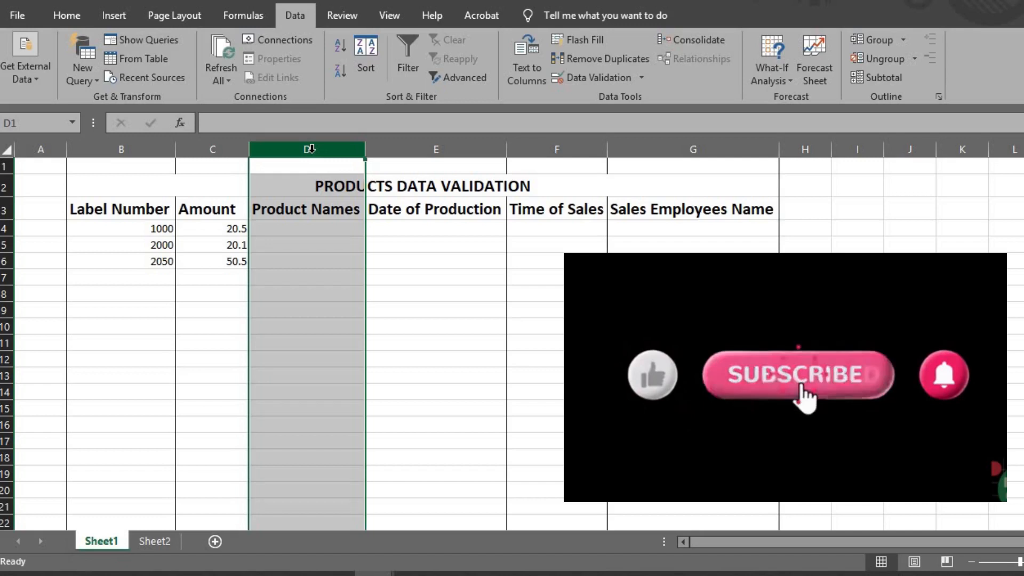
left_click(642, 77)
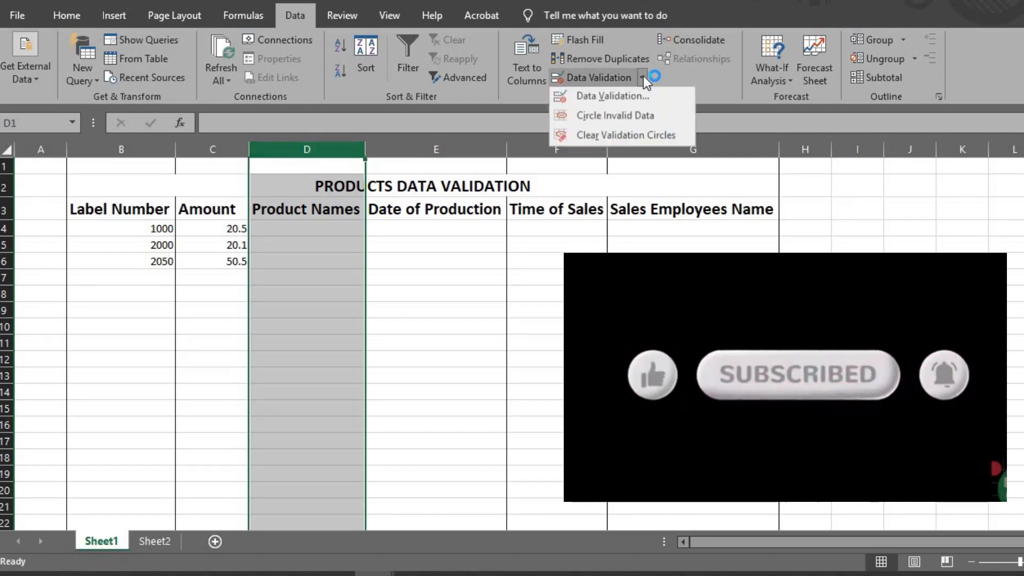
Step: Set the Product Names validation to allow a List and start picking its source range
left_click(612, 96)
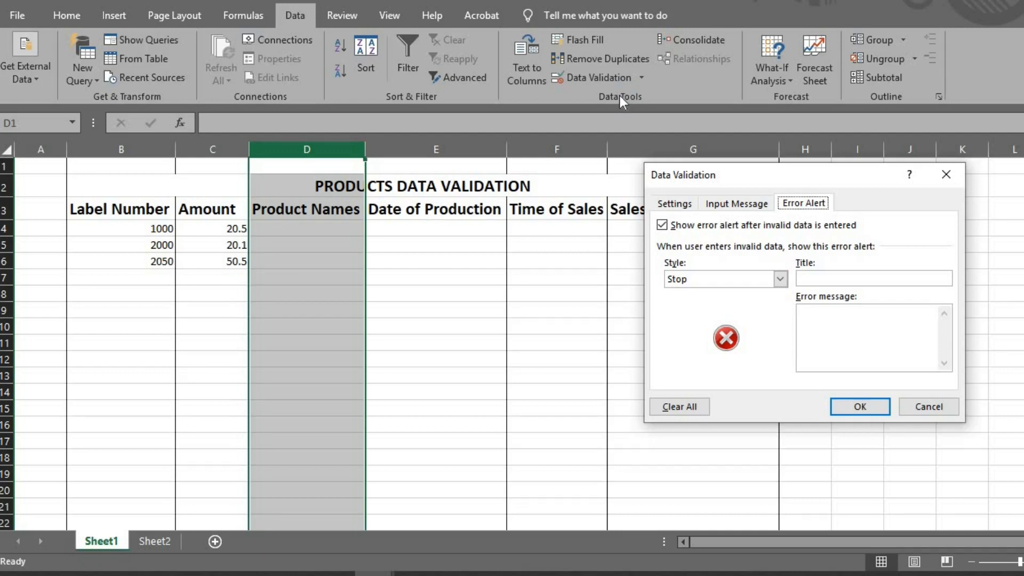
left_click(674, 203)
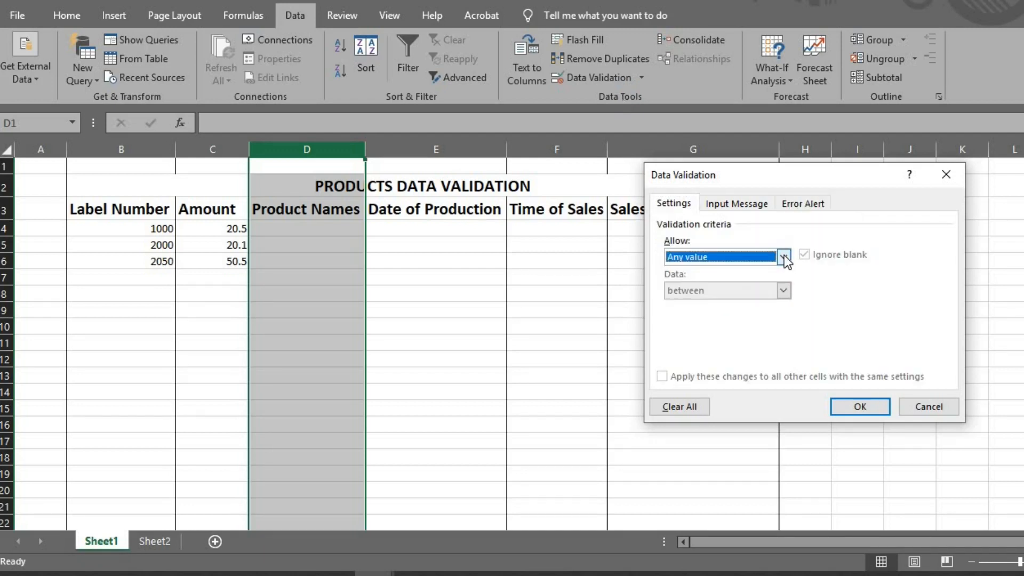
left_click(783, 256)
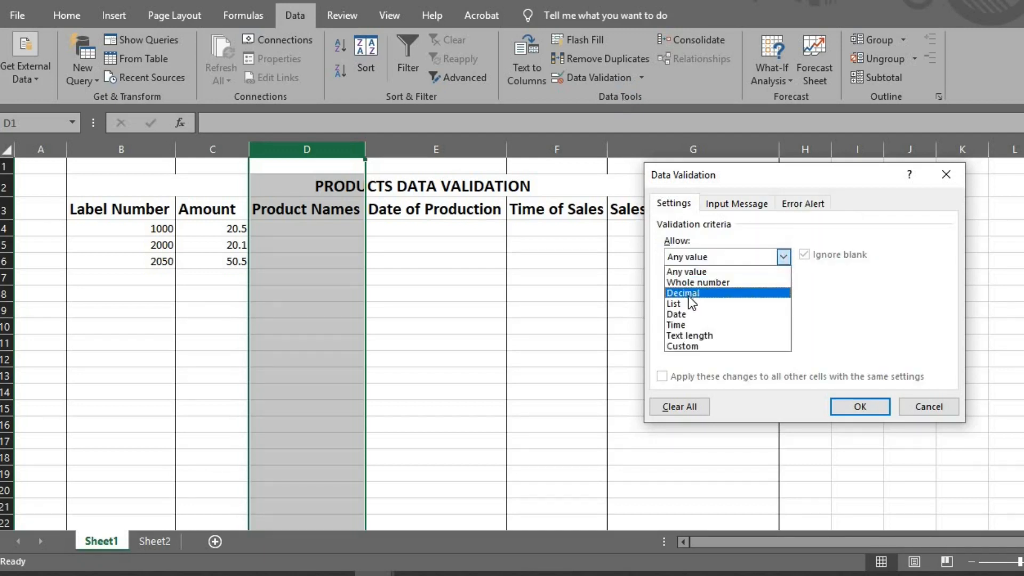
left_click(673, 303)
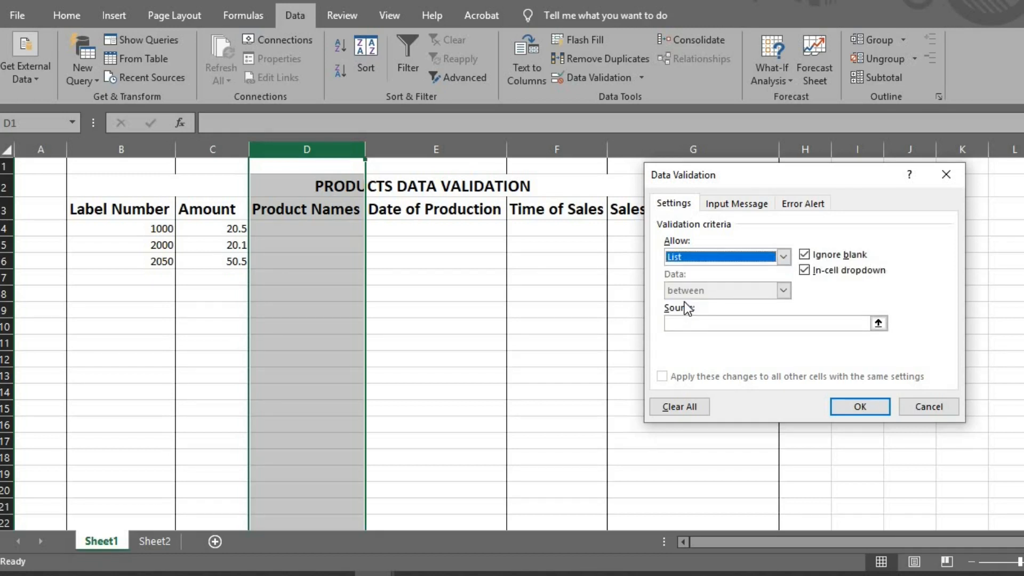
left_click(878, 323)
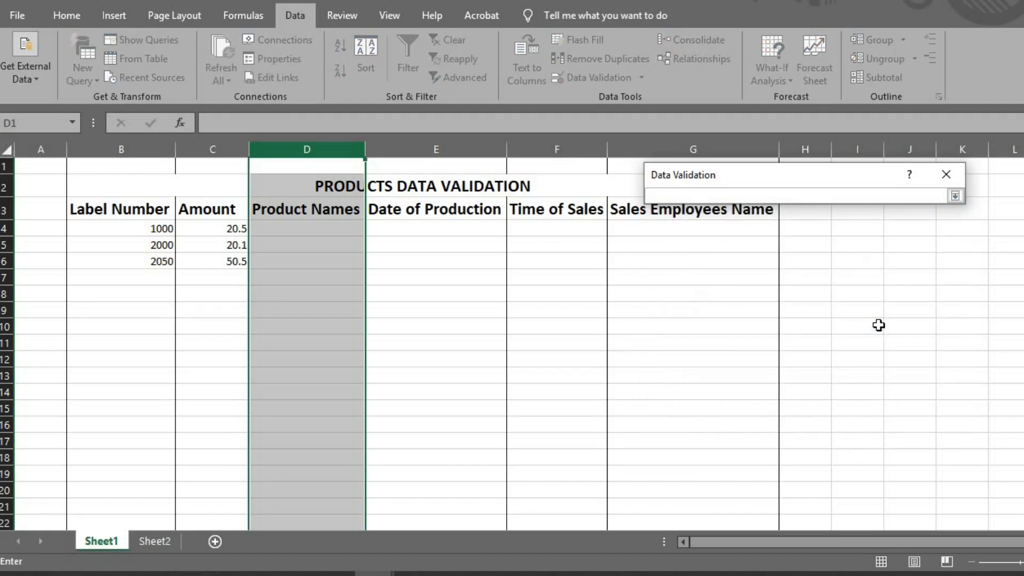
left_click(791, 195)
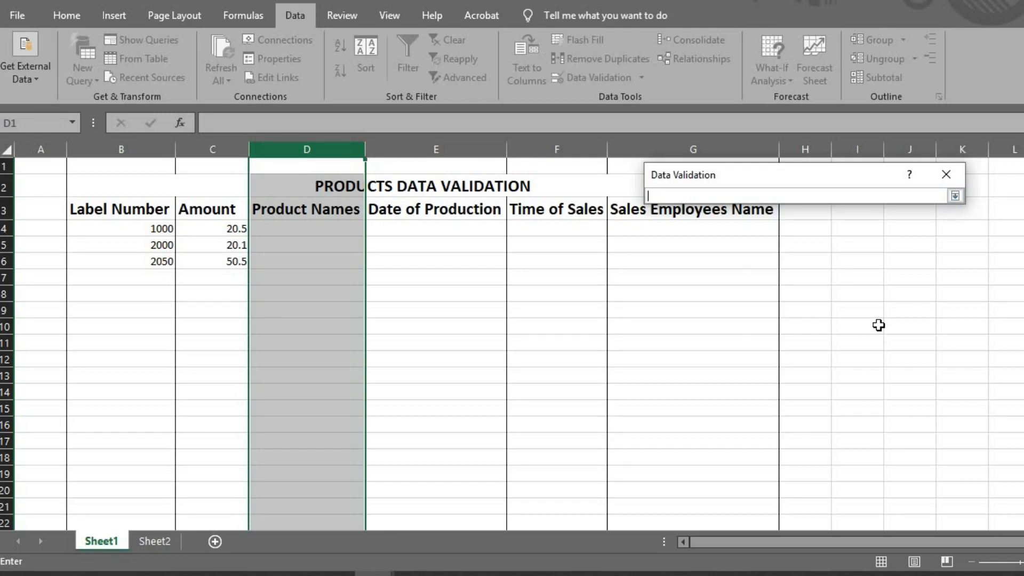
Step: Use Sheet2 cells A1:A23 as the Product Names list source
left_click(154, 541)
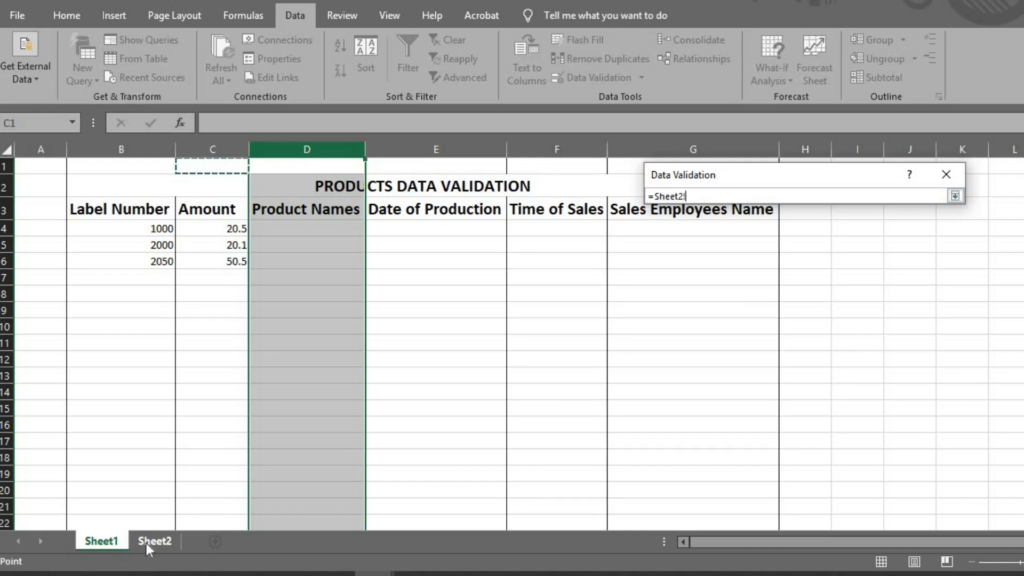
left_click(155, 540)
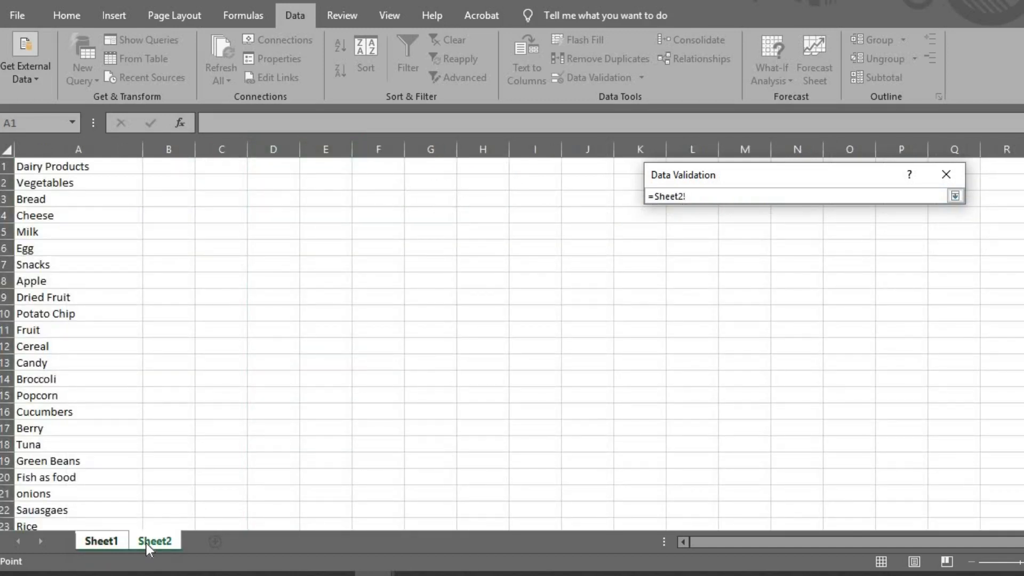
left_click_drag(78, 166, 78, 199)
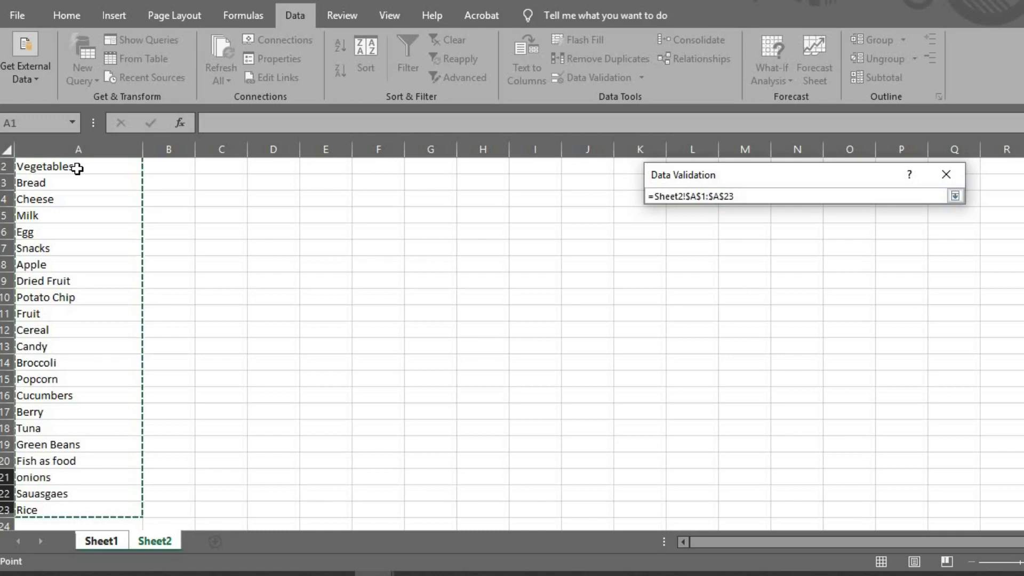
left_click(955, 195)
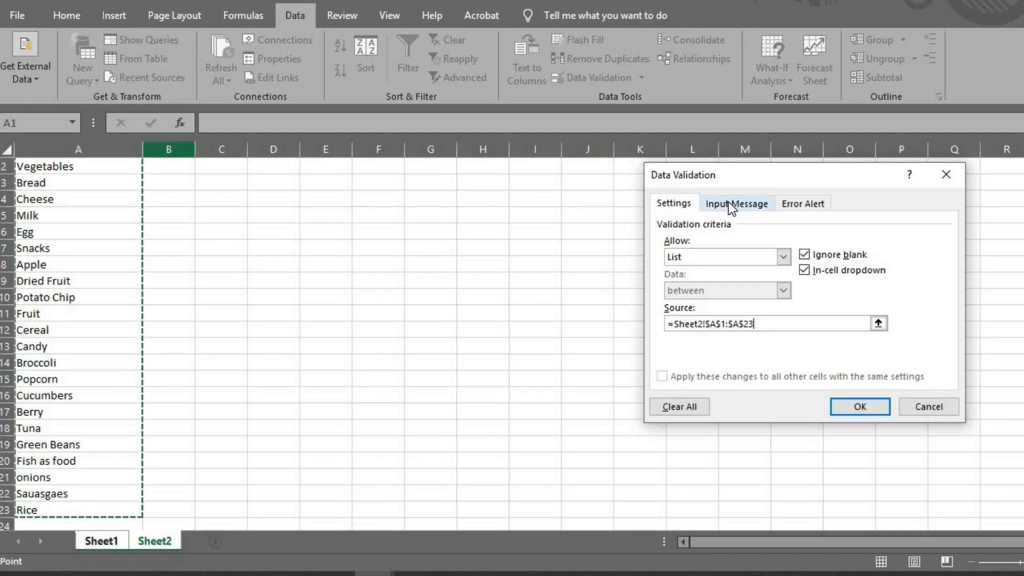
left_click(736, 203)
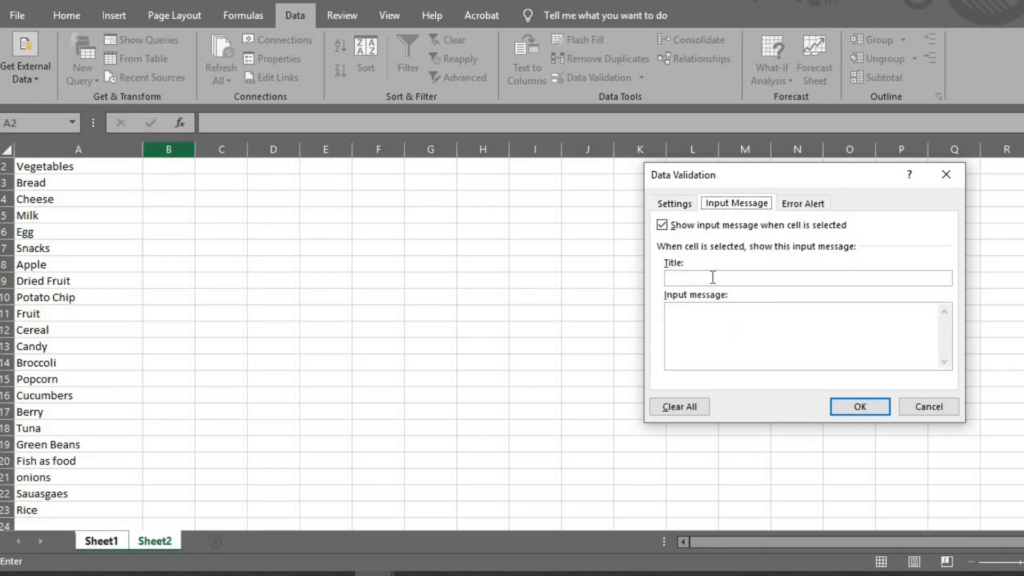
Step: Title the Product Names input message 'Put product names below'
type("Pu")
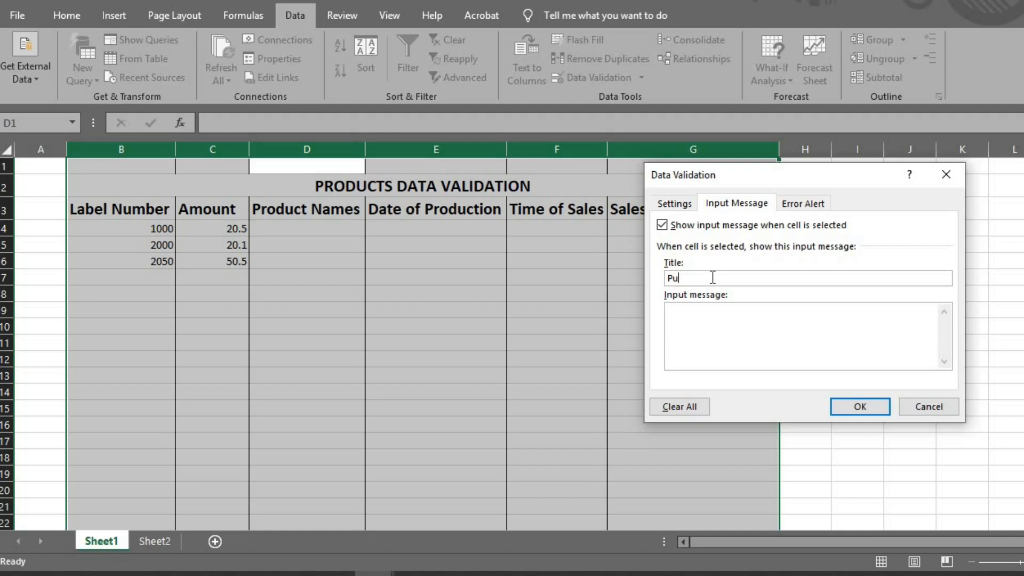
type("t")
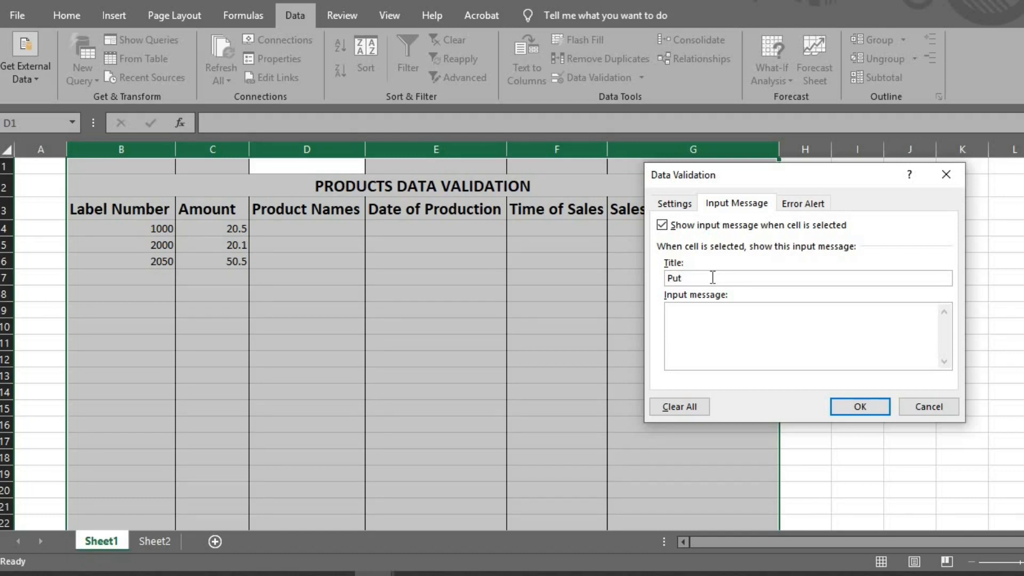
type("produc")
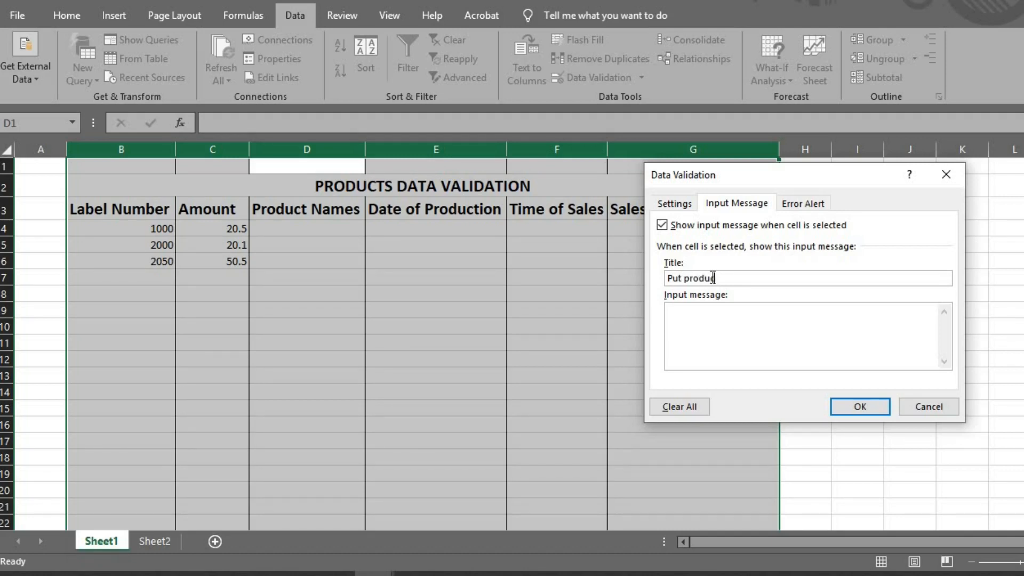
type("t na")
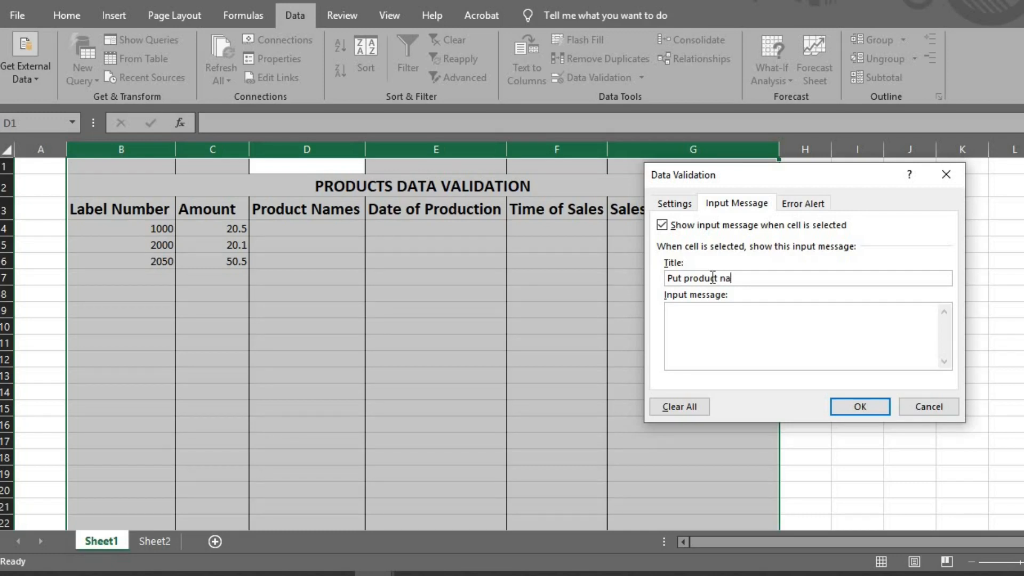
type("mes below")
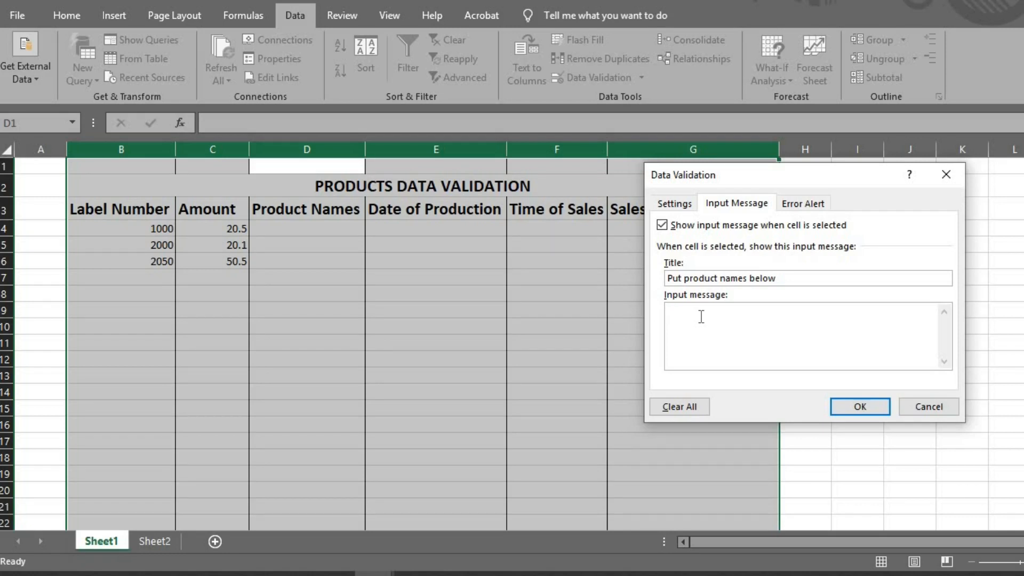
Step: Write the input message asking users to select product names from the list provided
type("please se")
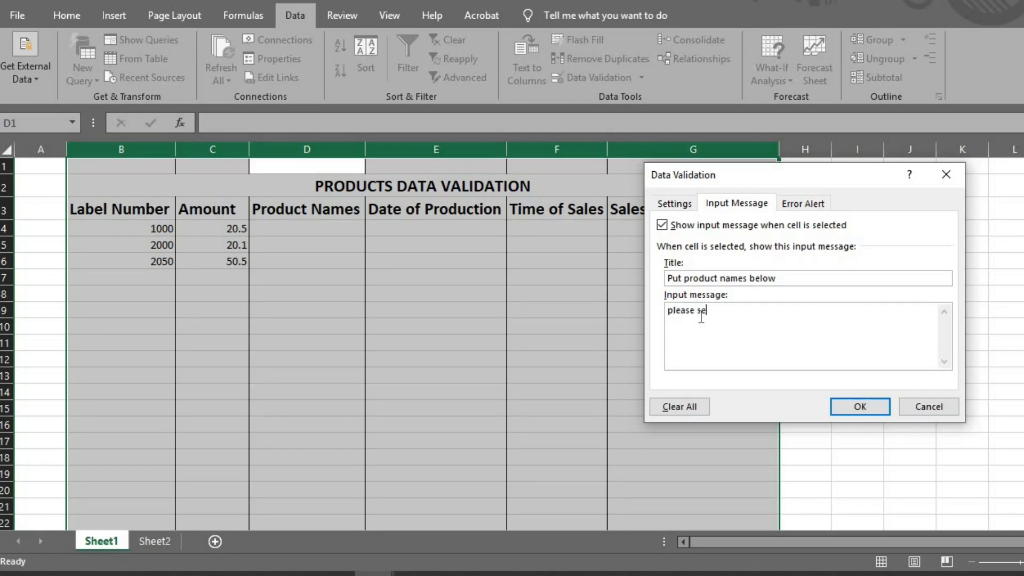
type("lect")
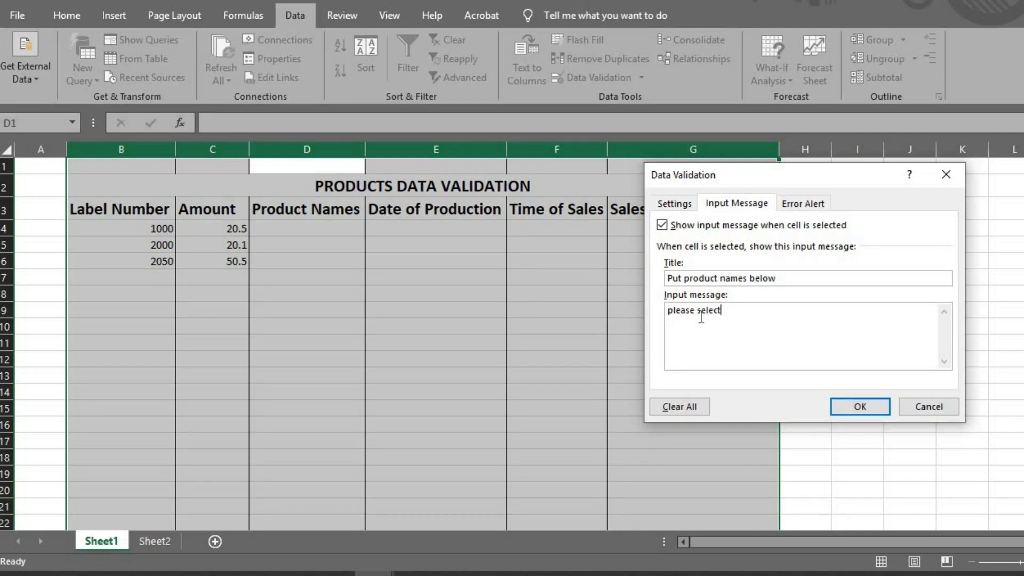
type("pr")
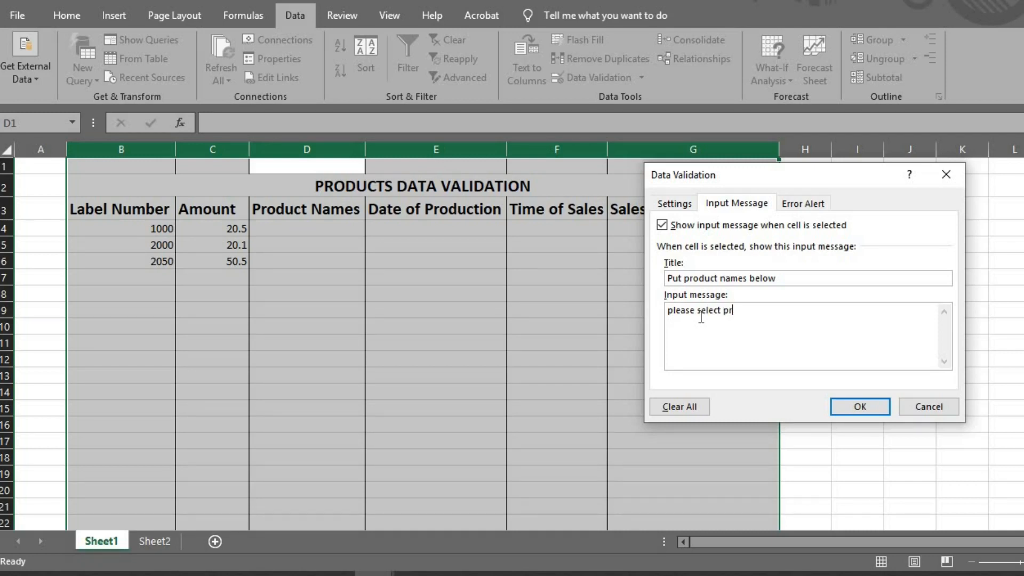
type("oduct")
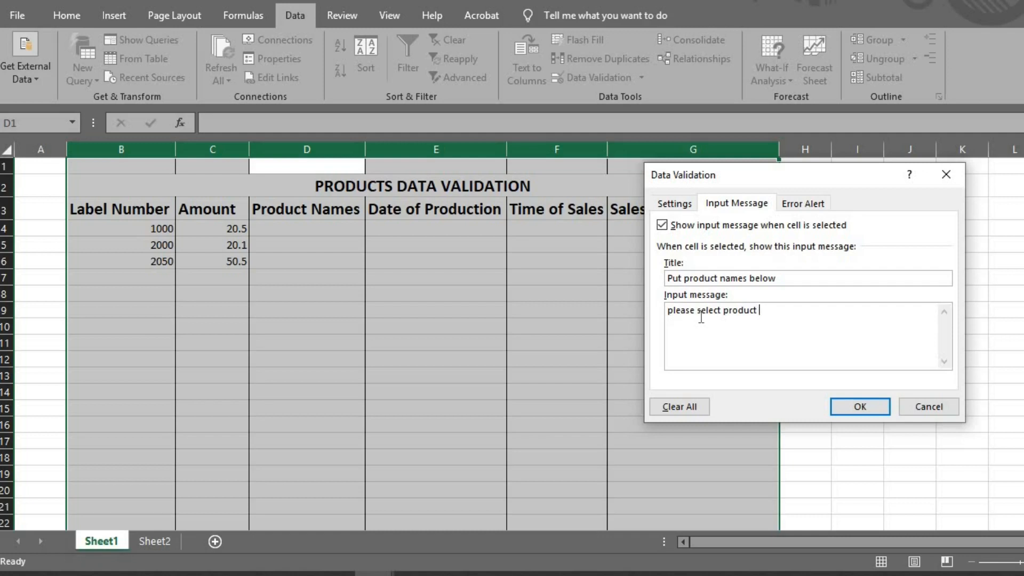
type("name")
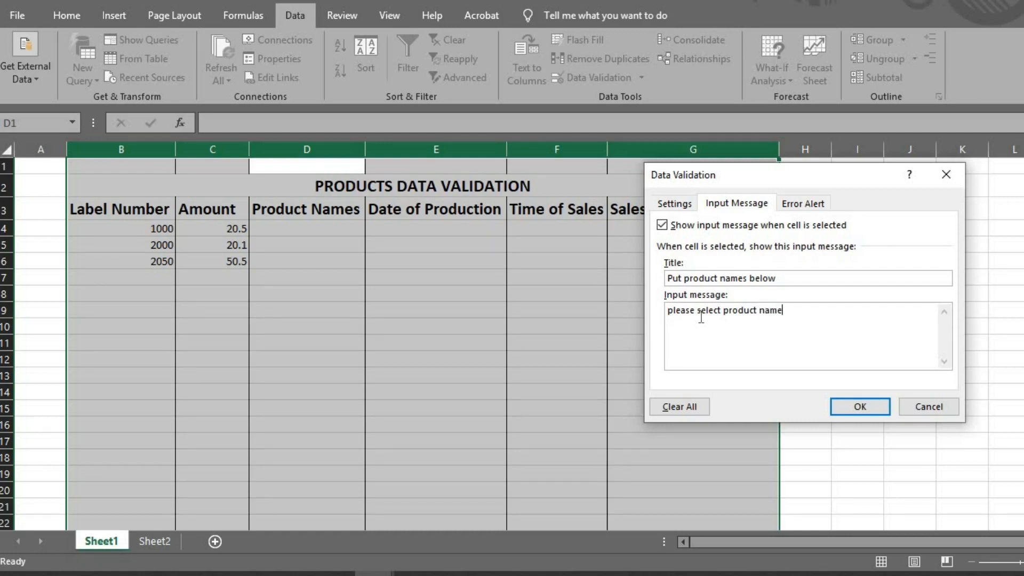
type("s")
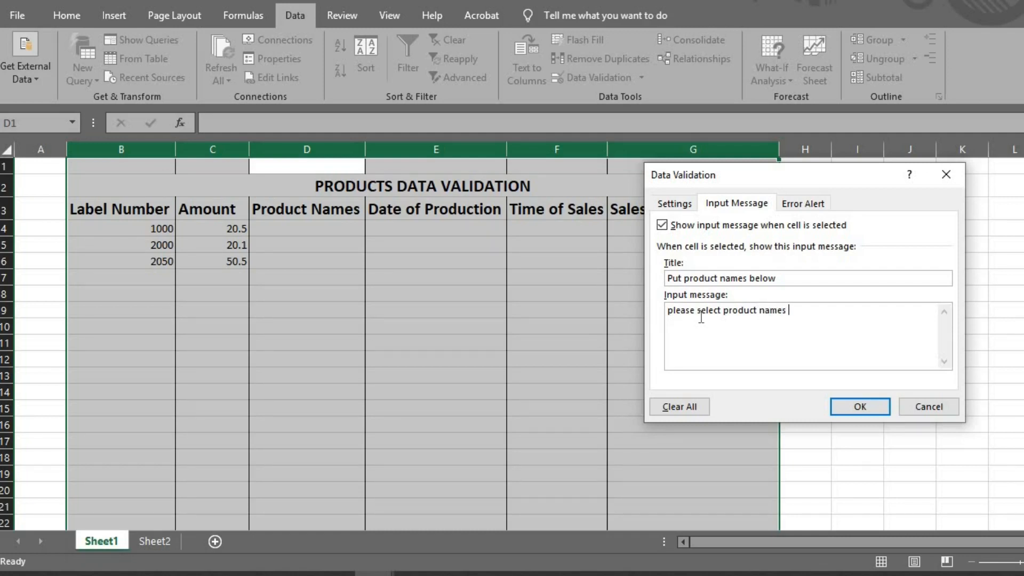
type("from t")
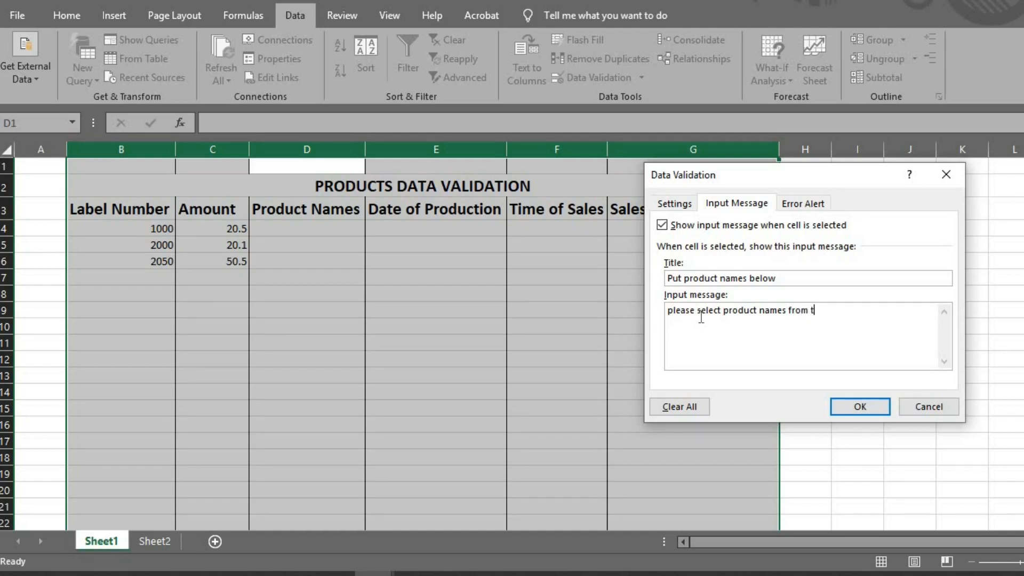
type("he li")
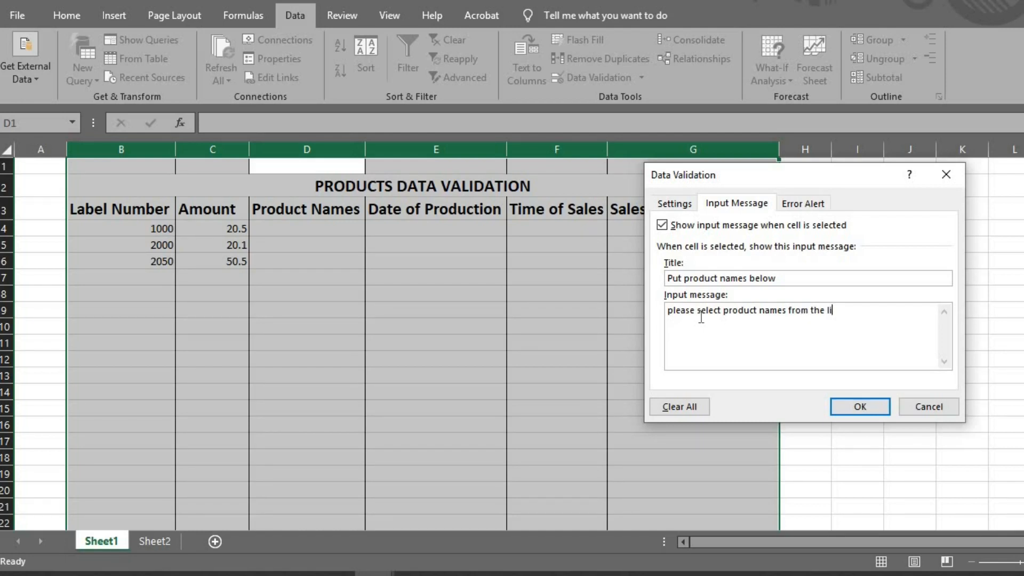
type("st")
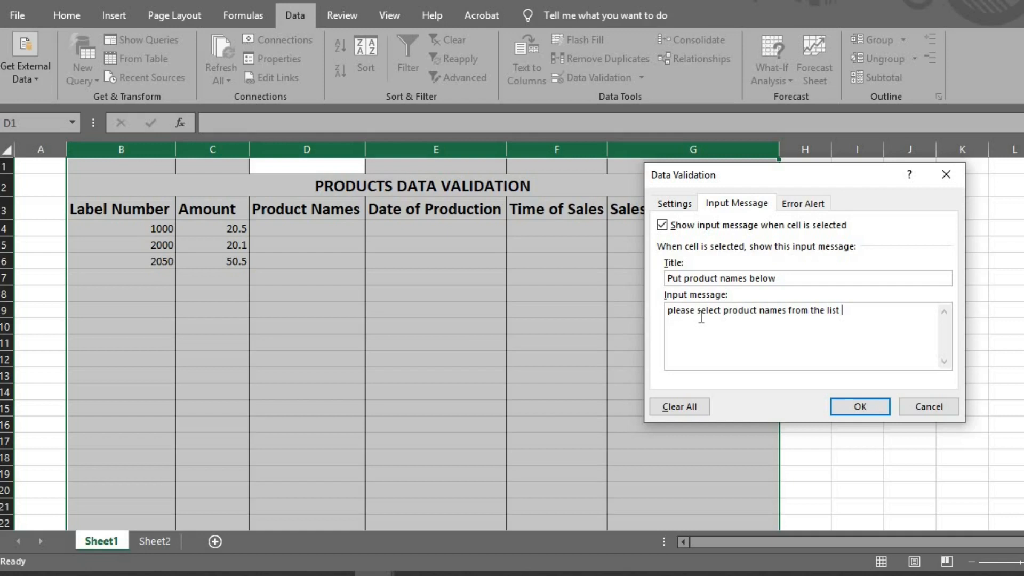
type("provi")
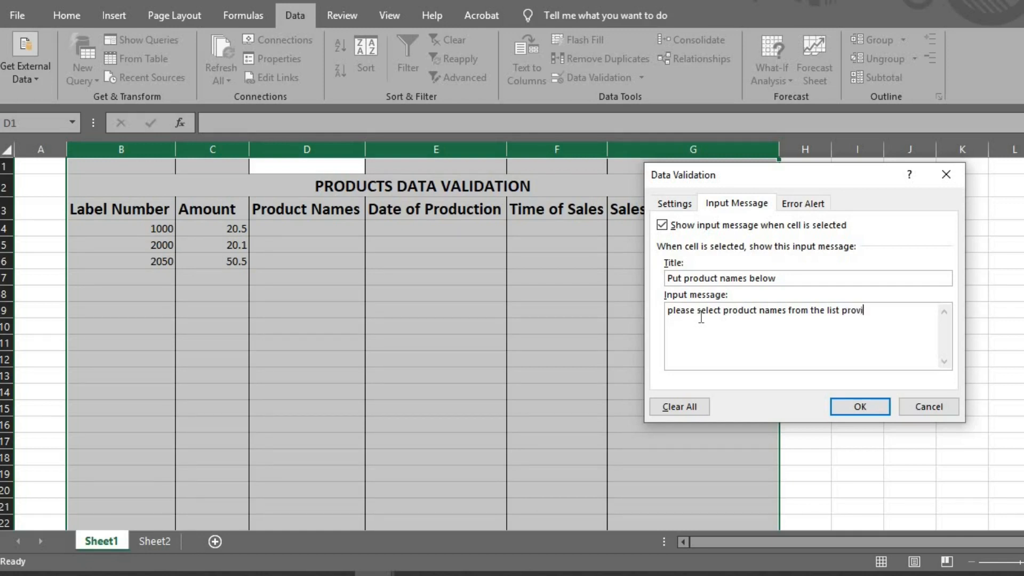
type("dd")
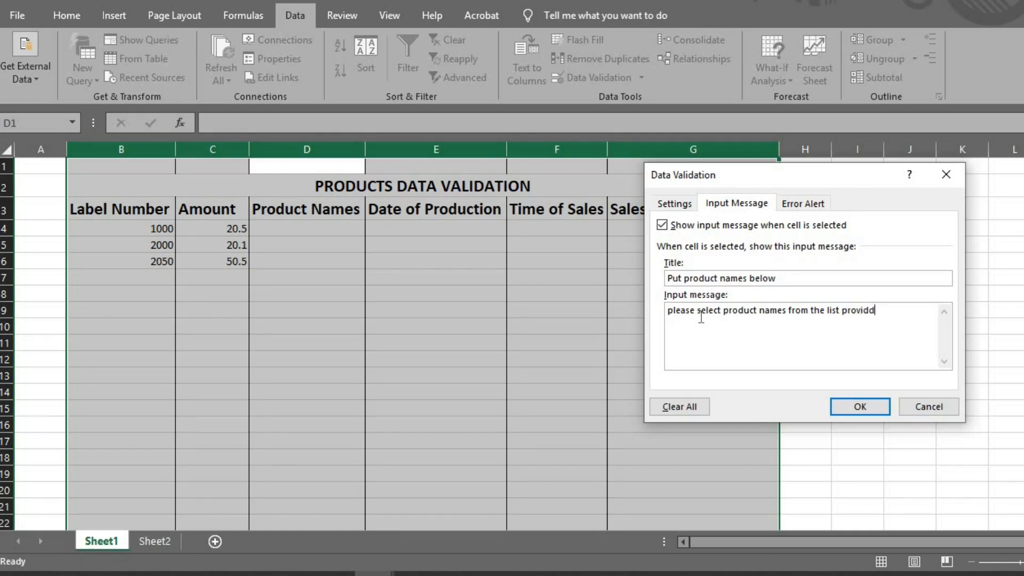
left_click(803, 203)
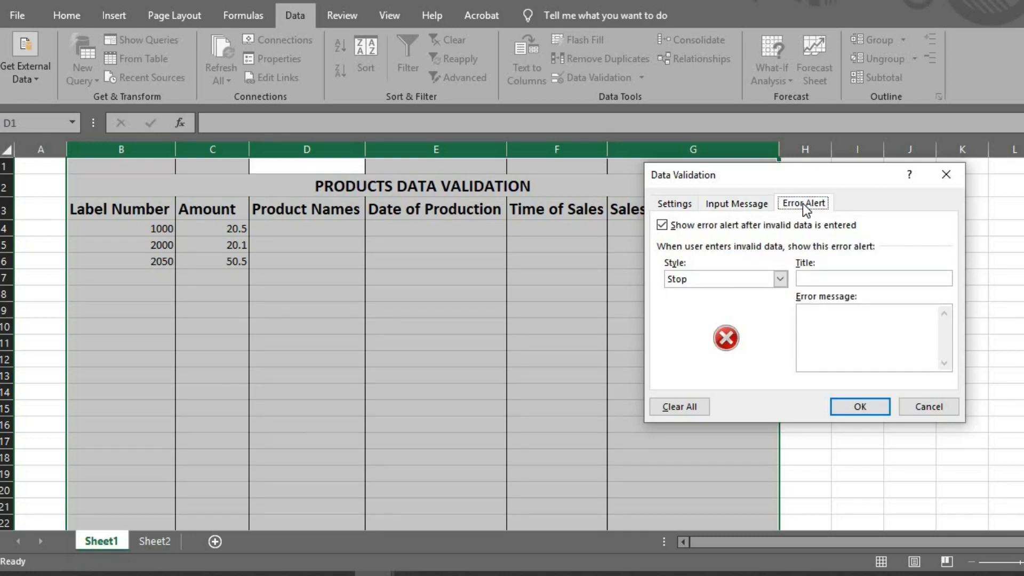
Step: Title the Stop error alert 'Invalid Names'
type("Inv")
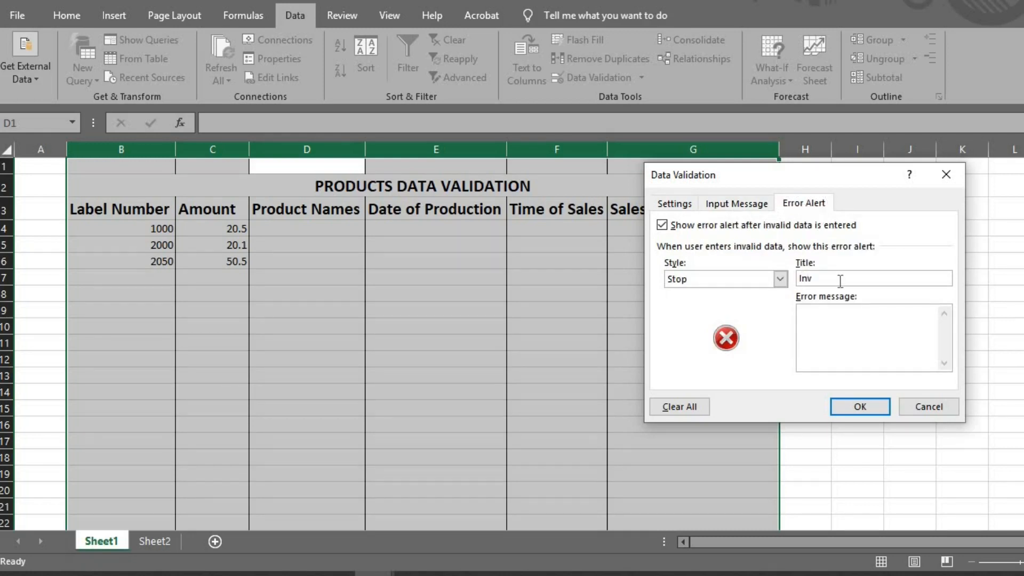
type("alid")
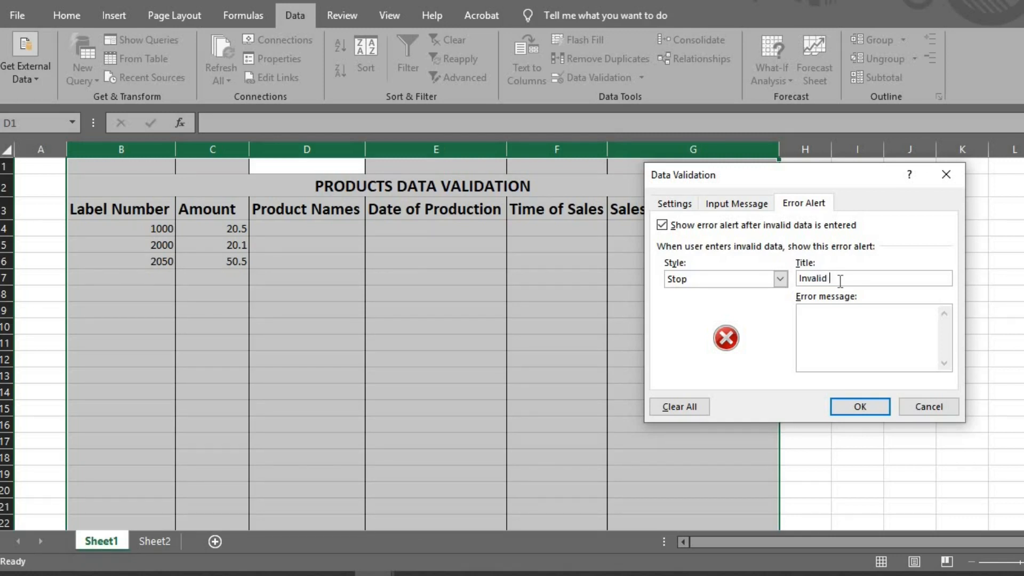
type("N")
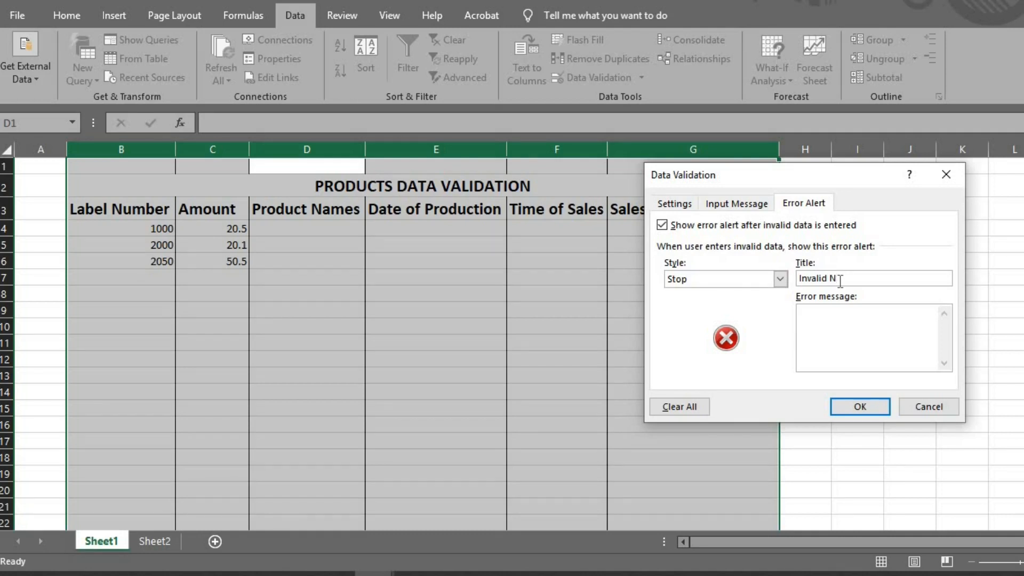
type("ames")
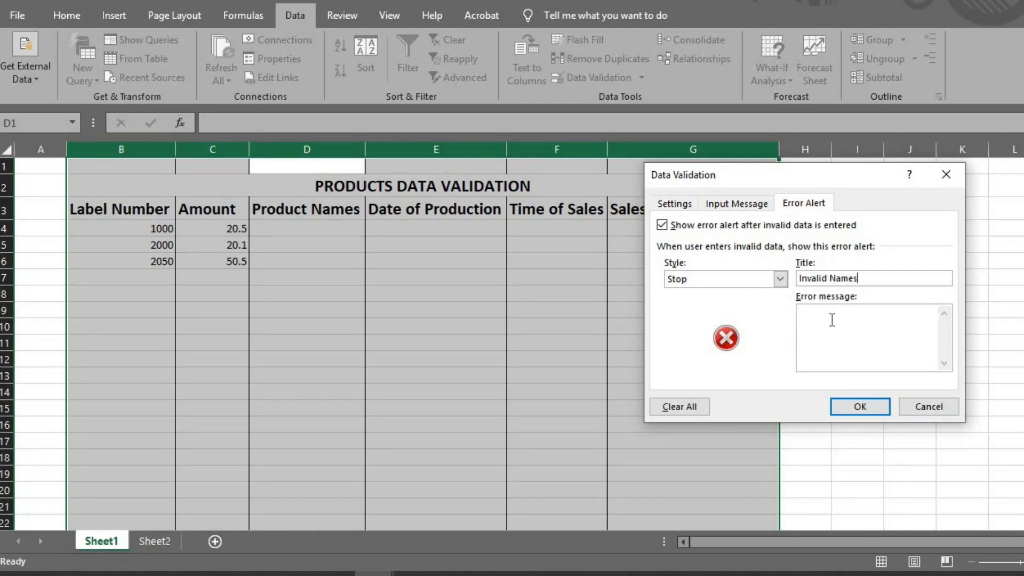
Step: Enter the alert message 'Please select a valid product name from the list' and apply the rule
type("p")
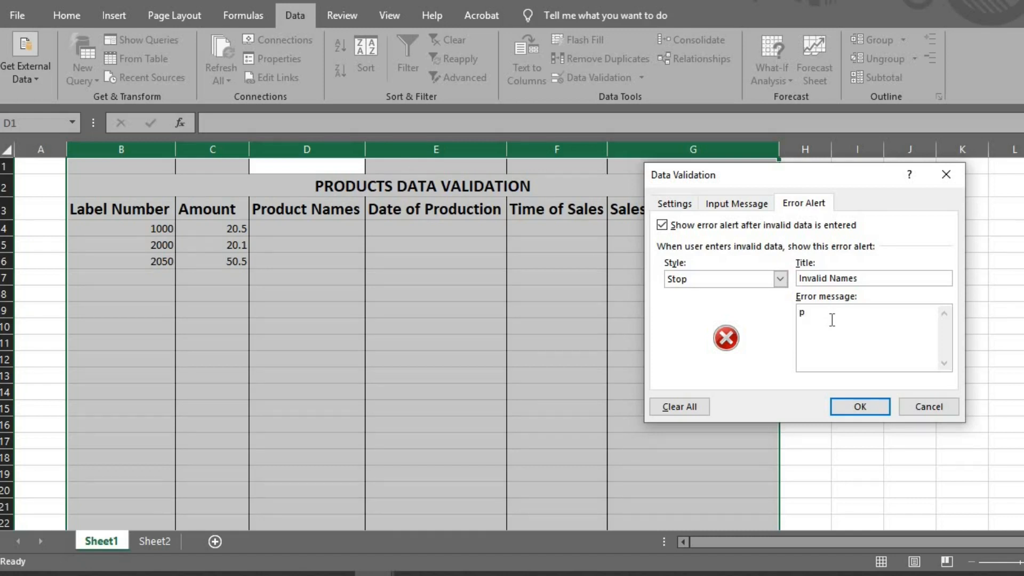
type("lease")
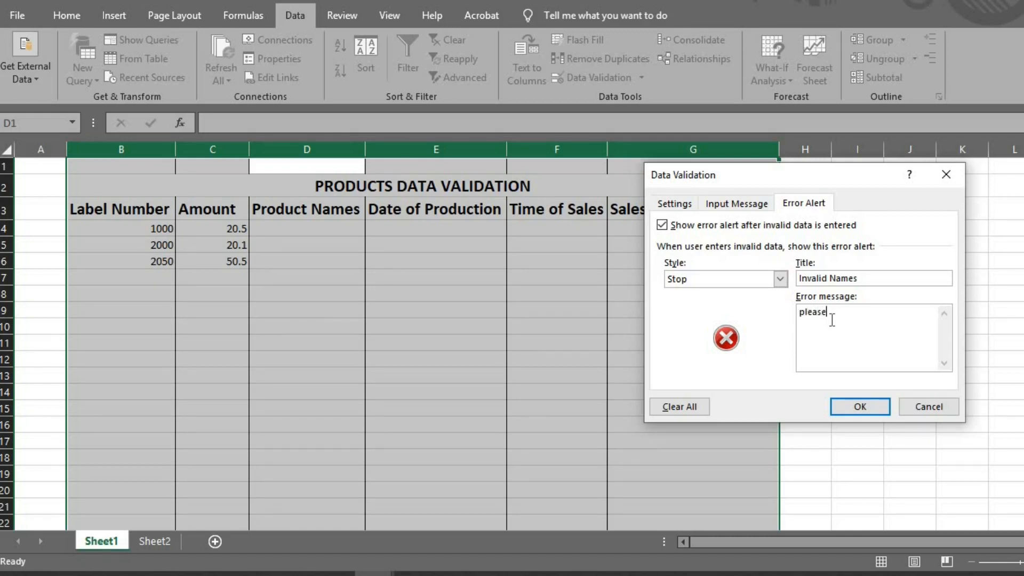
type("select")
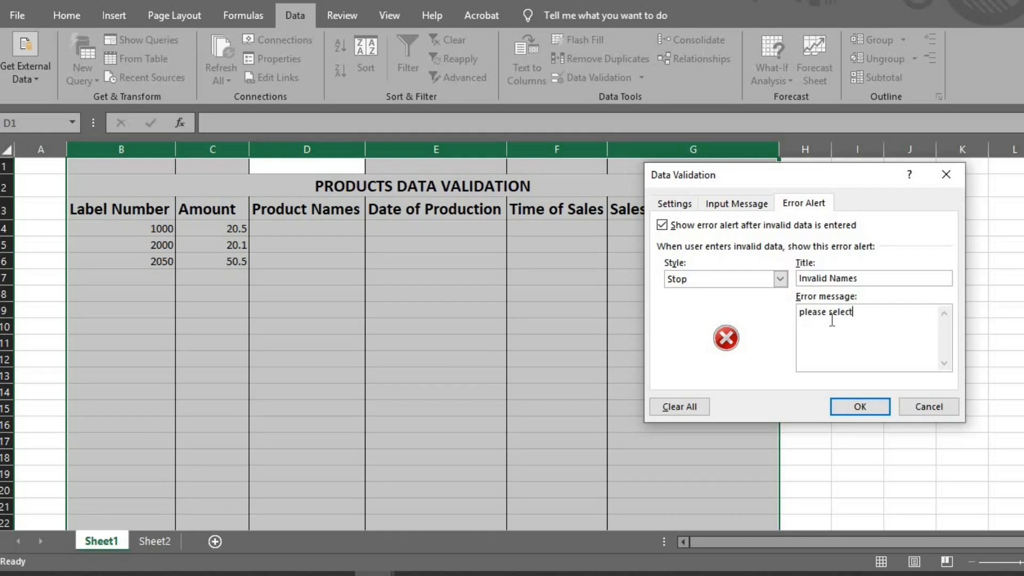
type("a")
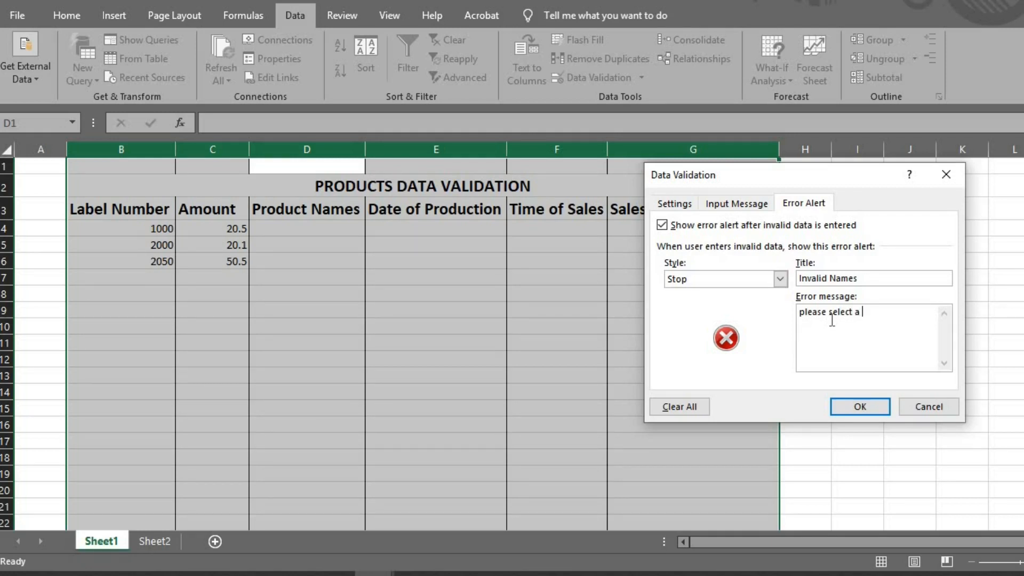
type("v")
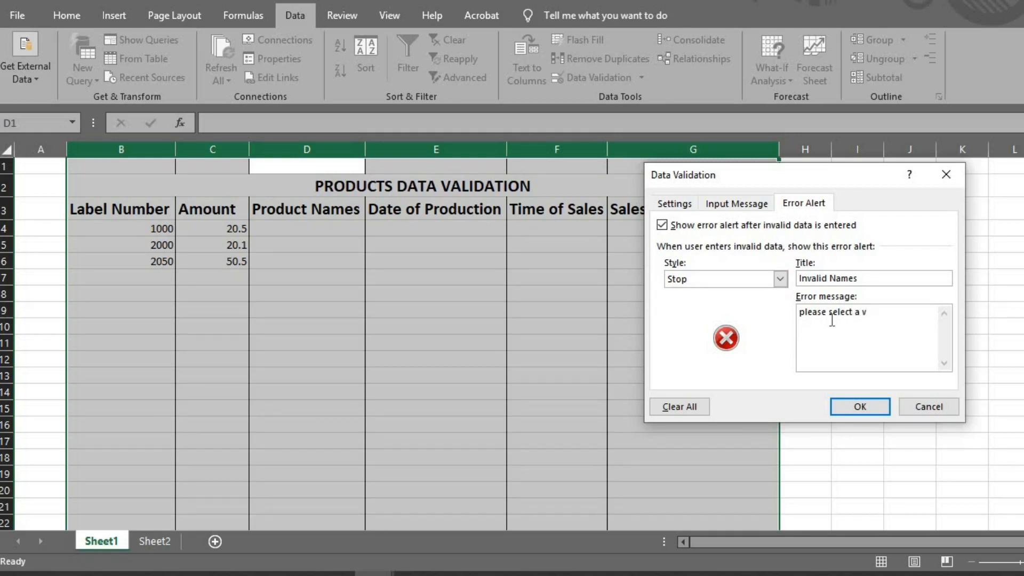
type("alid")
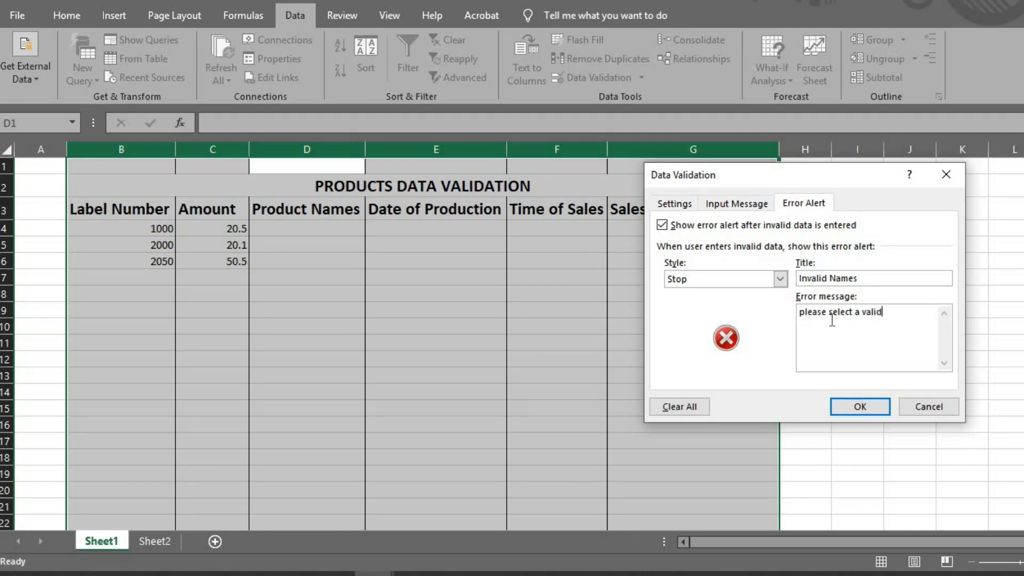
type("produ")
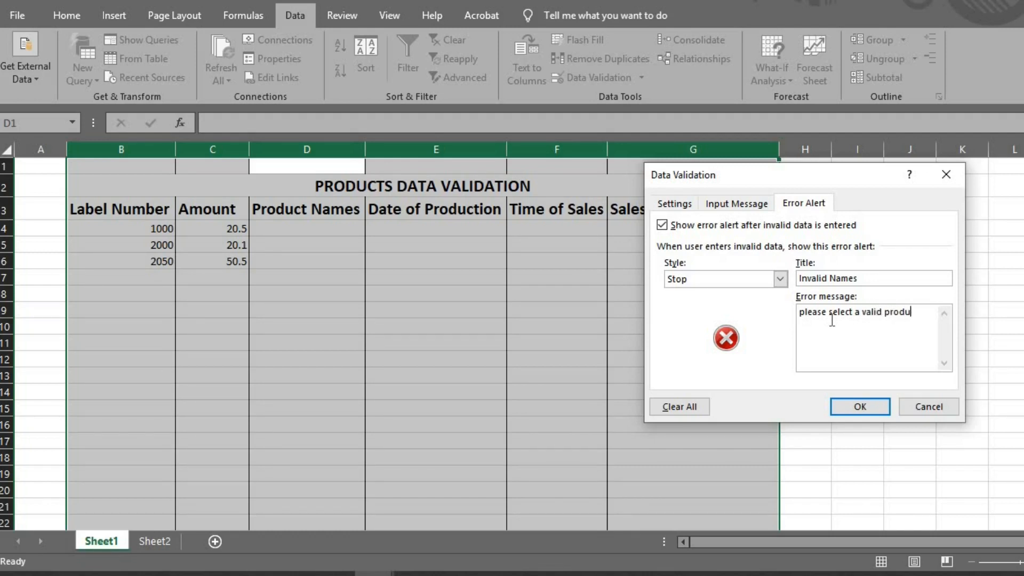
type("ct")
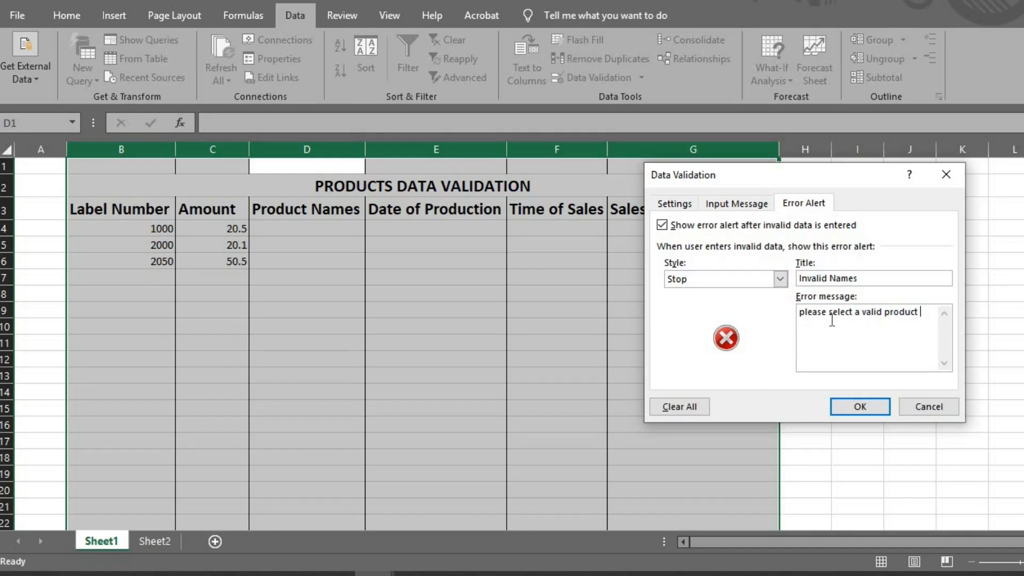
type("name")
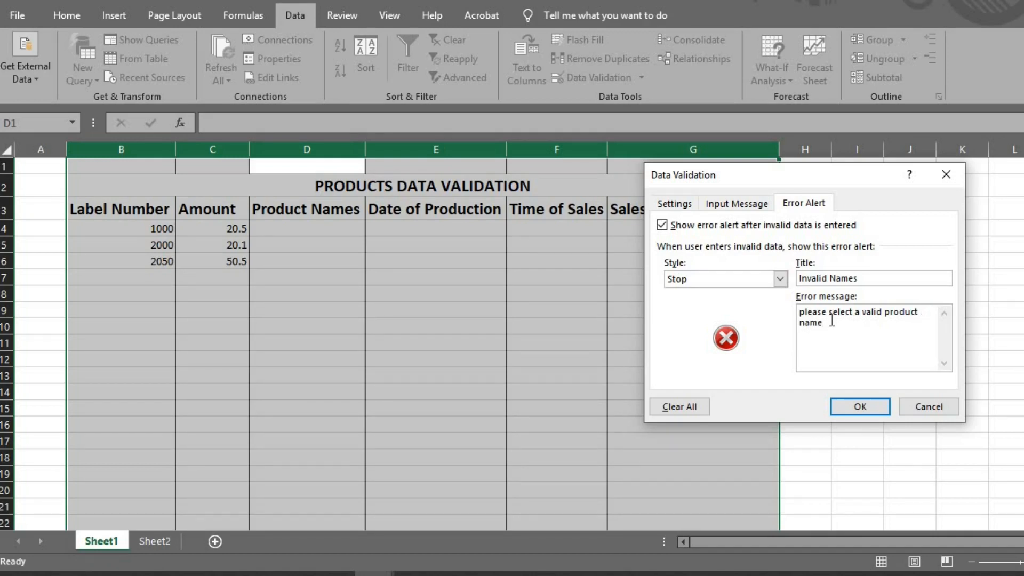
type("from t")
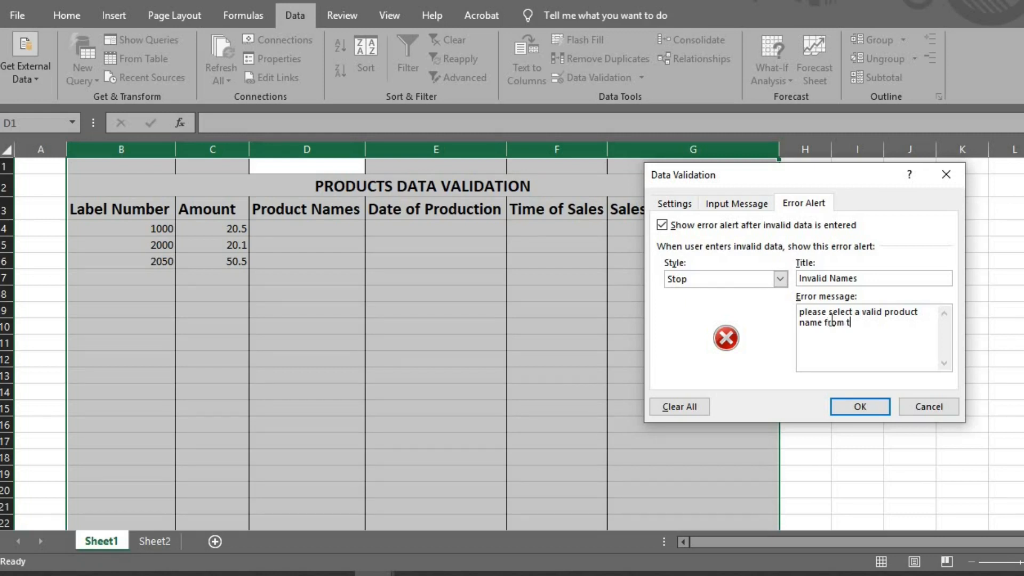
type("he li")
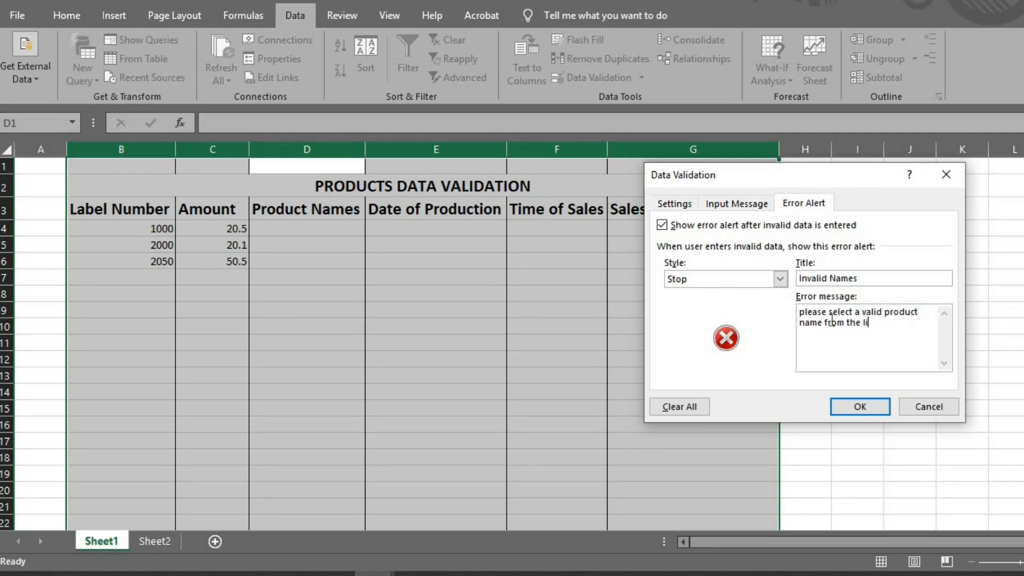
type("st")
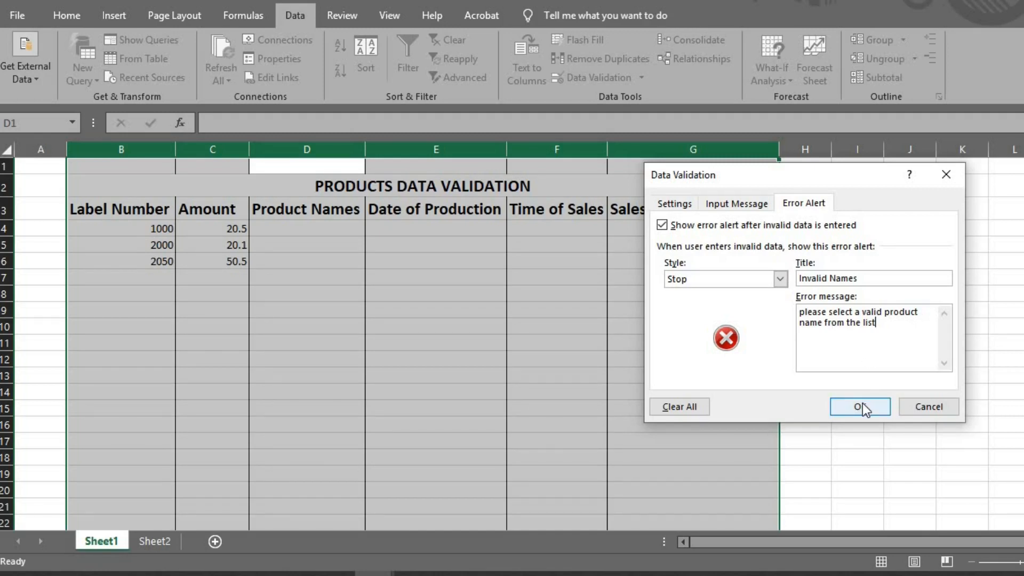
left_click(860, 406)
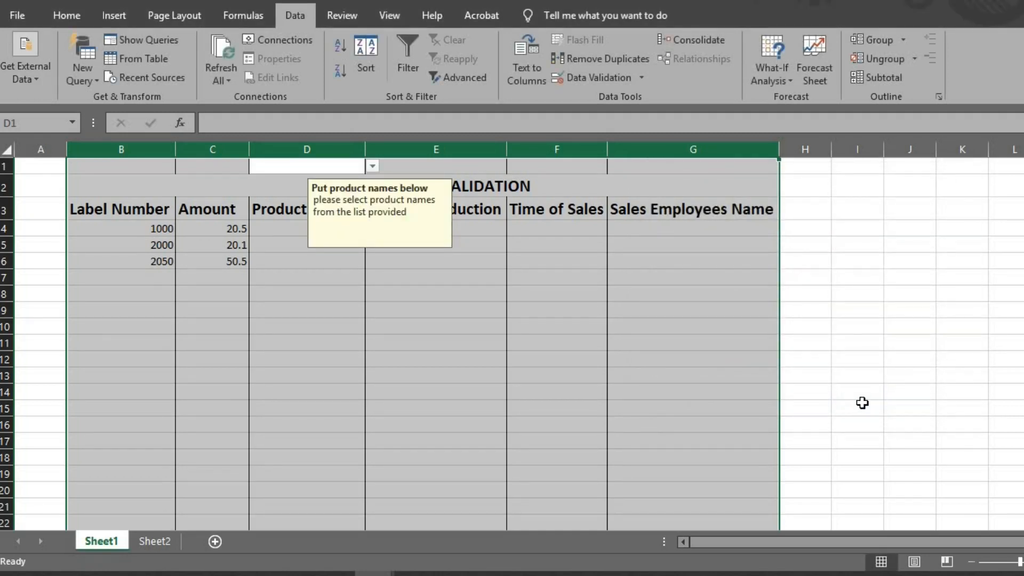
Step: Pick Green Beans for D4, Bread for D5 and Cucumbers for D6 from the dropdown
left_click(436, 277)
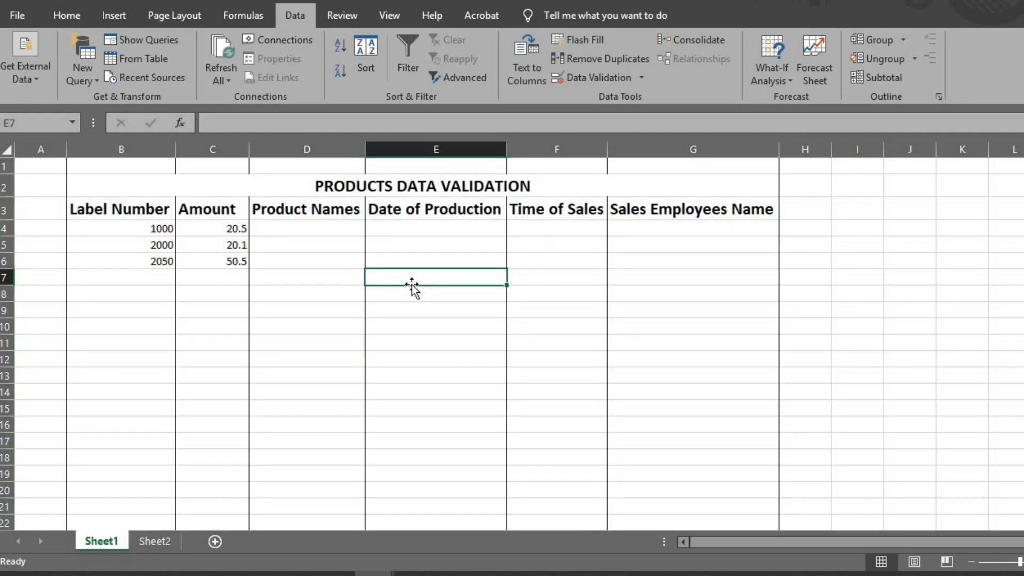
left_click(372, 228)
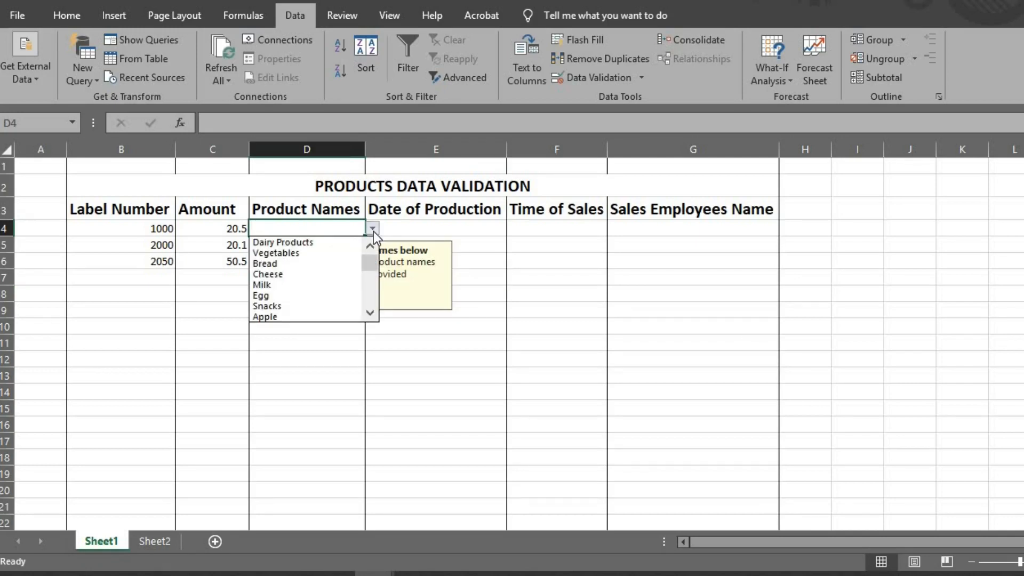
mouse_move(370, 281)
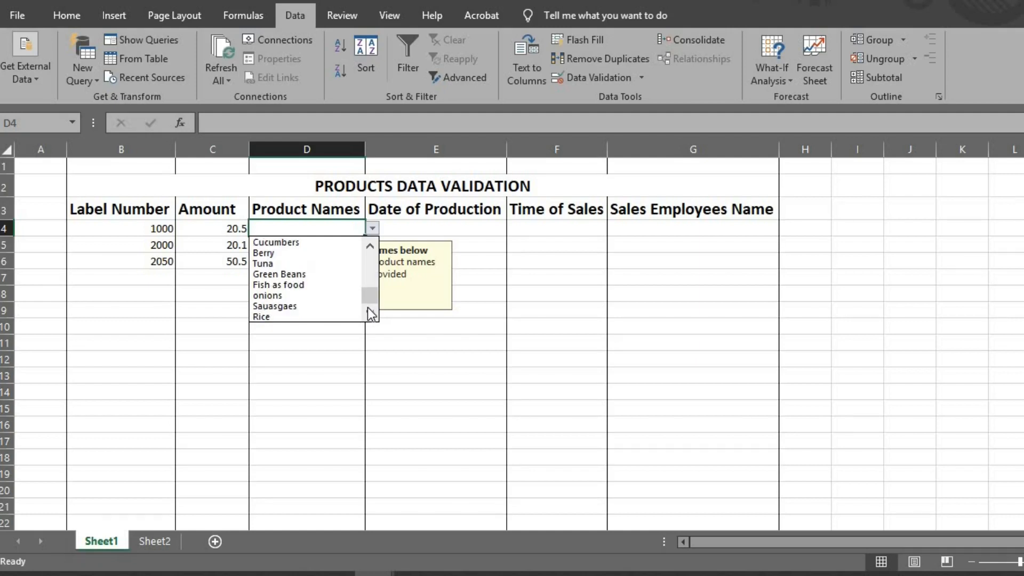
mouse_move(305, 274)
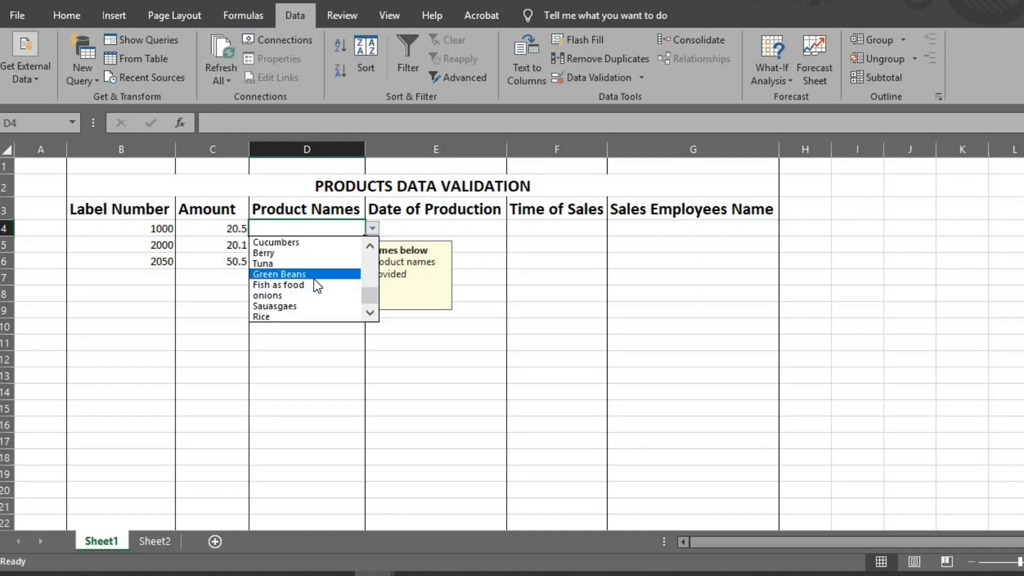
left_click(279, 273)
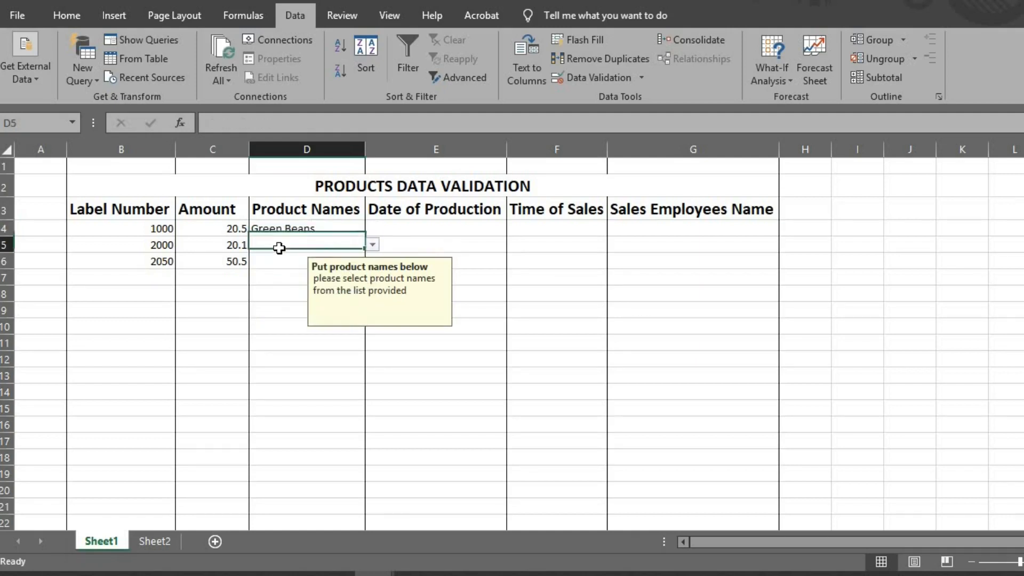
left_click(372, 244)
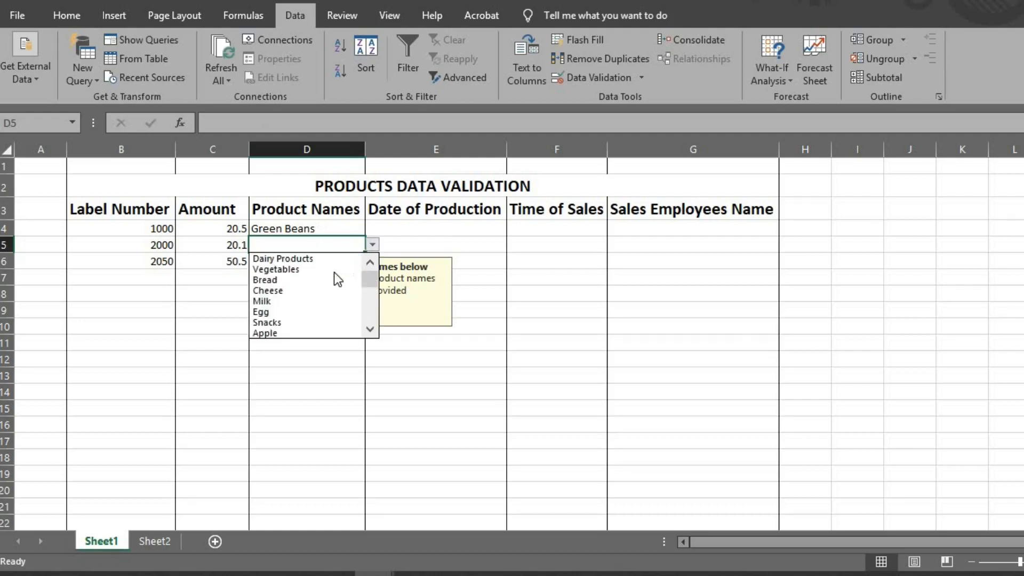
left_click(266, 280)
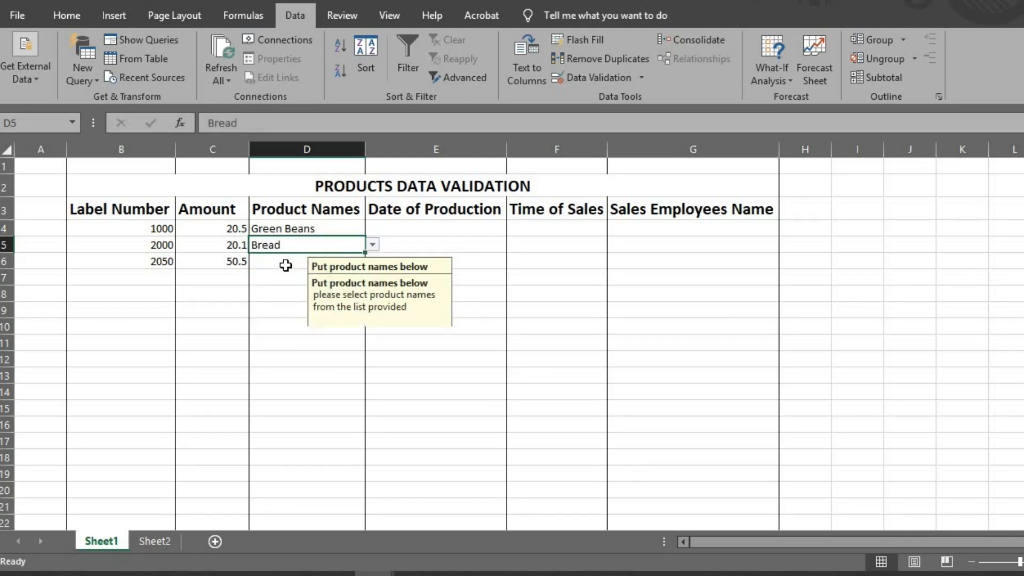
left_click(371, 261)
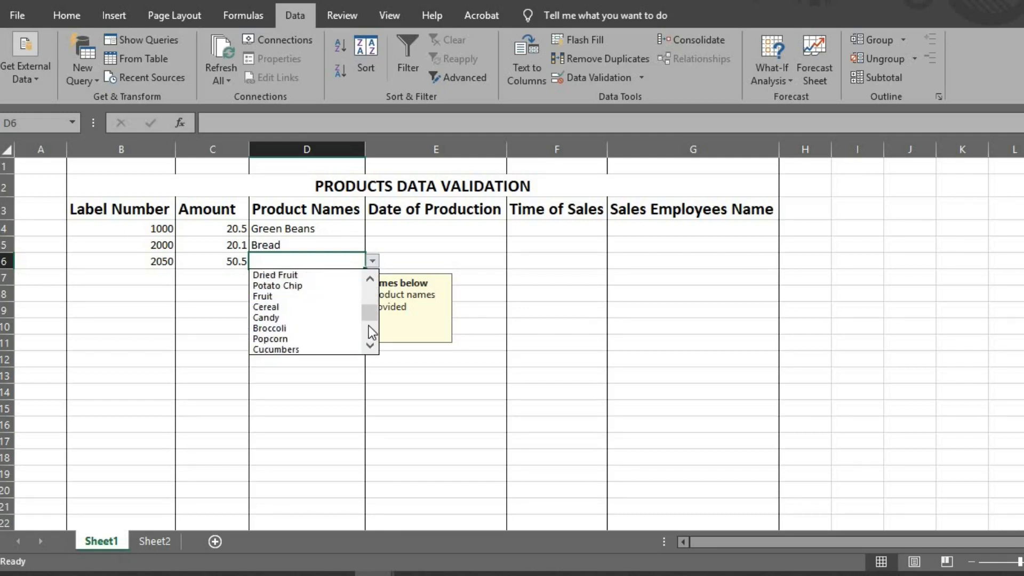
mouse_move(298, 349)
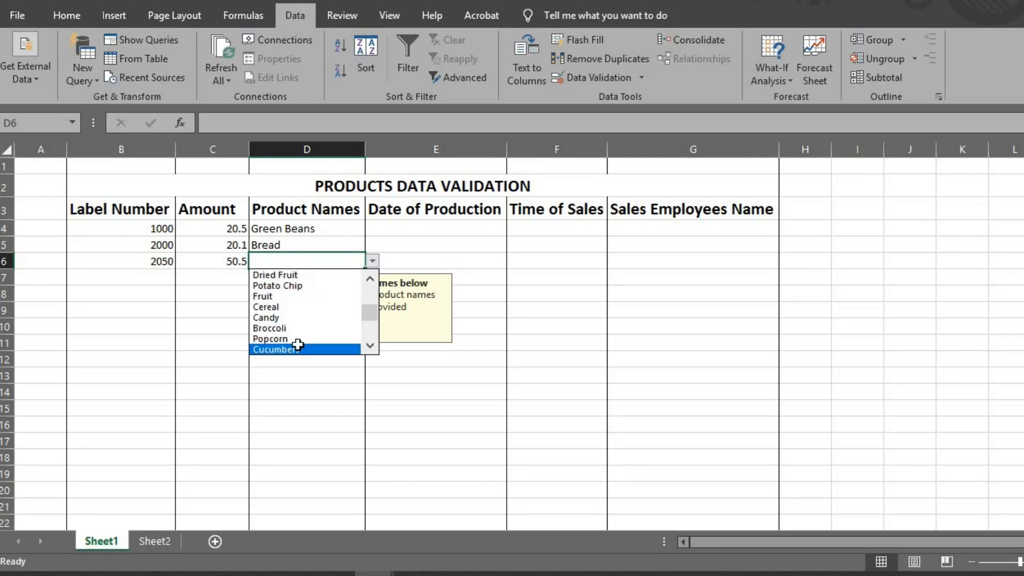
left_click(274, 349)
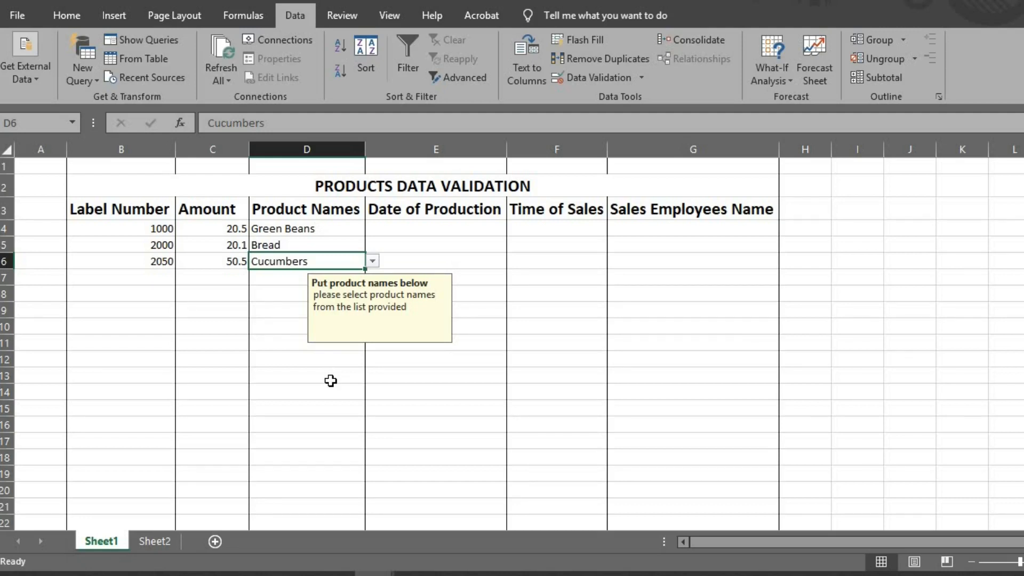
Step: Hide Sheet2 so only Sheet1 remains visible
left_click(154, 541)
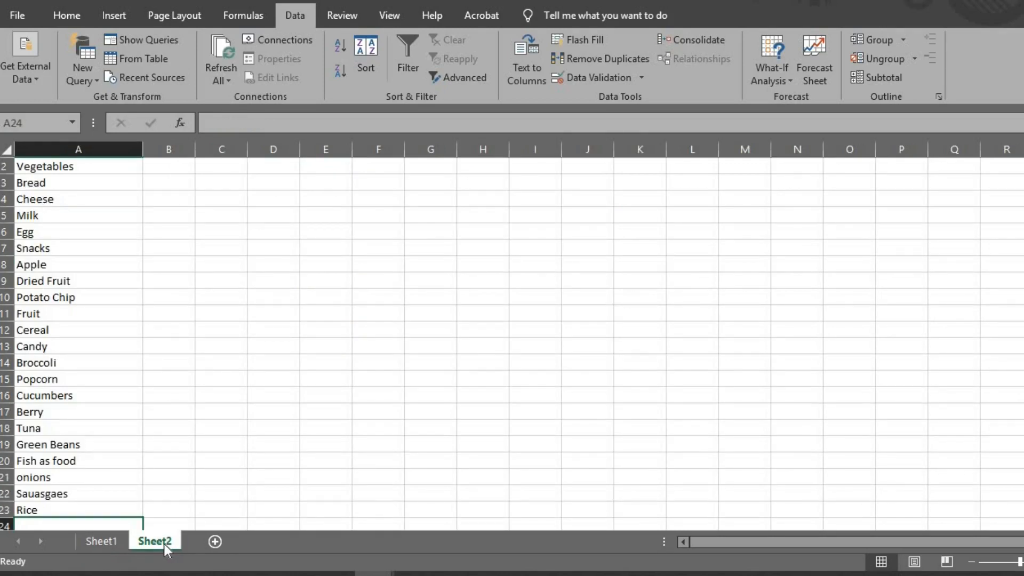
right_click(154, 541)
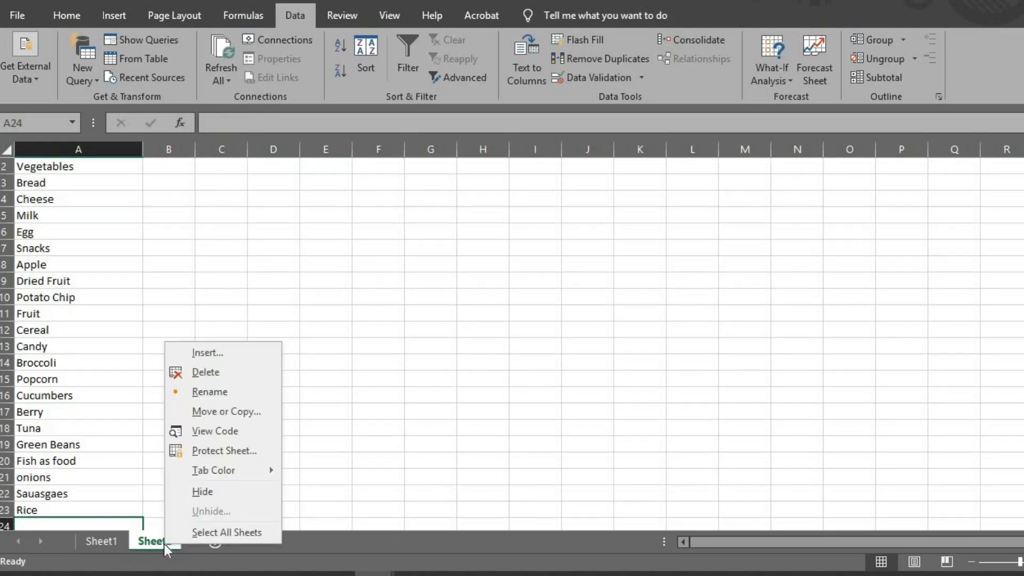
mouse_move(224, 451)
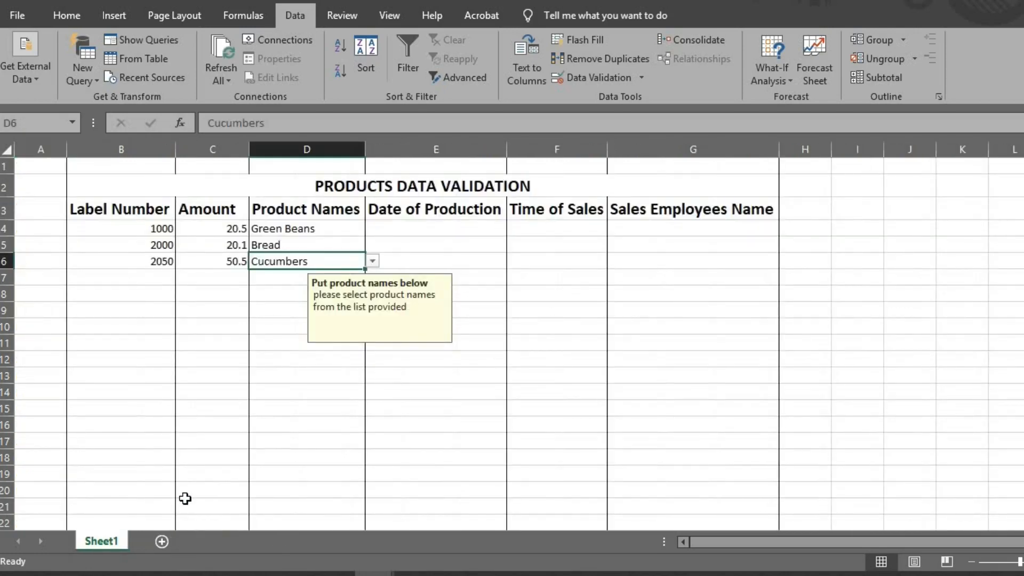
mouse_move(129, 541)
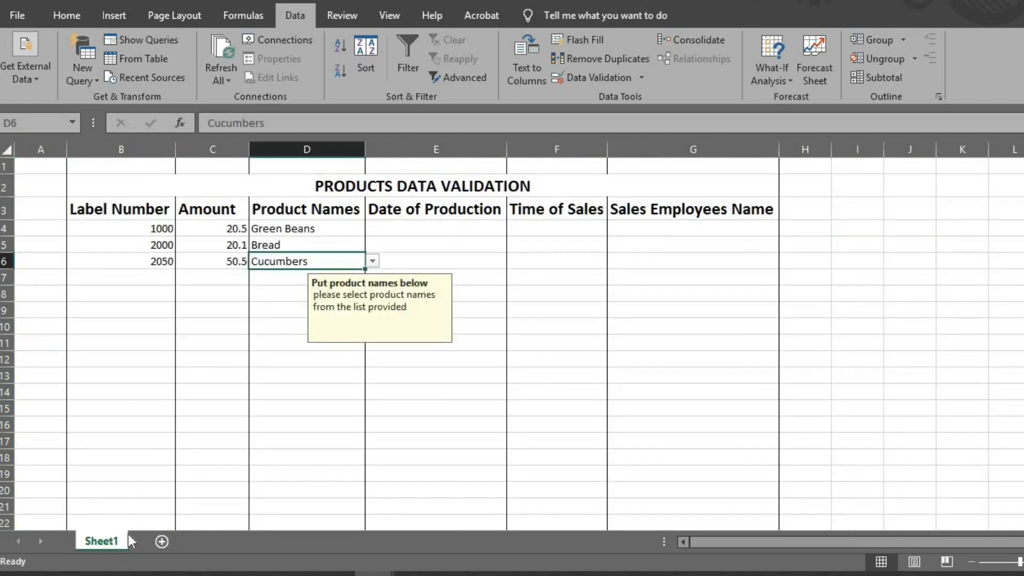
left_click(436, 209)
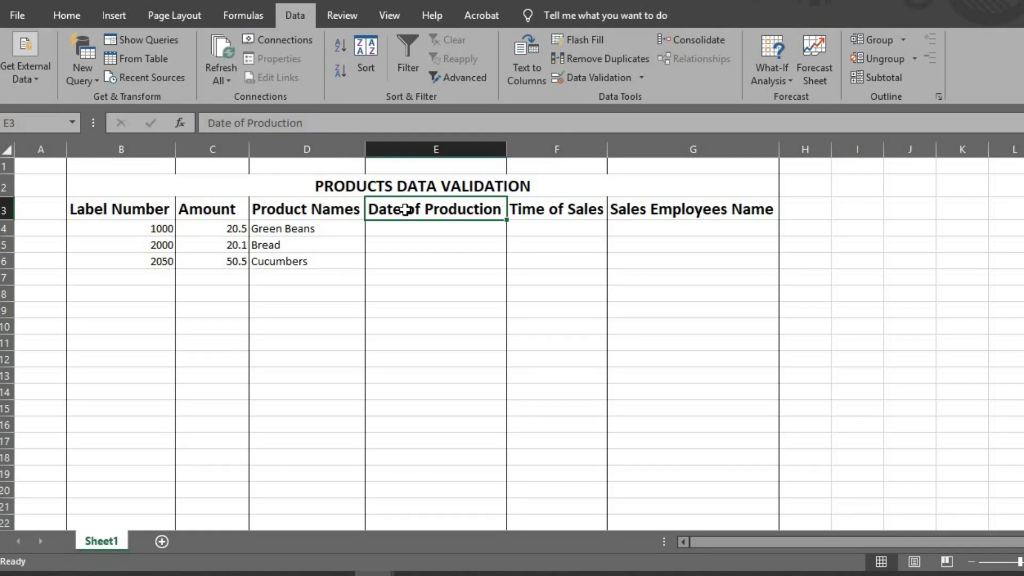
Step: Select the Date of Production column and set its validation to allow dates
left_click(436, 149)
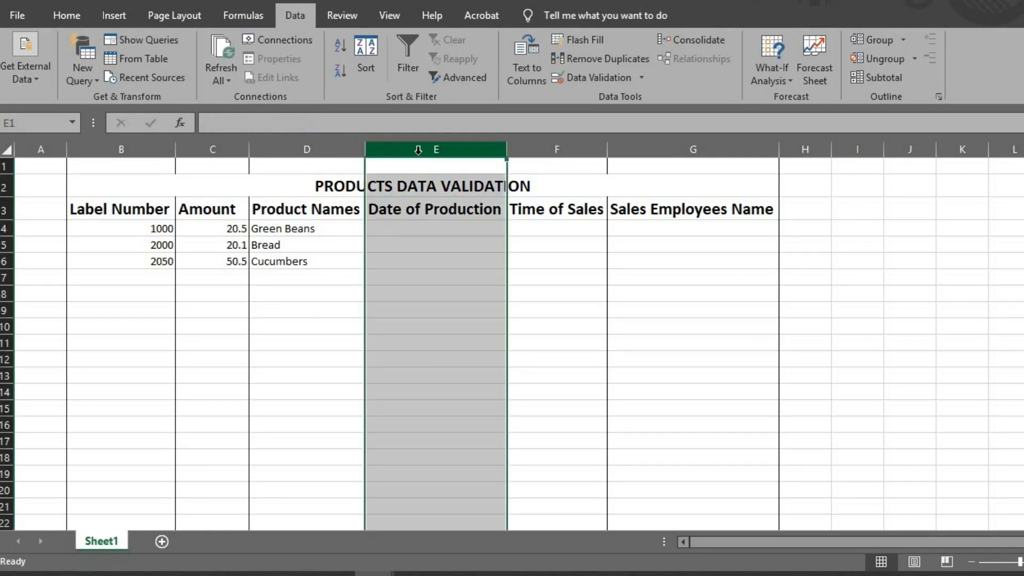
left_click(642, 77)
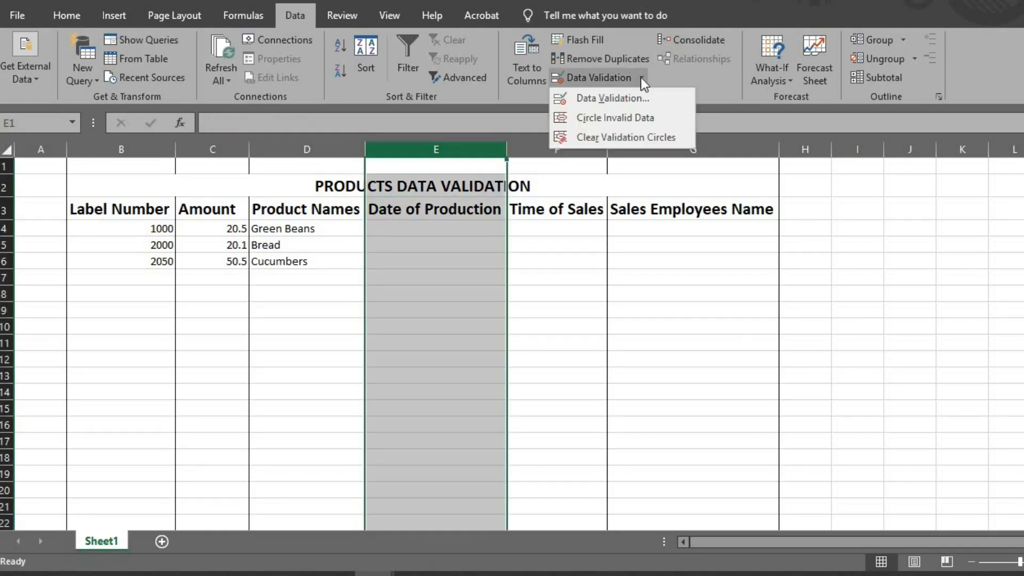
left_click(612, 99)
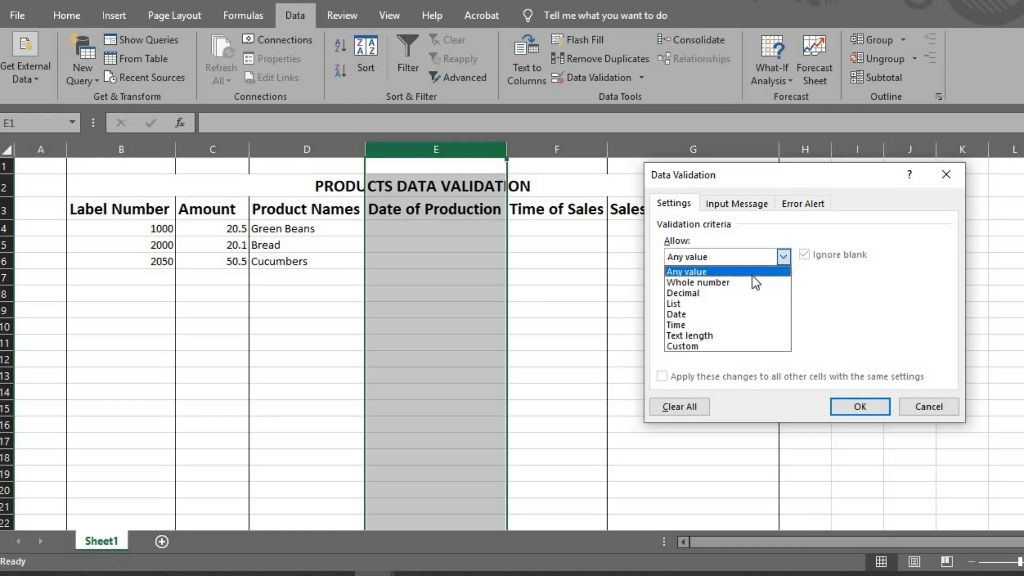
left_click(676, 315)
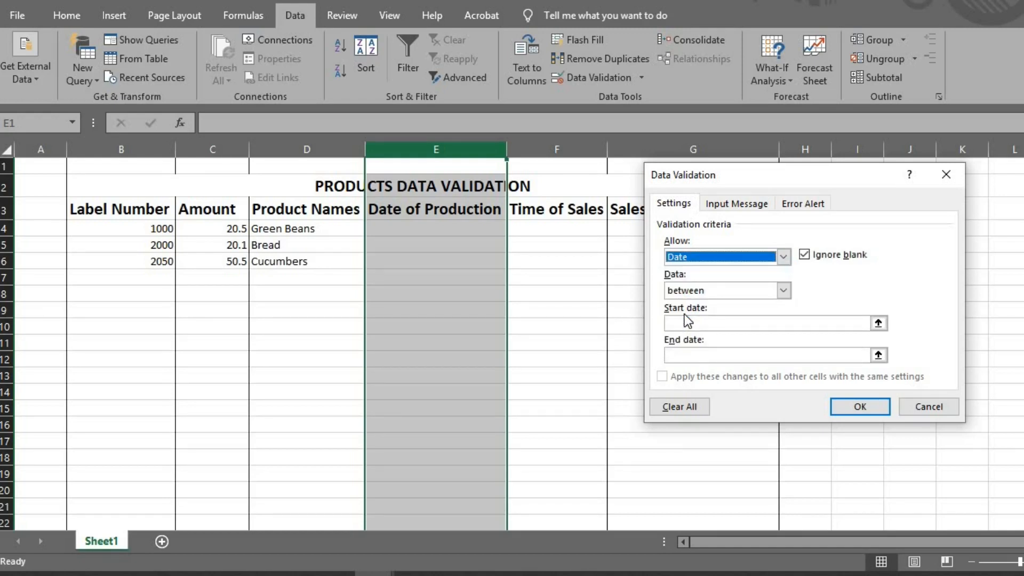
Step: Set the allowed date range from 01/01/2022 to 01/31/2023
type("0")
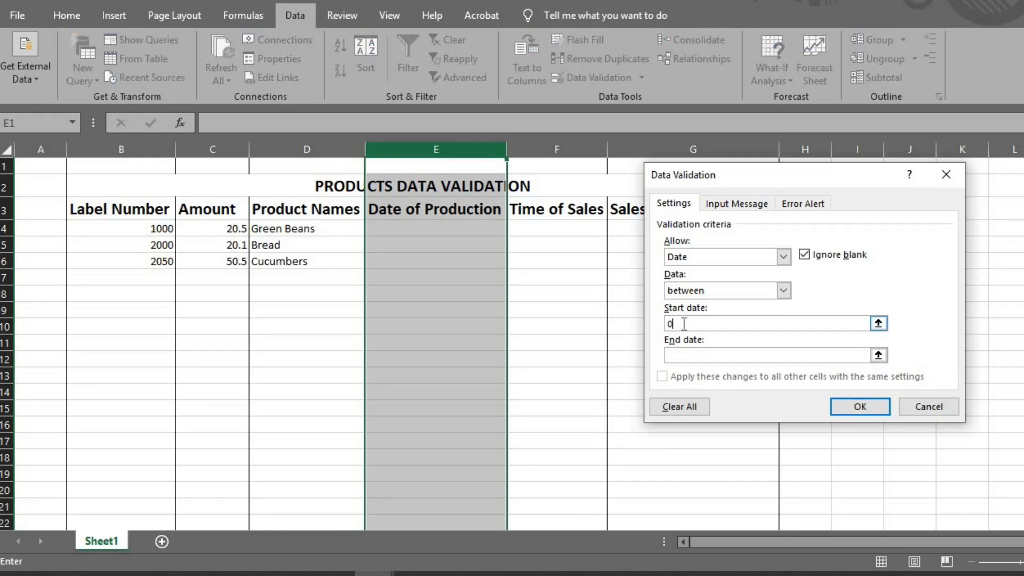
type("1")
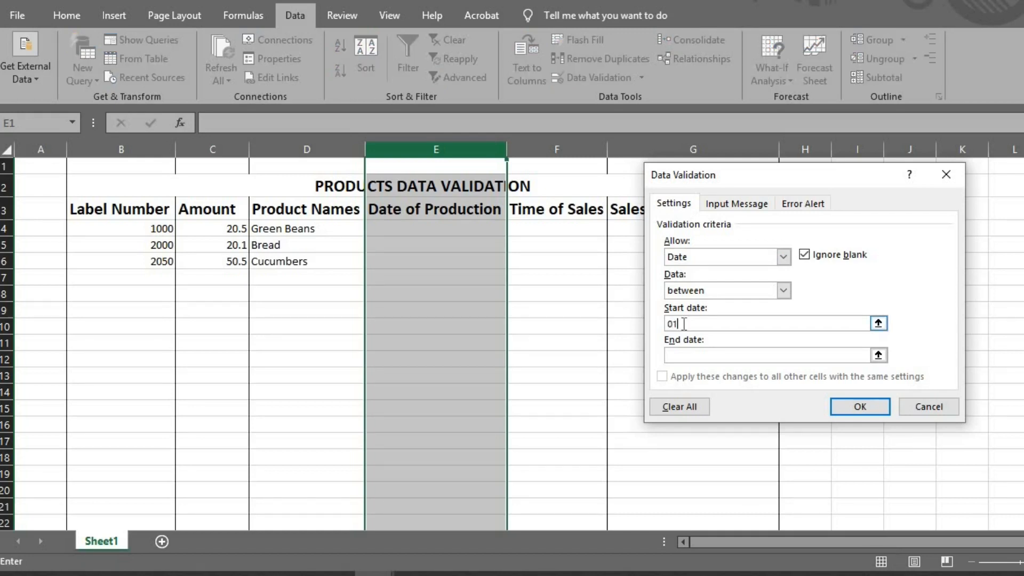
type("/0")
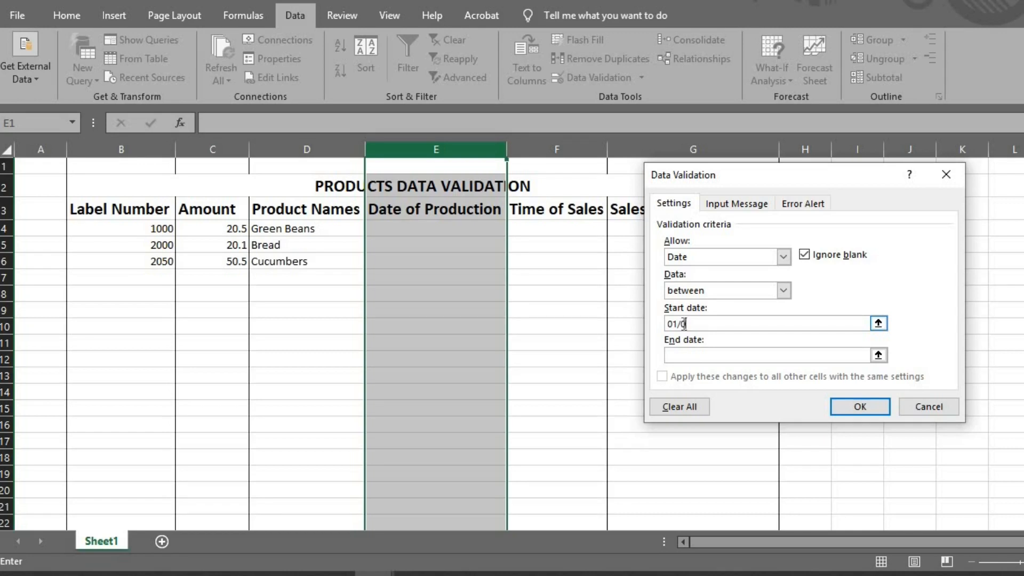
type("01/")
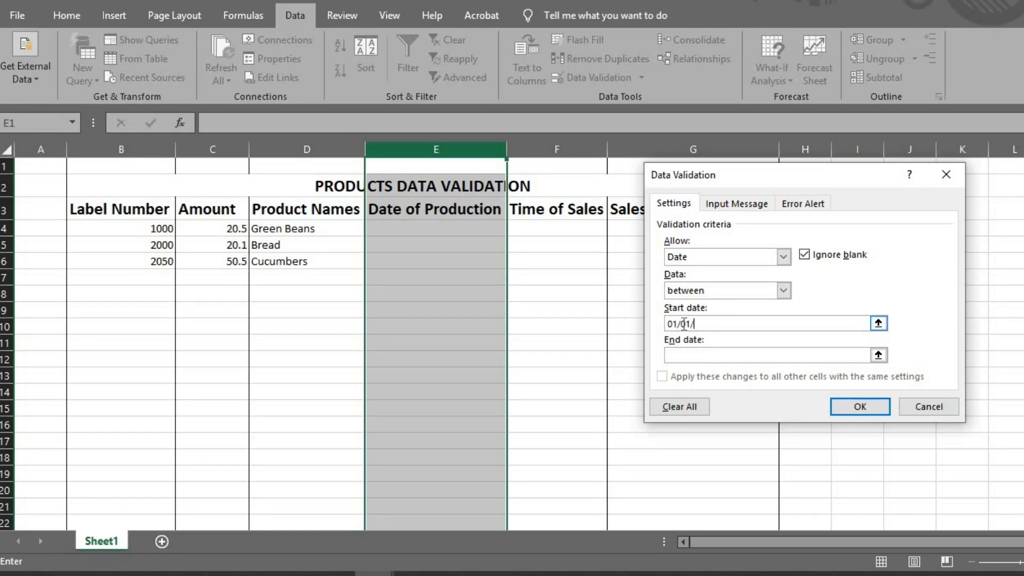
type("2022")
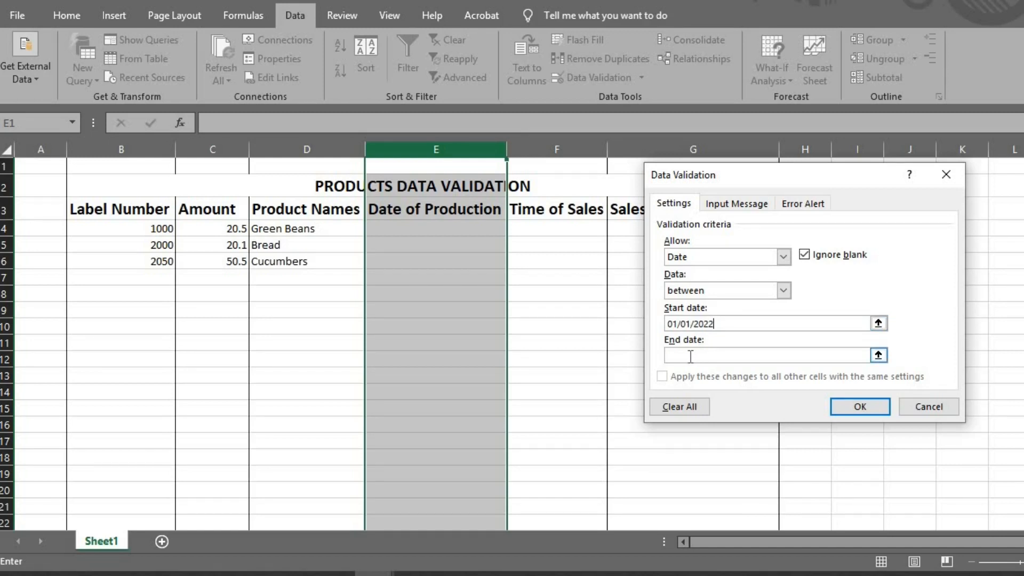
type("01")
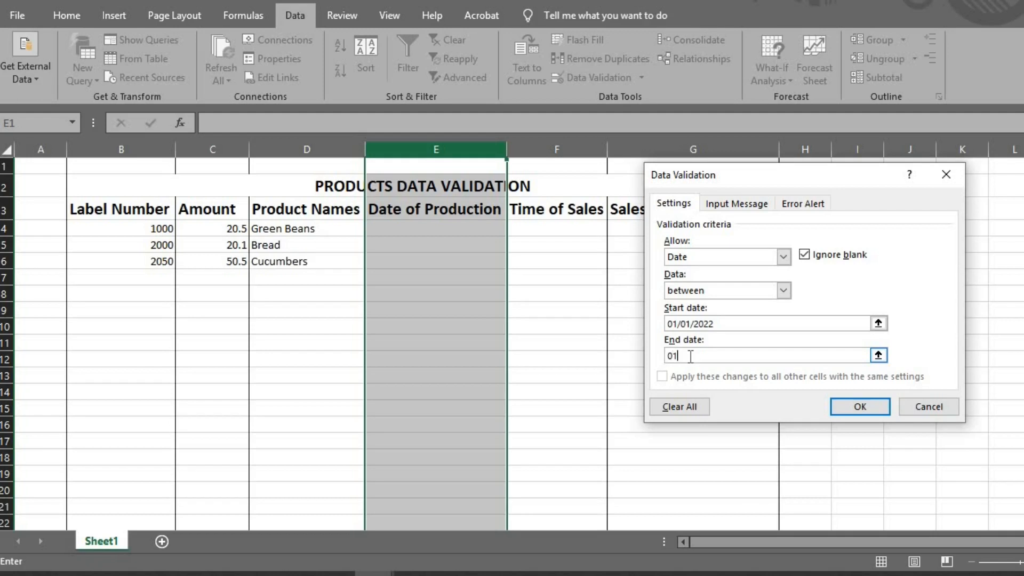
type("/01")
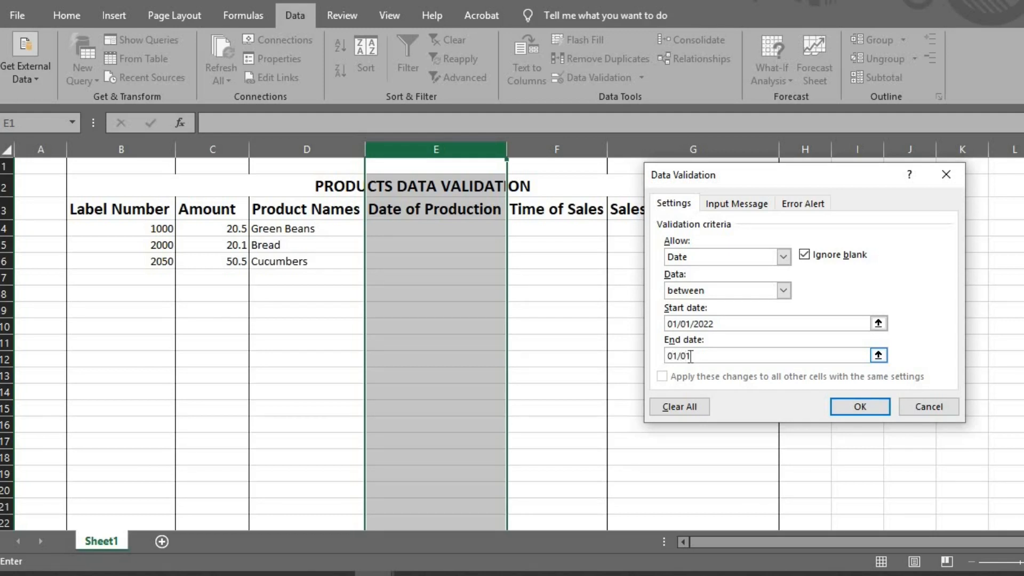
type("2023")
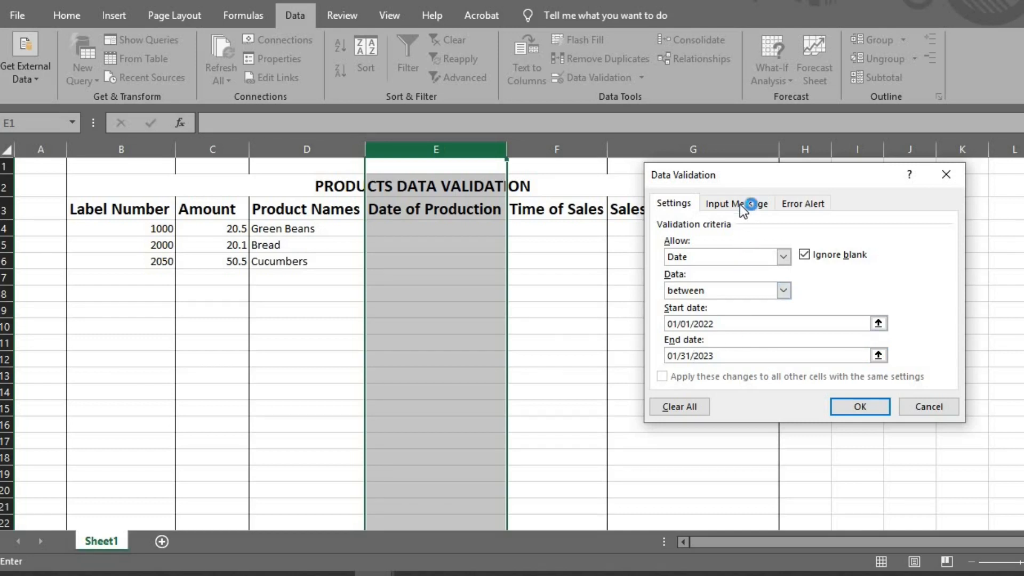
Step: Title the date input message 'Put correct date'
left_click(736, 204)
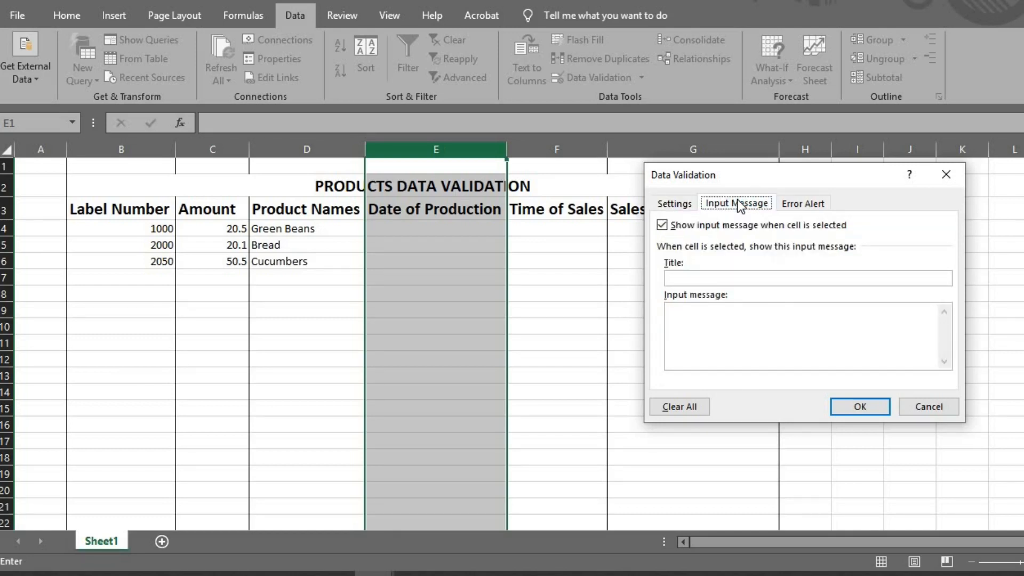
type("Put")
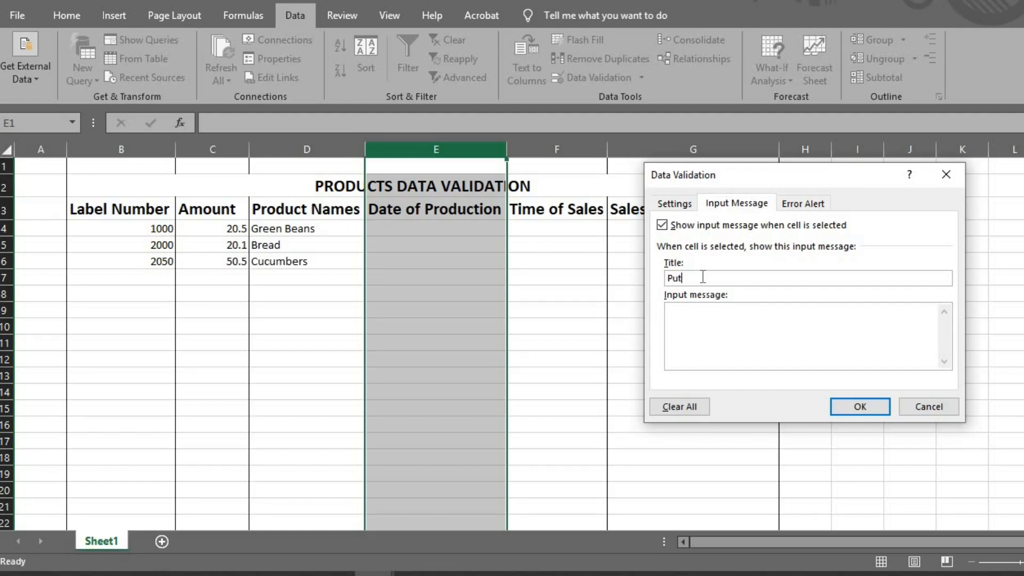
type("co")
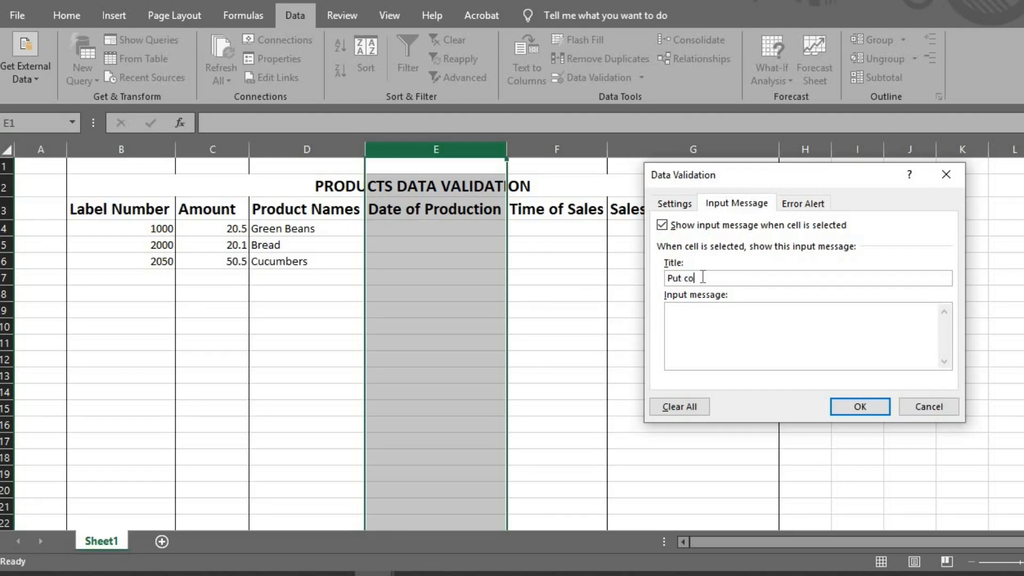
type("rrect")
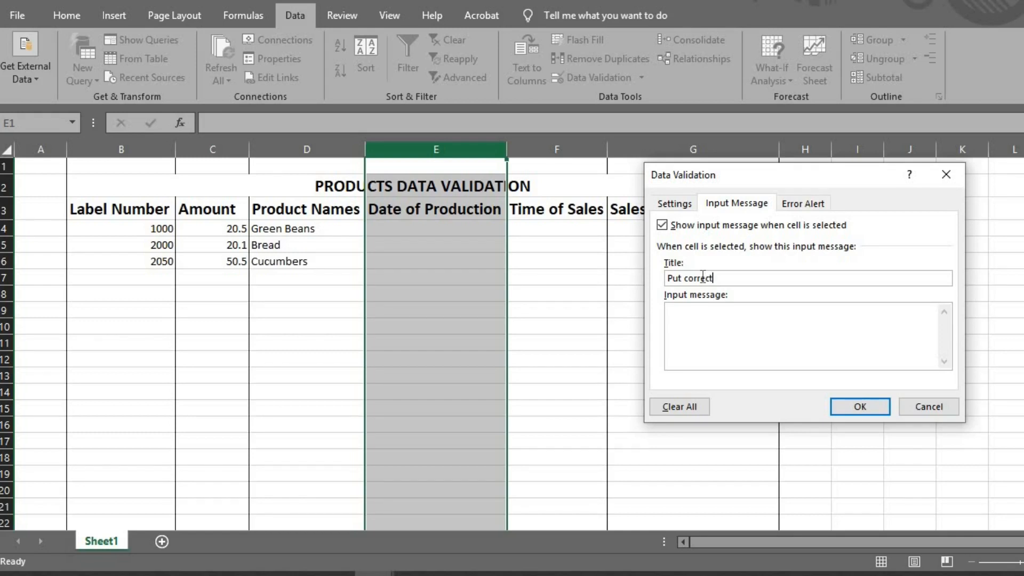
type("date")
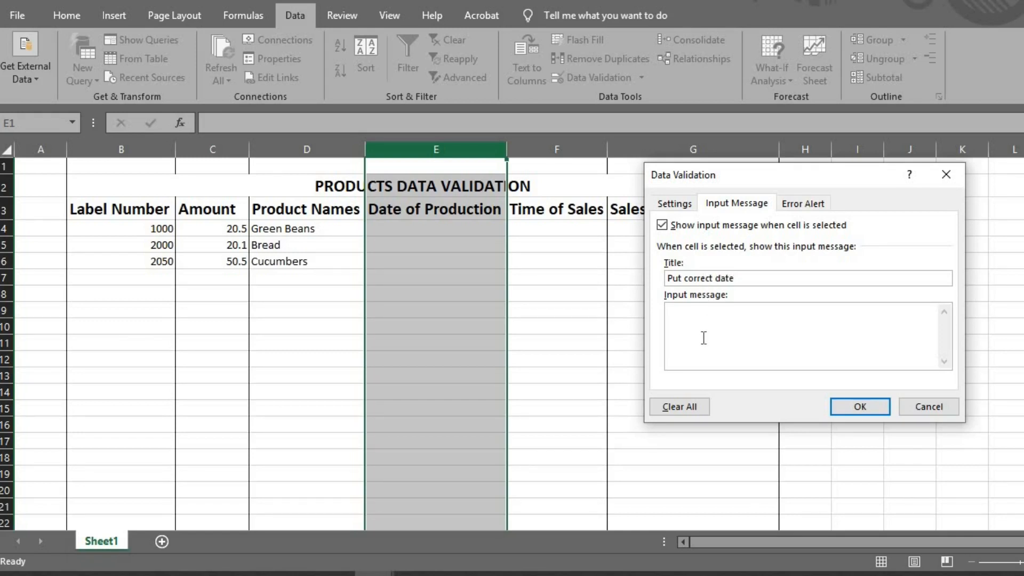
Step: Write the message 'Product date should be between 01/01/2022 to 01/31/2023'
type("Prod")
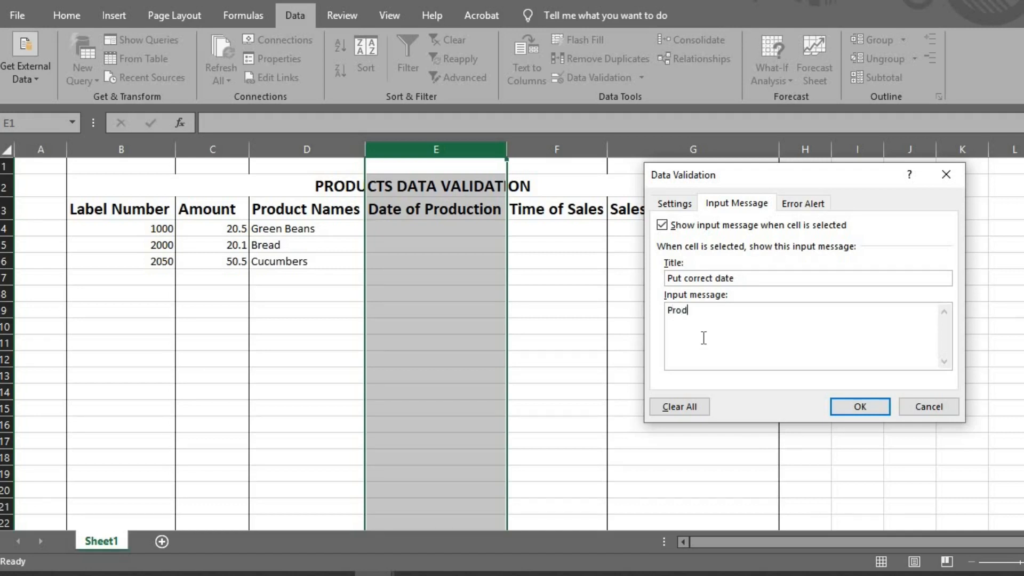
type("uct dat")
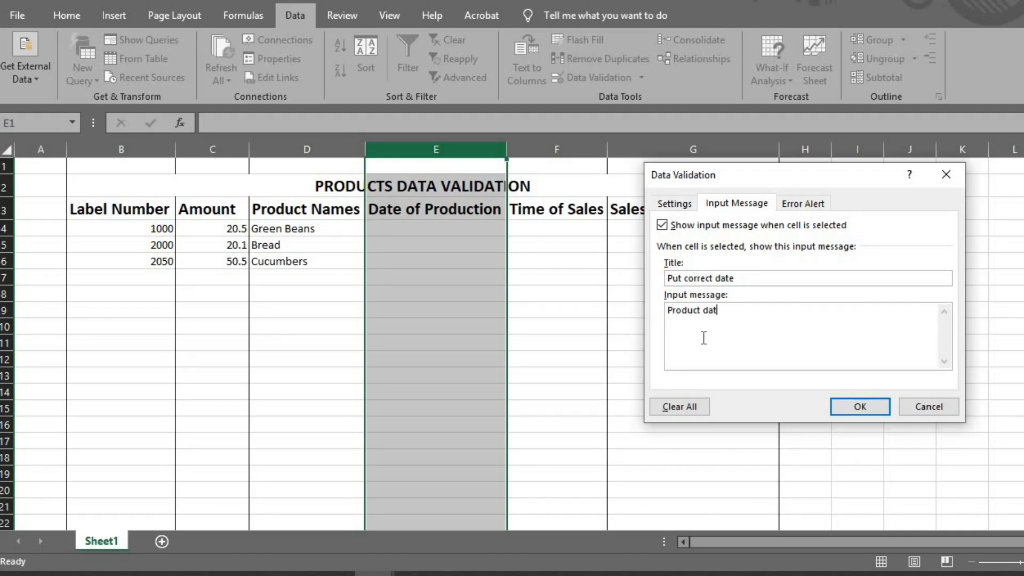
type("e s")
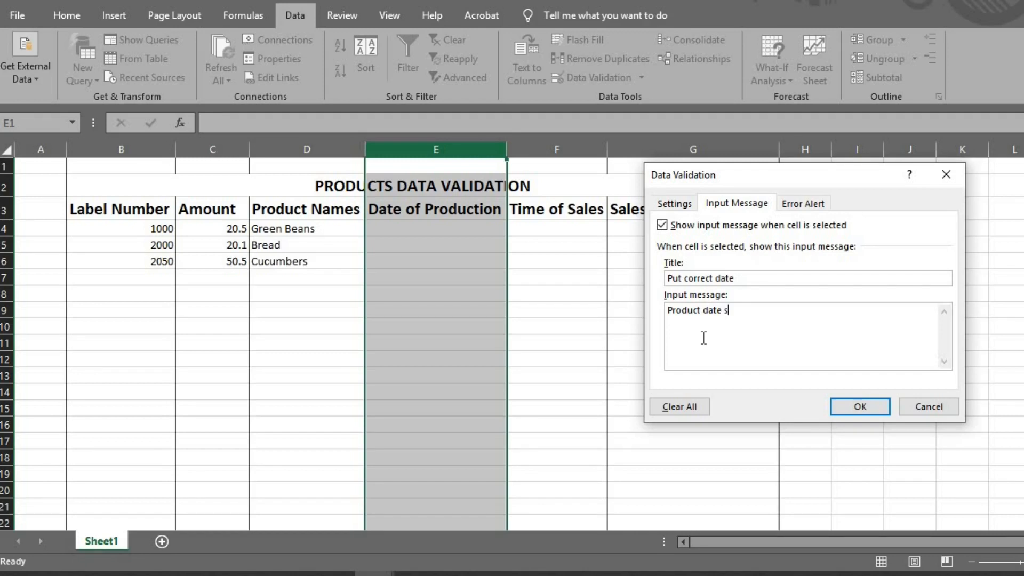
type("hould")
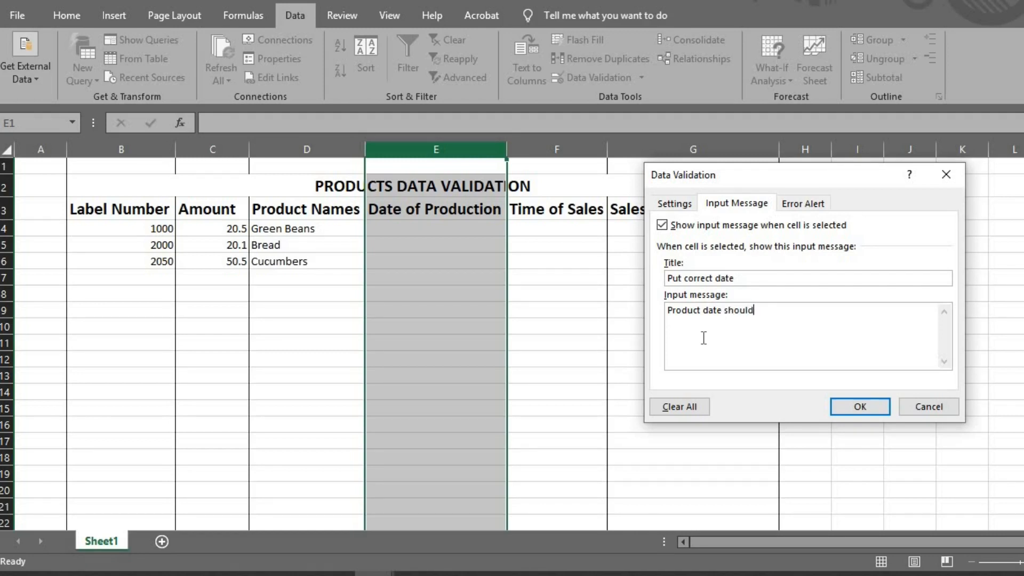
type("bebetween 01")
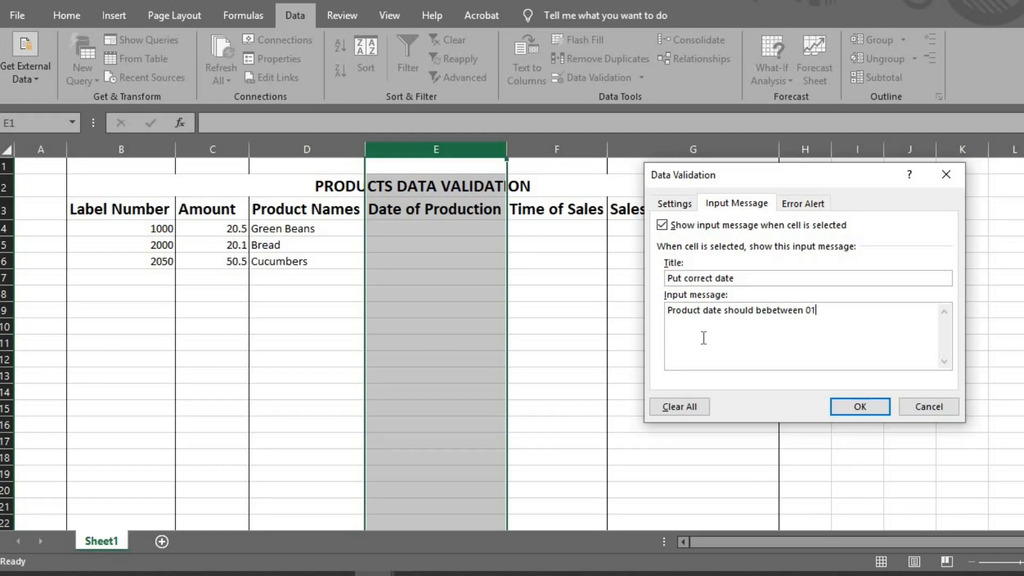
type("/01")
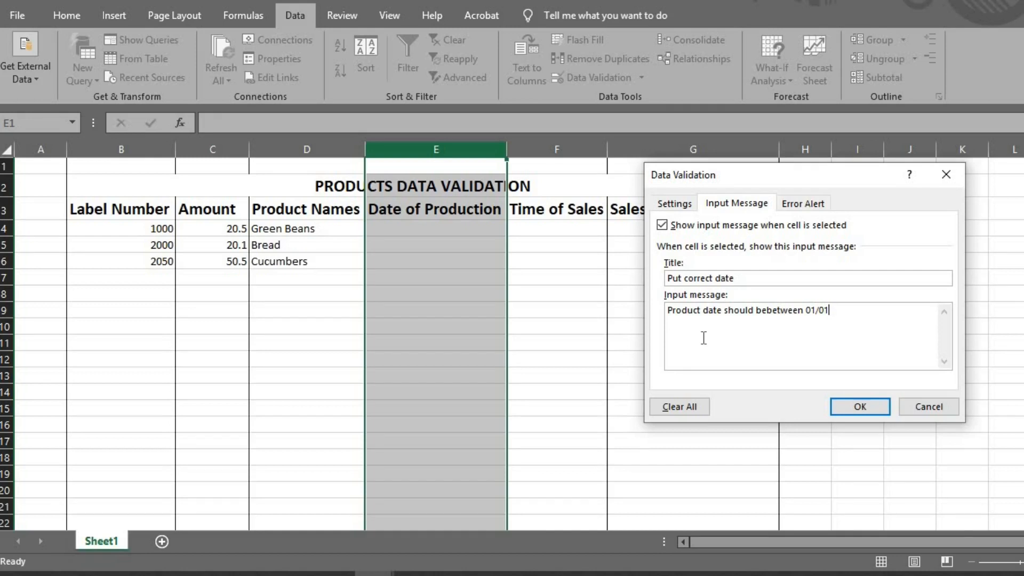
type("/202")
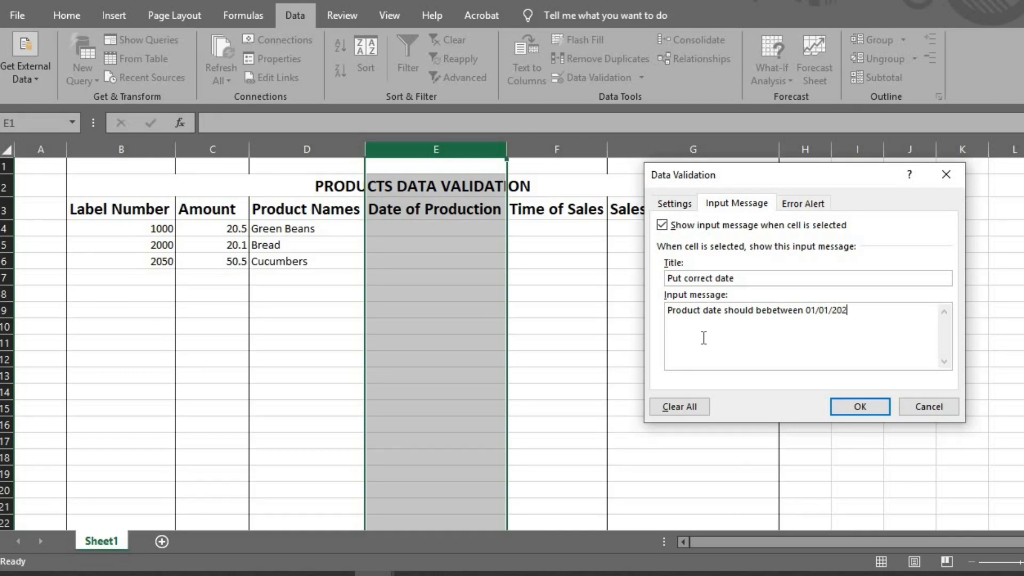
type("3")
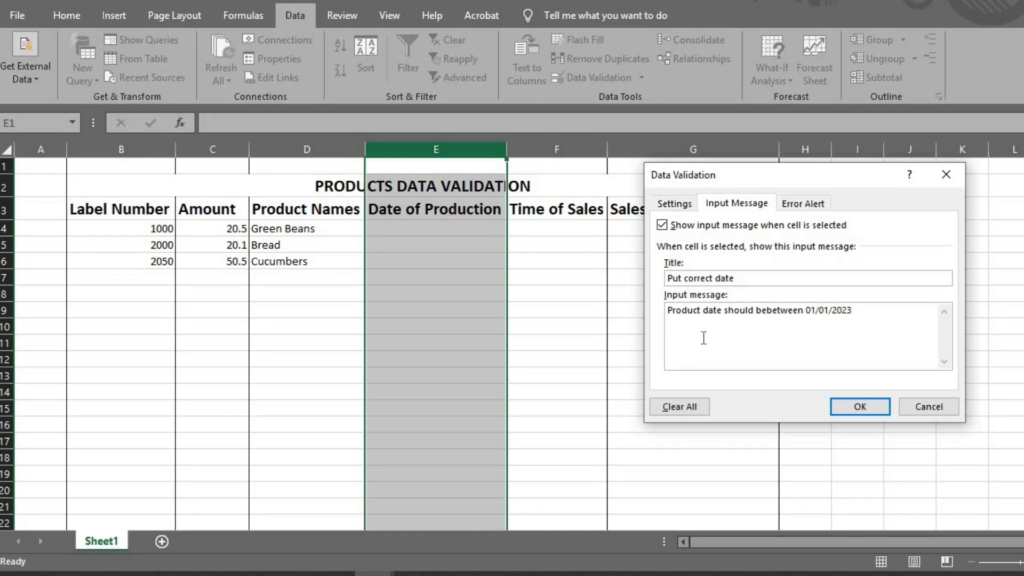
type("2022")
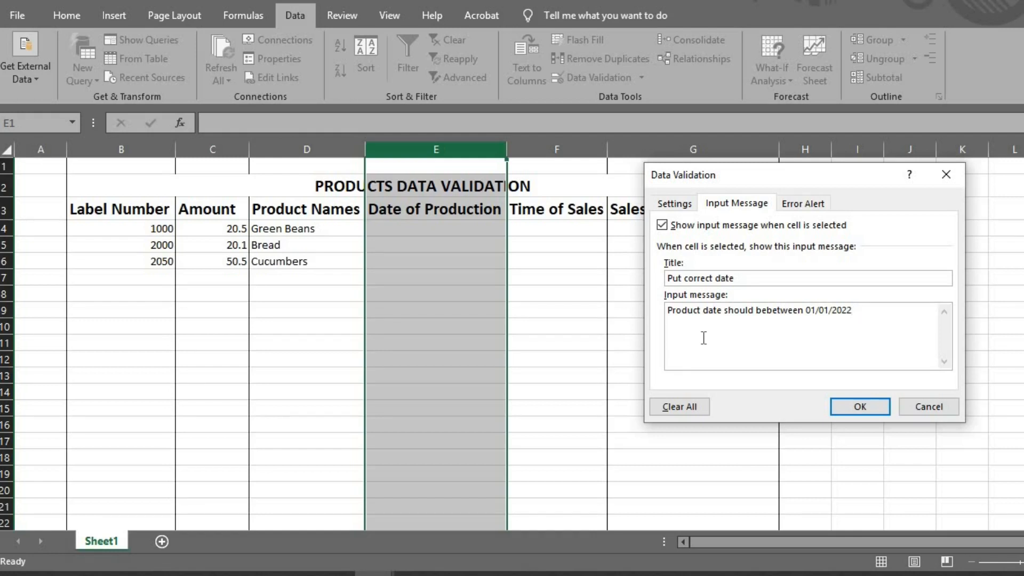
type("t0")
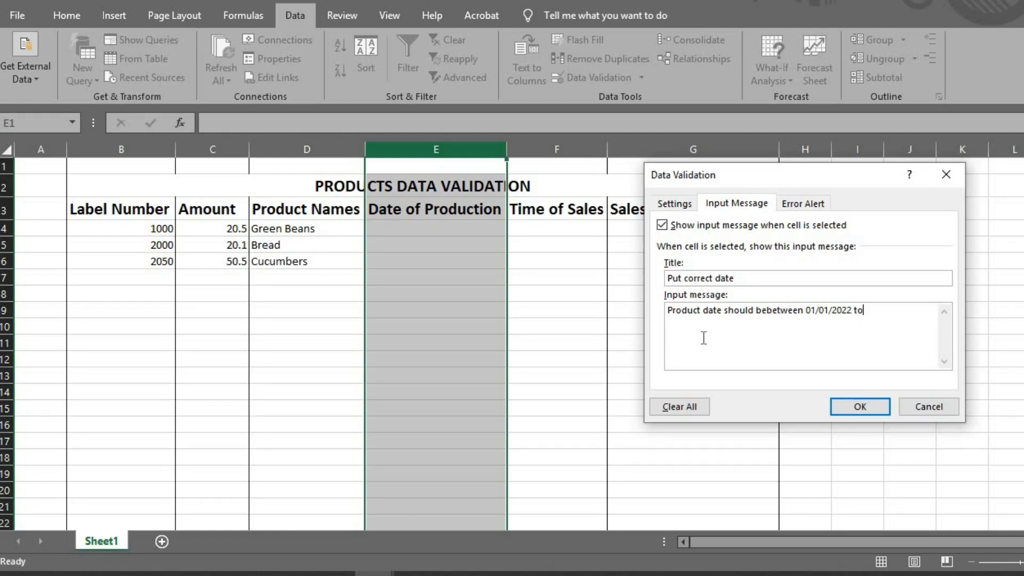
type("01")
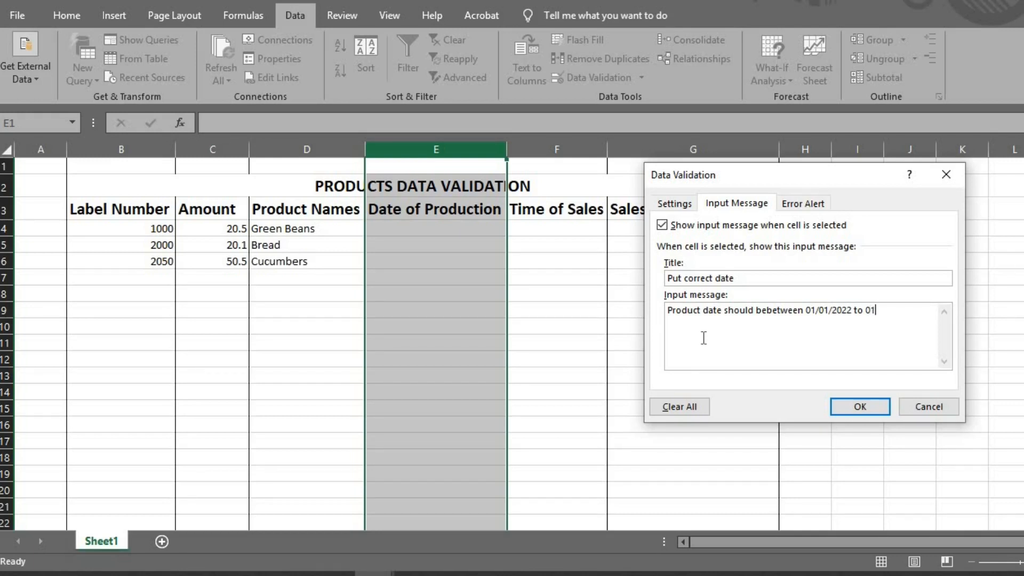
type("31/")
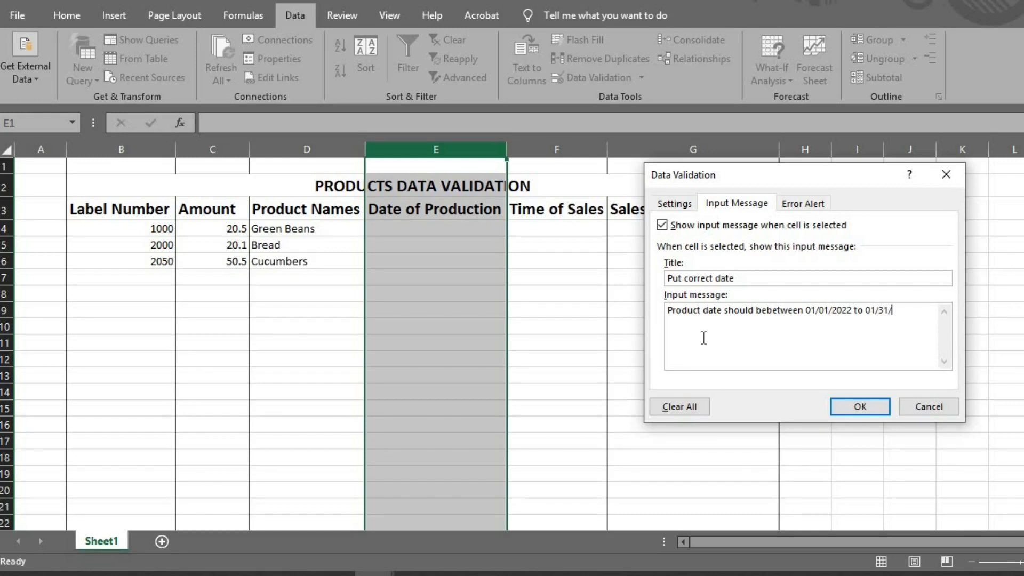
type("2023")
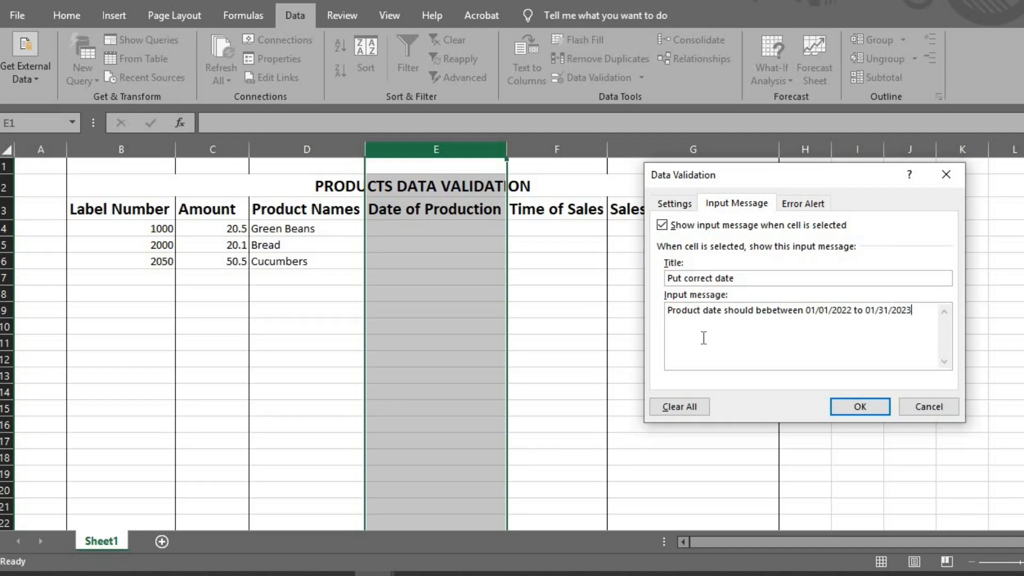
Step: Title the Stop alert 'Invalid Date' with message 'Please put a vilid date and format'
left_click(803, 204)
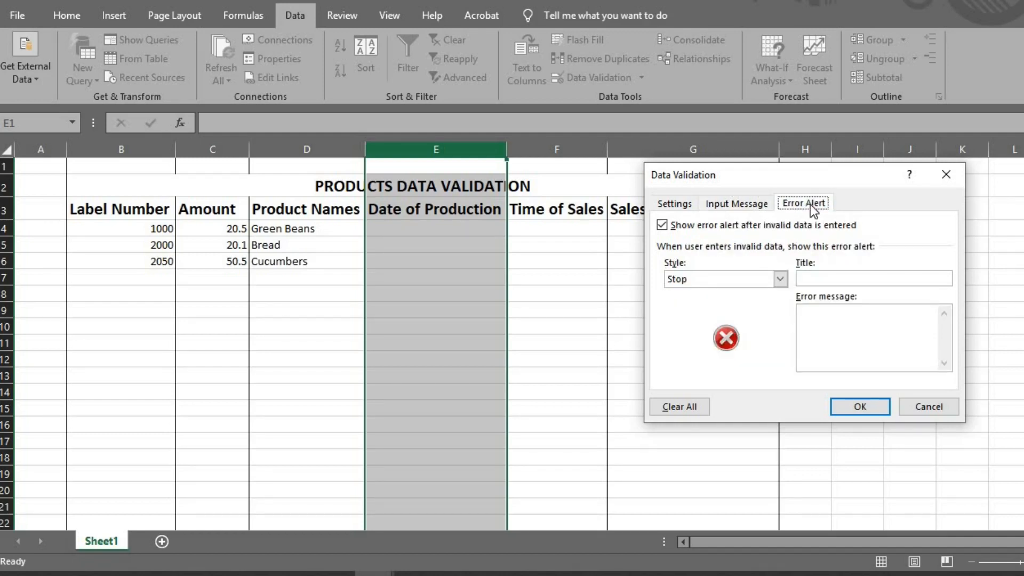
type("Inval")
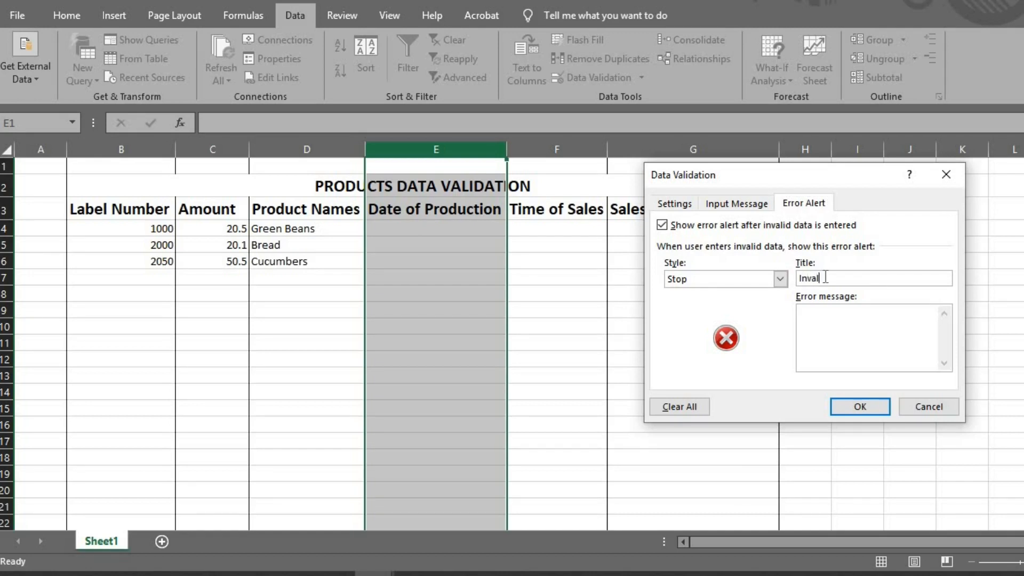
type("d")
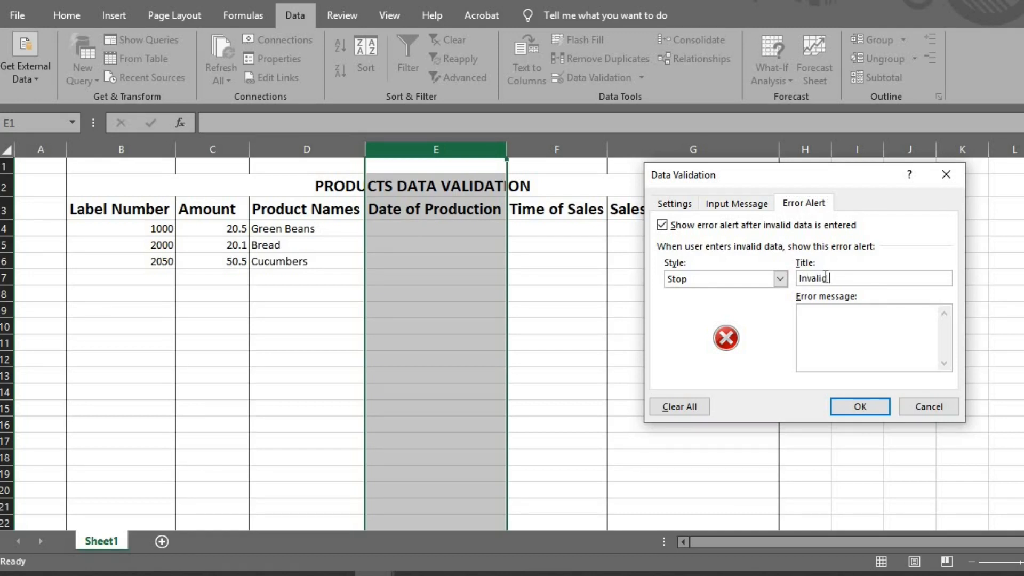
type("Date")
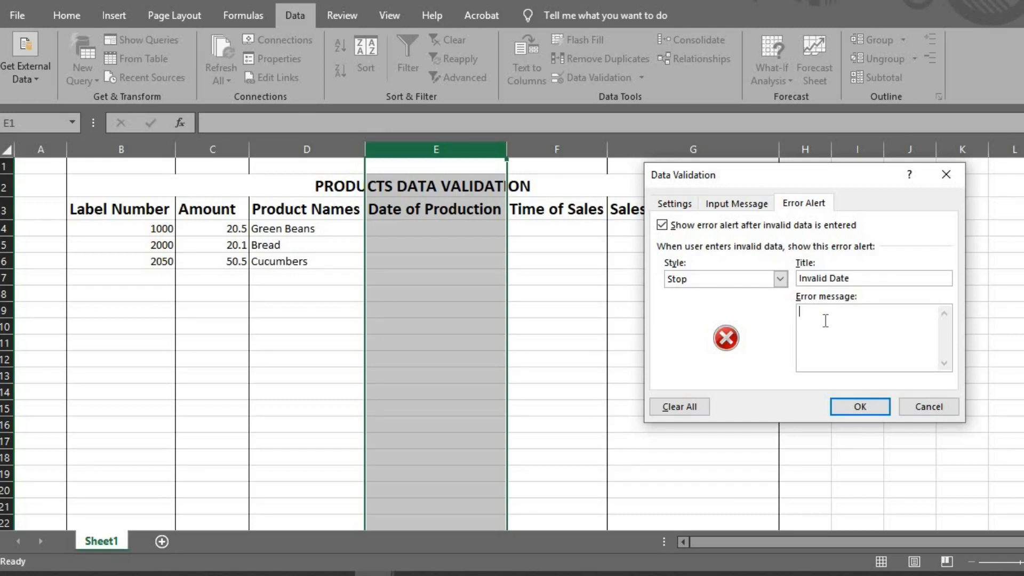
type("Please p")
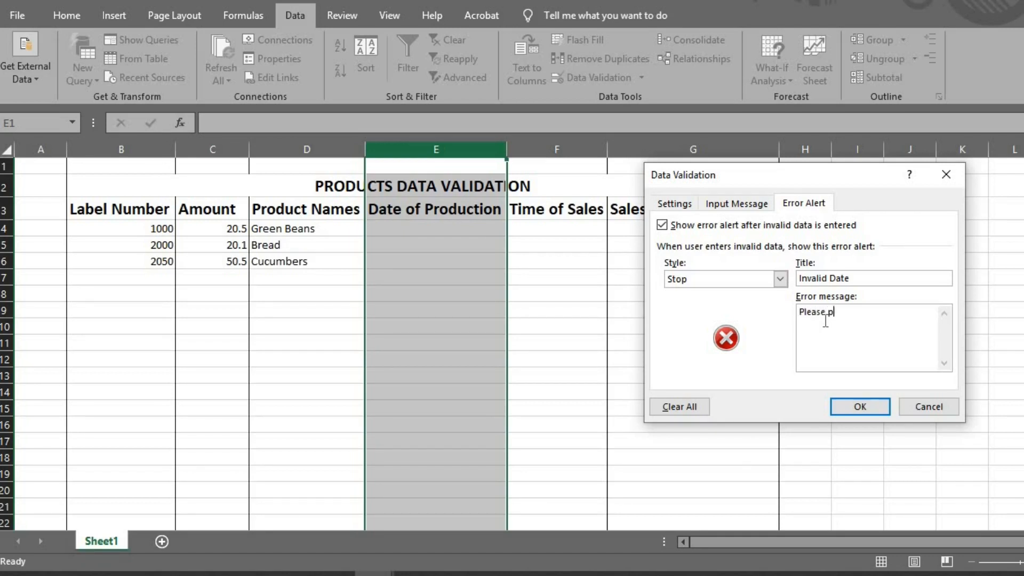
type("ut a vi")
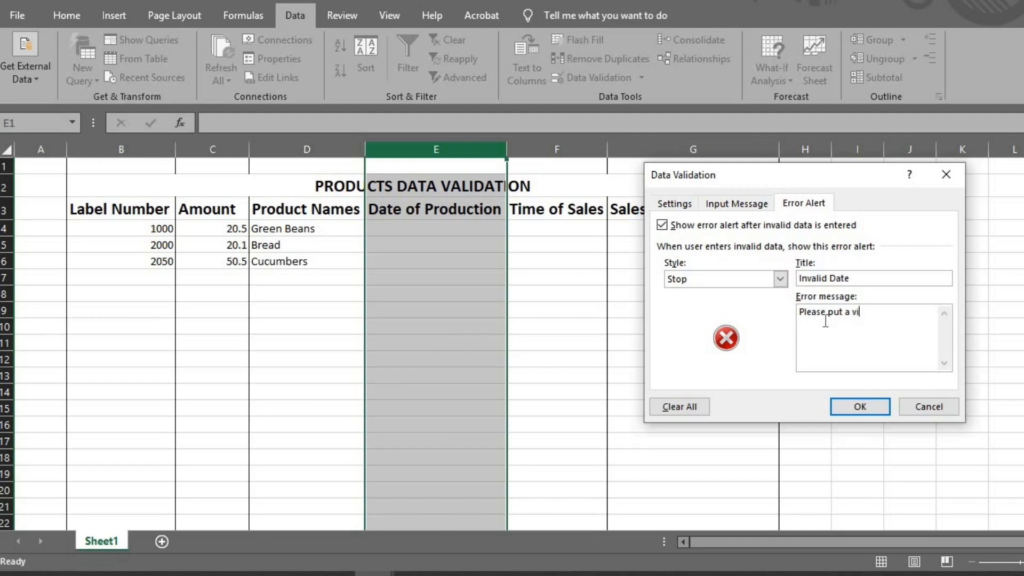
type("lid da")
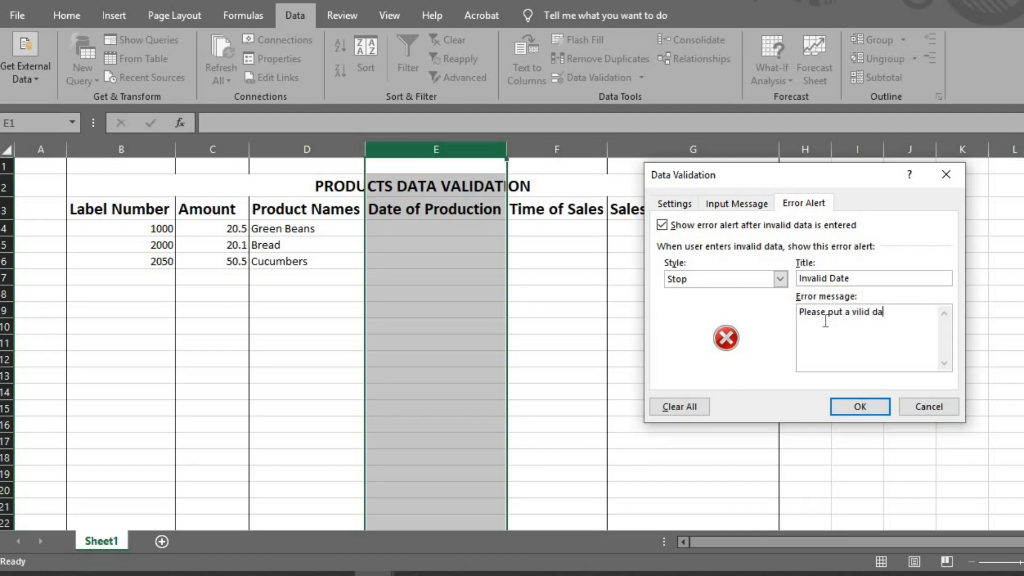
type("te")
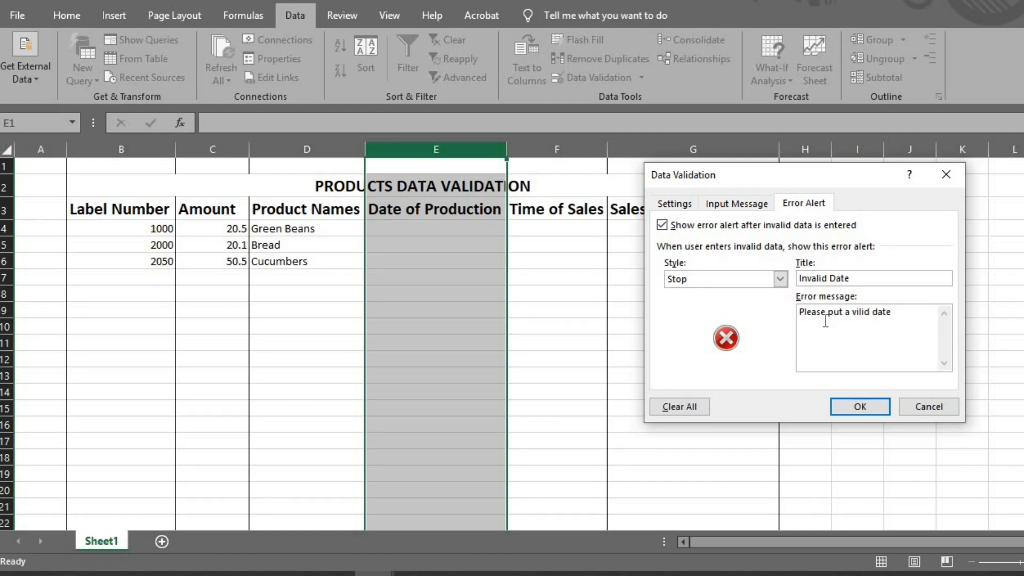
type("and format")
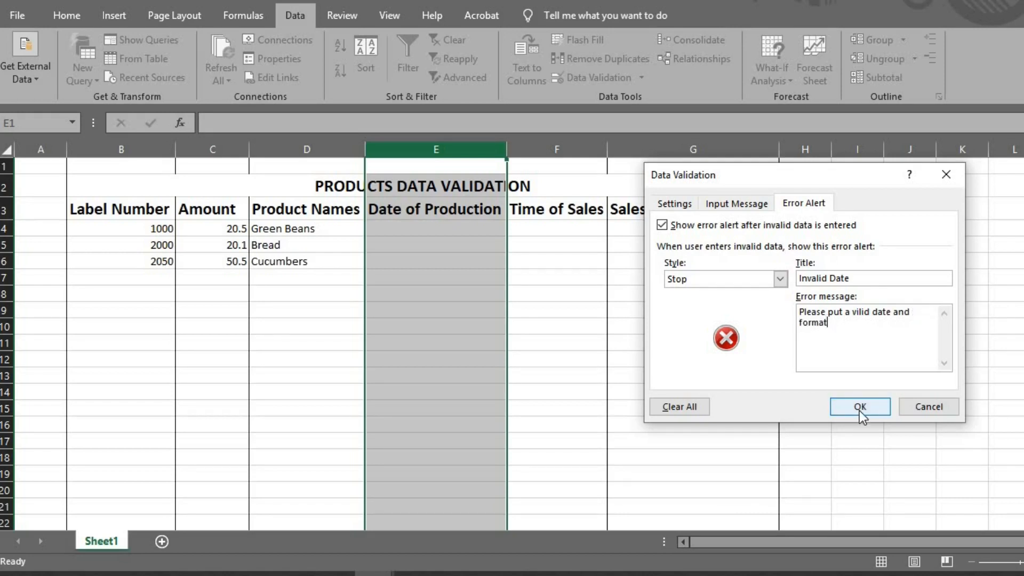
Step: Apply the date rule and check that 12/01/2020 is rejected with the Invalid Date alert
left_click(859, 406)
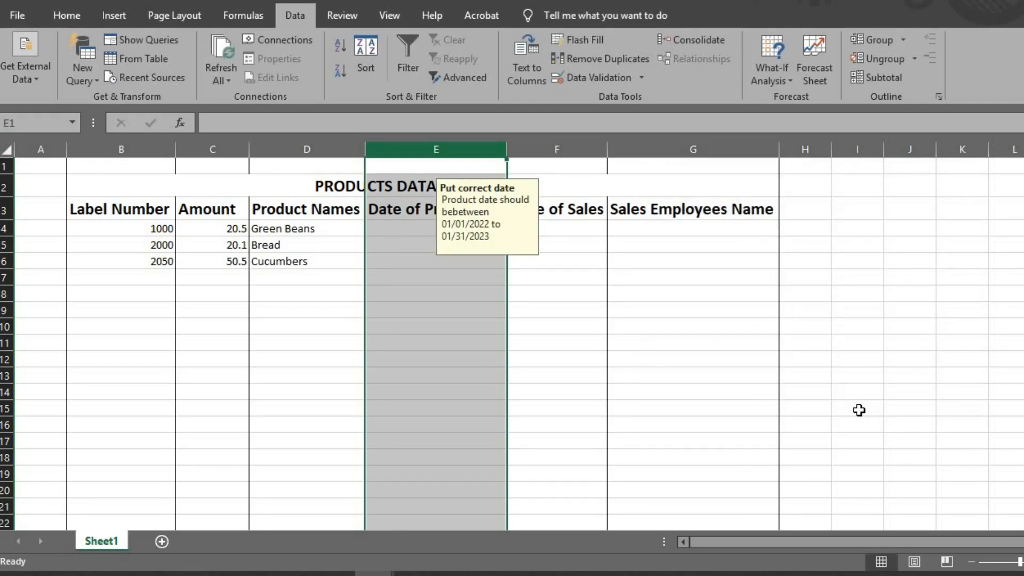
type("12/")
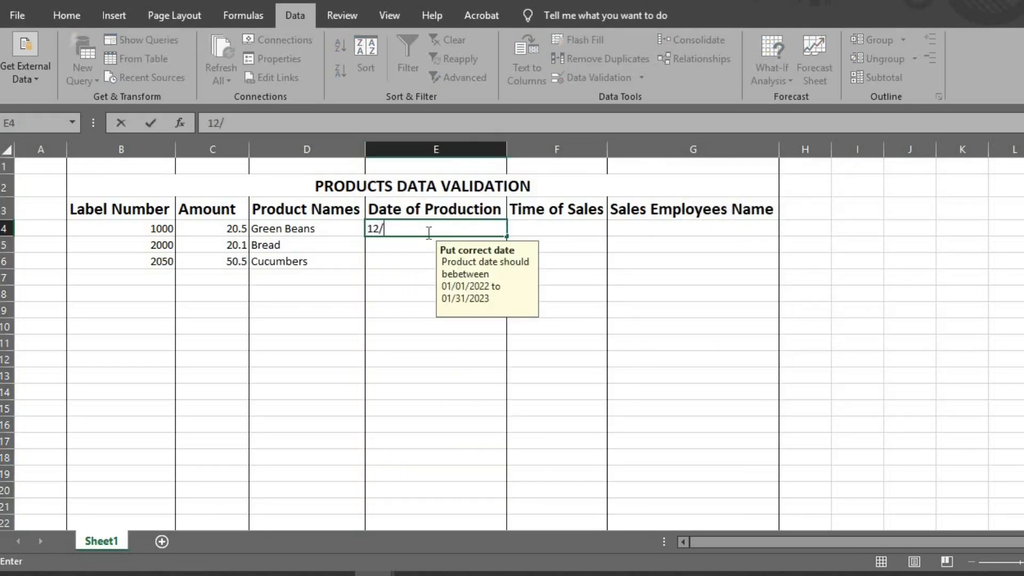
type("01")
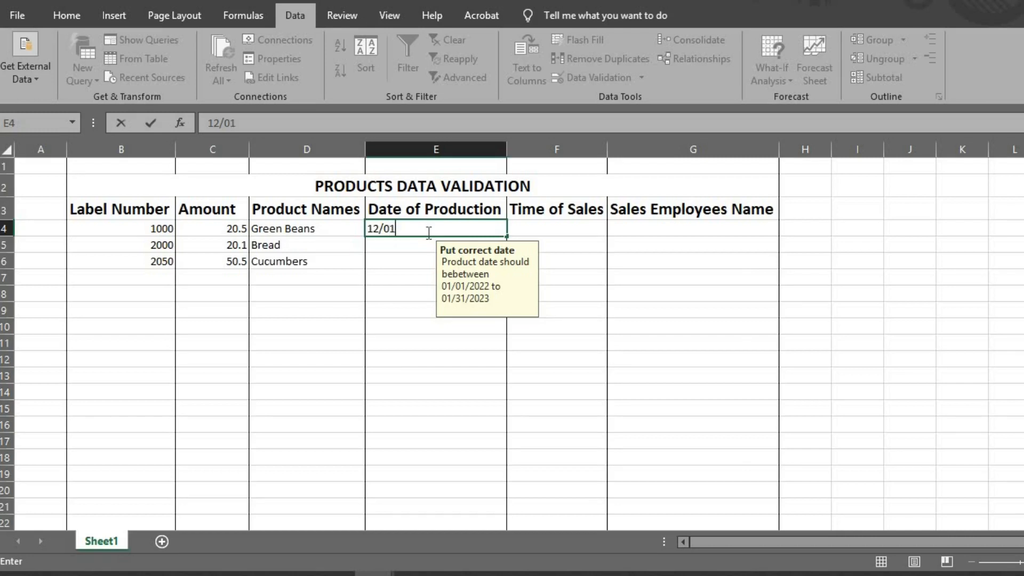
type("/")
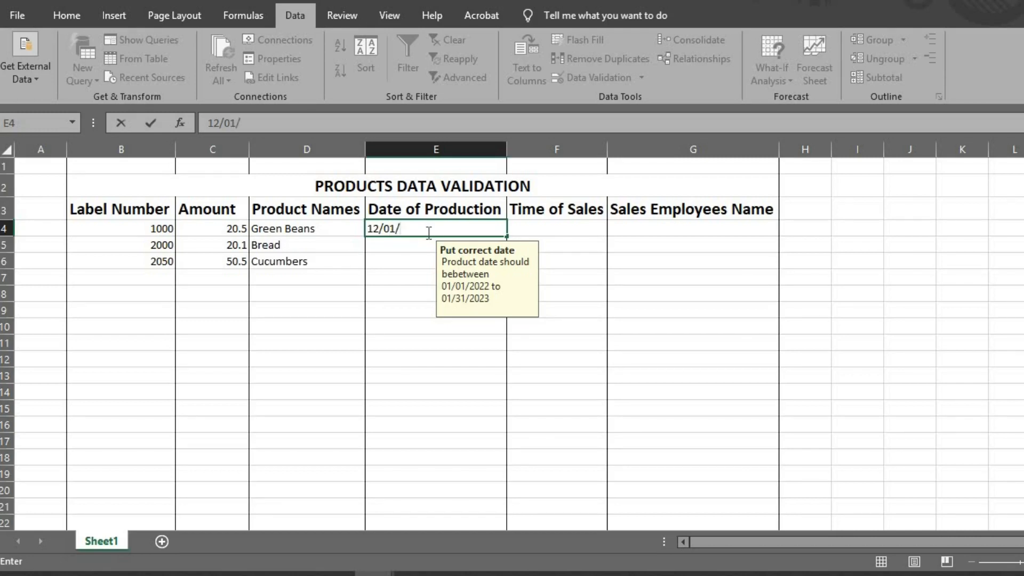
type("2020")
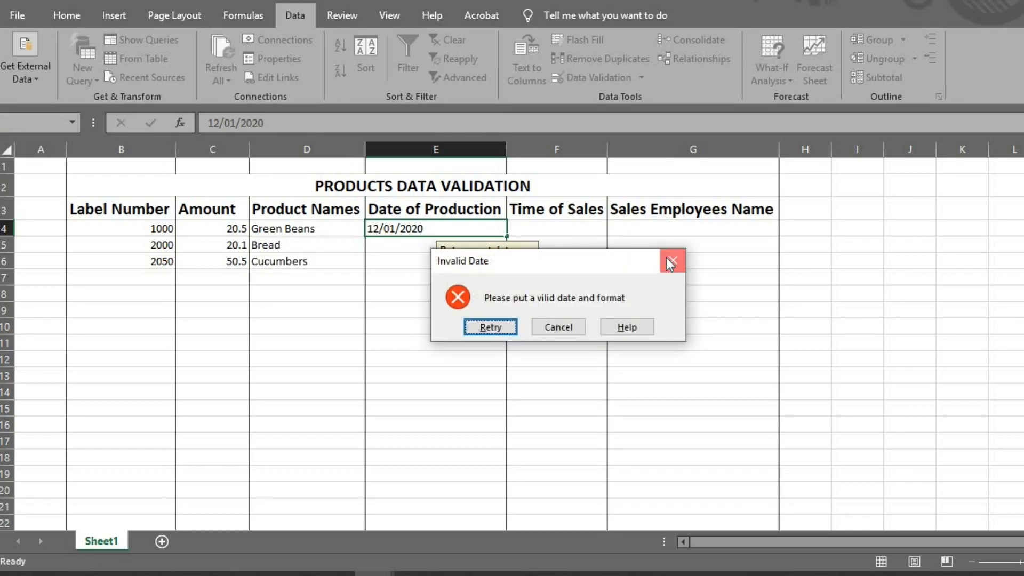
left_click(673, 261)
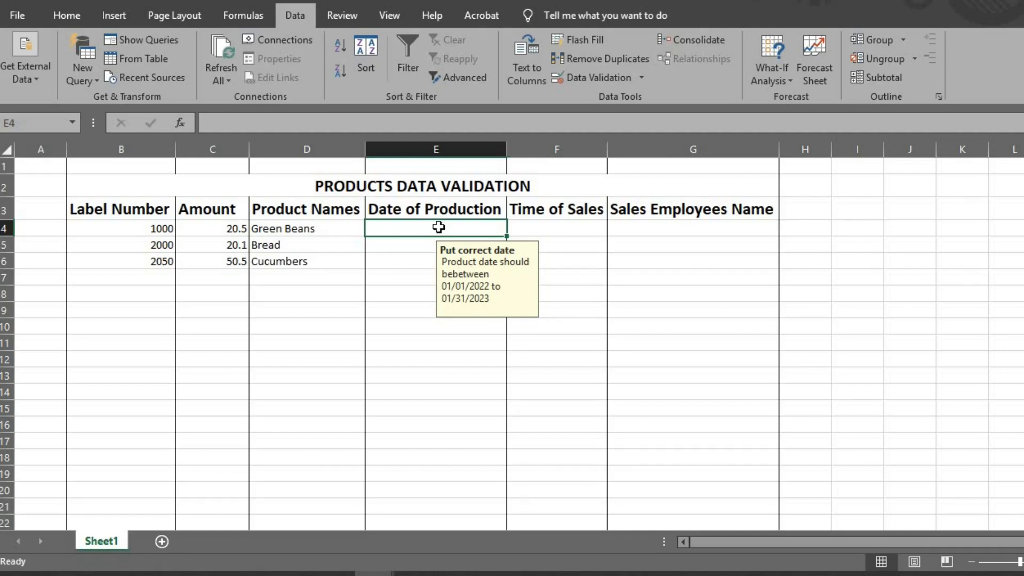
Step: Enter production dates 01/01/2022, 03/05/2022 and 10/11/2022 in E4:E6
type("01")
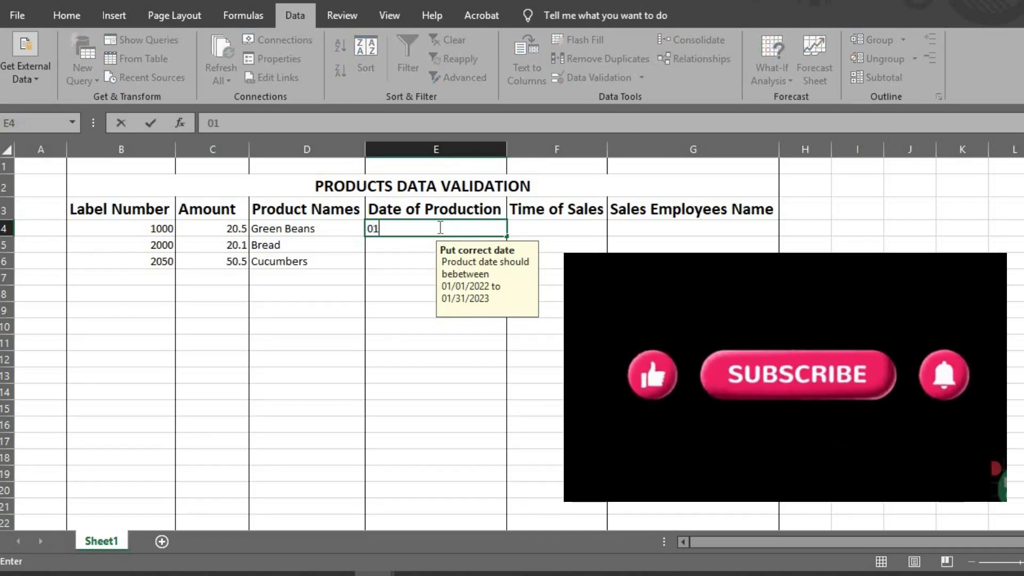
type("/01")
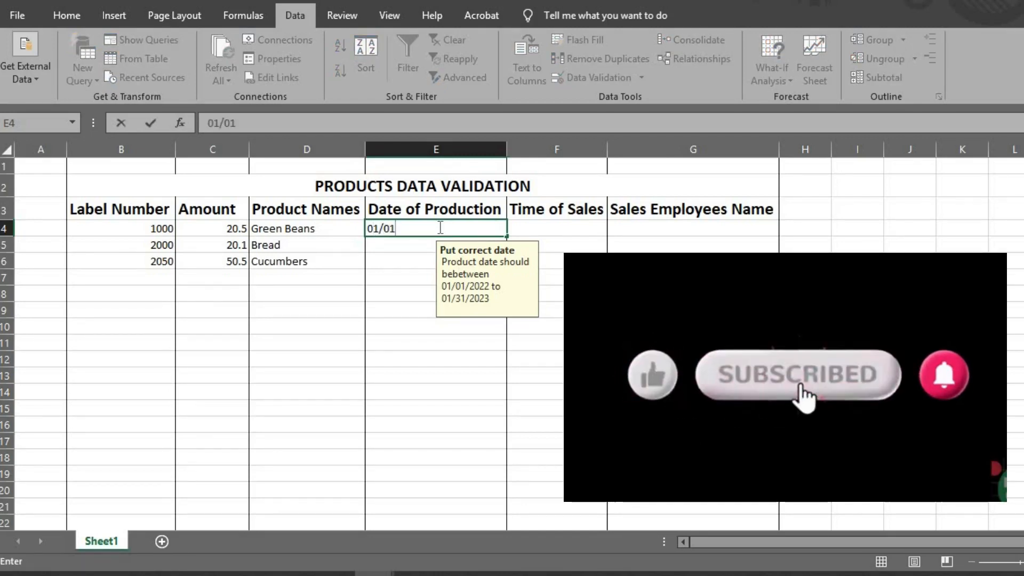
type("/2022")
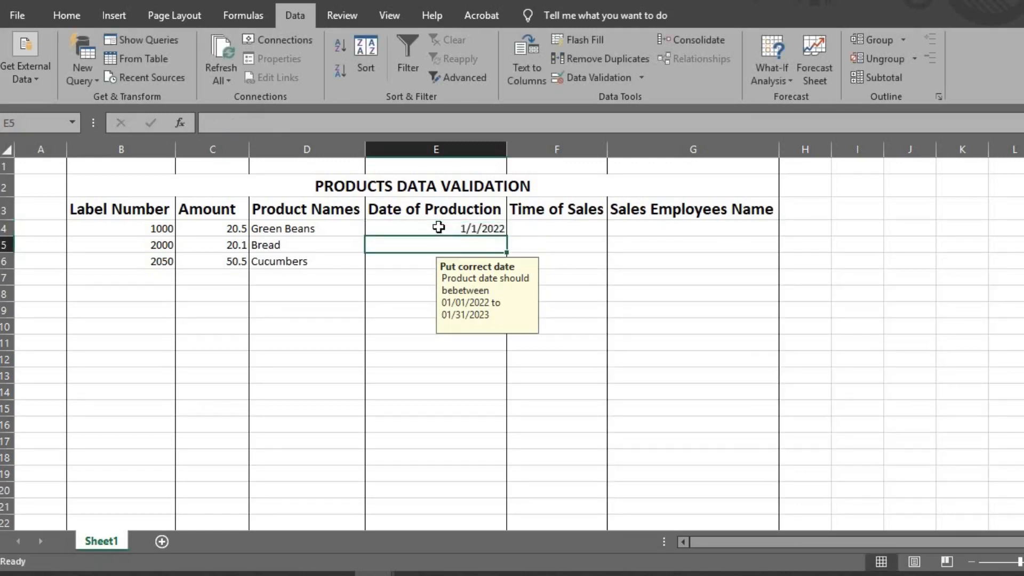
type("03")
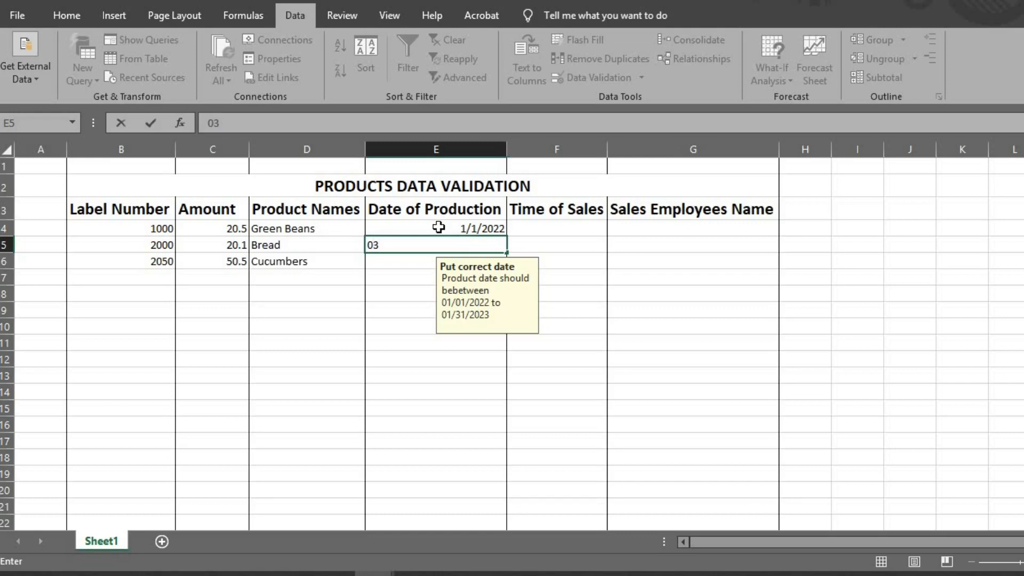
type("/05")
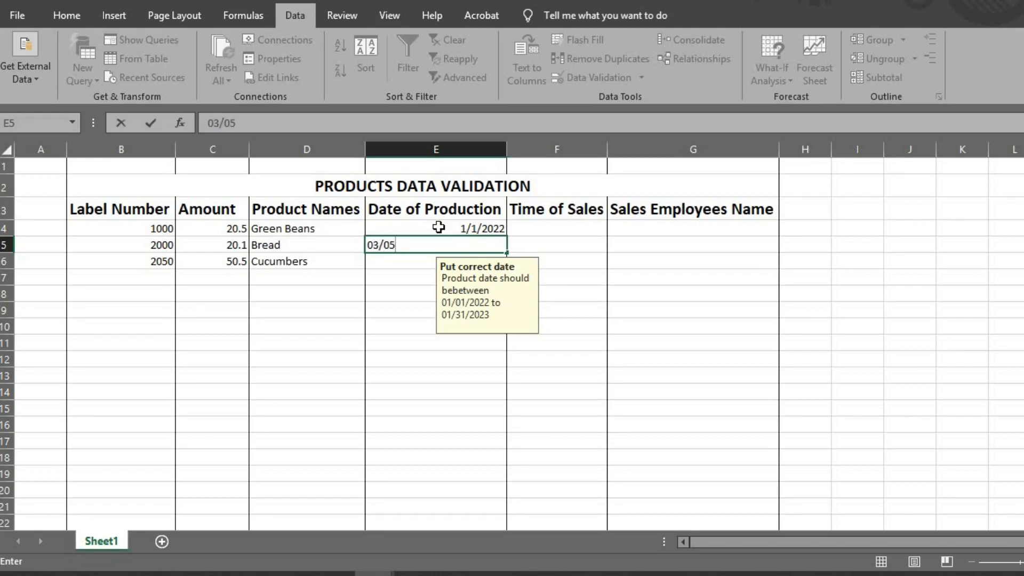
type("/20")
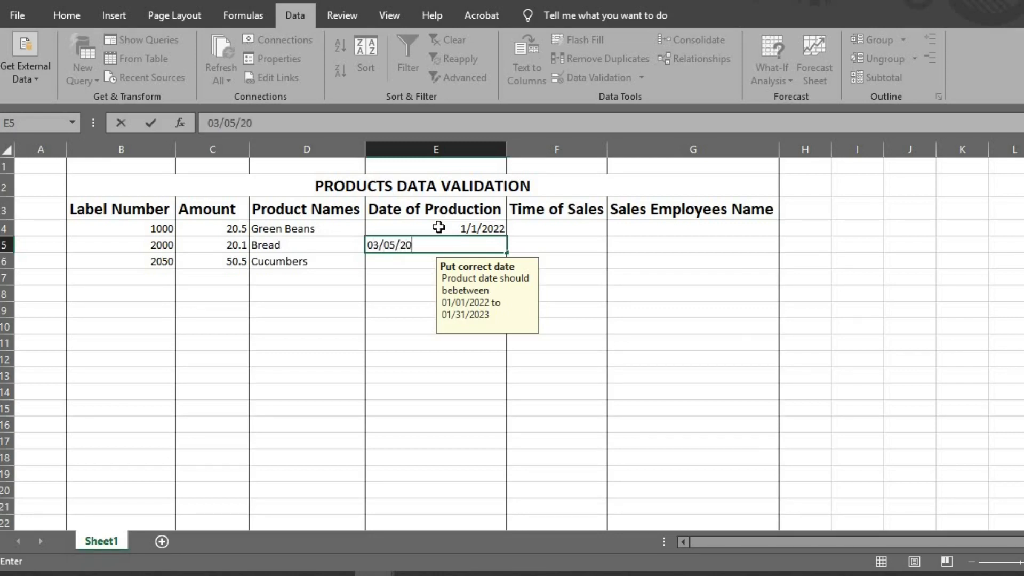
type("22")
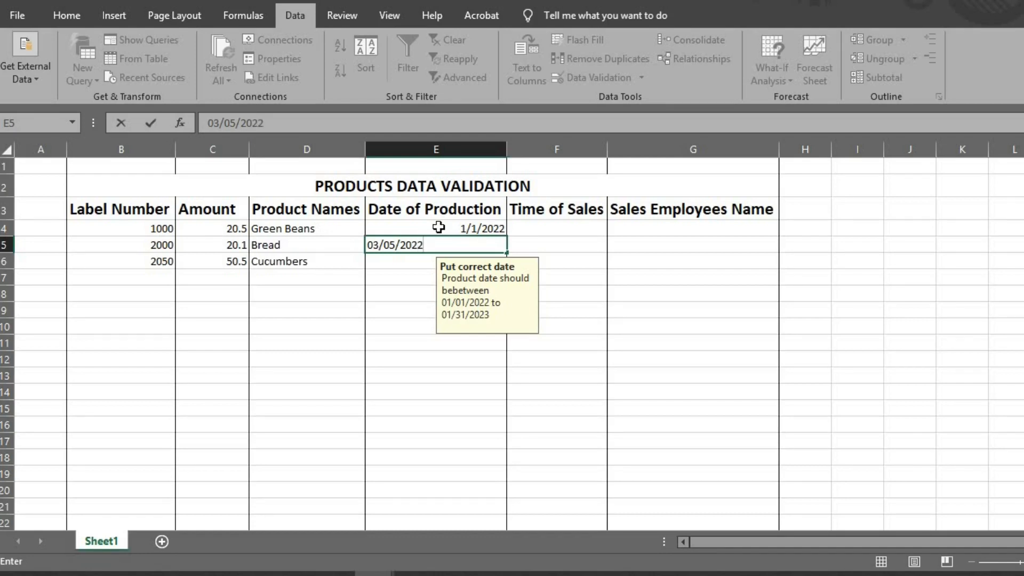
key("Enter")
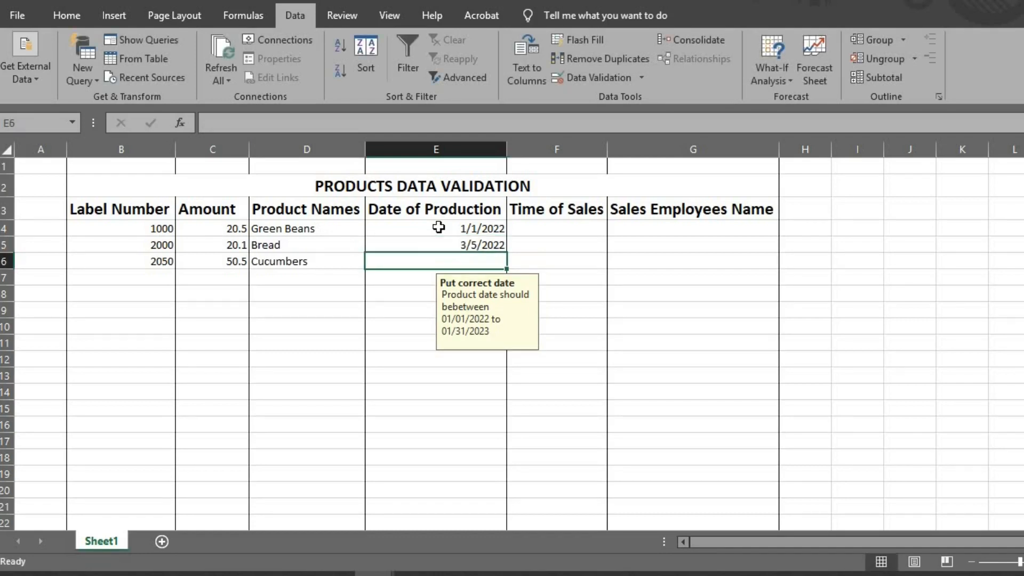
type("10")
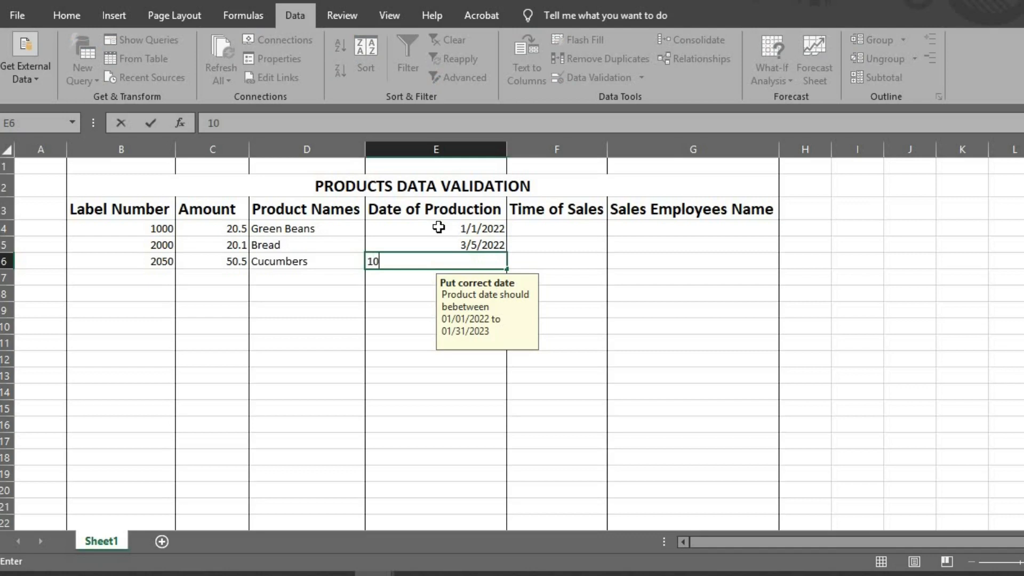
type("/11")
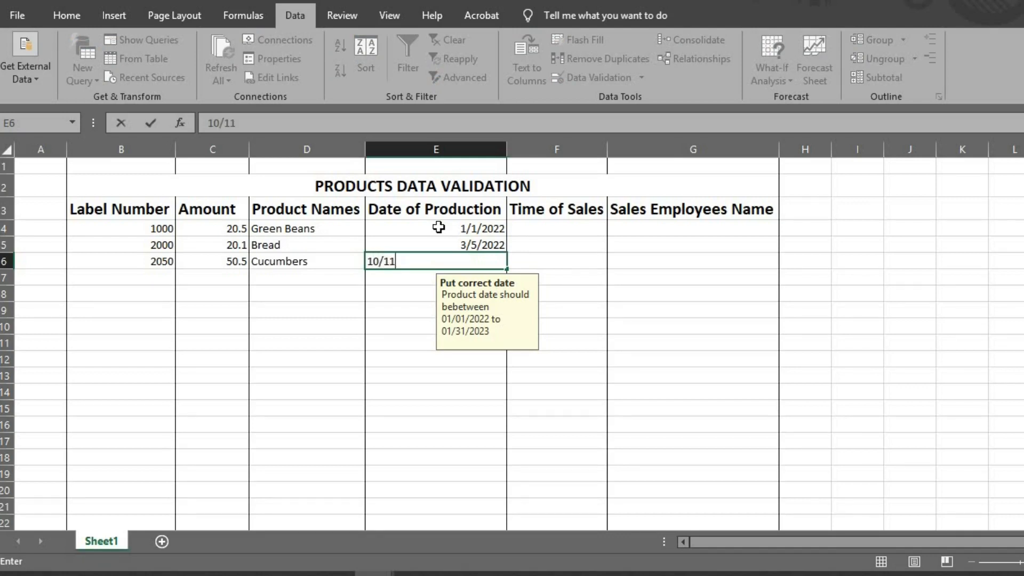
type("/")
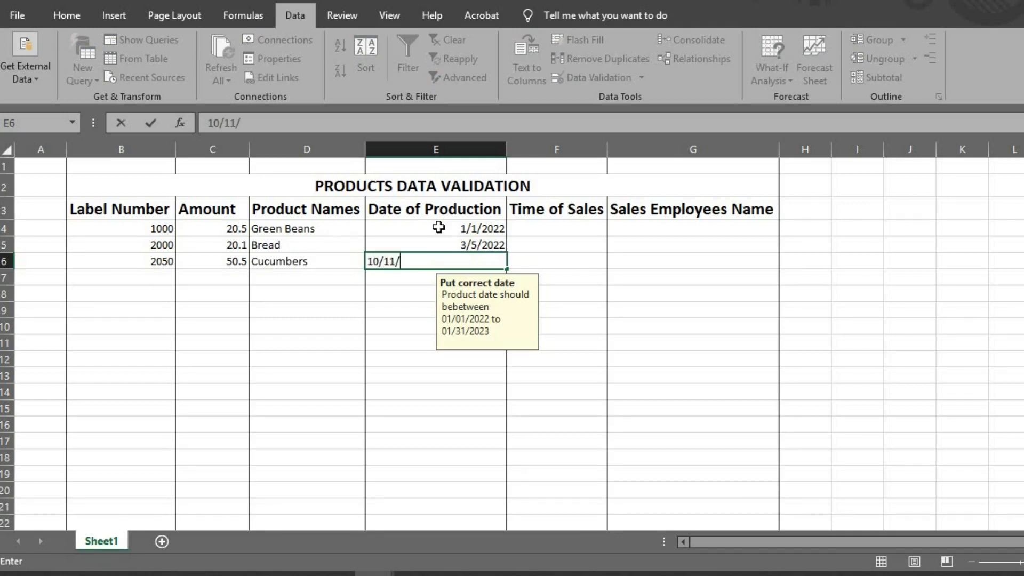
type("2022")
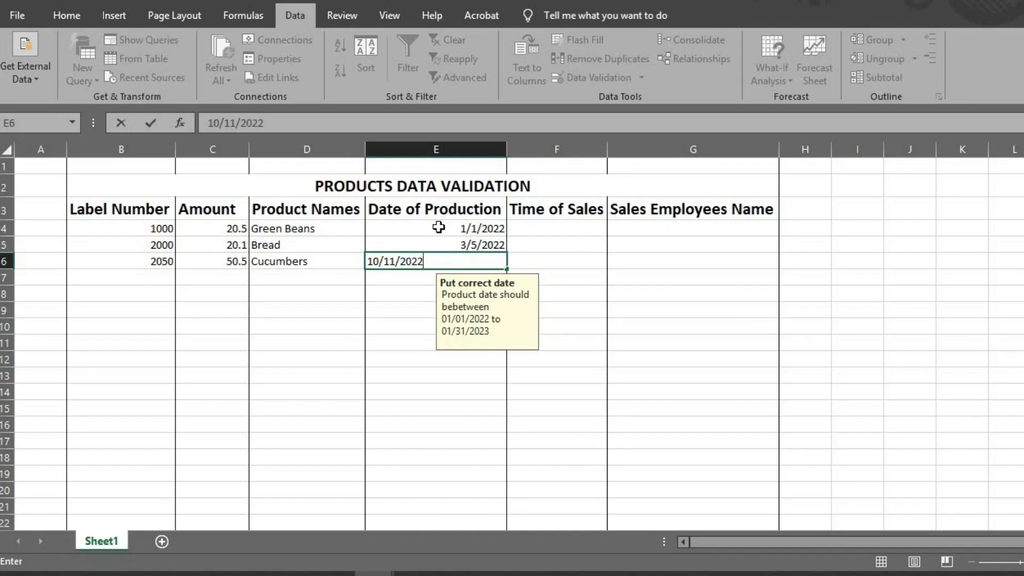
key("Return")
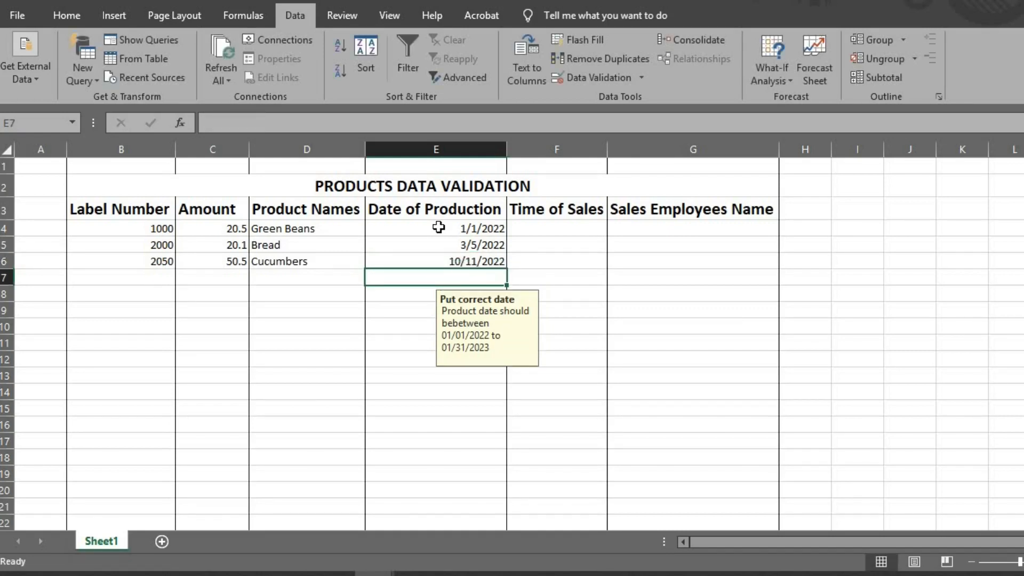
left_click(557, 209)
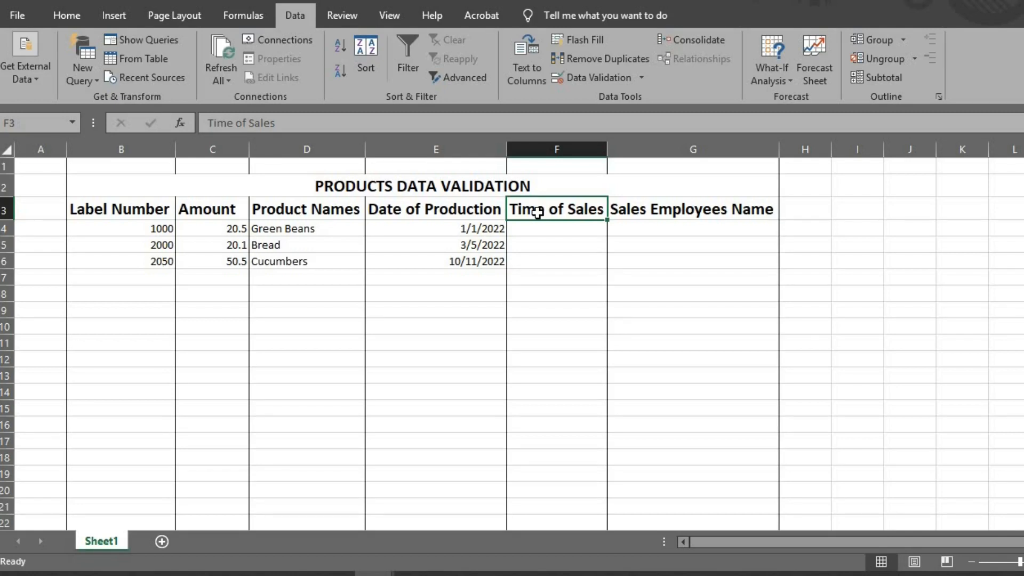
Step: Restrict column F (Time of Sales) to Time values between 08:30 and 17:00
left_click(555, 148)
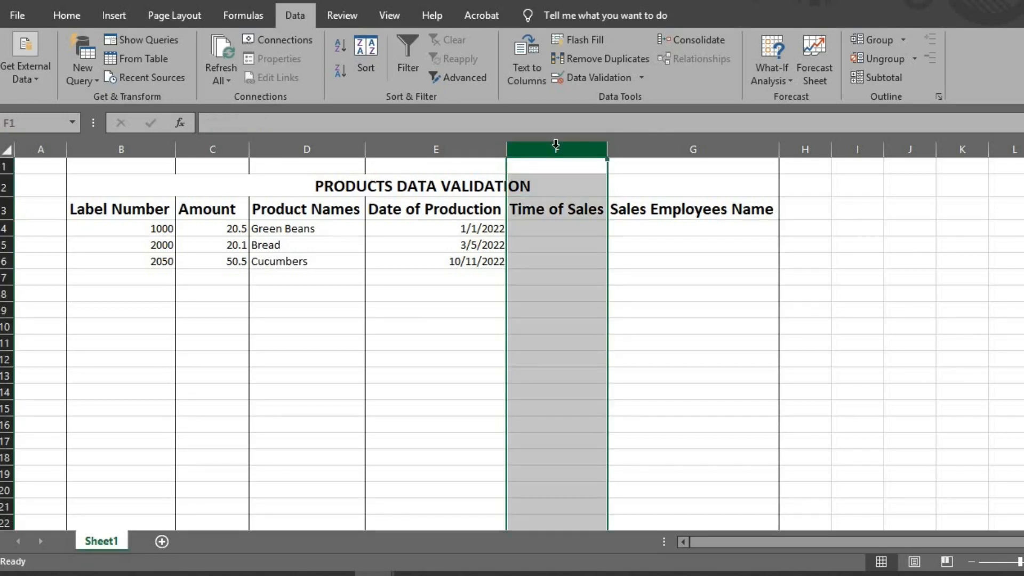
left_click(641, 78)
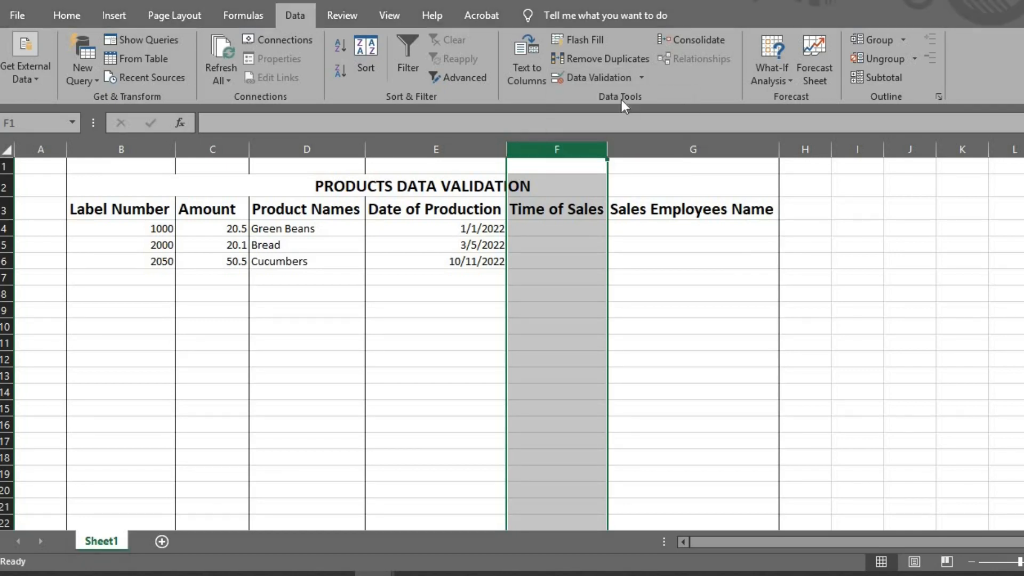
left_click(595, 77)
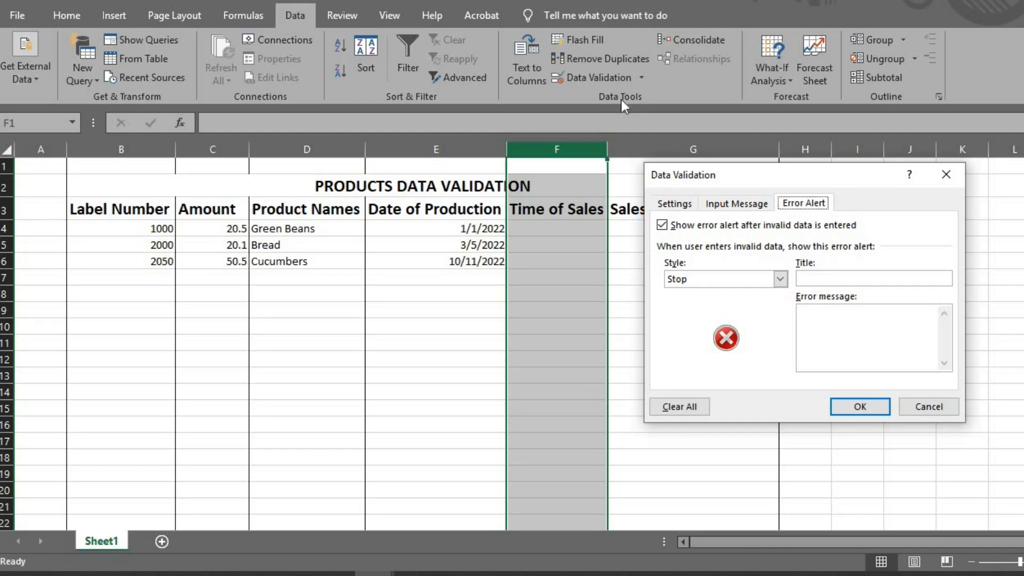
left_click(673, 203)
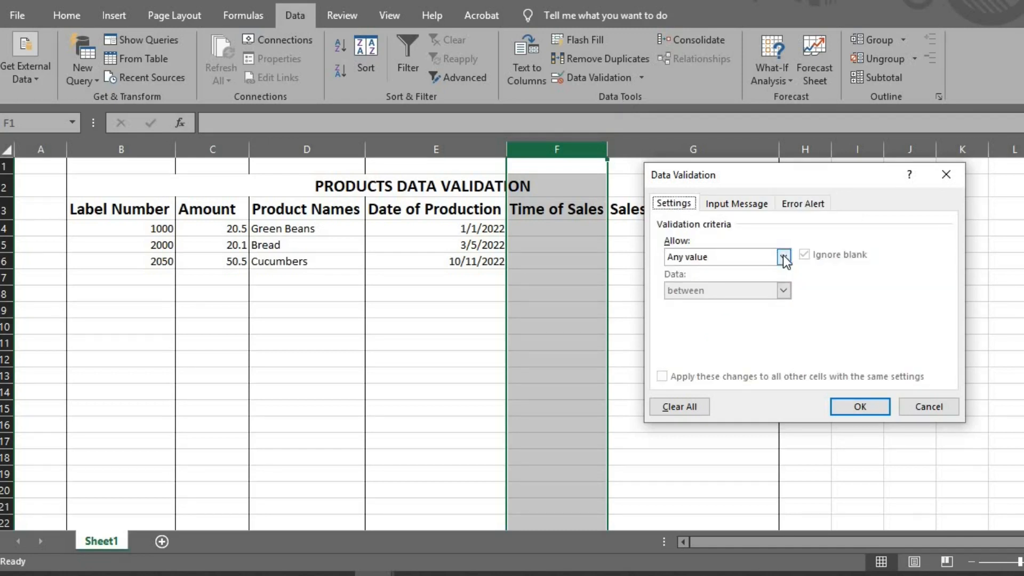
left_click(783, 256)
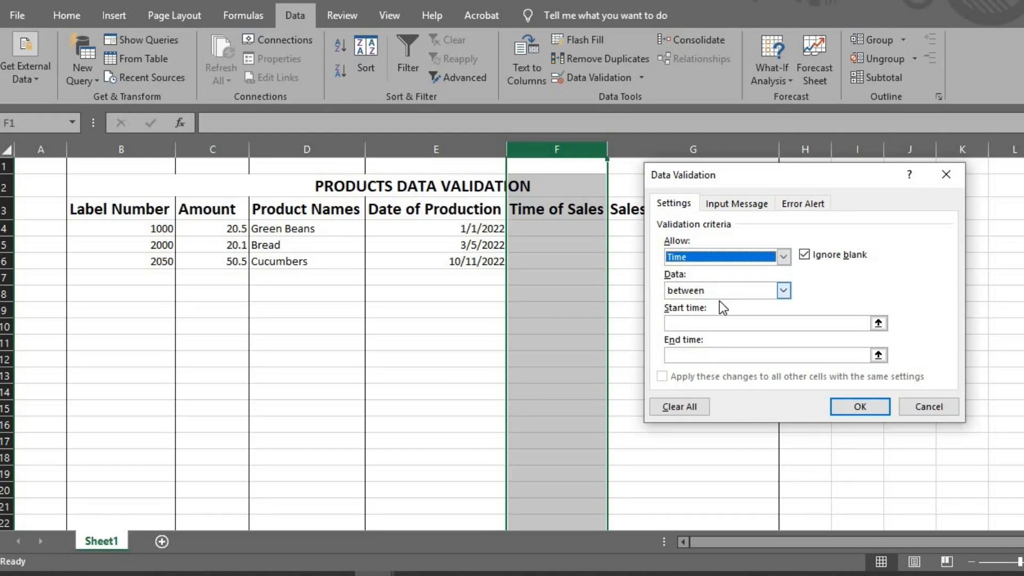
type("0")
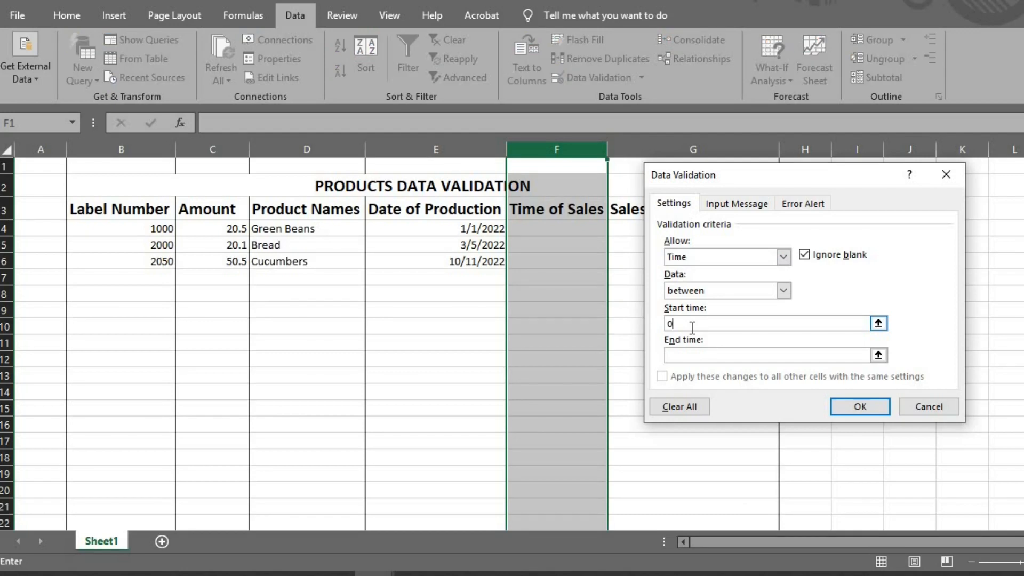
type("8")
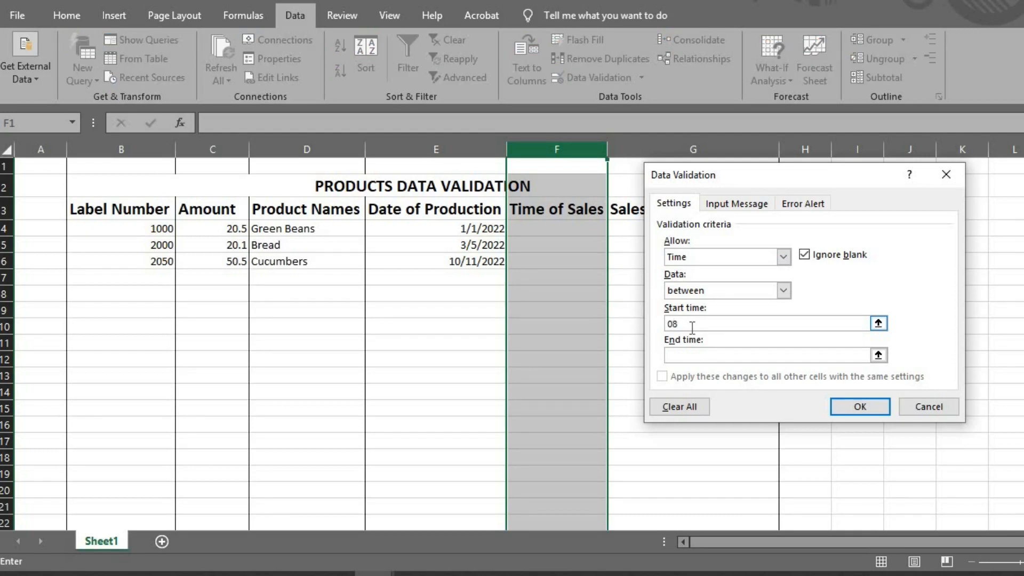
type(":30")
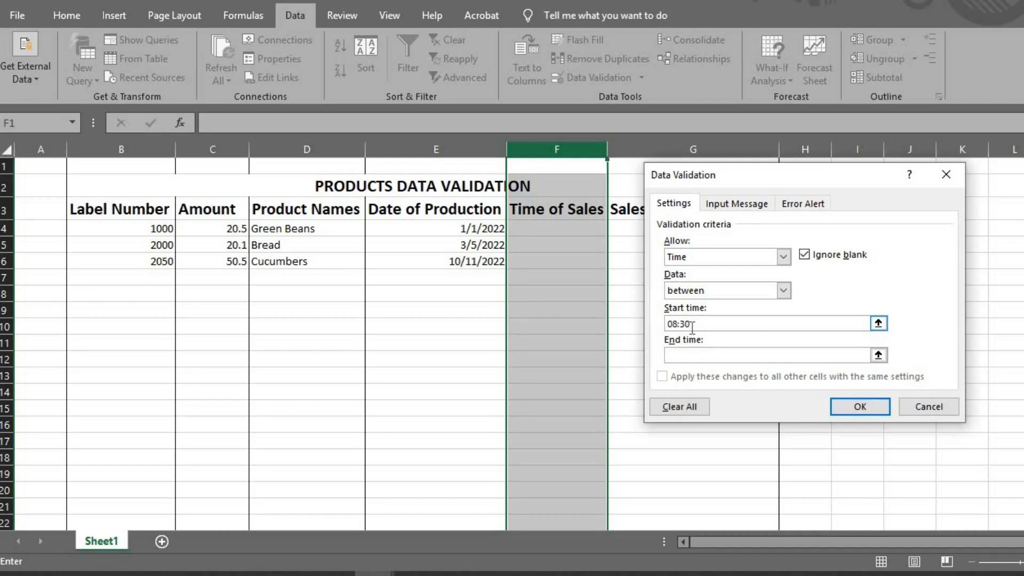
type("1")
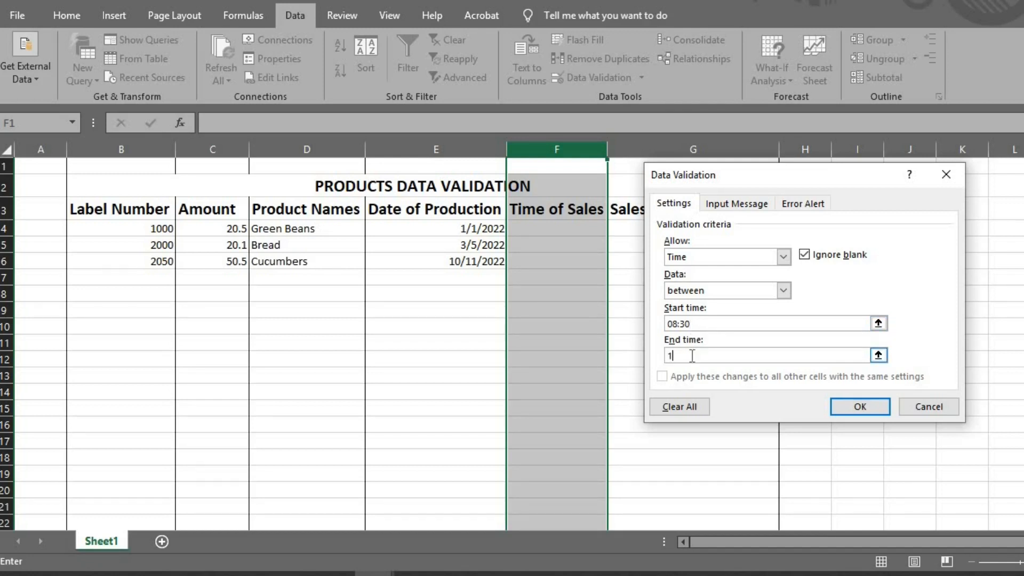
type("7:")
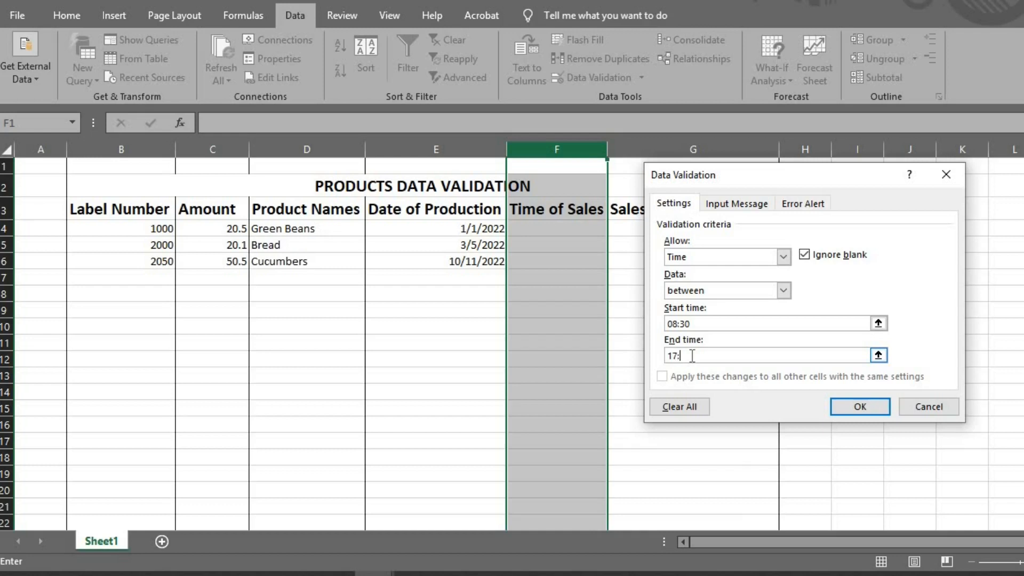
type("00")
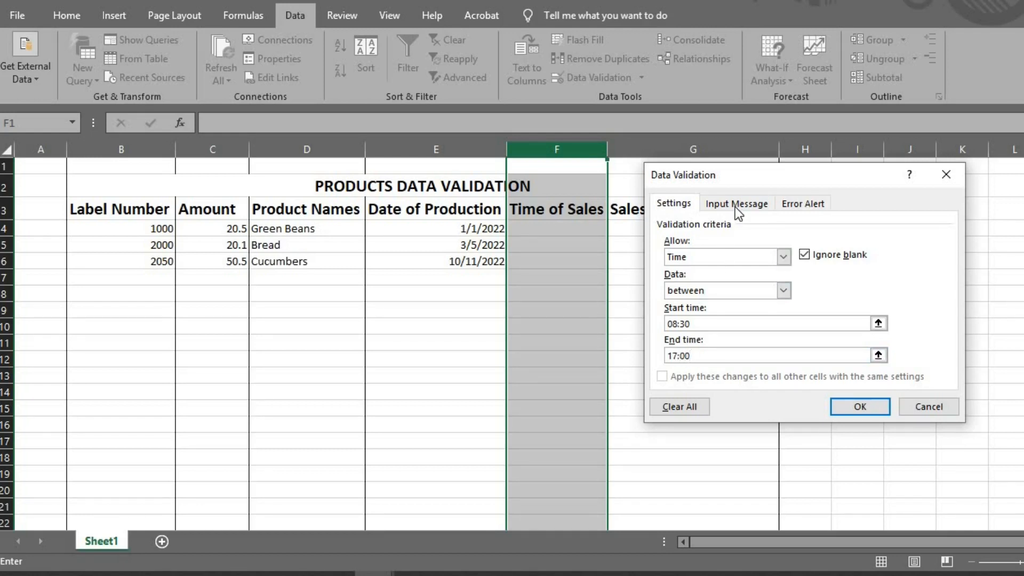
Step: Add the input message 'Enter sales time' reading 'please use 24 hours time format'
left_click(737, 203)
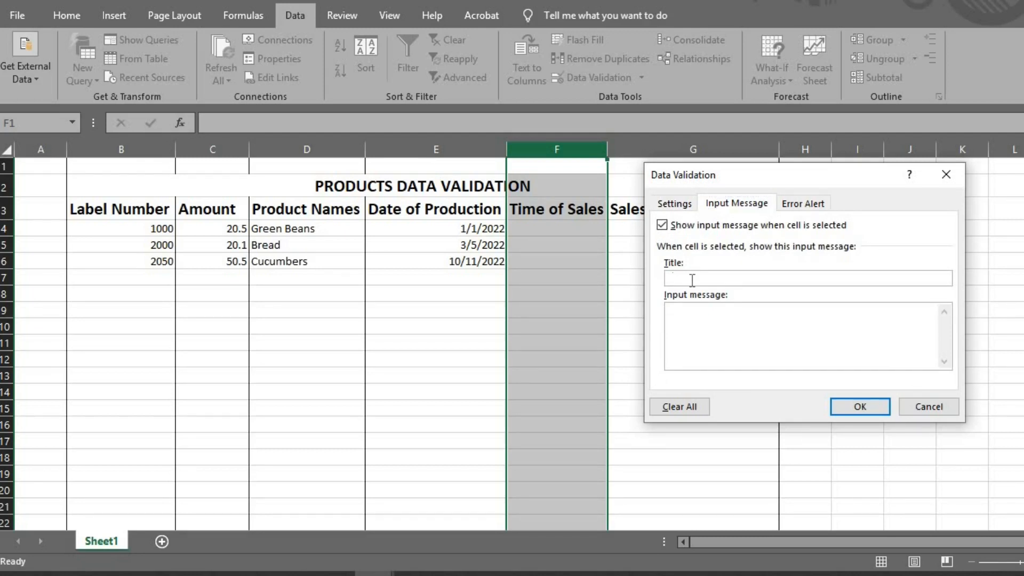
type("Enter")
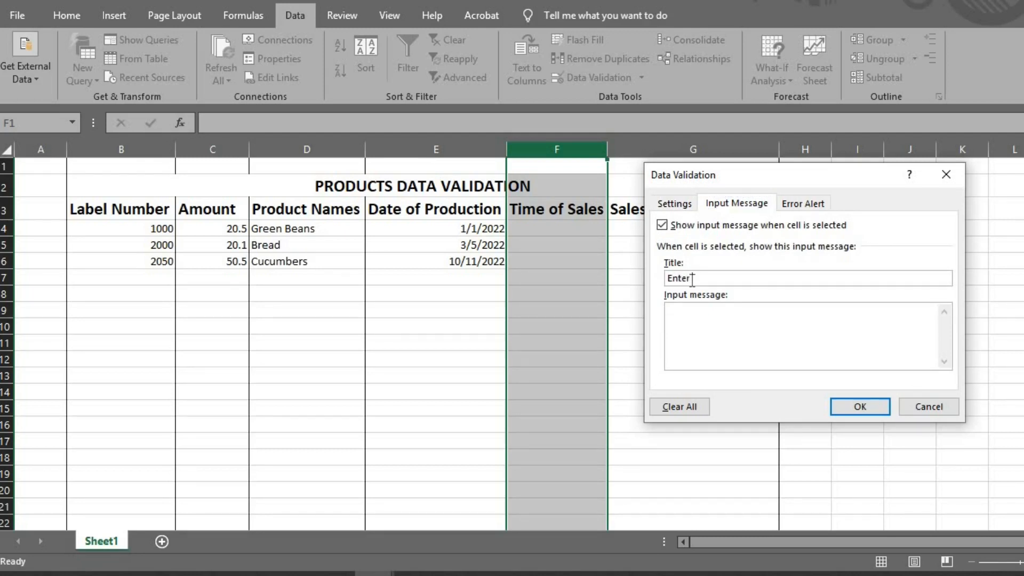
type("sales")
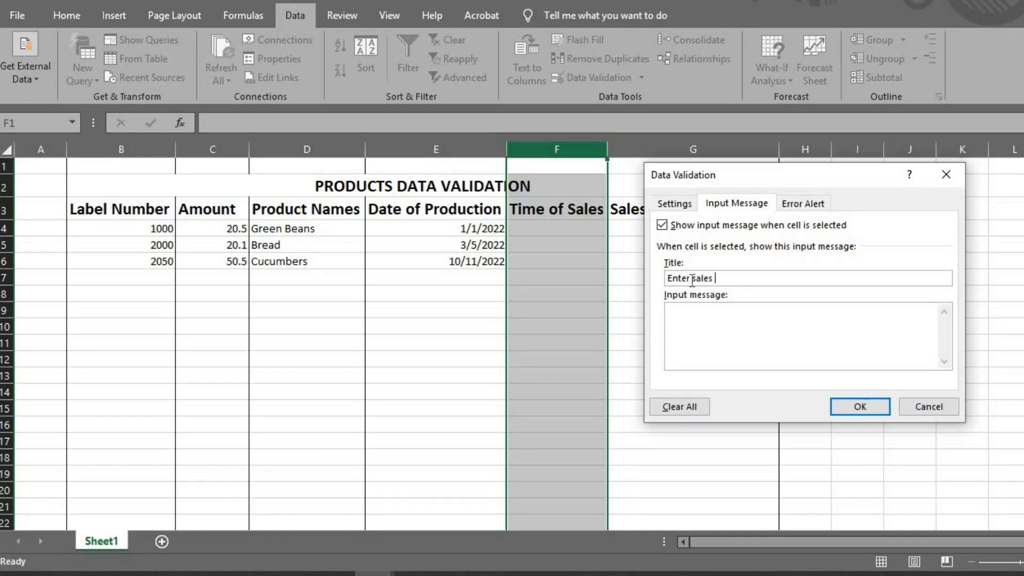
type("time")
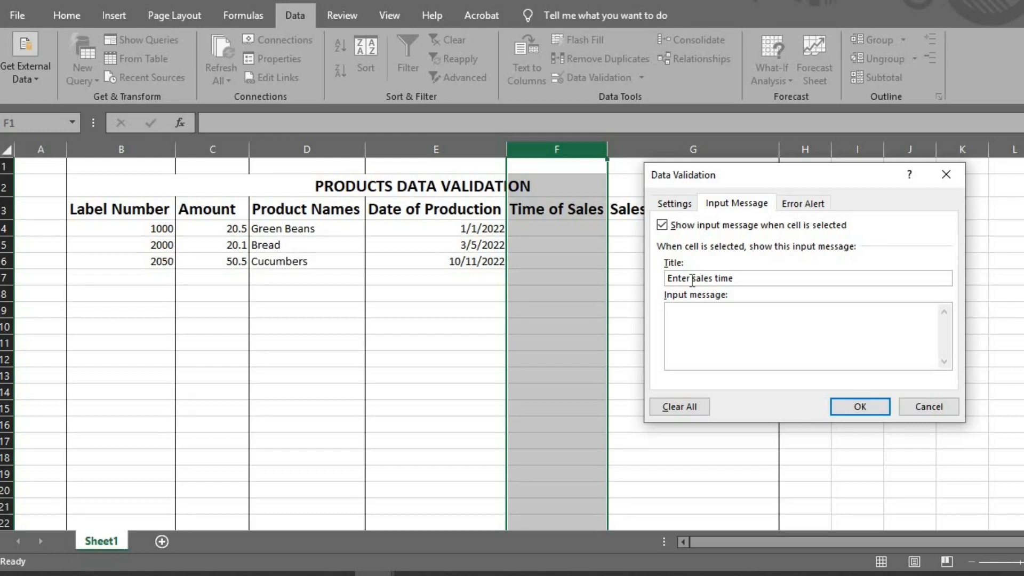
type("please us")
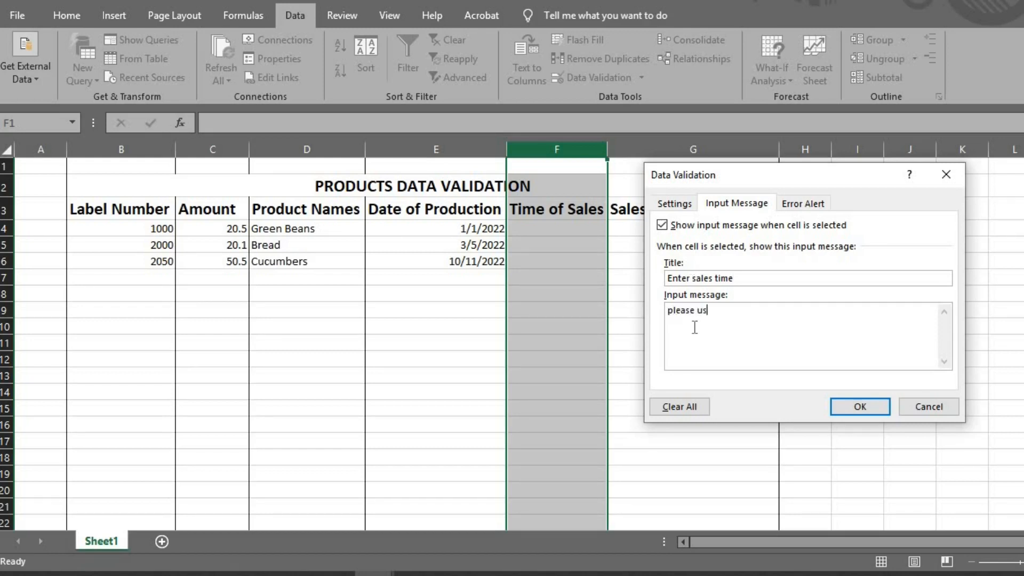
type("e 24")
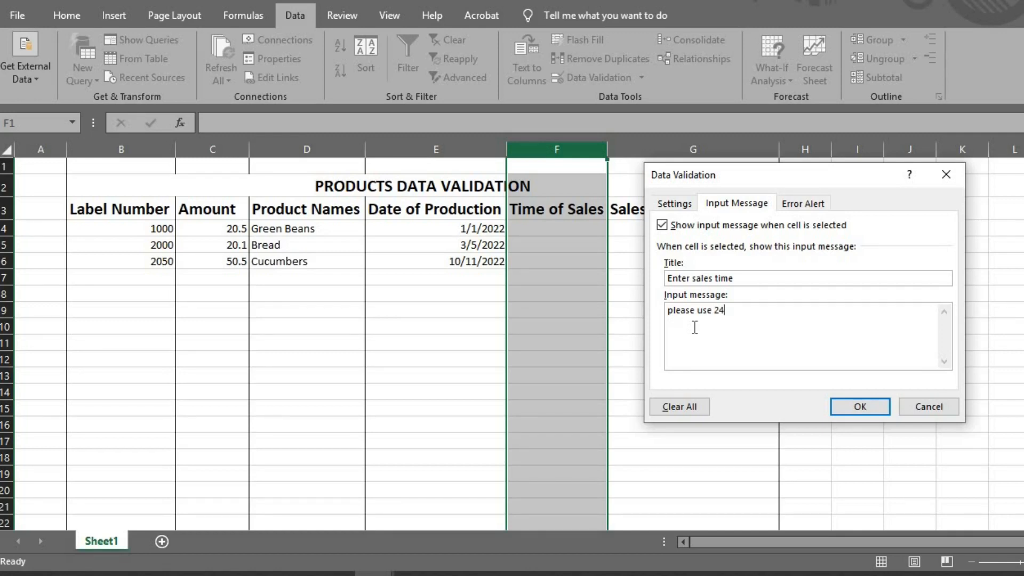
type("hour")
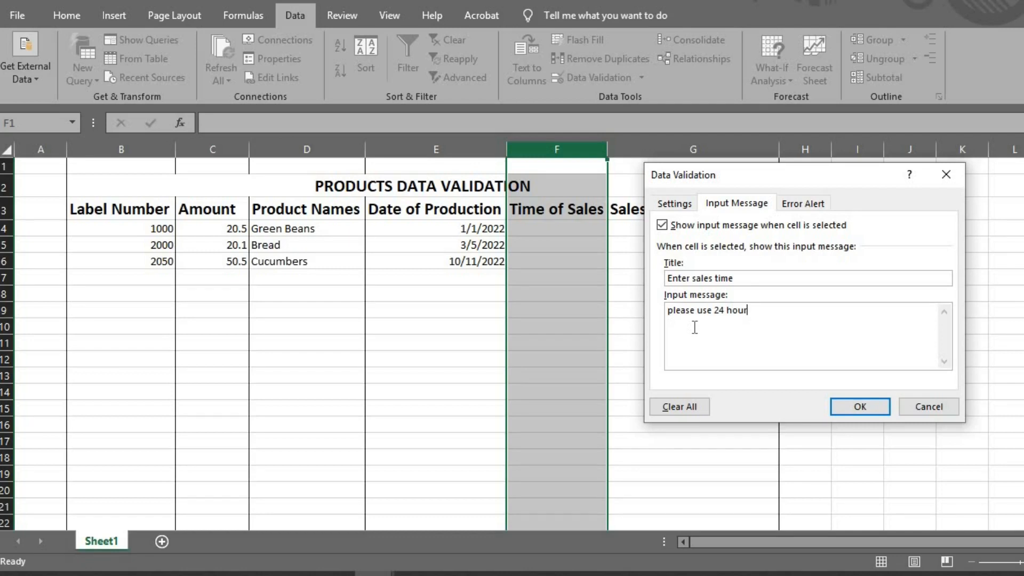
type("s")
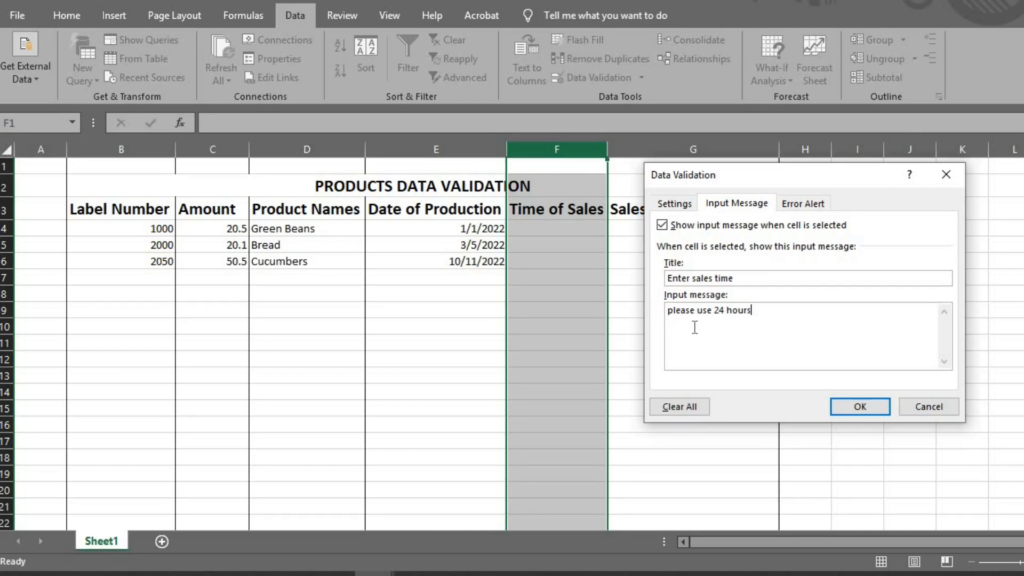
type("t")
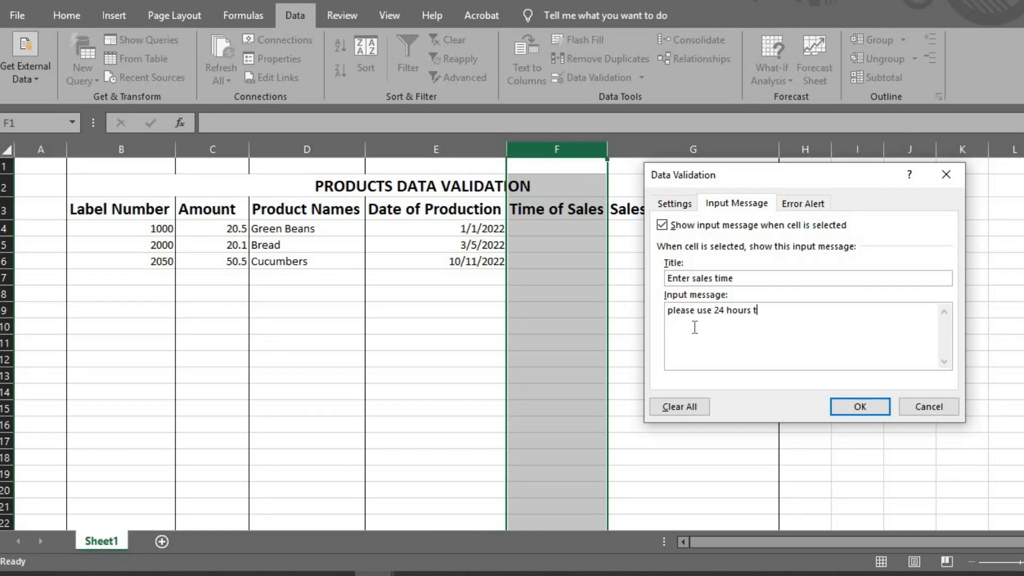
type("ime")
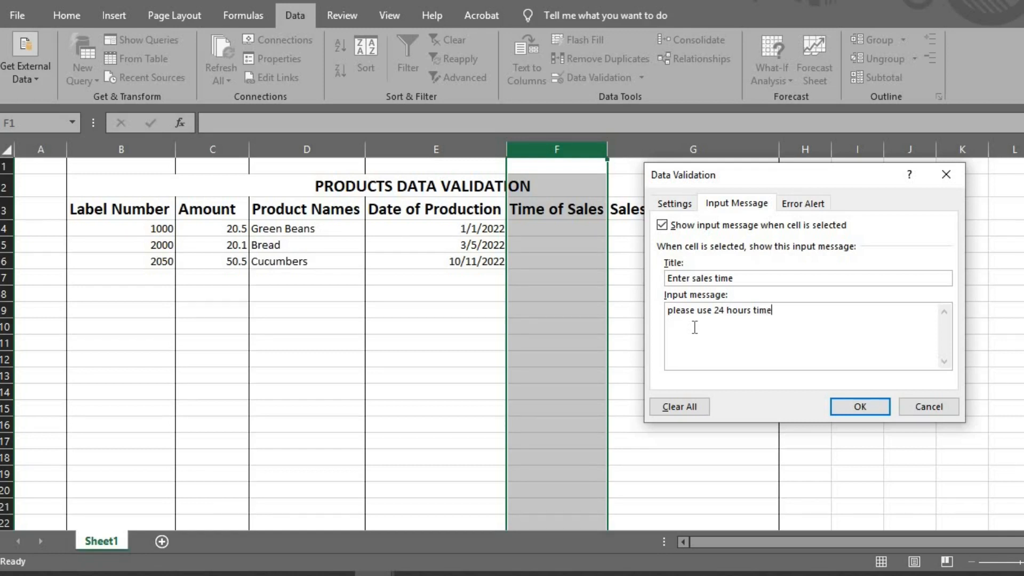
type("format")
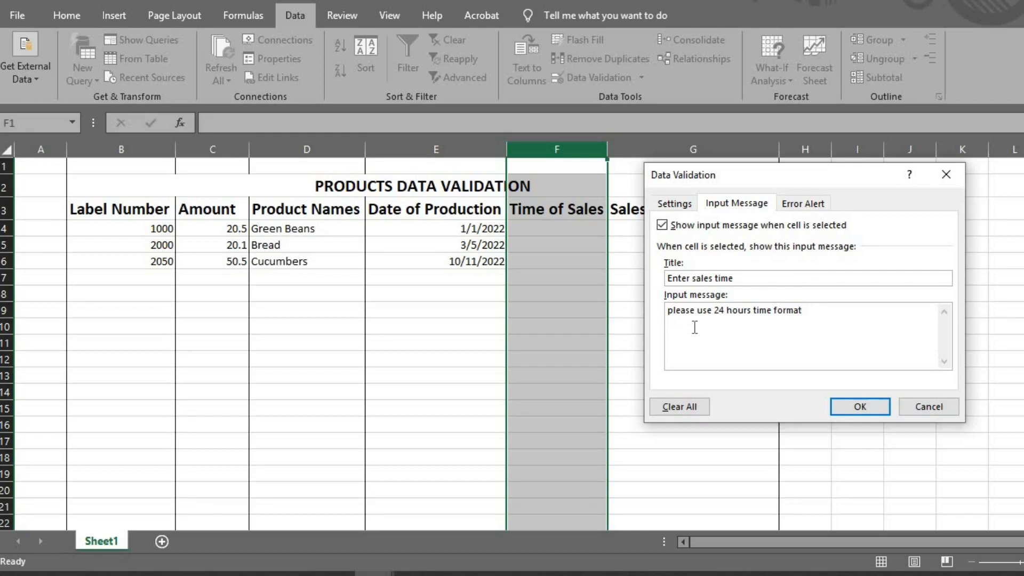
Step: Add a Stop error alert 'Invalid Time': 'Please enter the correct time of sales'
left_click(803, 204)
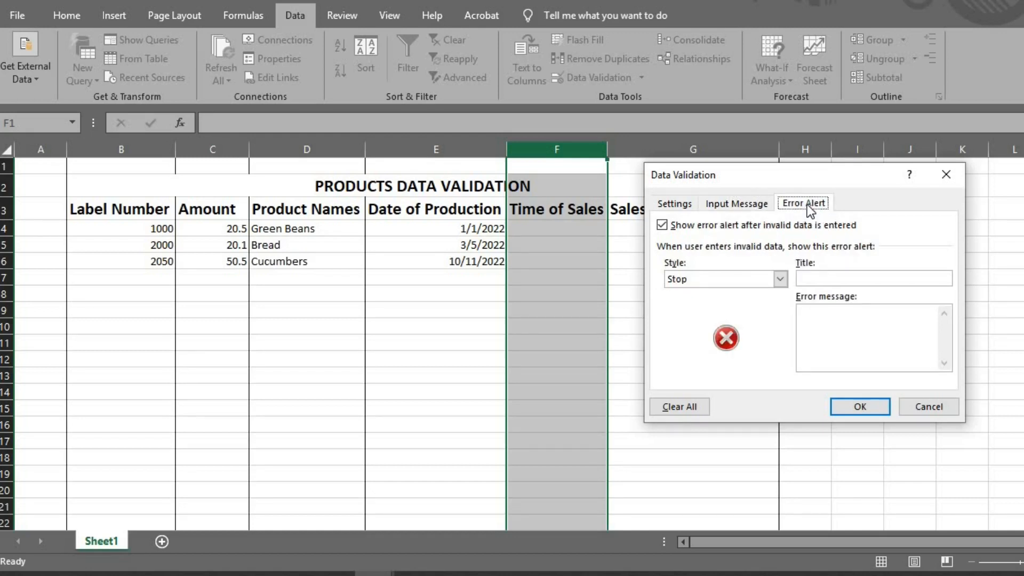
type("In")
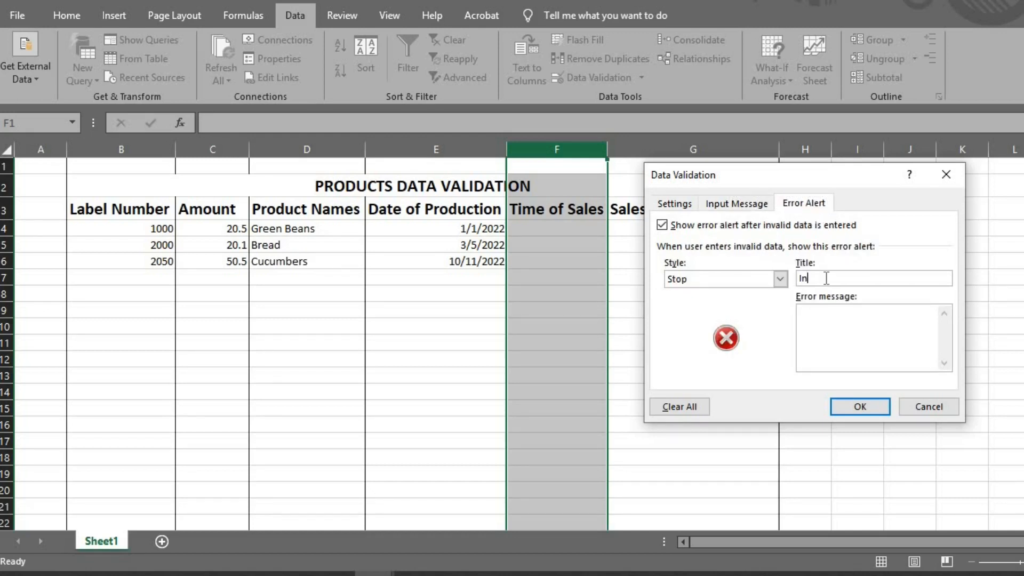
type("valid")
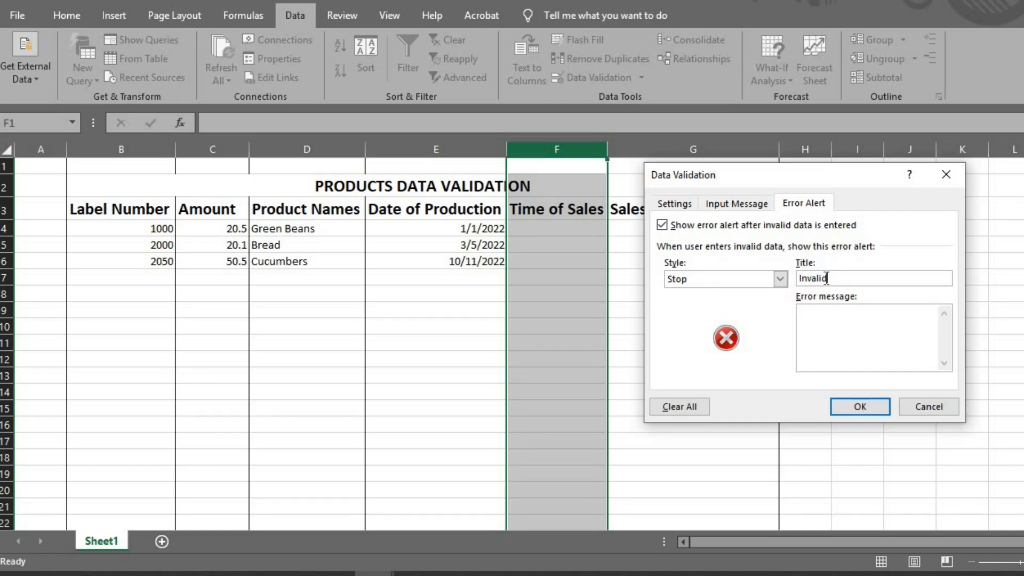
type("T")
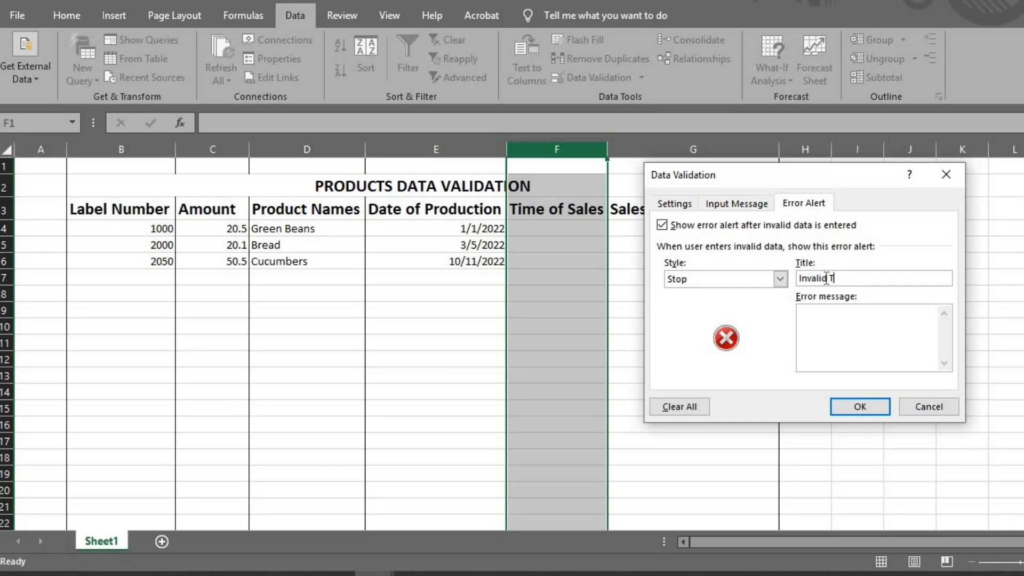
type("ime")
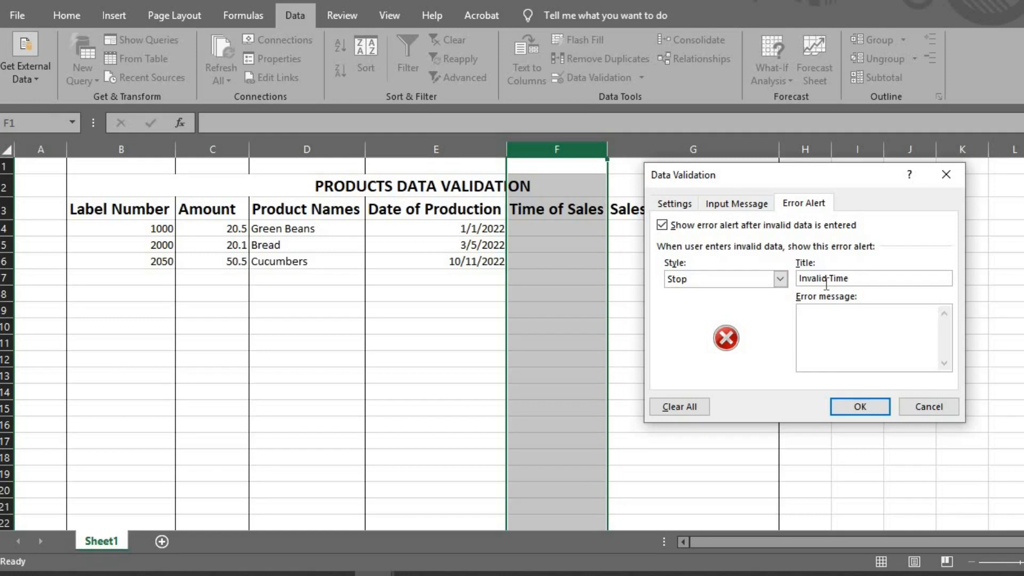
left_click(874, 330)
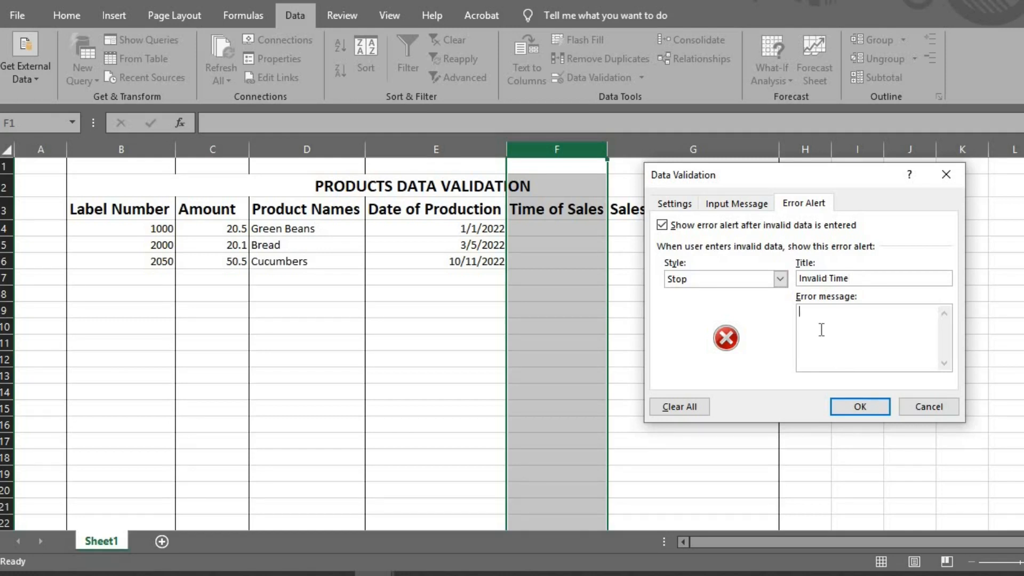
type("Please e")
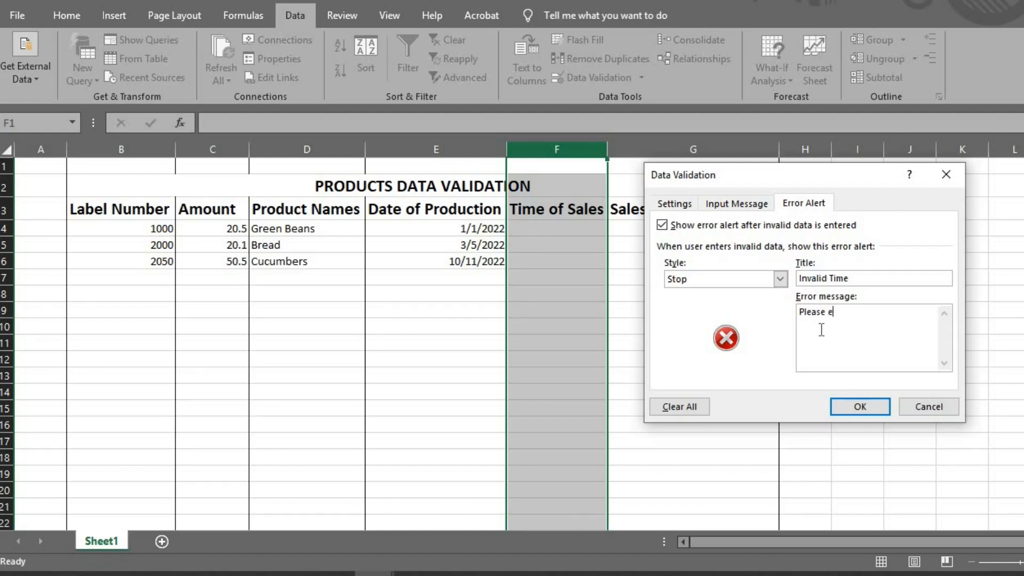
type("nter")
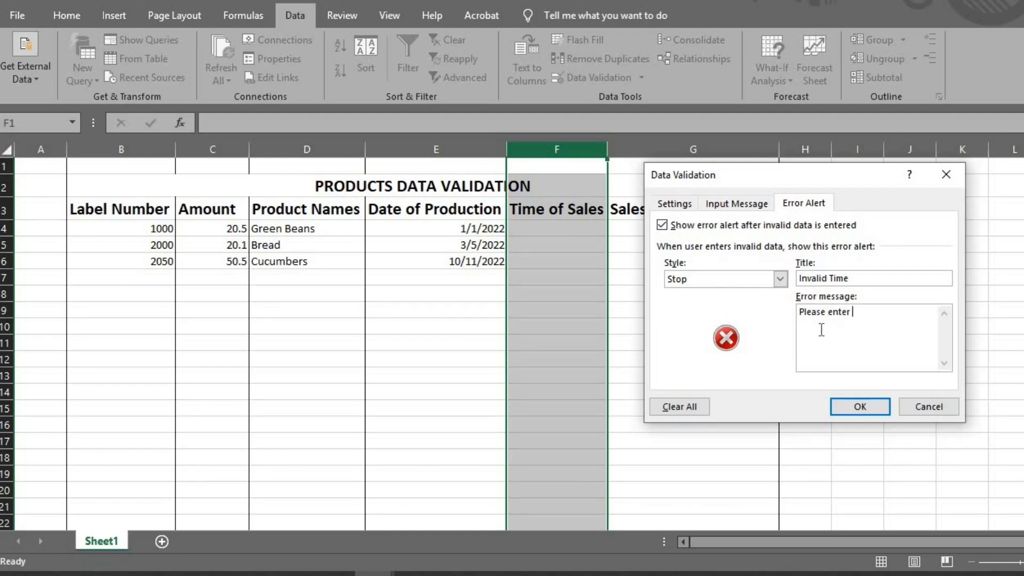
type("the c")
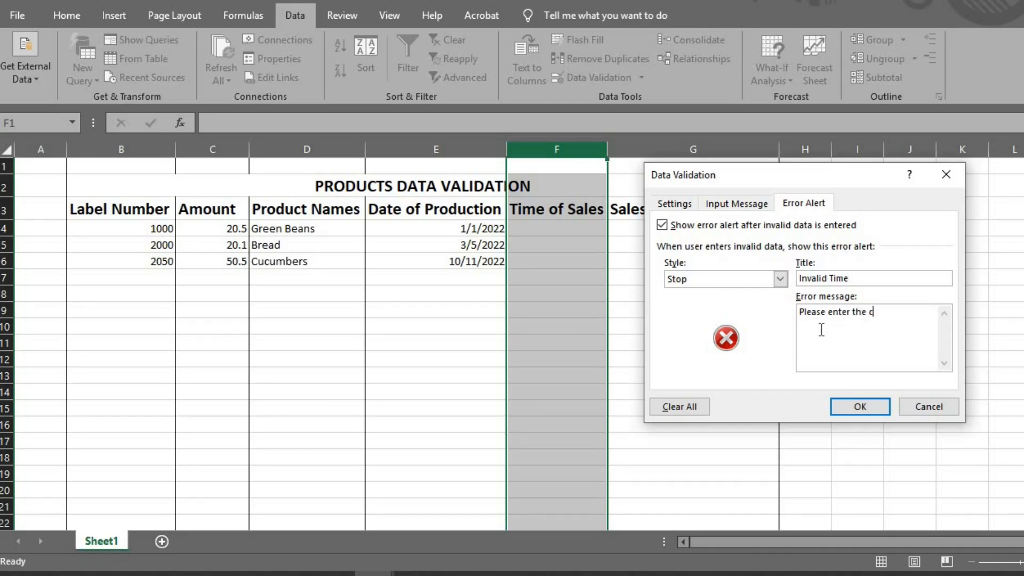
type("orrect")
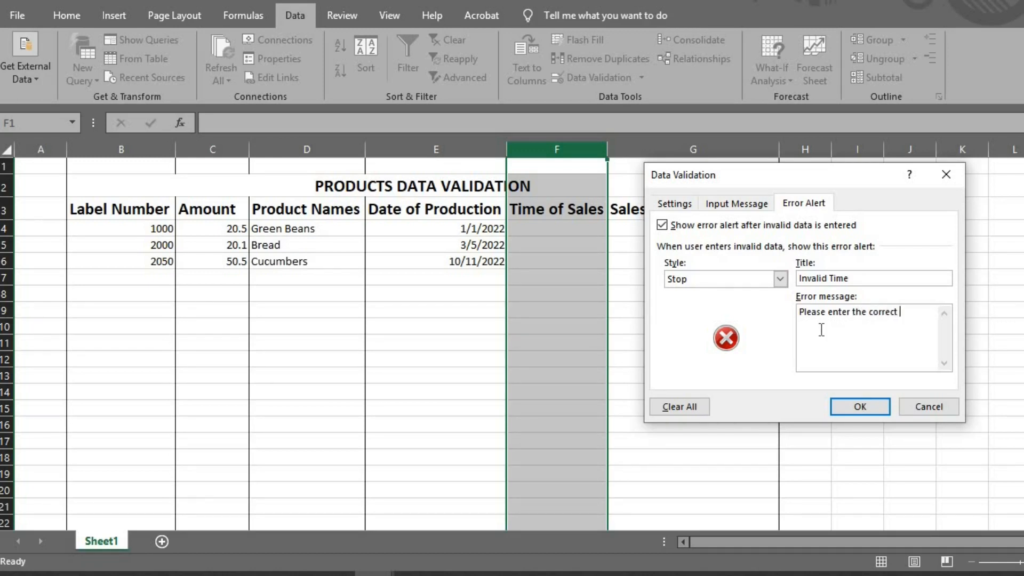
type("time of sales")
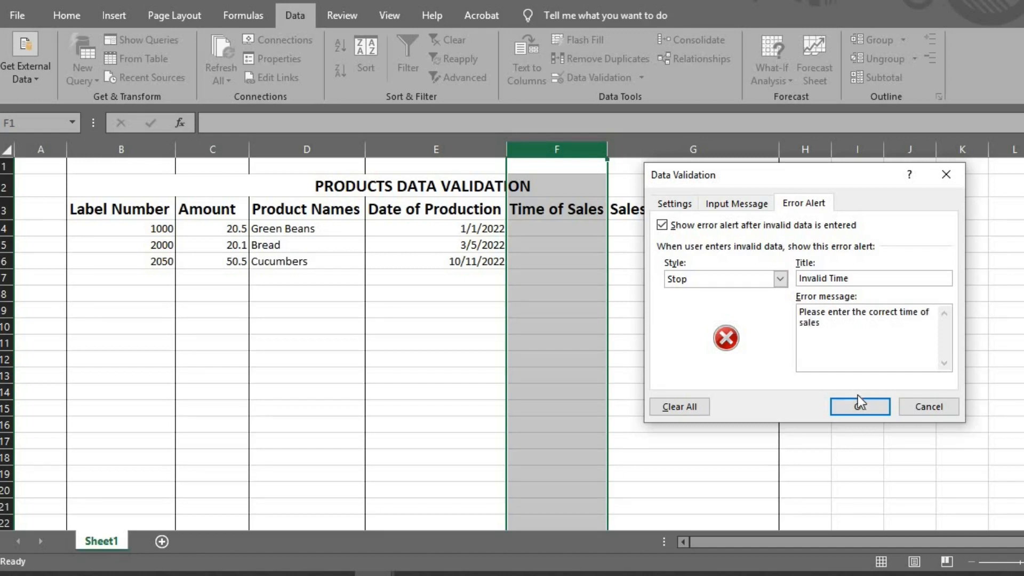
Step: Apply the time rule, confirm 09.00 is rejected, then enter 9:50 and begin 12:10
left_click(860, 406)
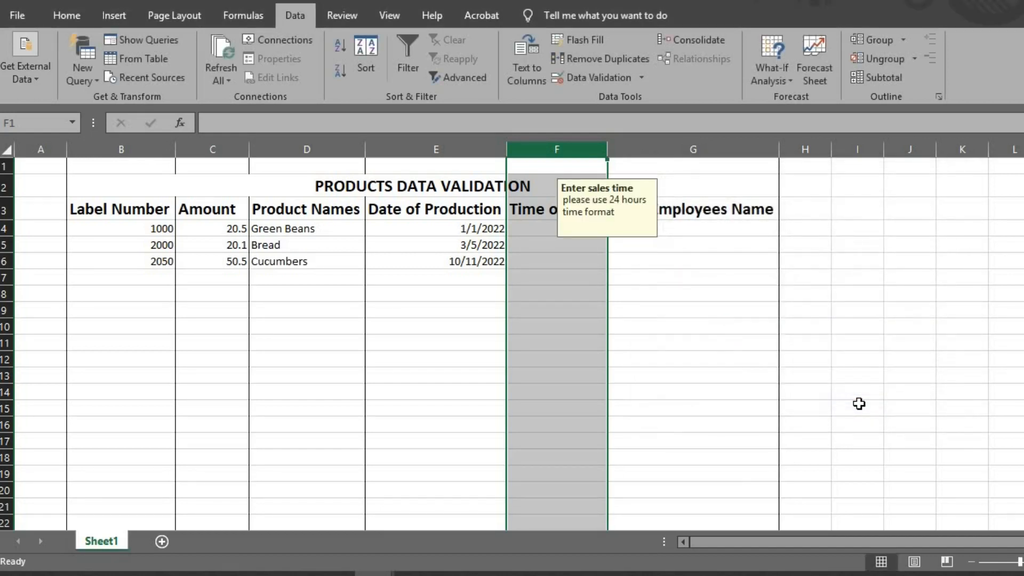
mouse_move(536, 225)
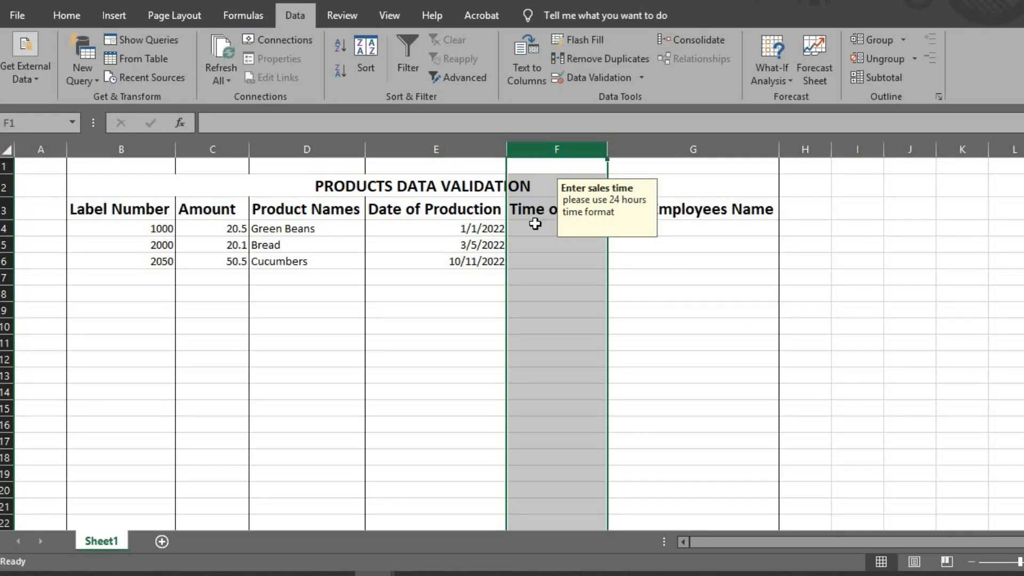
type("09.00")
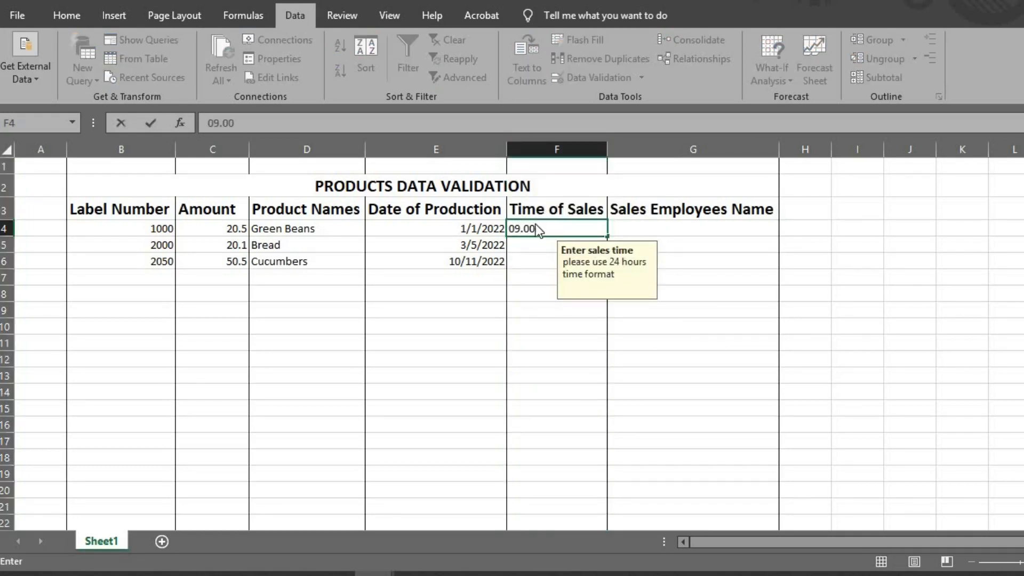
key("Return")
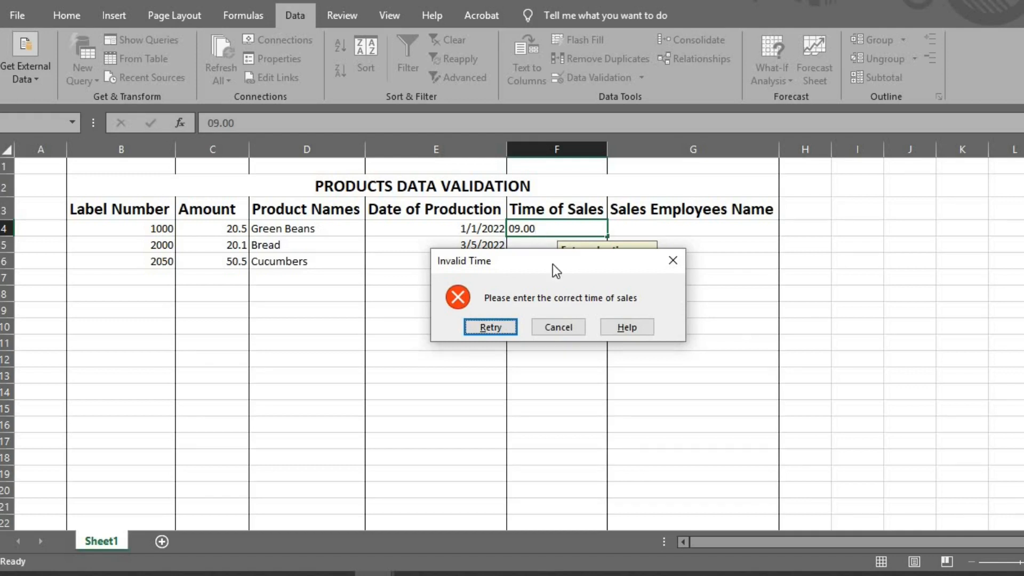
mouse_move(672, 261)
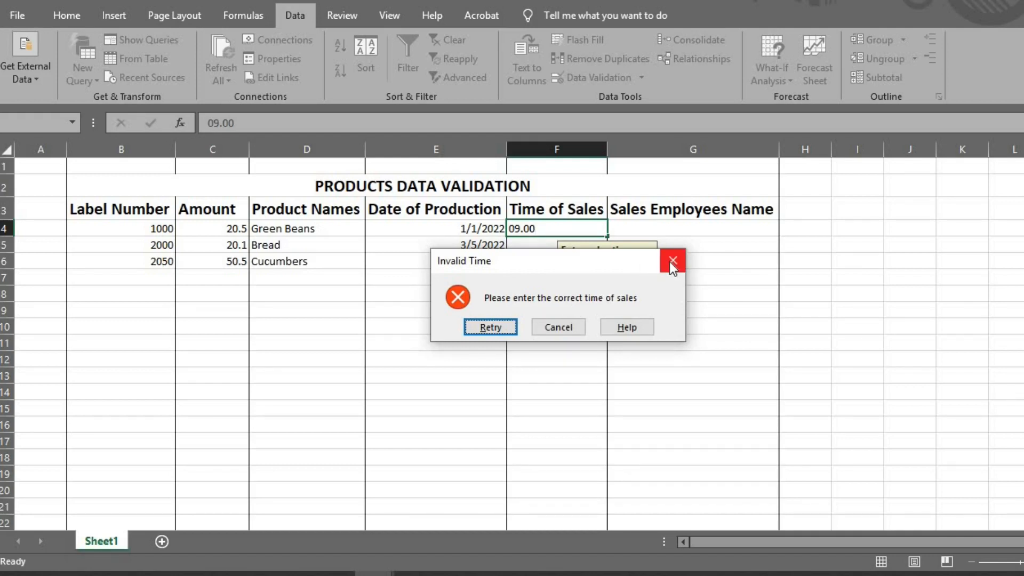
left_click(673, 261)
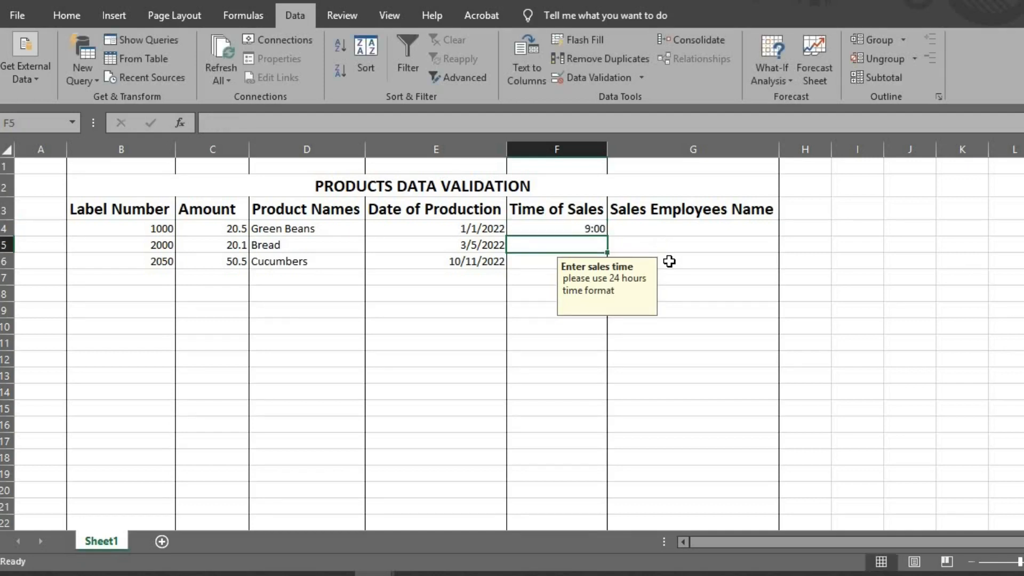
type("9:50")
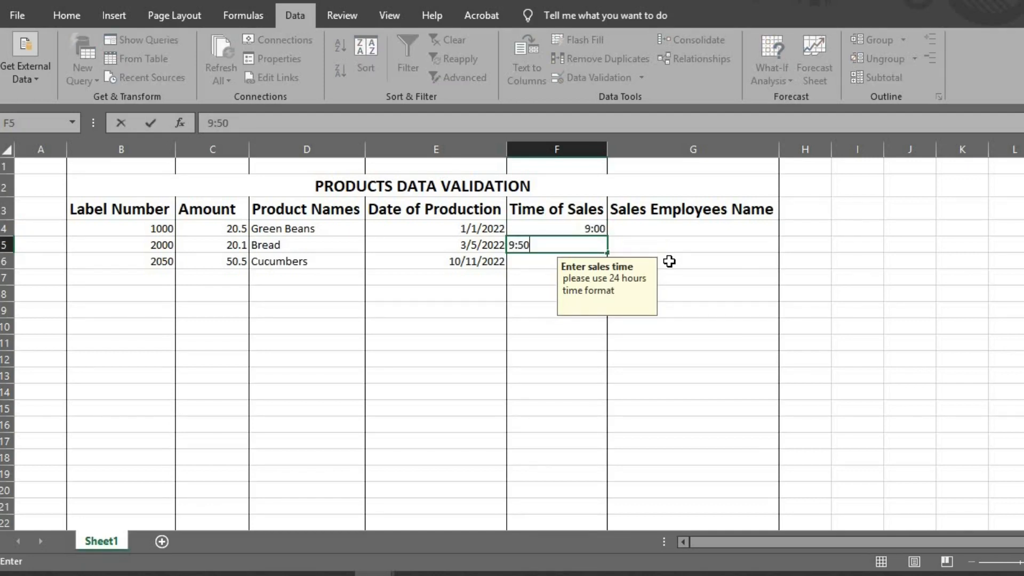
key("Return")
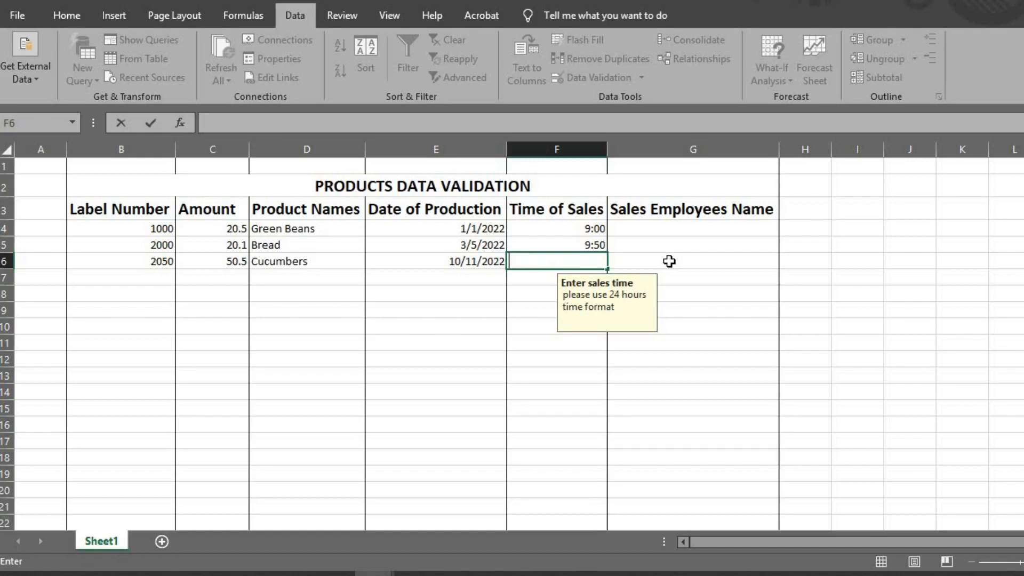
type("12:10")
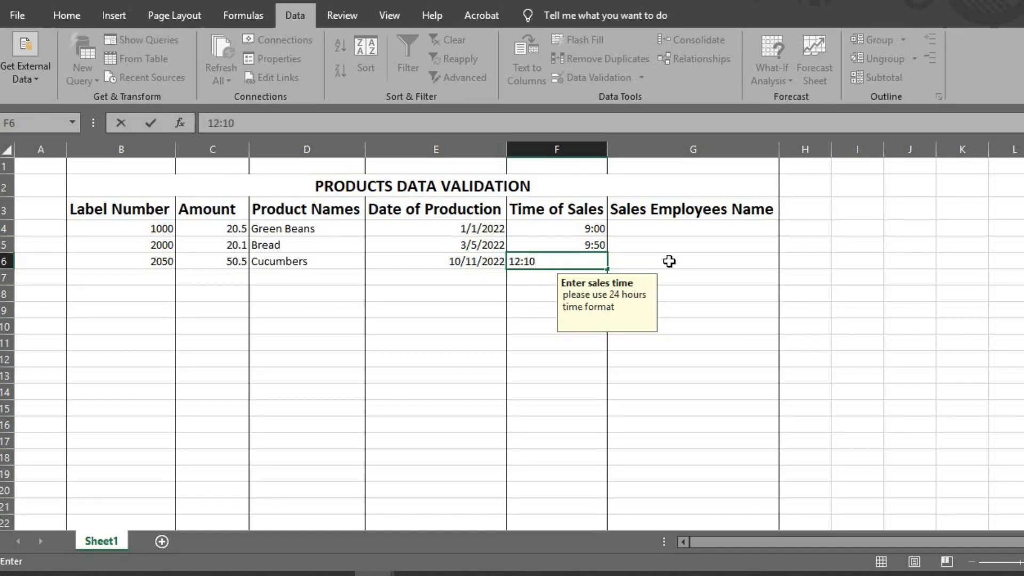
Step: Confirm 12:10, retitle G3 'Sales Employees Names', and open Data Validation for column G
key("Return")
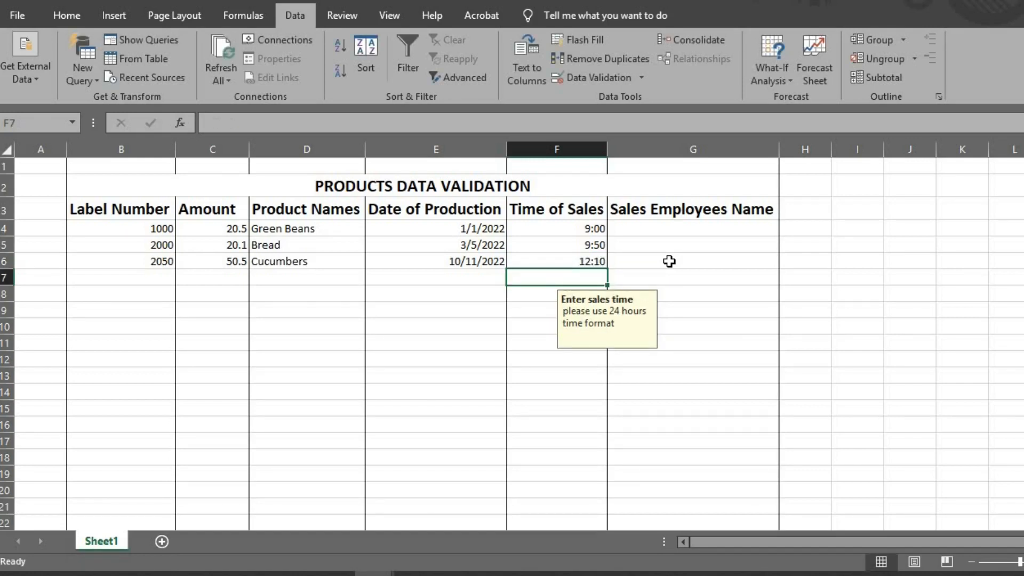
left_click(692, 209)
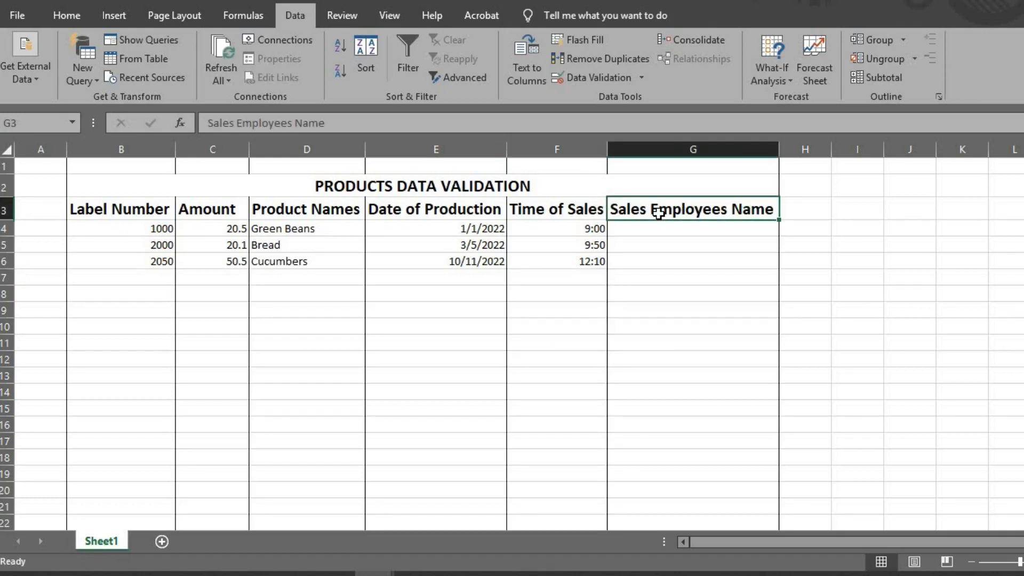
left_click(692, 149)
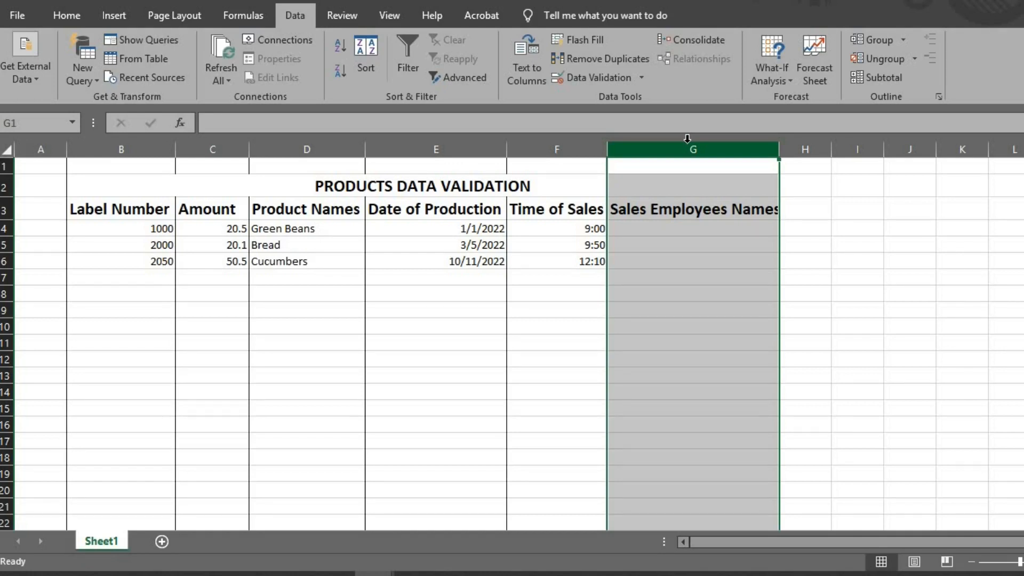
left_click(593, 77)
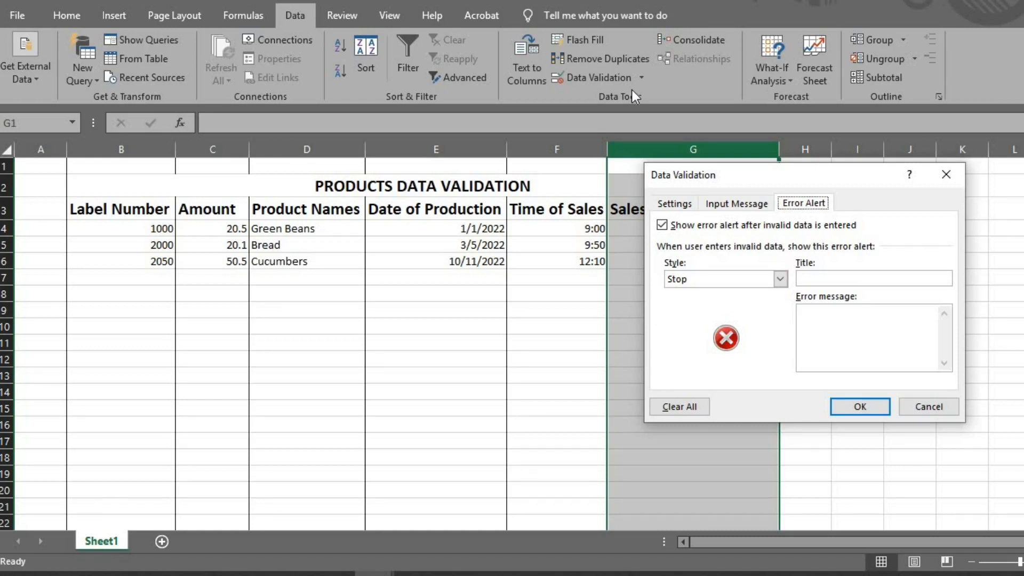
Step: Allow Text length between minimum 4 and maximum 20 characters for column G
left_click(674, 203)
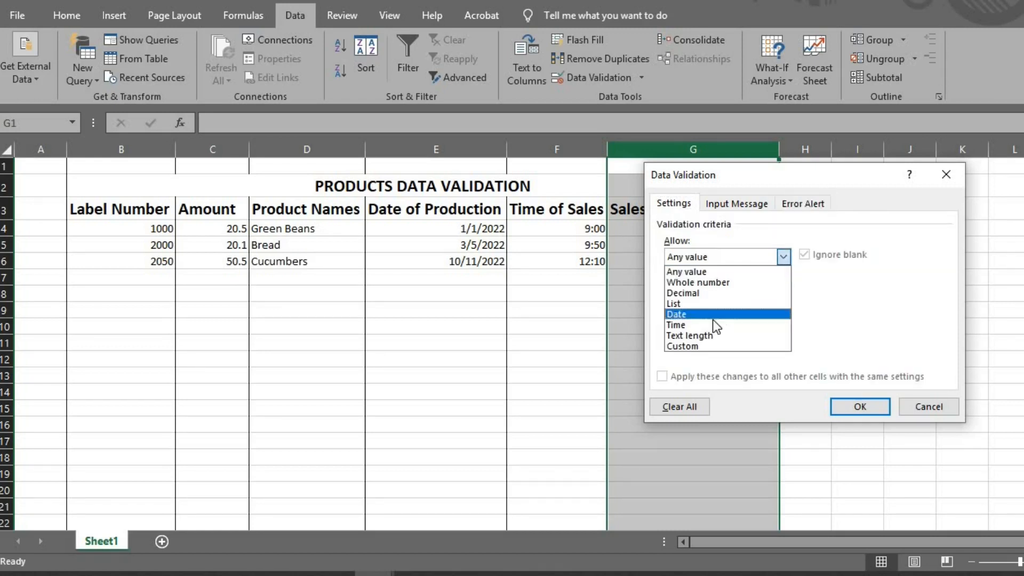
left_click(690, 335)
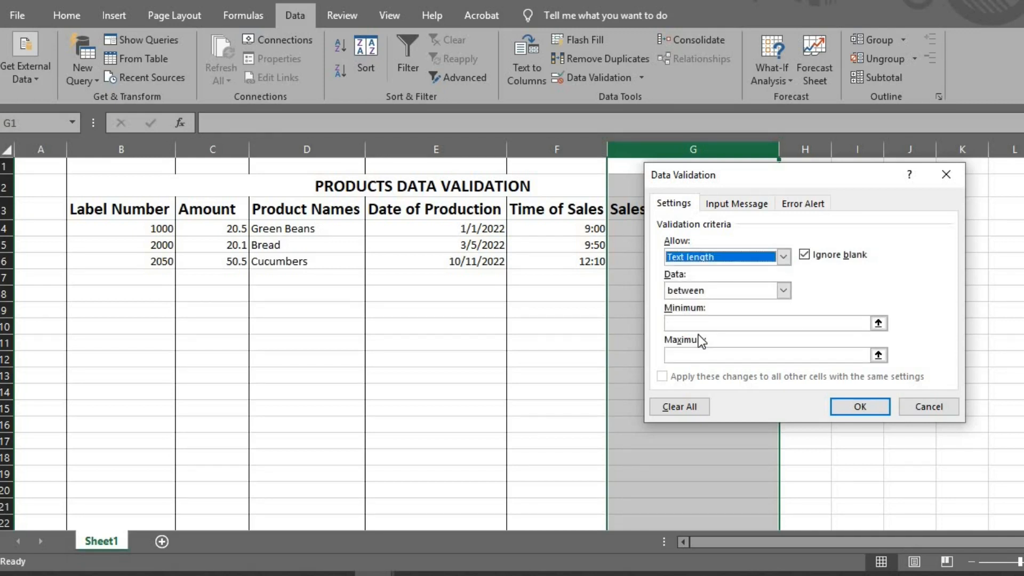
left_click(771, 324)
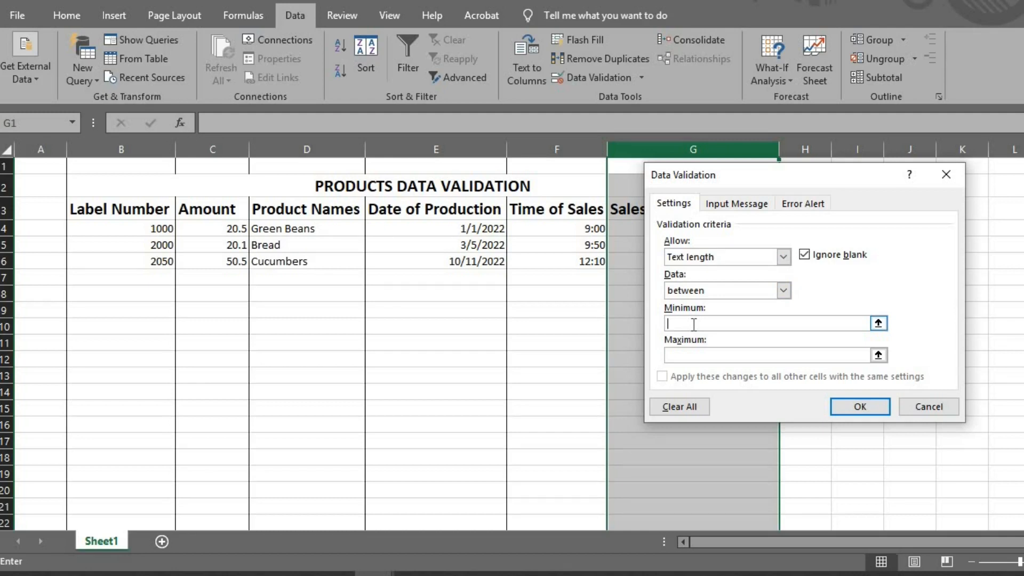
type("4")
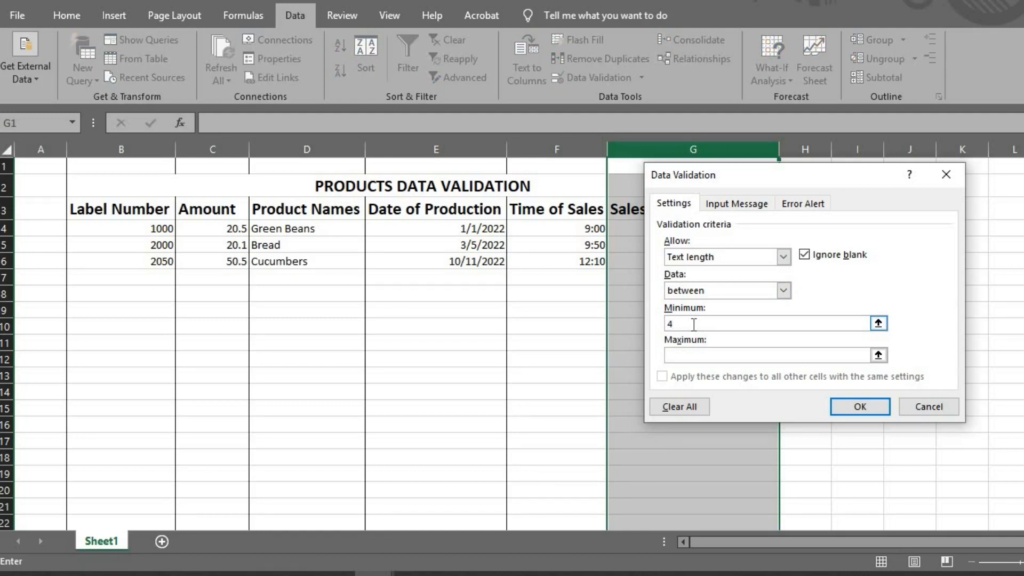
left_click(771, 354)
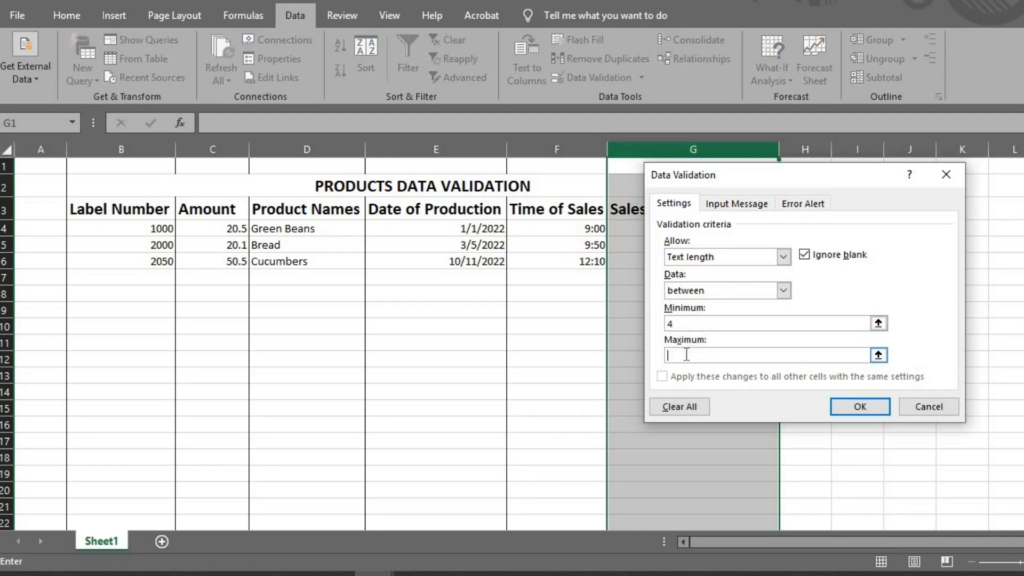
type("20")
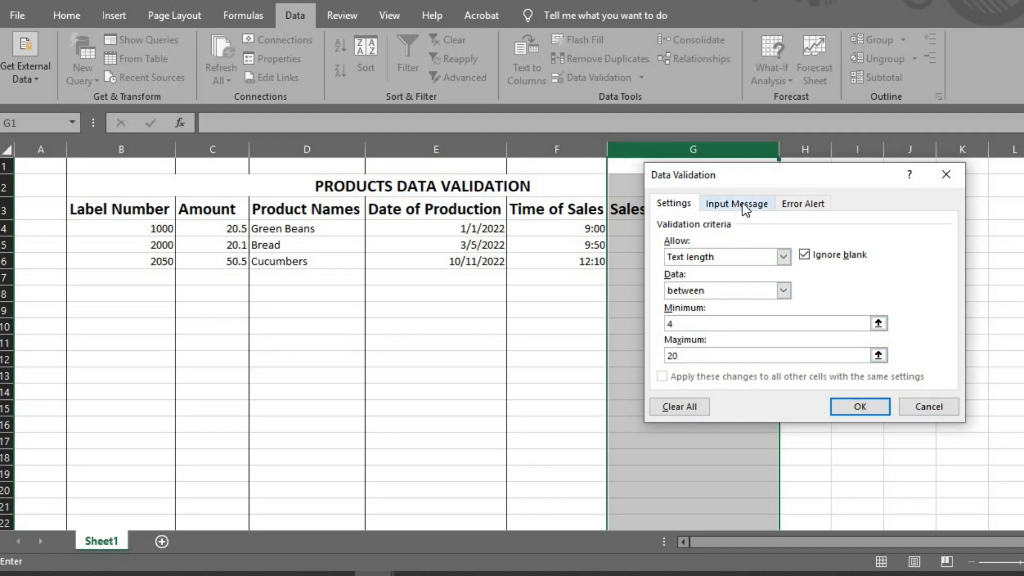
Step: Title the Sales Employees Names input message 'Put your name'
left_click(736, 204)
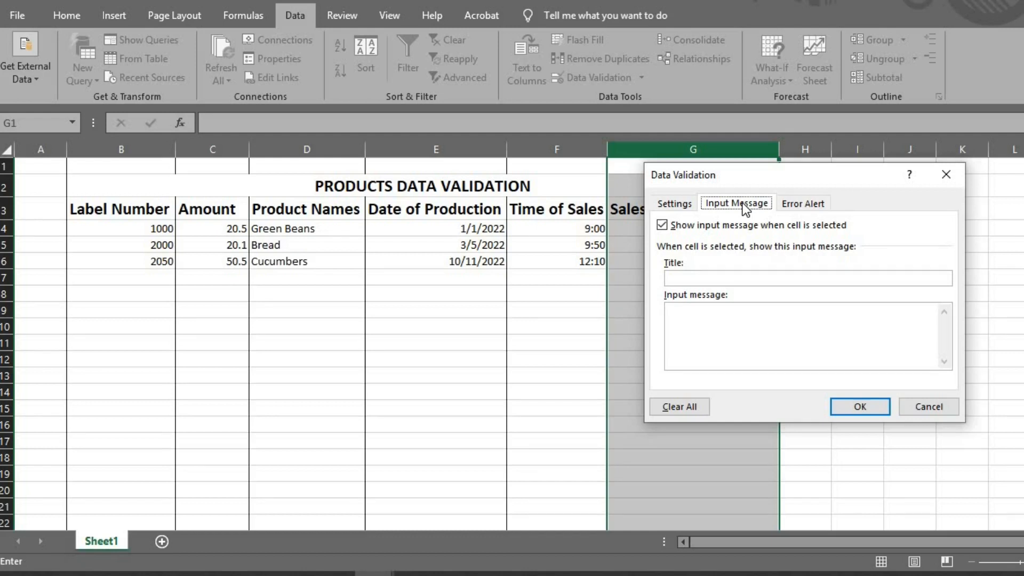
type("P")
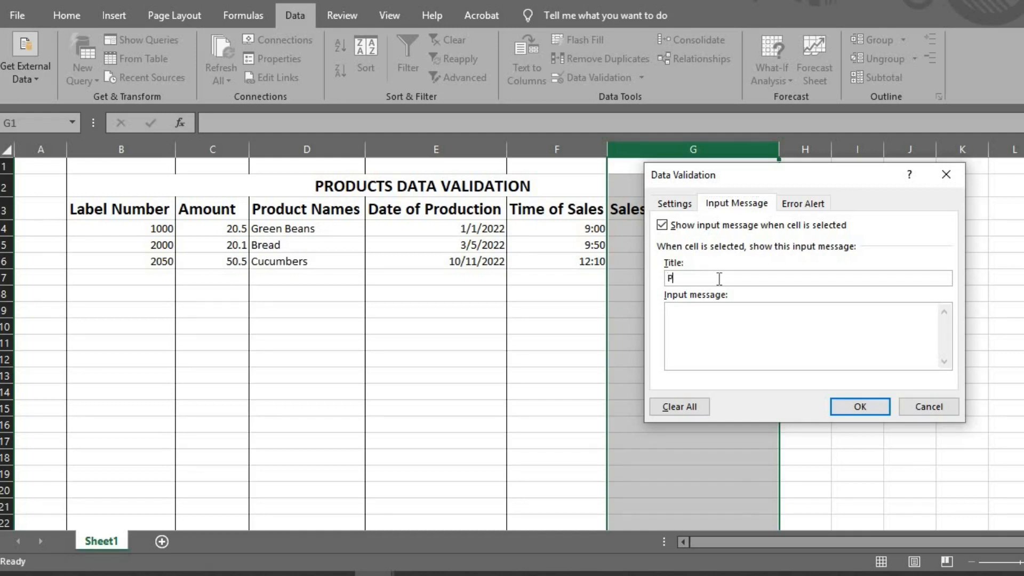
type("ut")
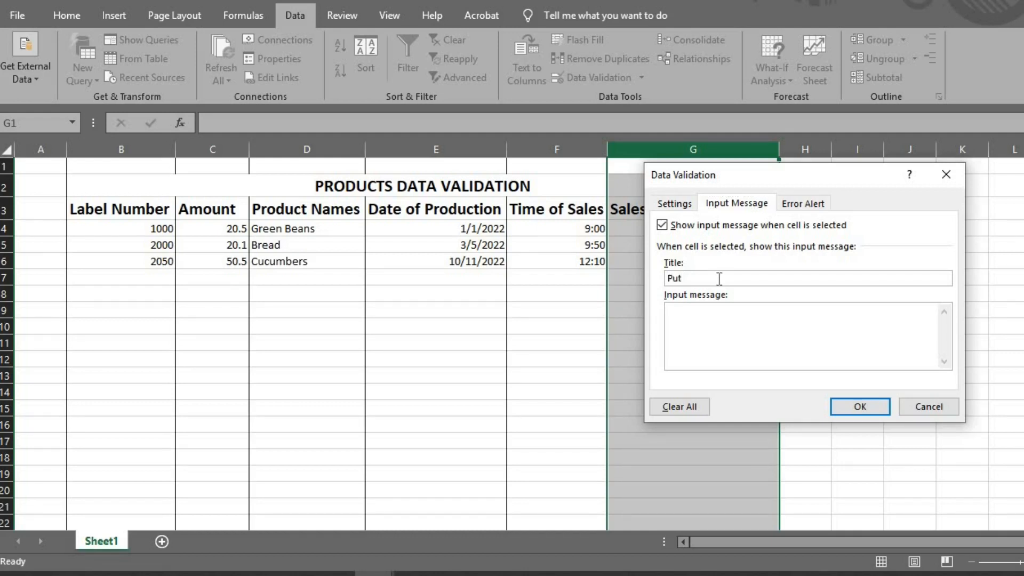
type("your na")
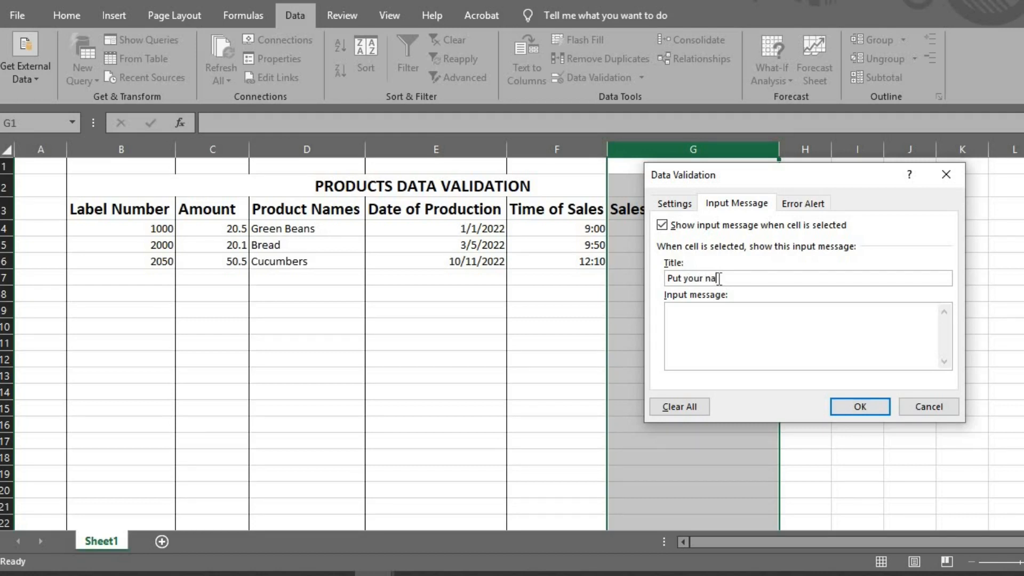
type("me")
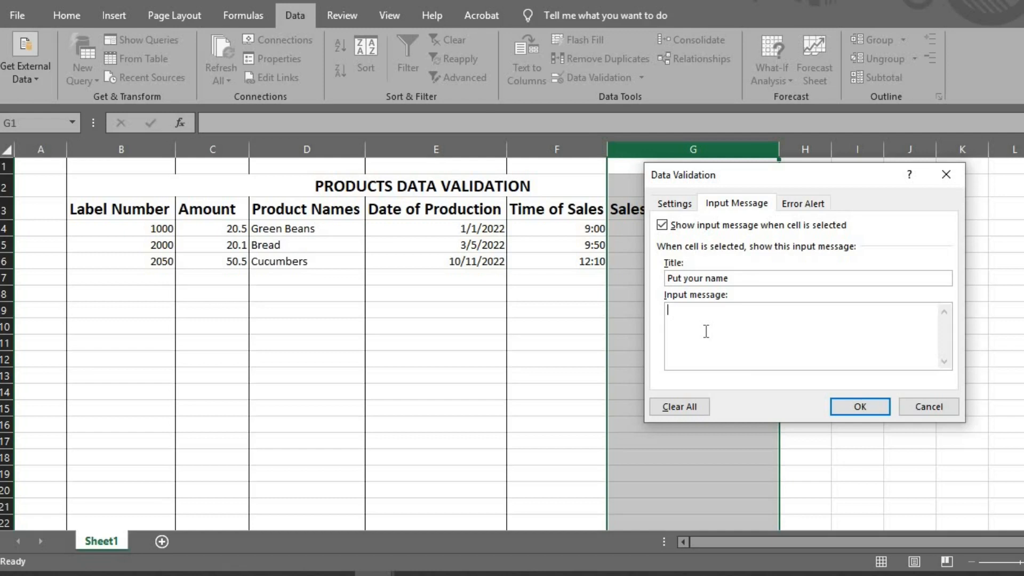
Step: Enter the input message text 'Put only the name used on employment'
type("P")
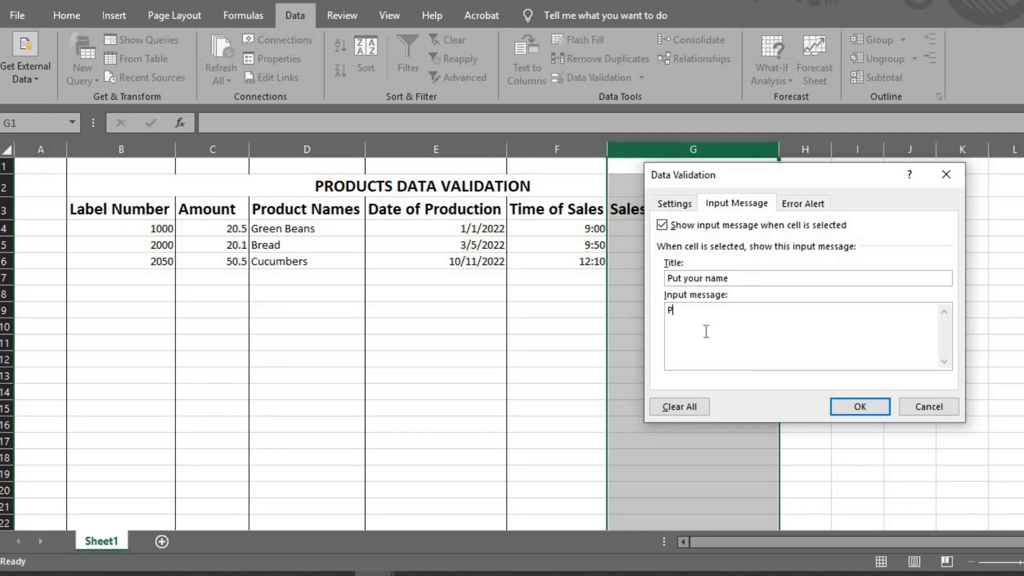
type("ut")
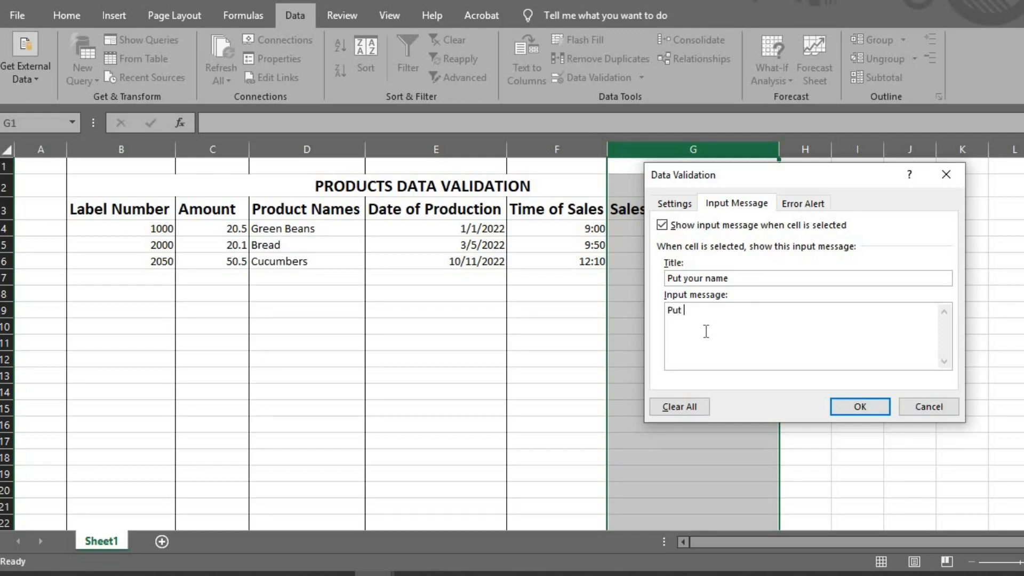
type("only")
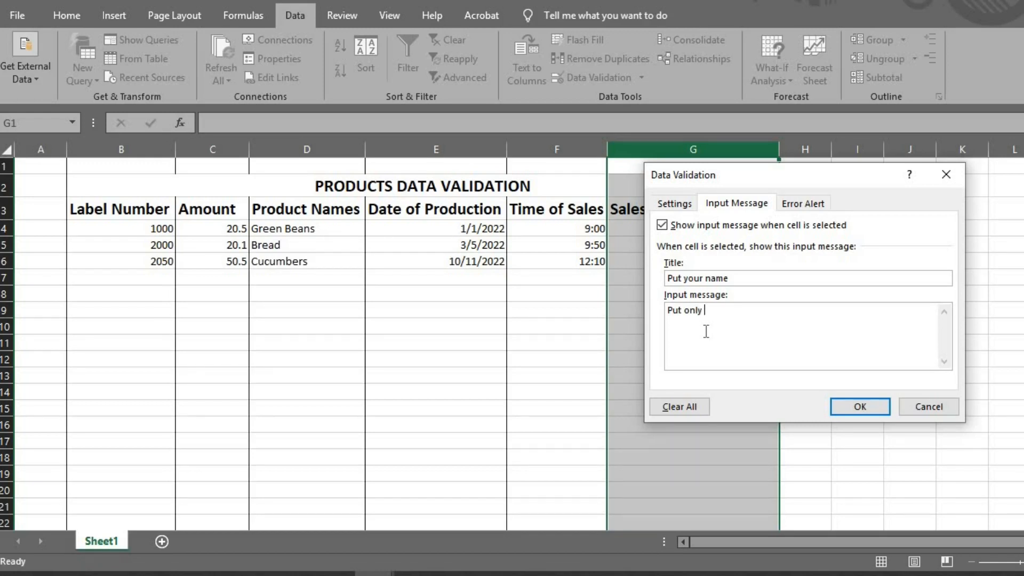
type("the")
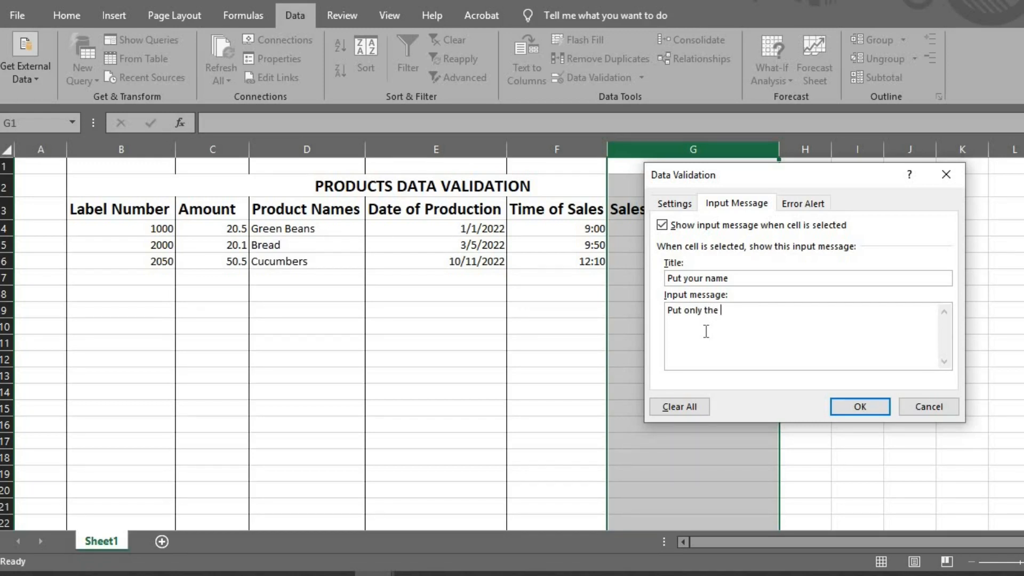
type("name")
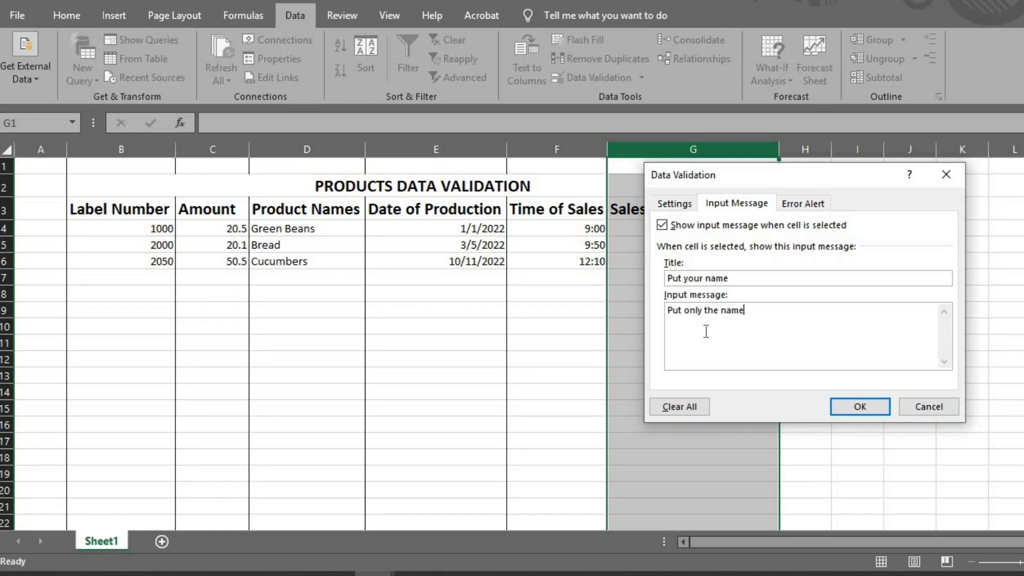
type("used")
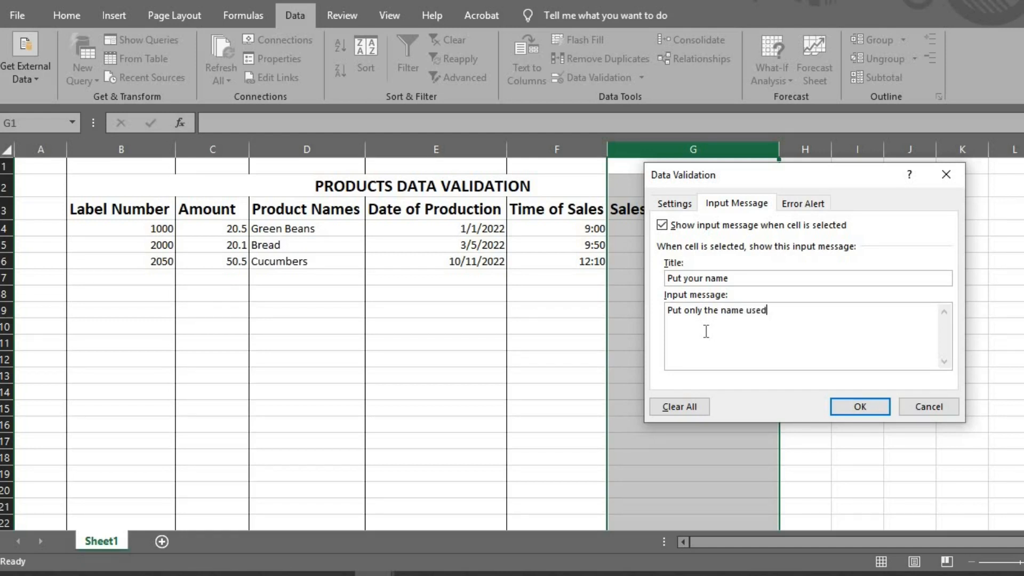
type("o")
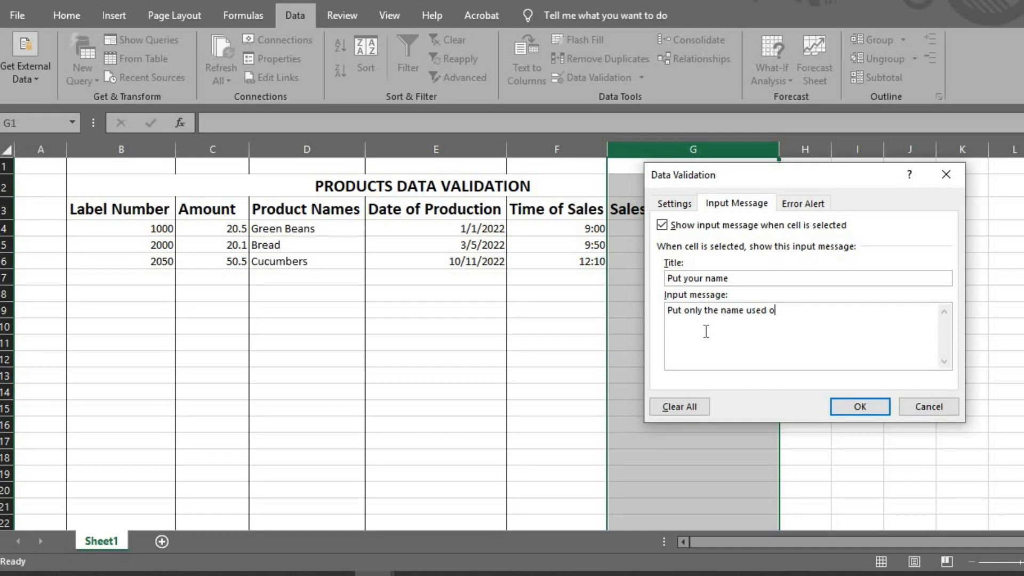
type("n employment")
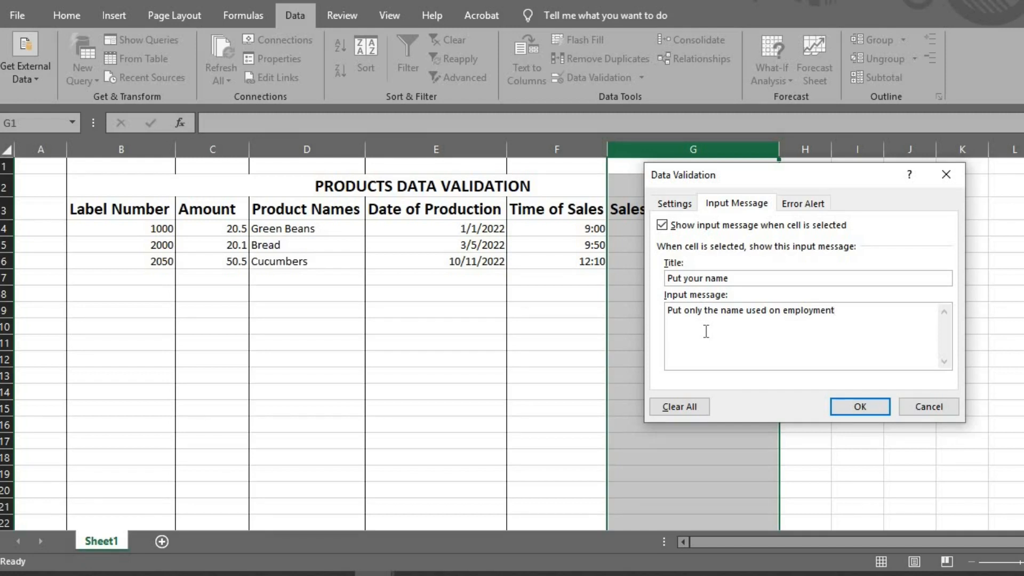
Step: Add Stop alert 'Invalid Name' saying 'Please put correct name' and apply the rules
left_click(802, 203)
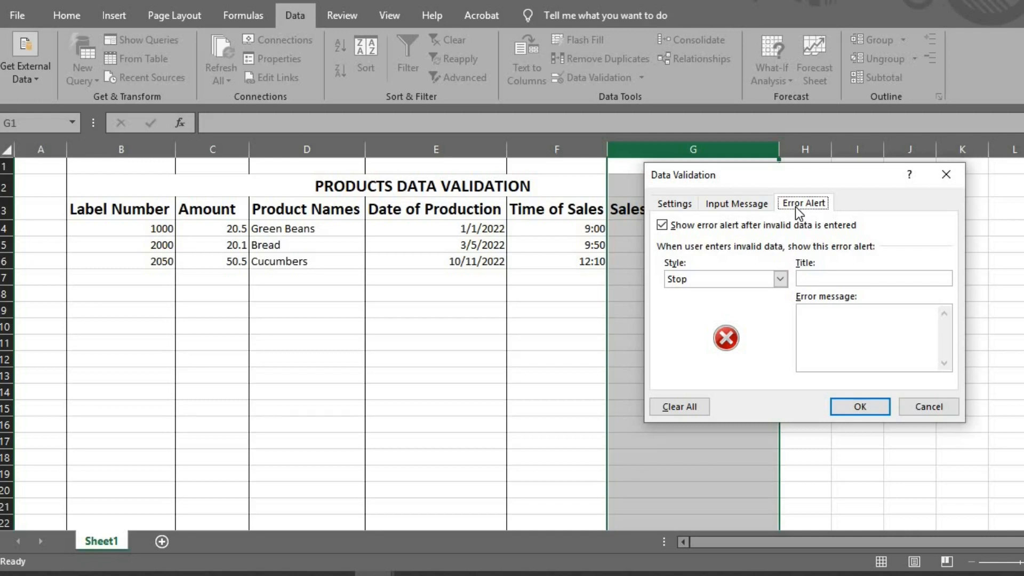
type("Inv")
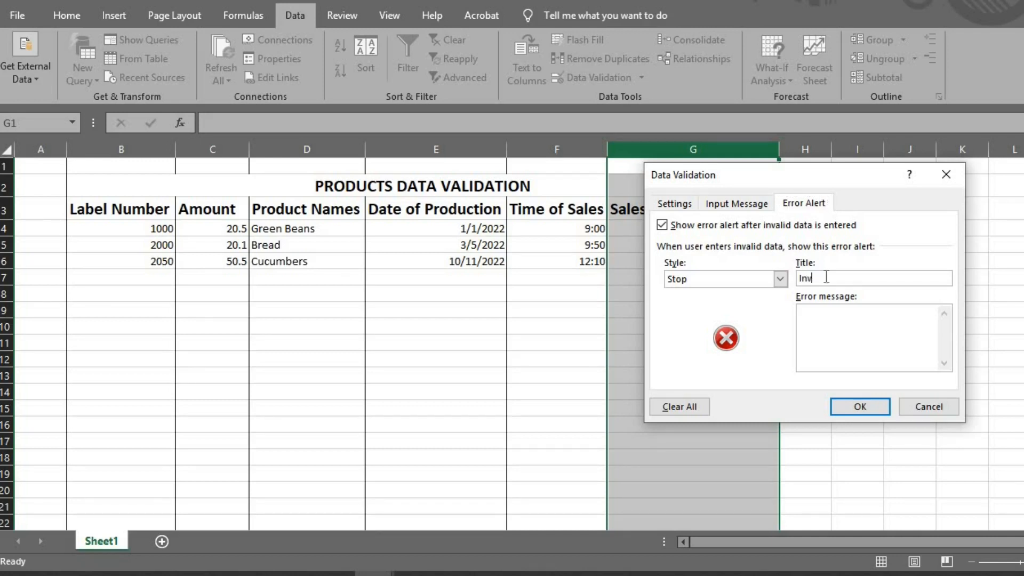
type("alid")
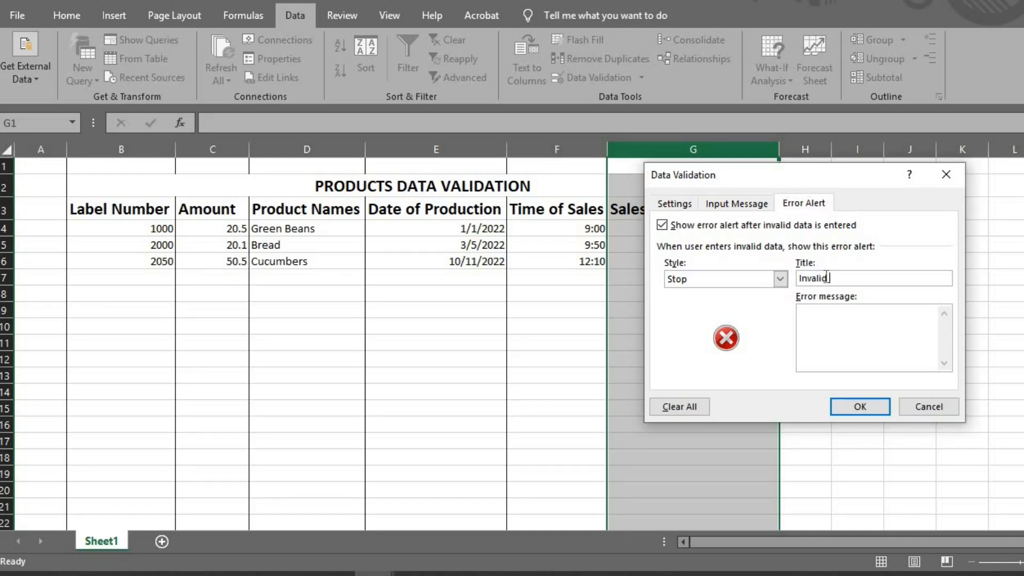
type("Name")
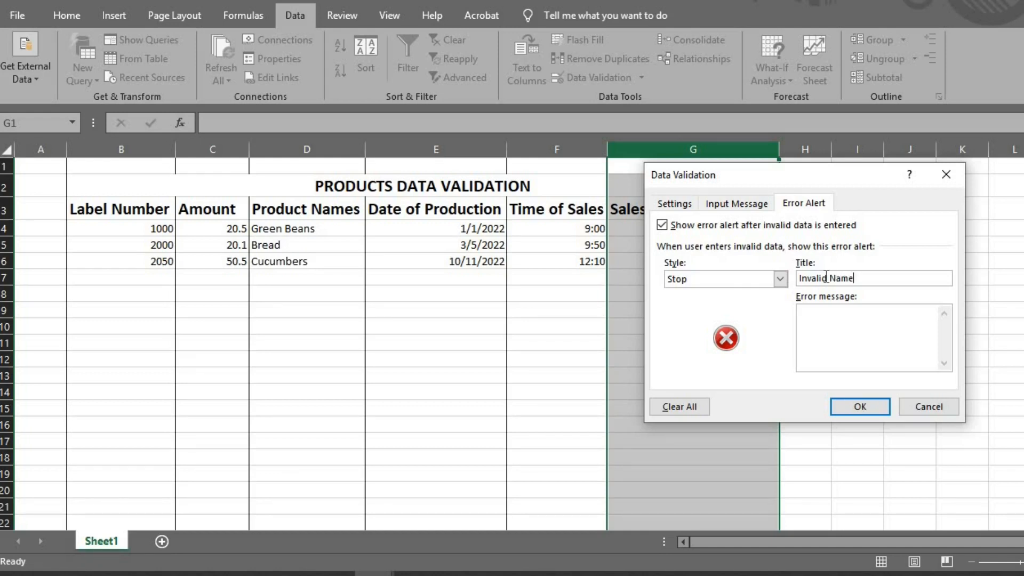
type("Pleas")
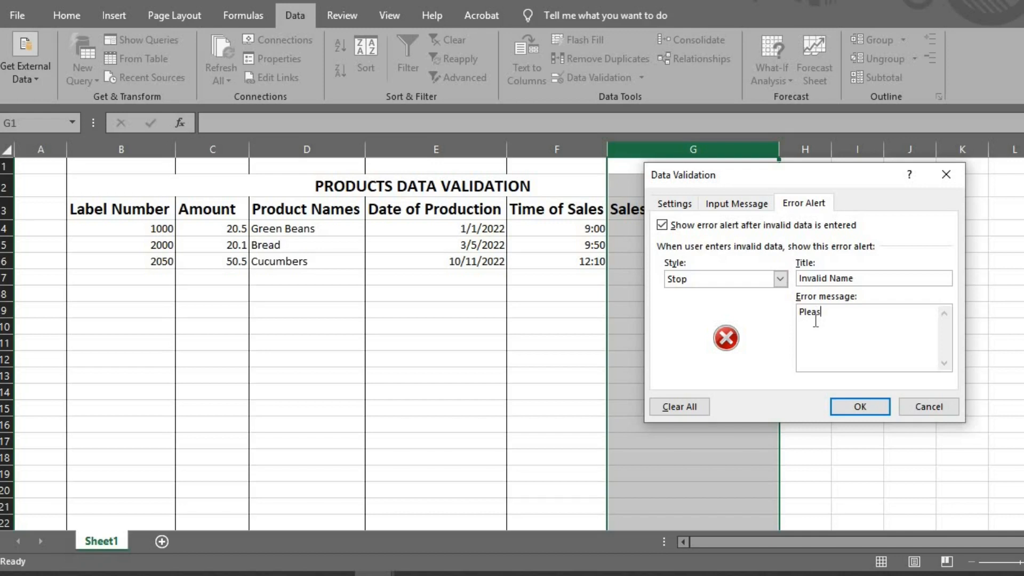
type("e")
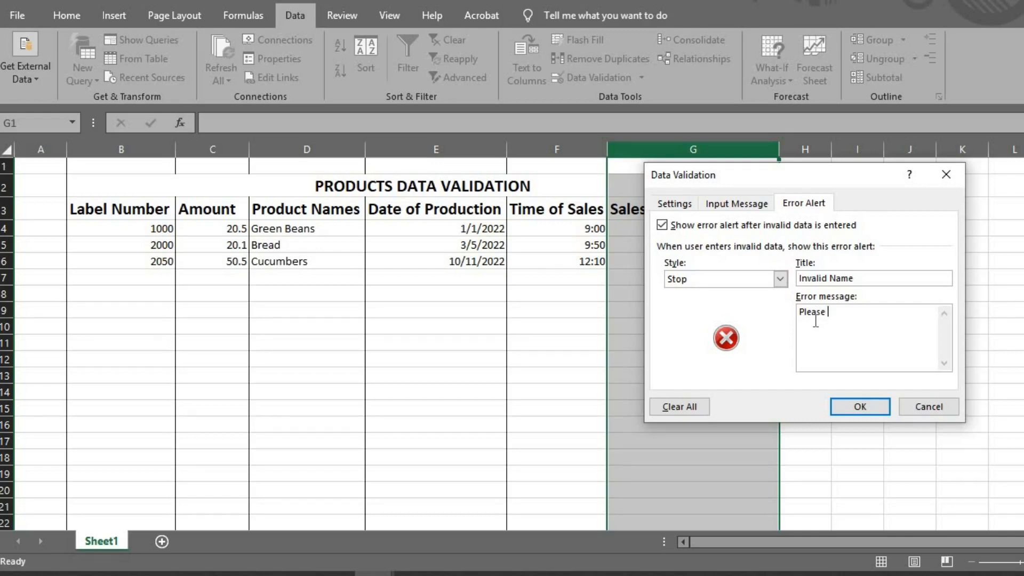
type("put")
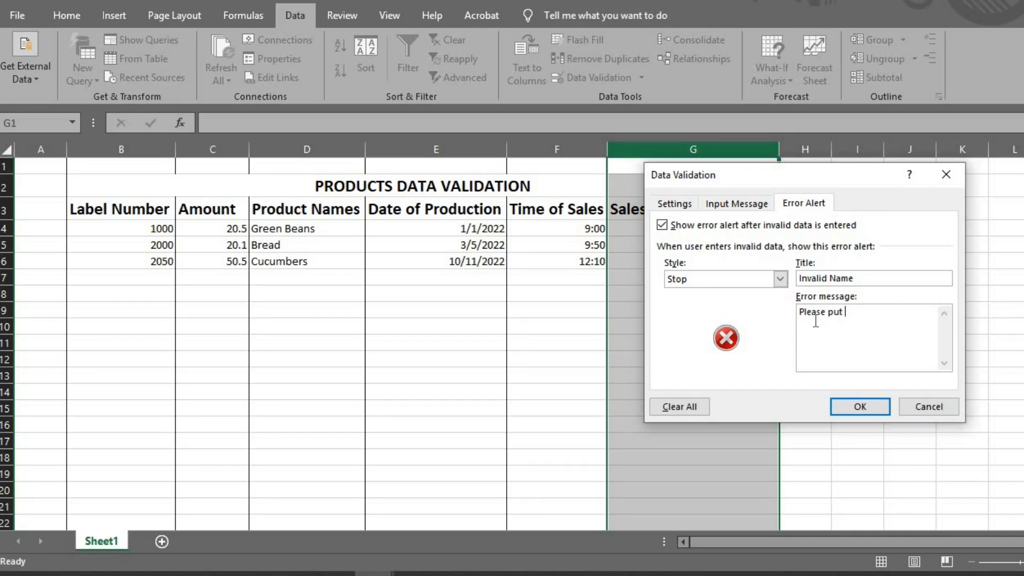
type("corred")
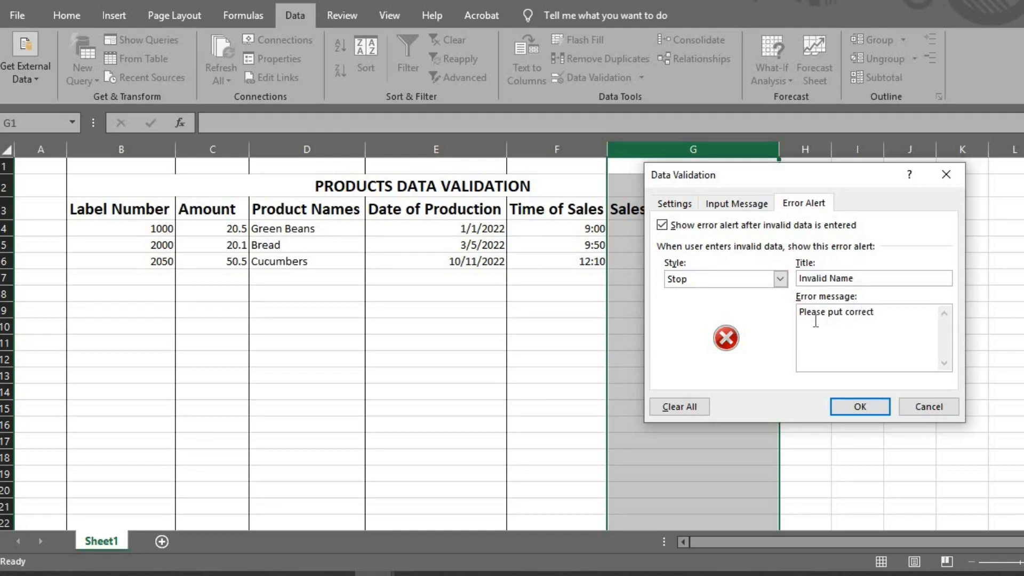
type("name")
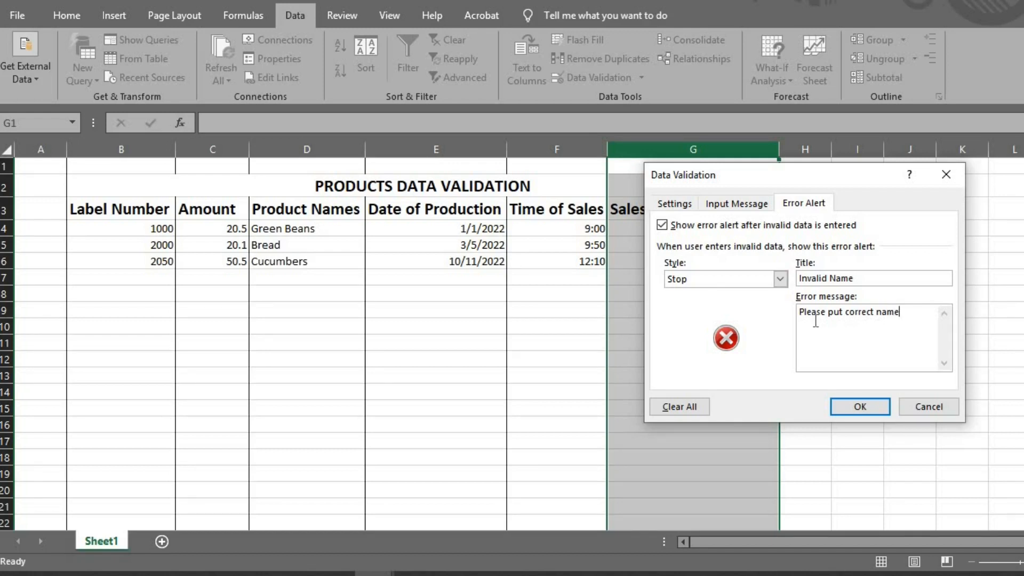
left_click(860, 407)
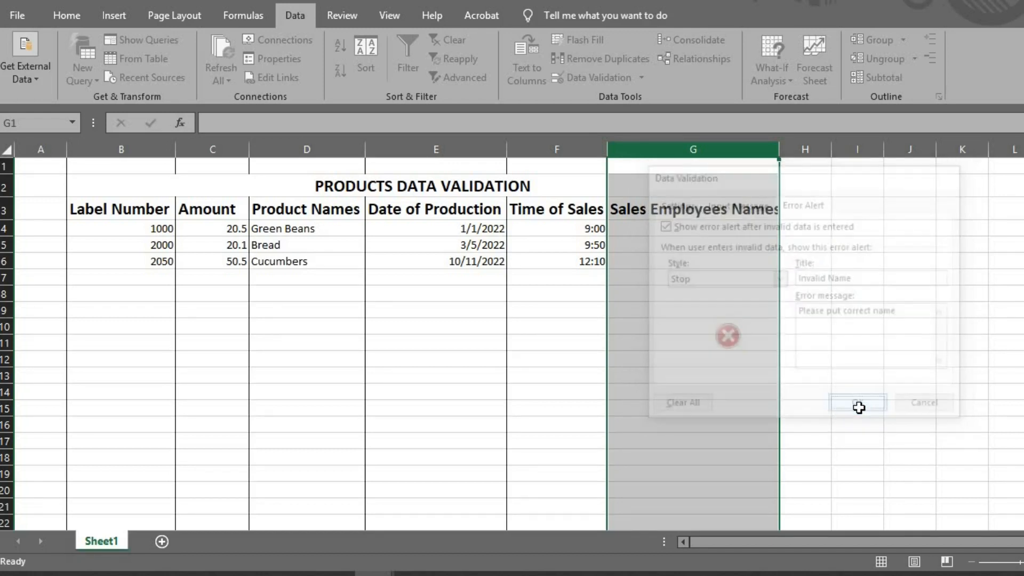
Step: Enter employee names Peter James, Clem Mark and Sophie Jude in G4:G6
left_click(858, 404)
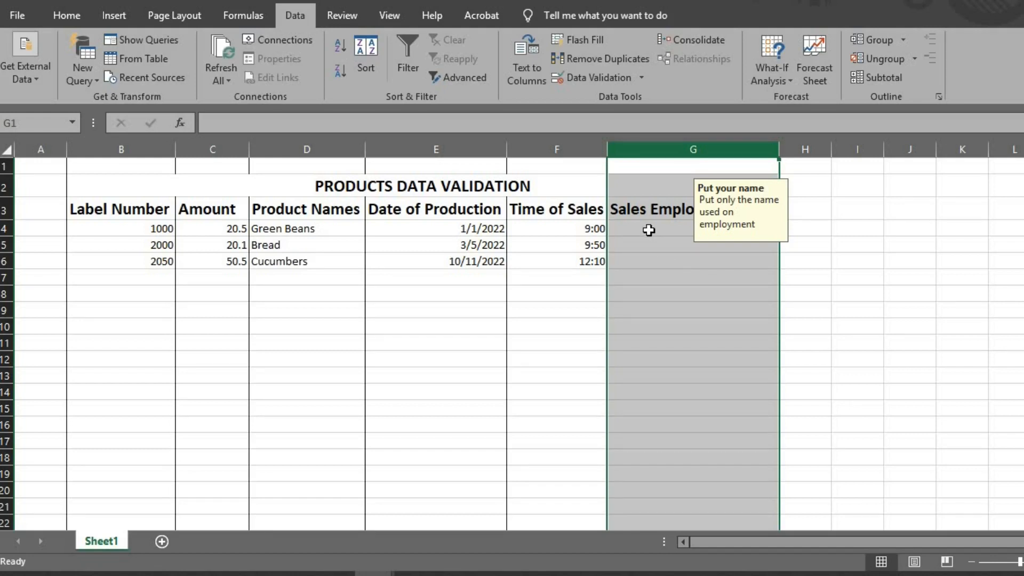
type("joe")
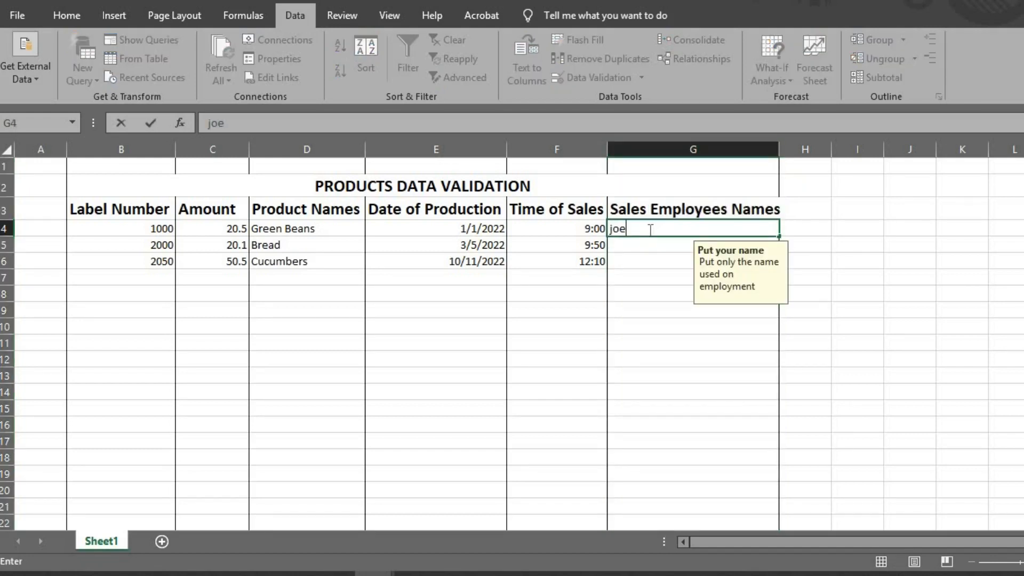
key("Return")
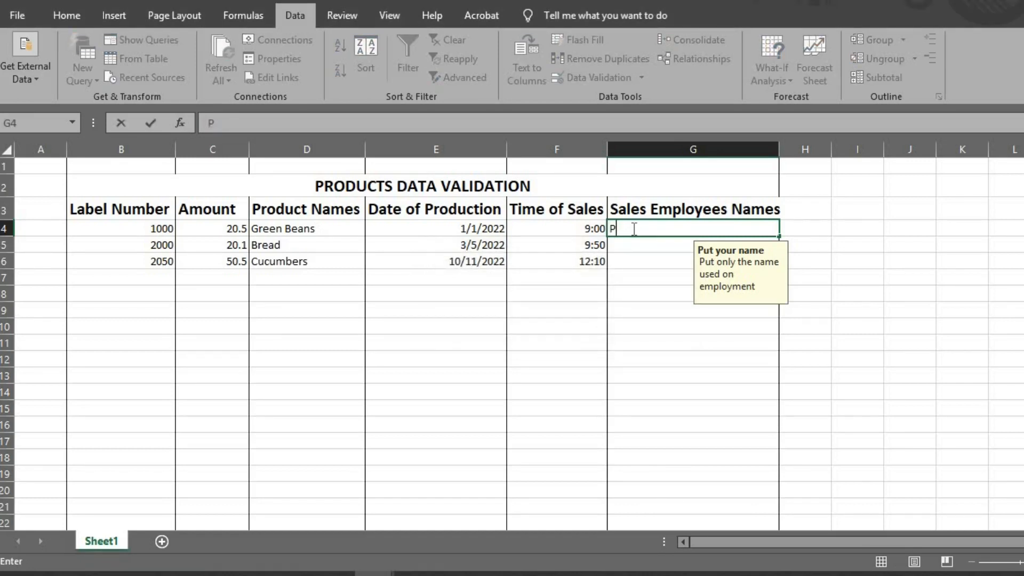
type("eter")
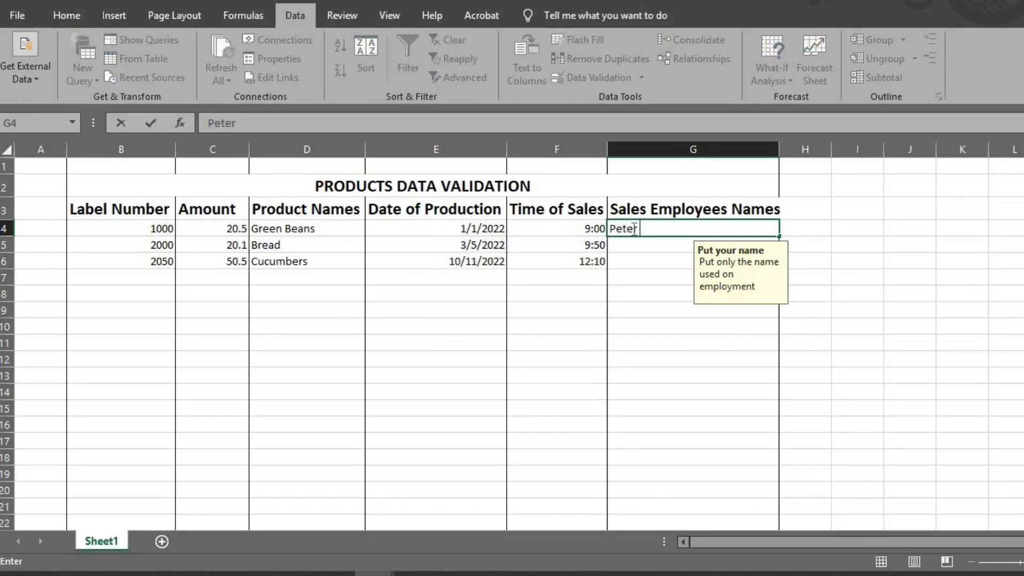
type("James")
left_click(693, 244)
type("Cl")
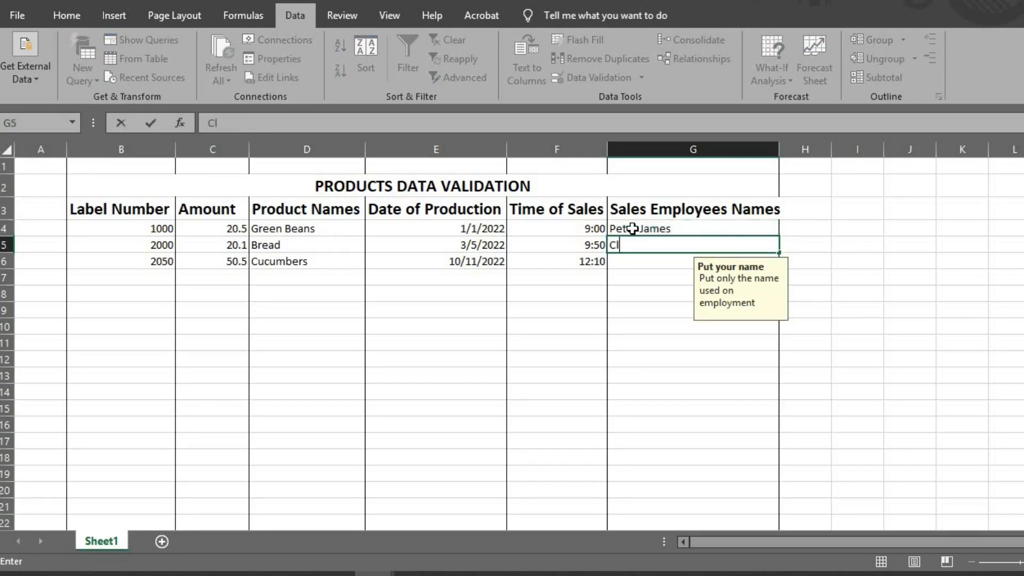
type("em")
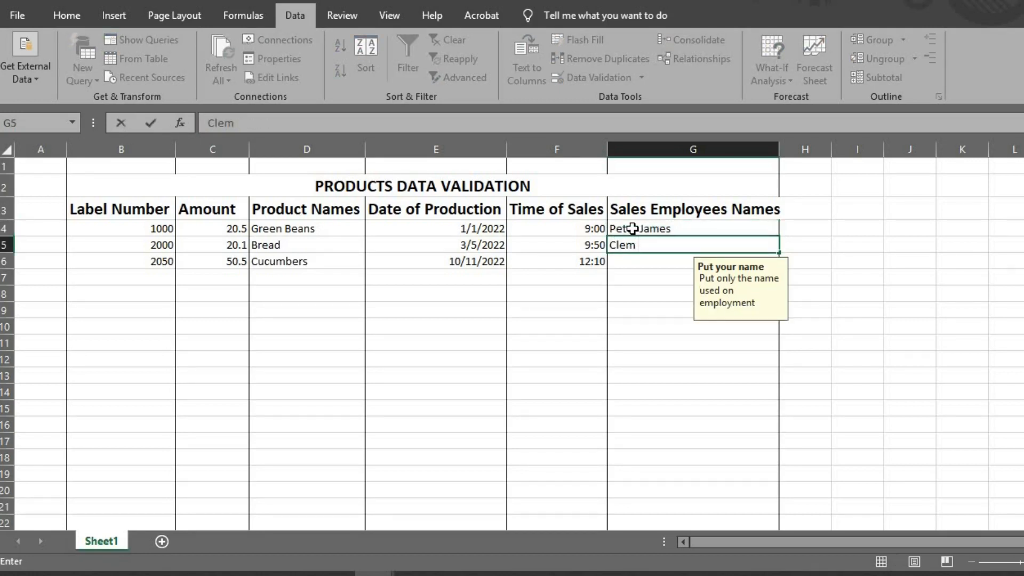
type("Mark")
left_click(693, 261)
type("Sop")
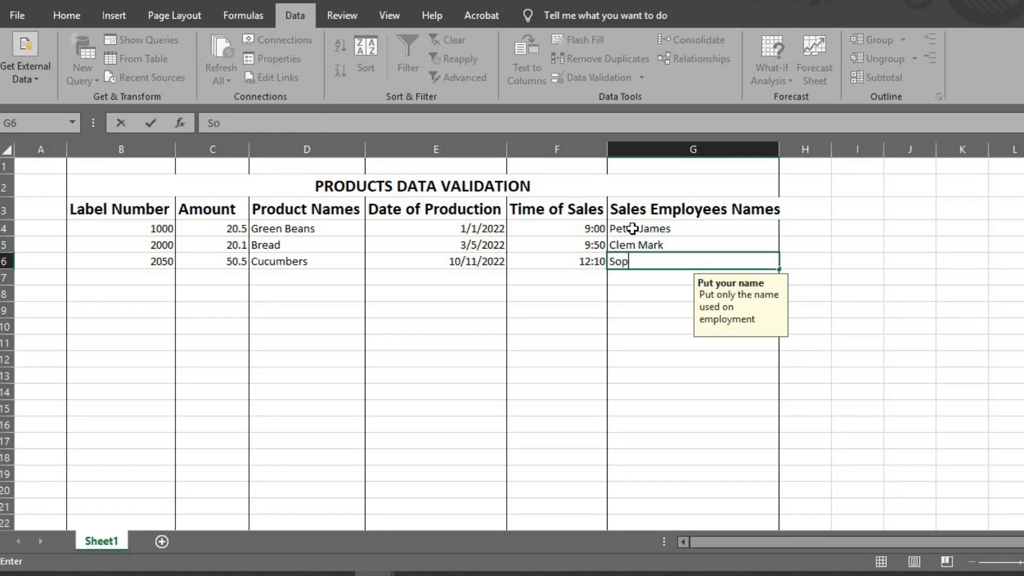
type("hie")
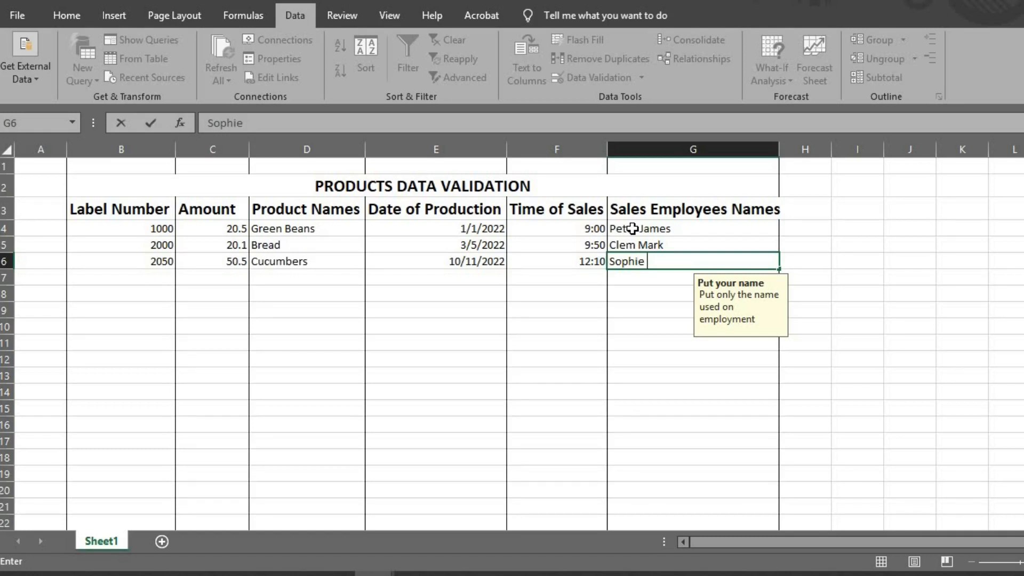
type("Jude")
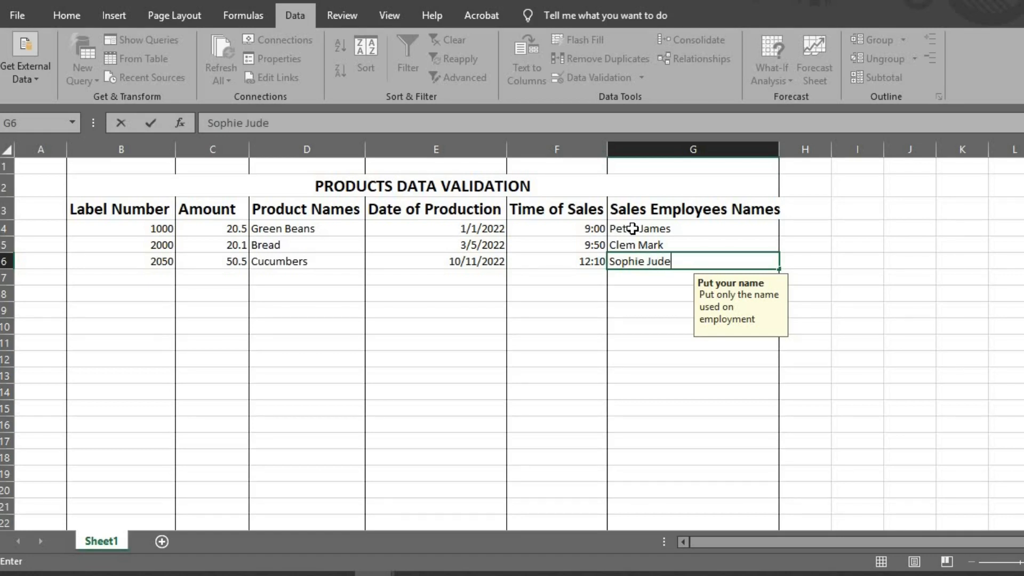
left_click(805, 245)
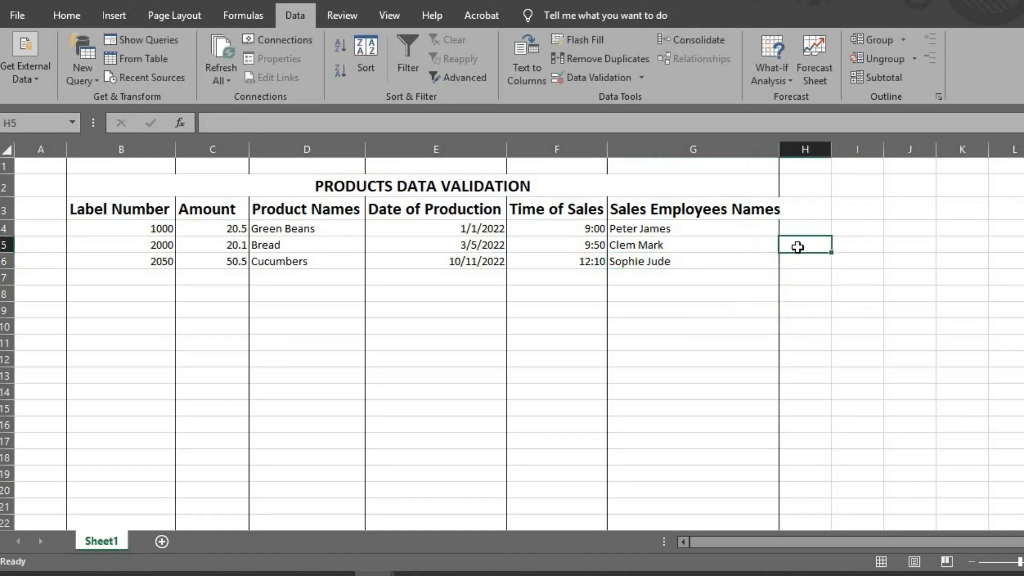